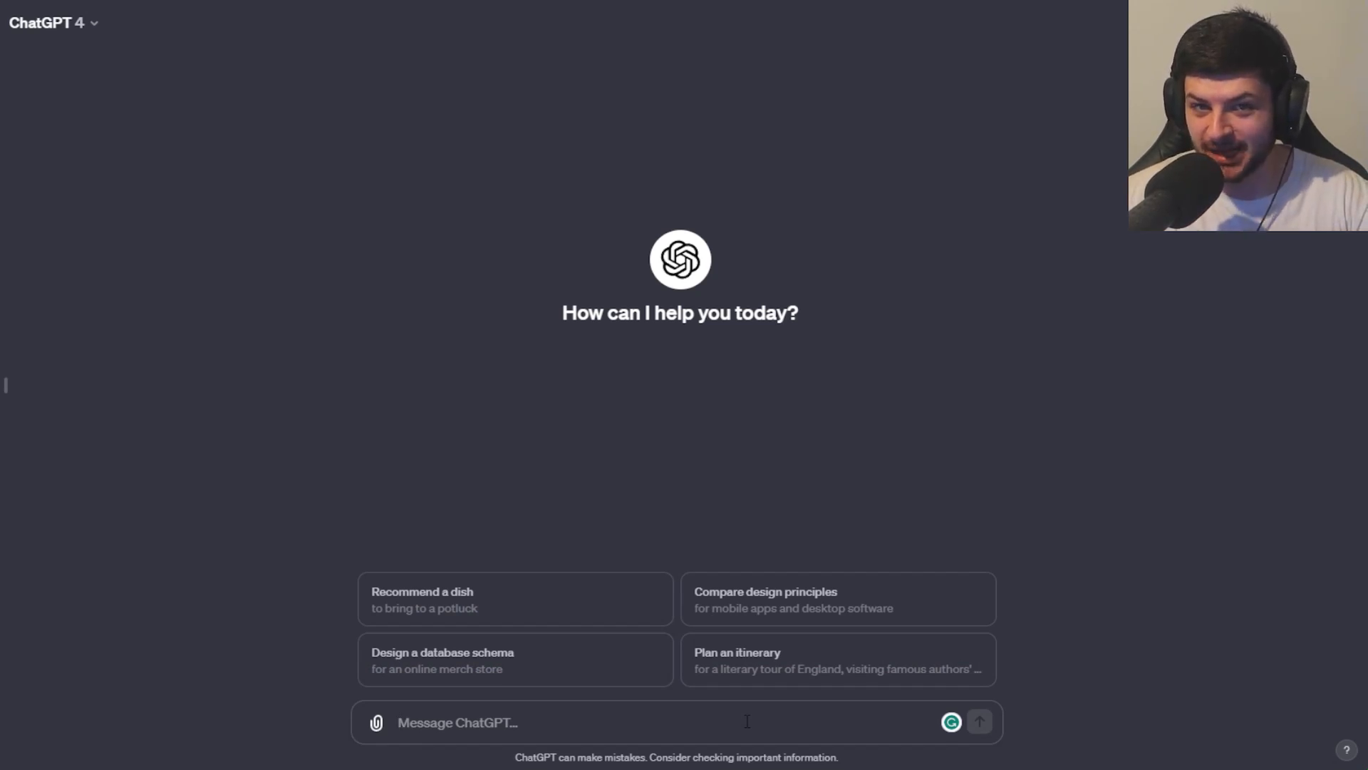
- Ask ChatGPT for a groundbreaking but not-too-advanced Minecraft mod concept to make in MCreator
text(create me a concept for a new minec)
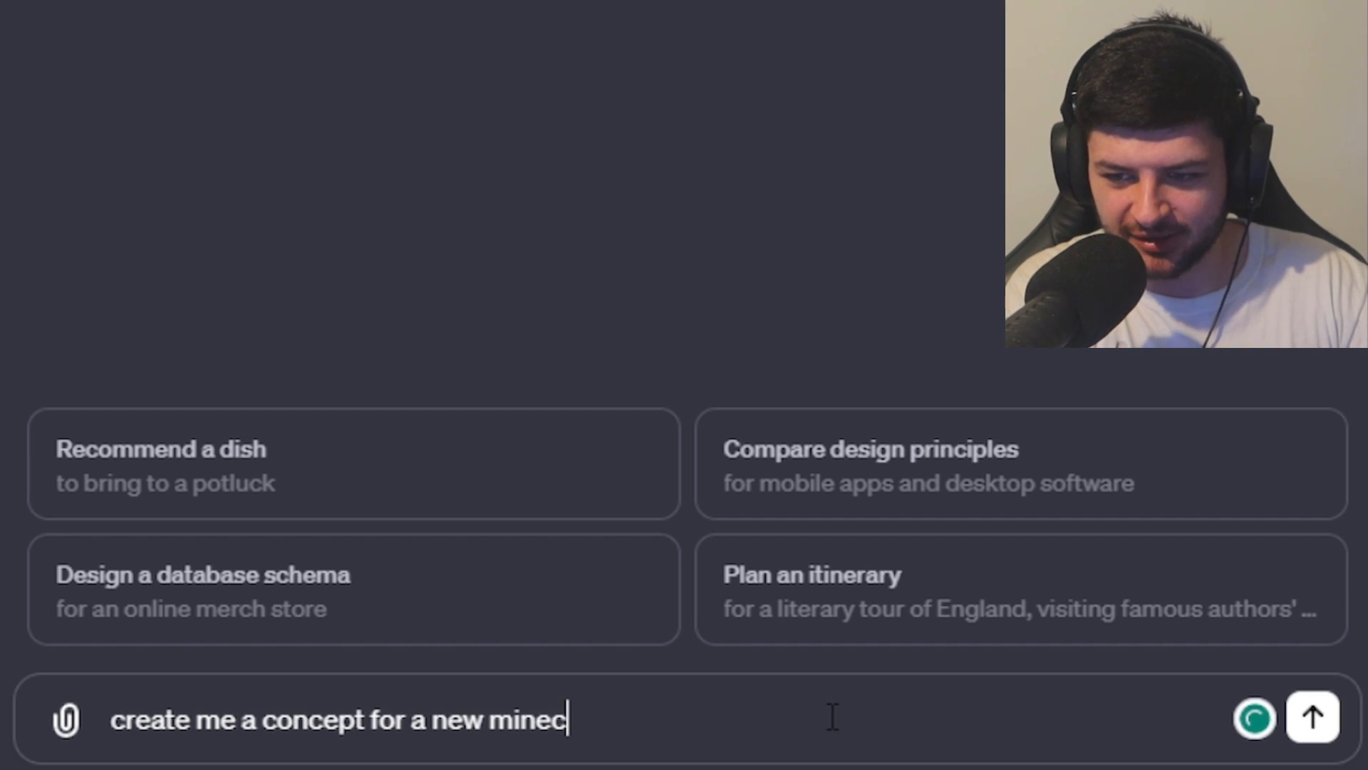
text(raft mod thats groundbr)
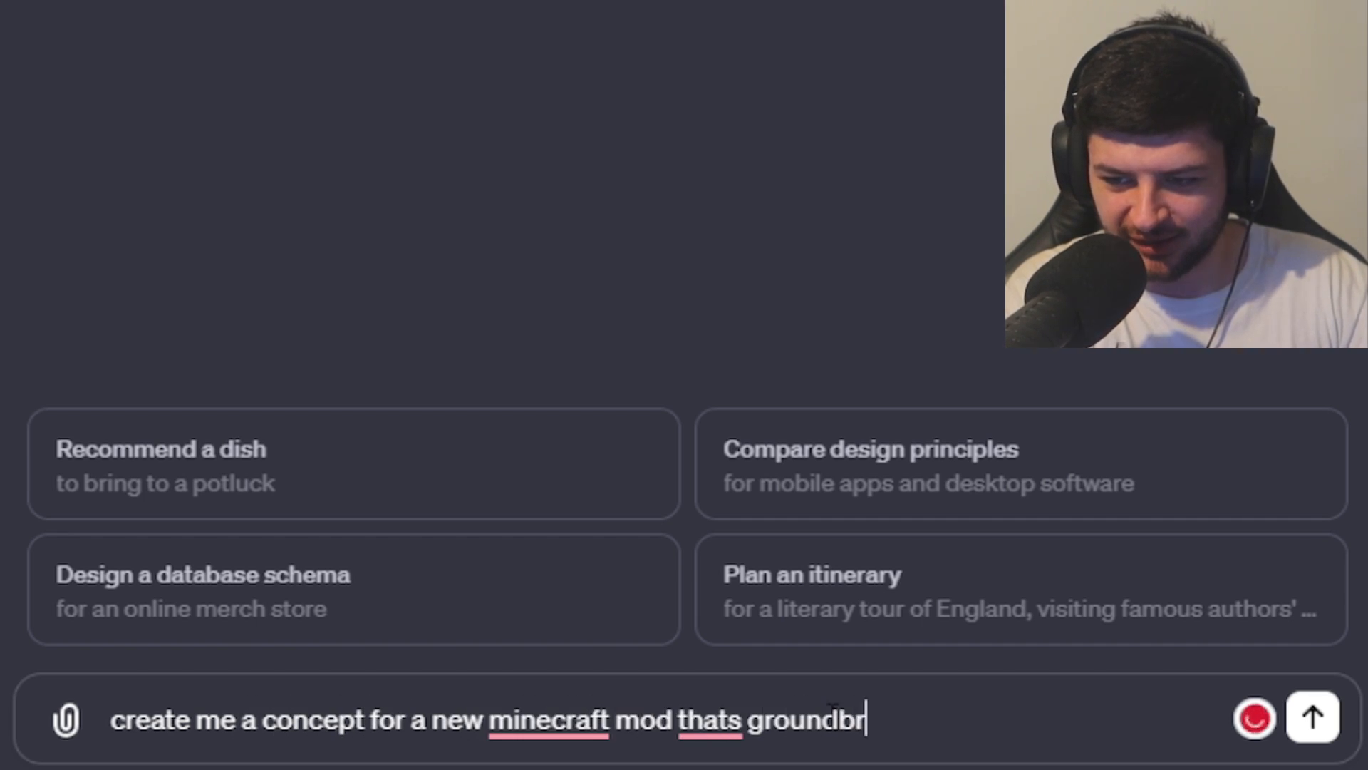
text(eaking and not too advanced to ma)
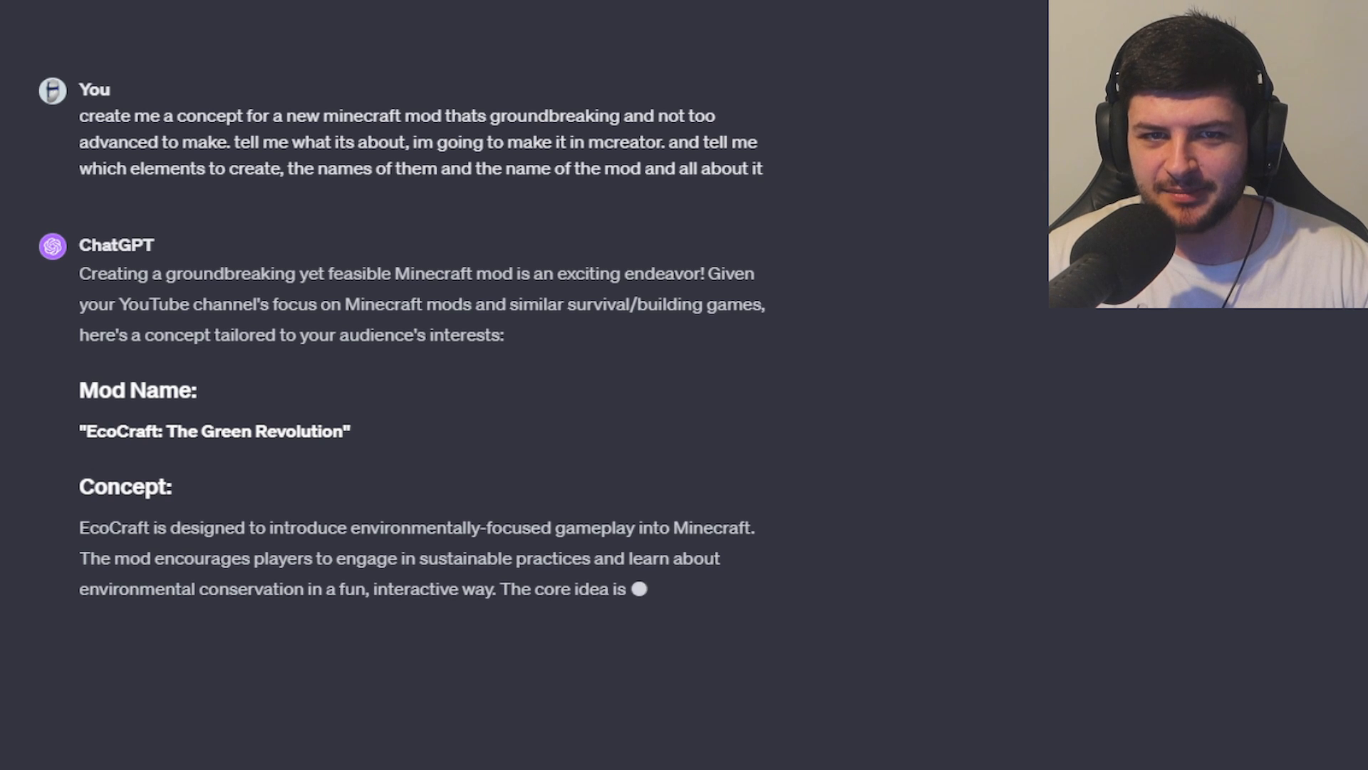
- Read the EcoCraft reply, highlighting its concept description and core idea sentence
scroll(down, 3)
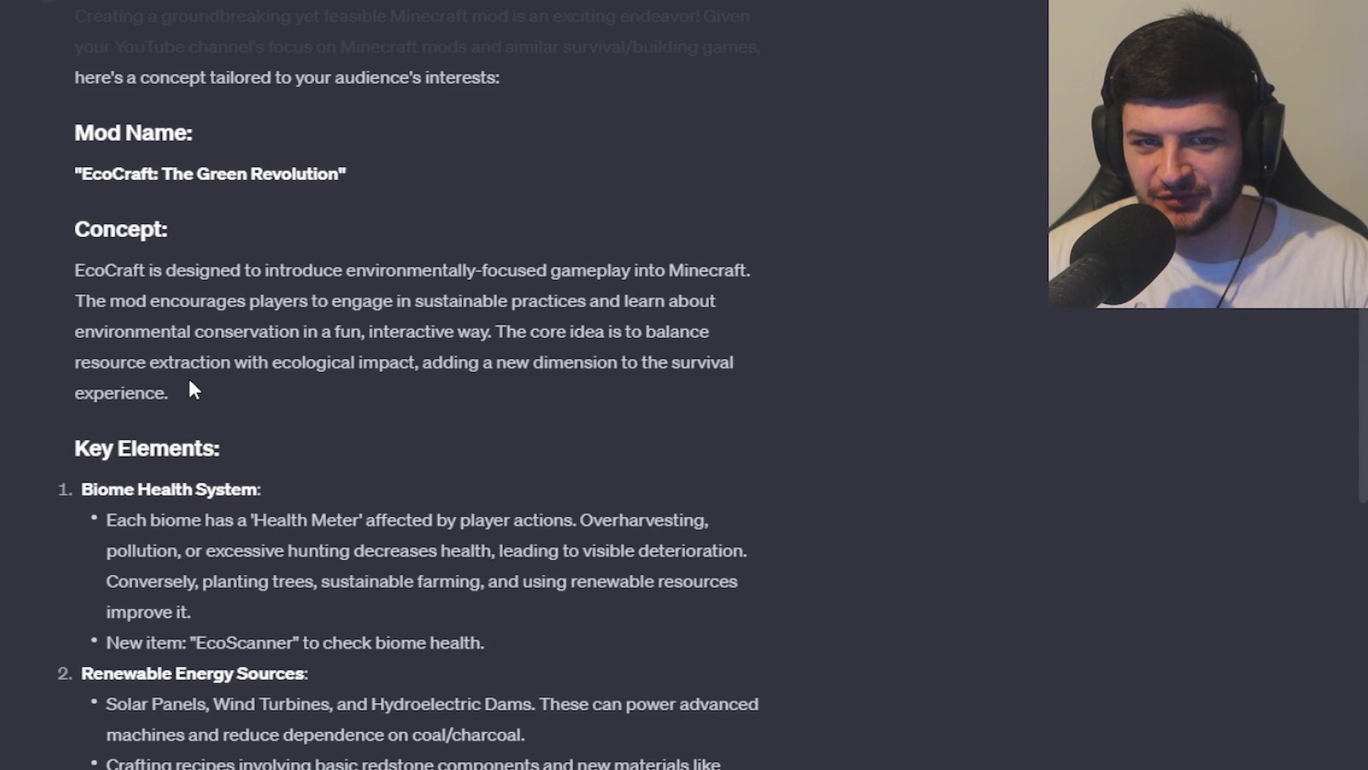
scroll(down, 3)
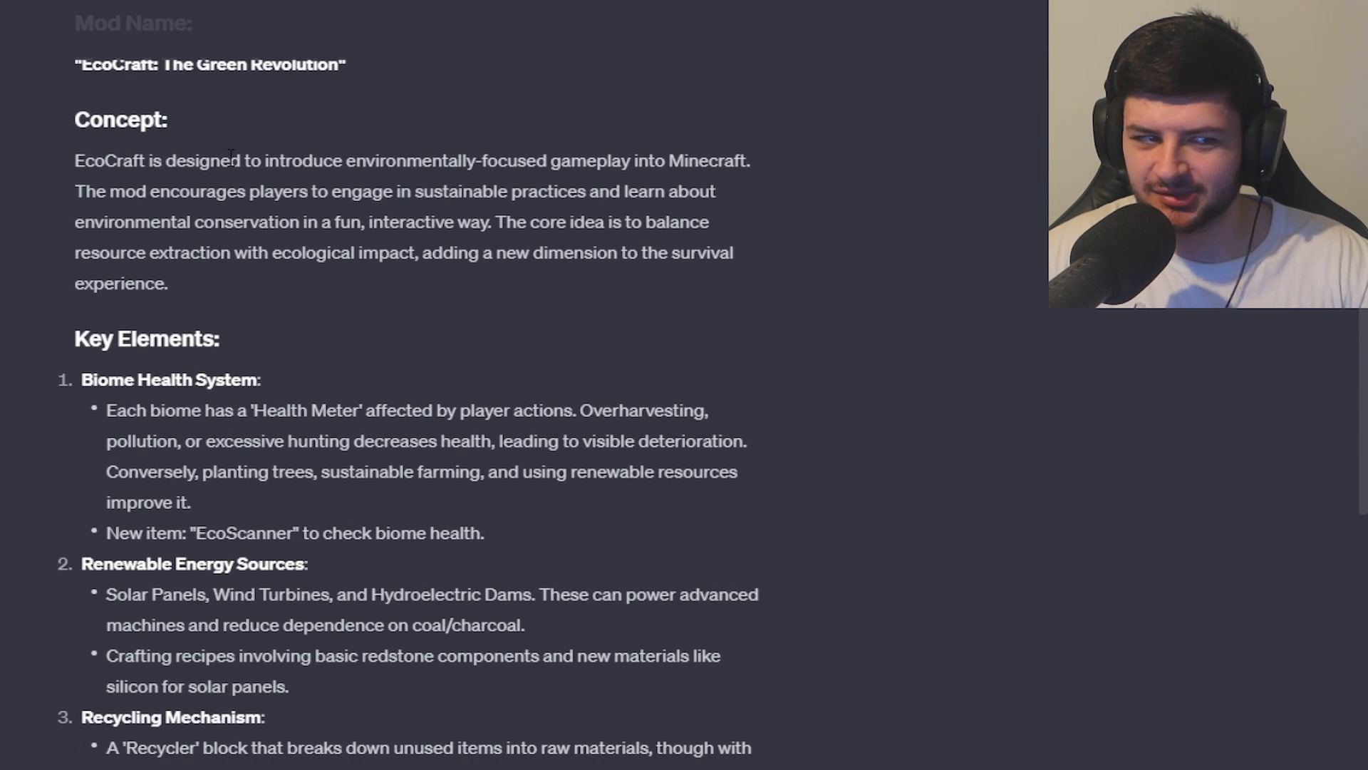
drag(221, 161, 570, 161)
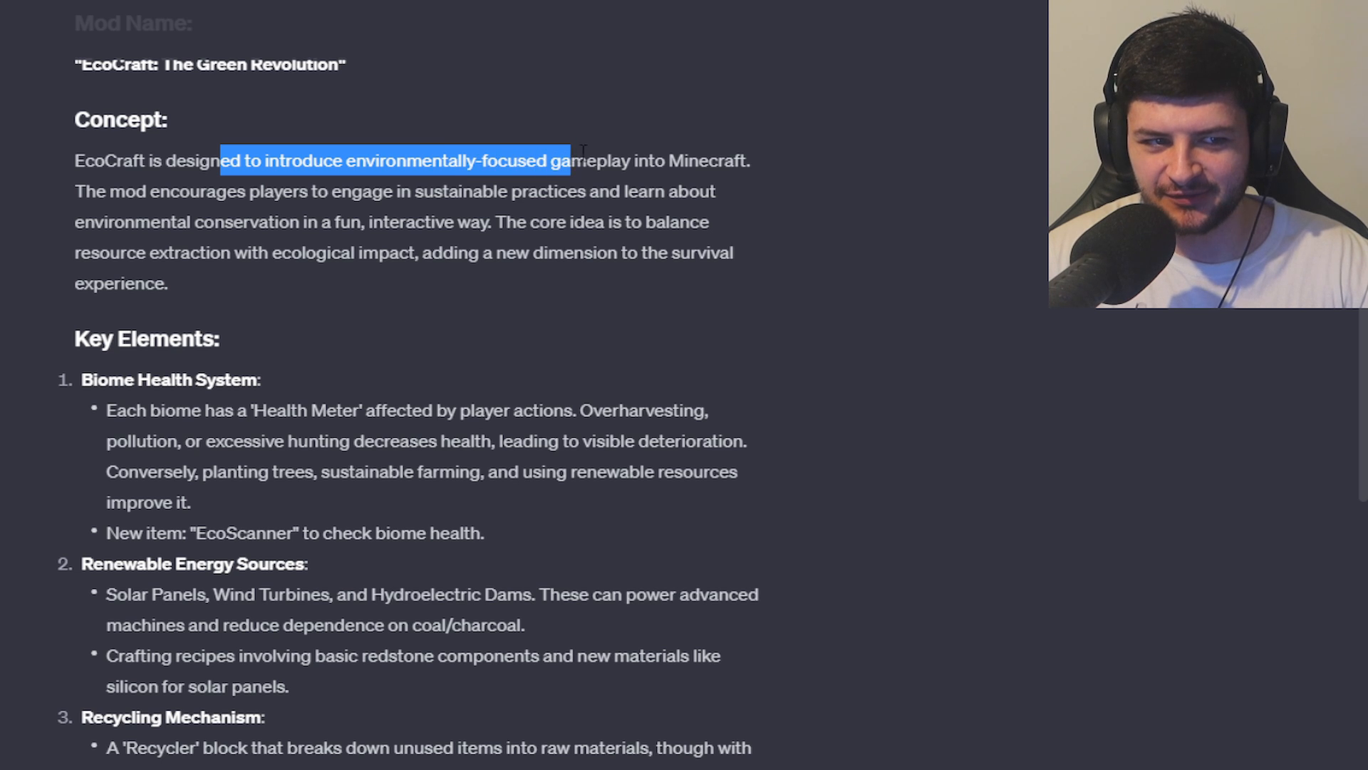
drag(567, 161, 379, 191)
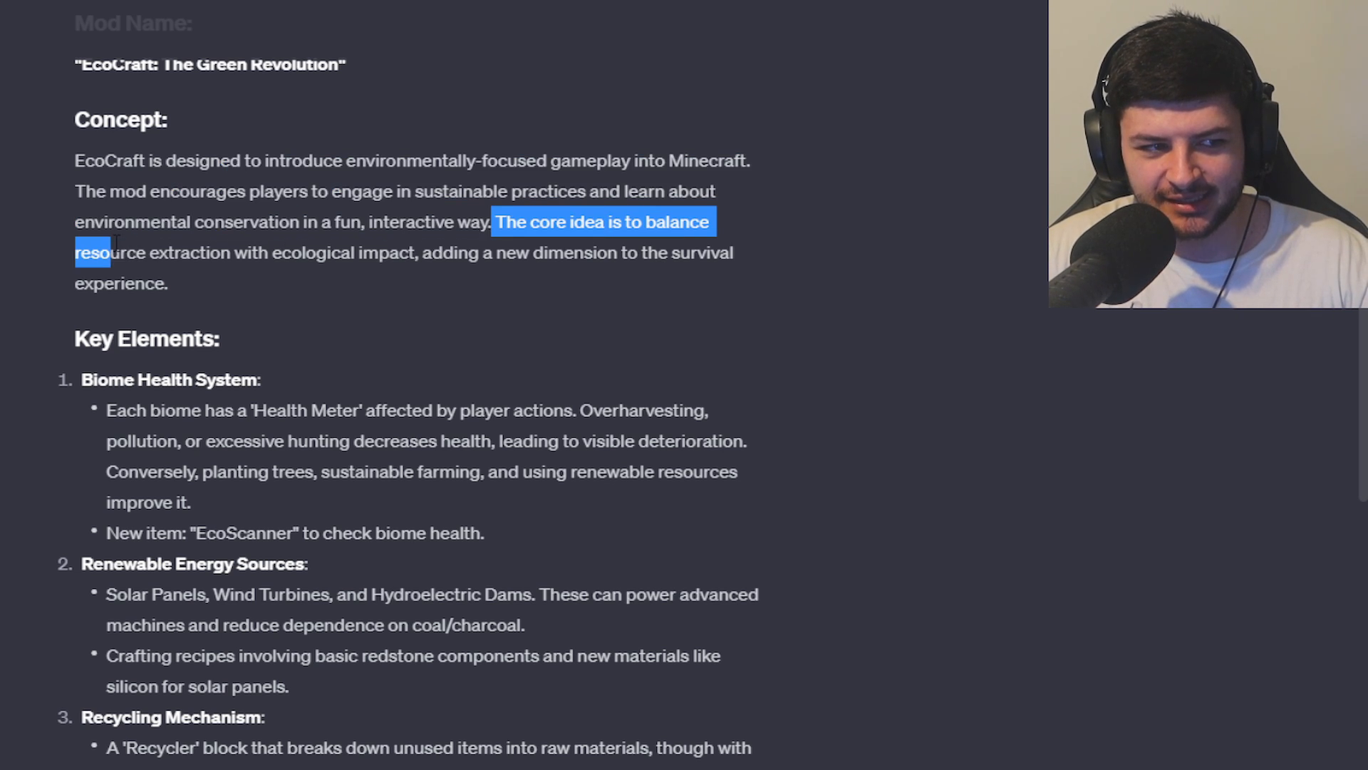
drag(104, 252, 345, 252)
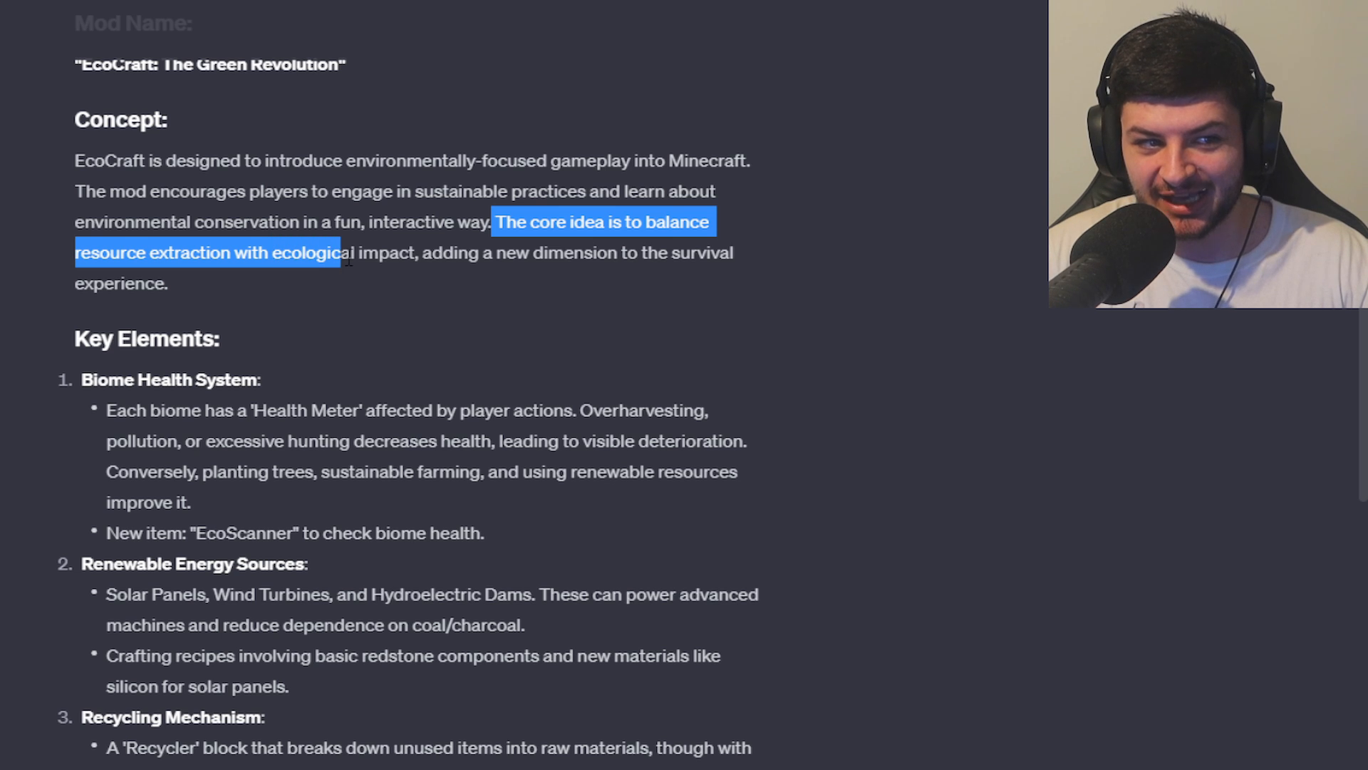
drag(345, 252, 168, 284)
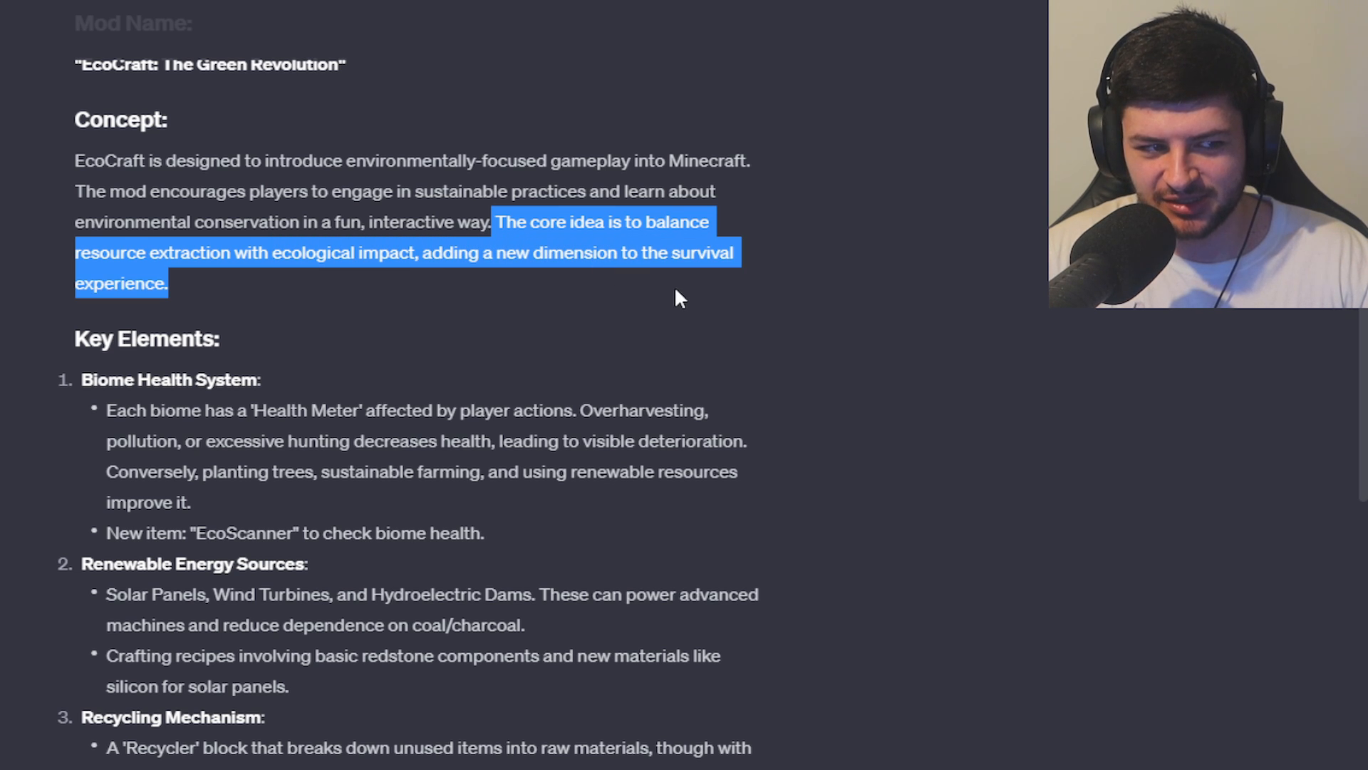
- Scroll through the Mythic Minerals reply listing Aurorium, Pyrite, Celestine and Mystic Quartz
scroll(down, 3)
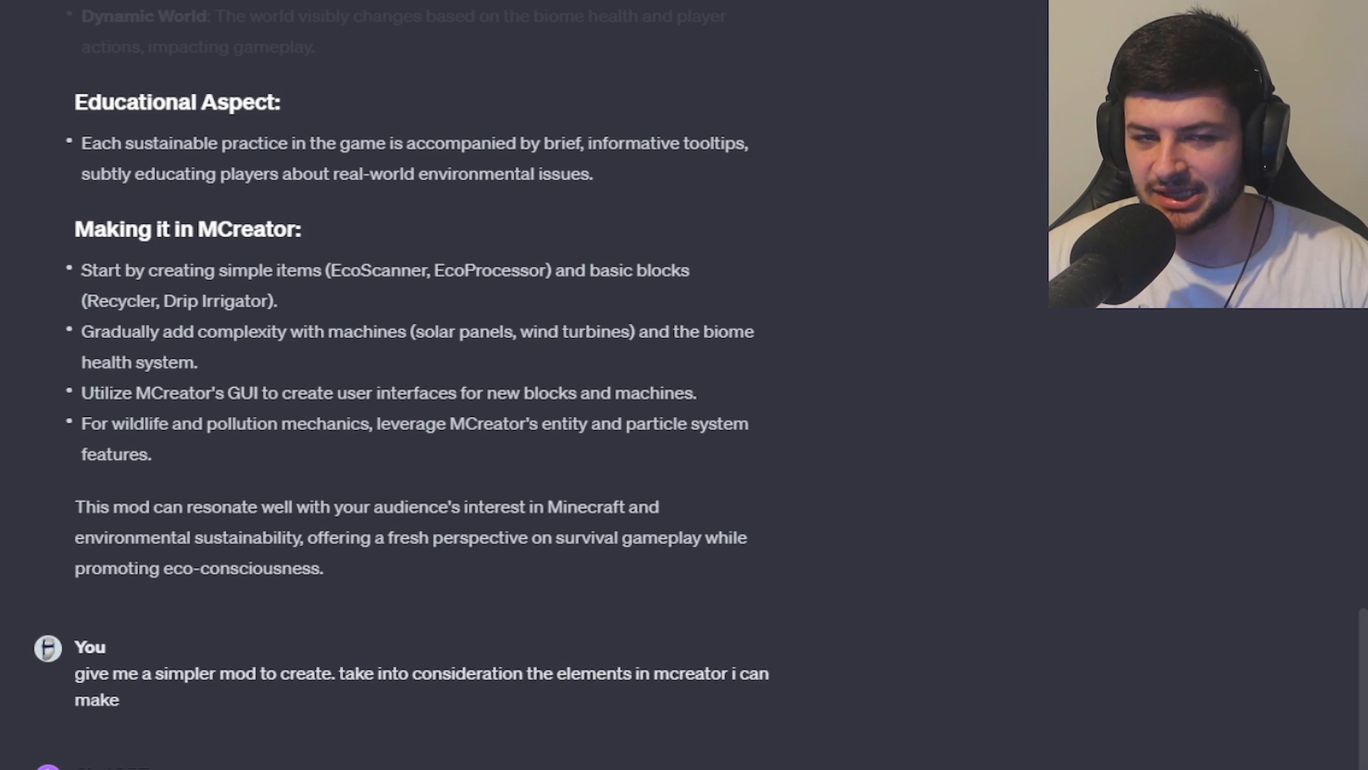
scroll(down, 3)
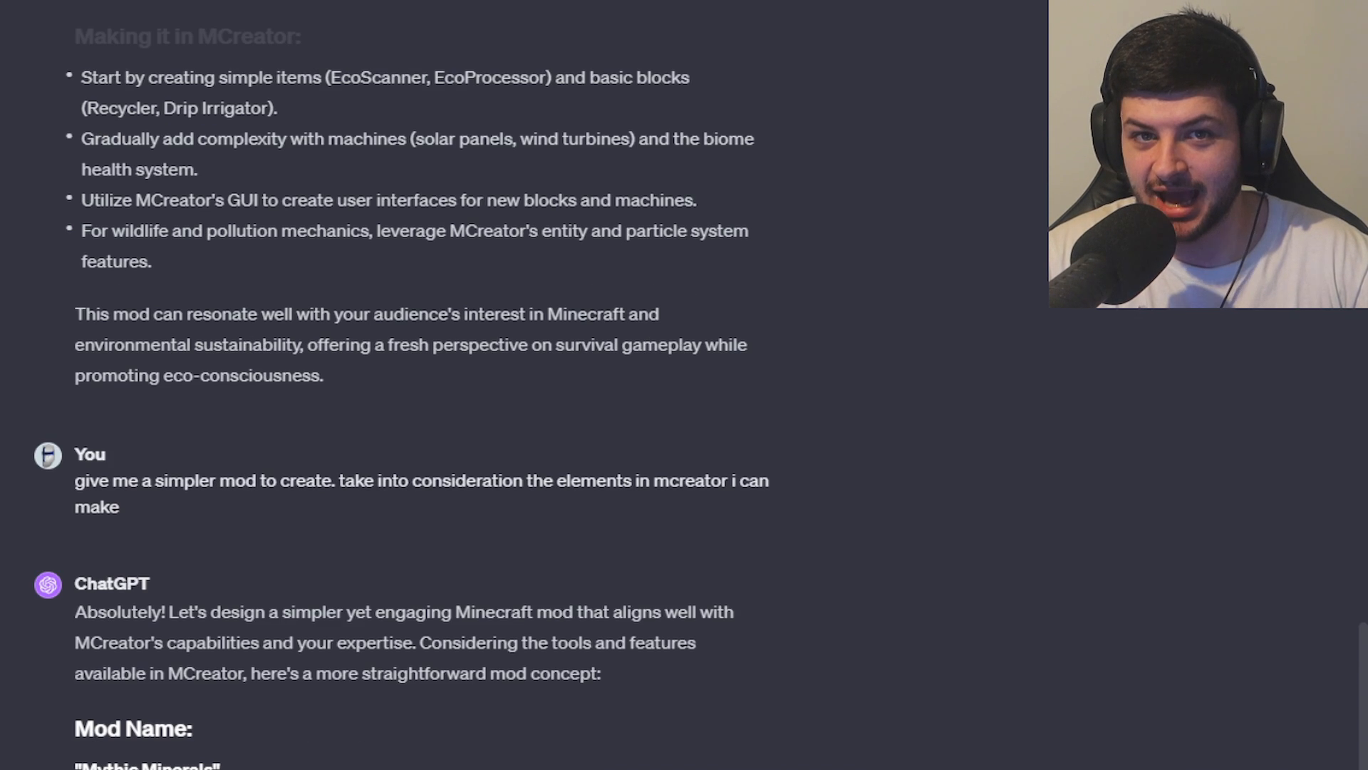
scroll(down, 3)
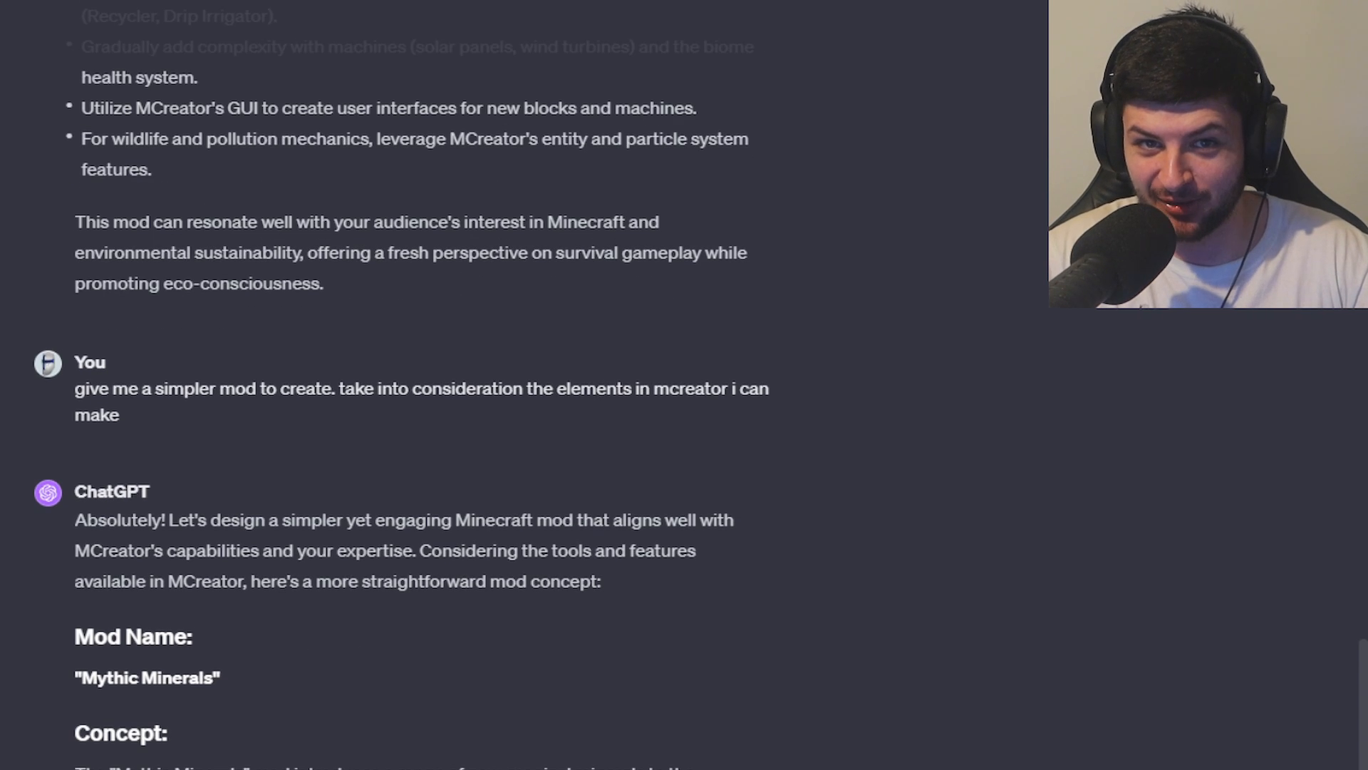
scroll(down, 3)
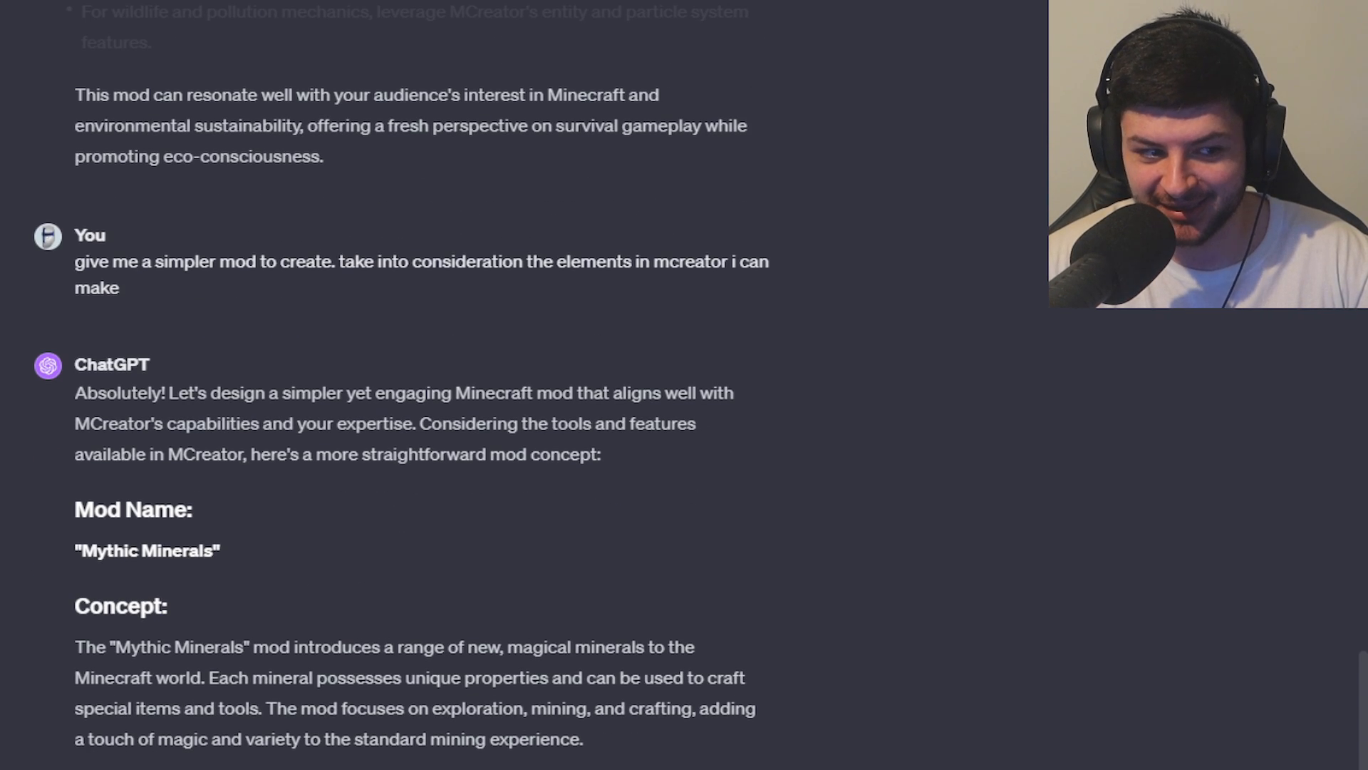
scroll(down, 3)
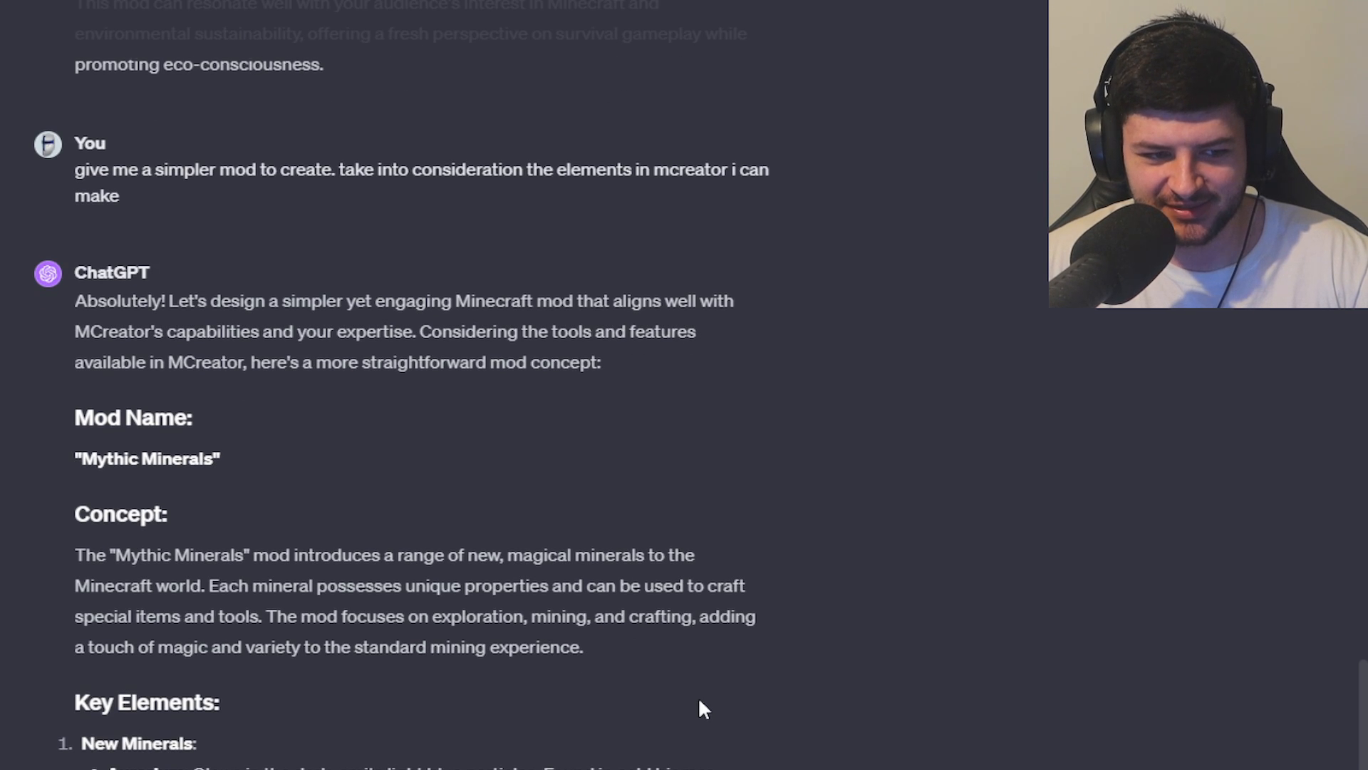
scroll(down, 3)
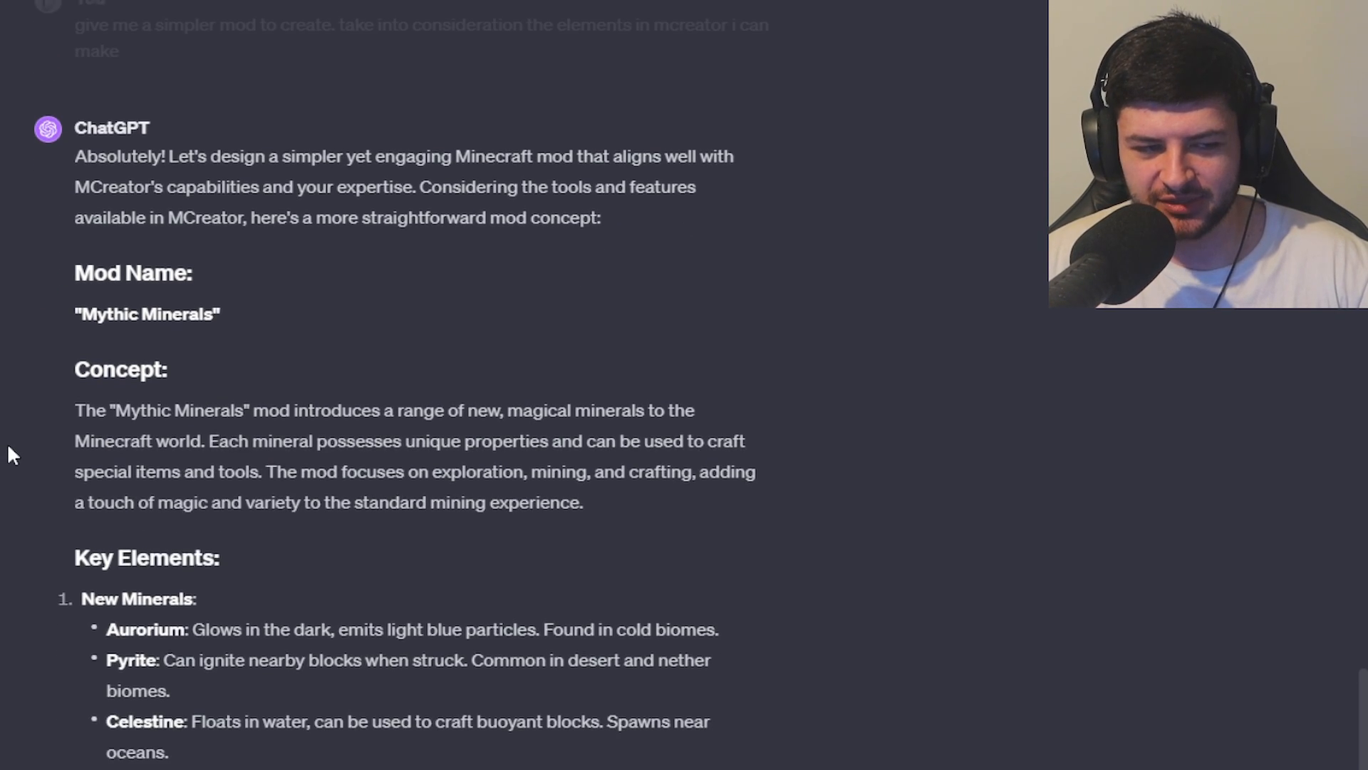
scroll(down, 3)
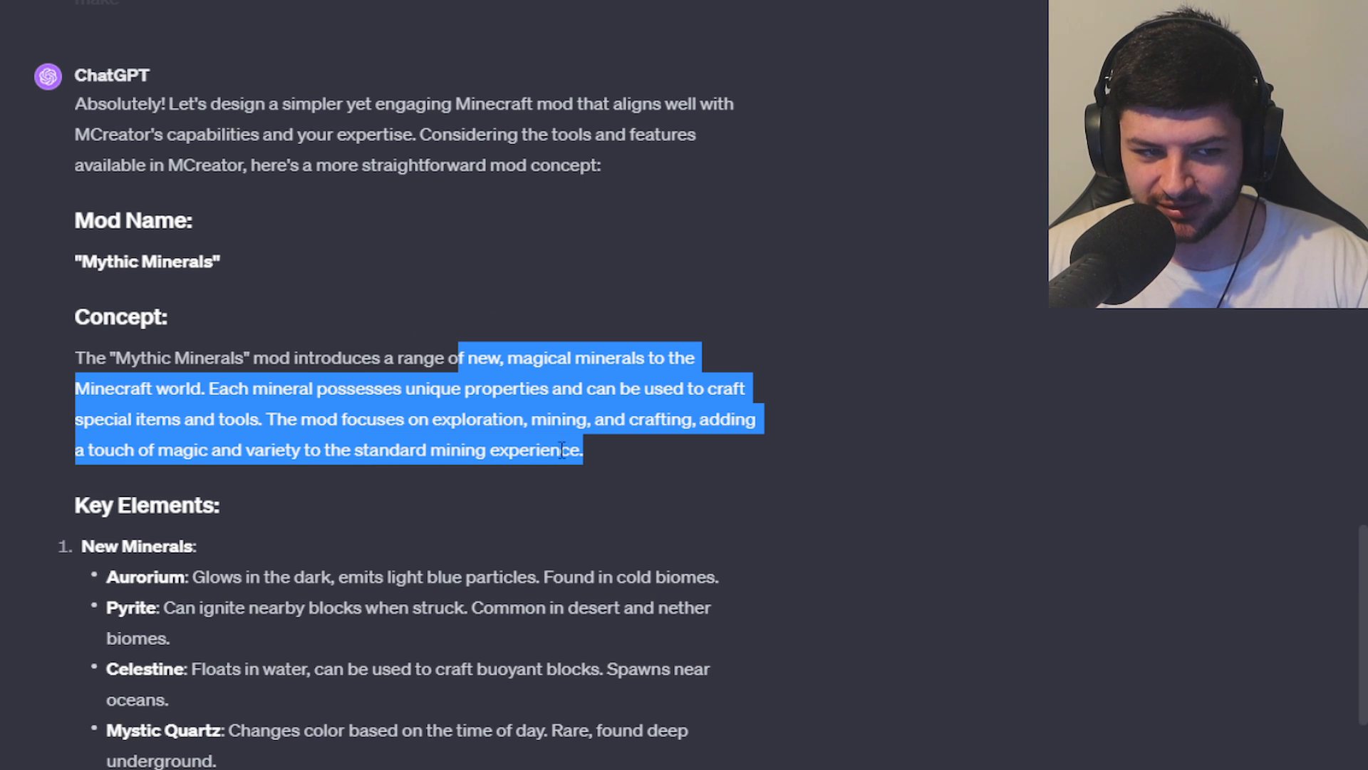
scroll(down, 3)
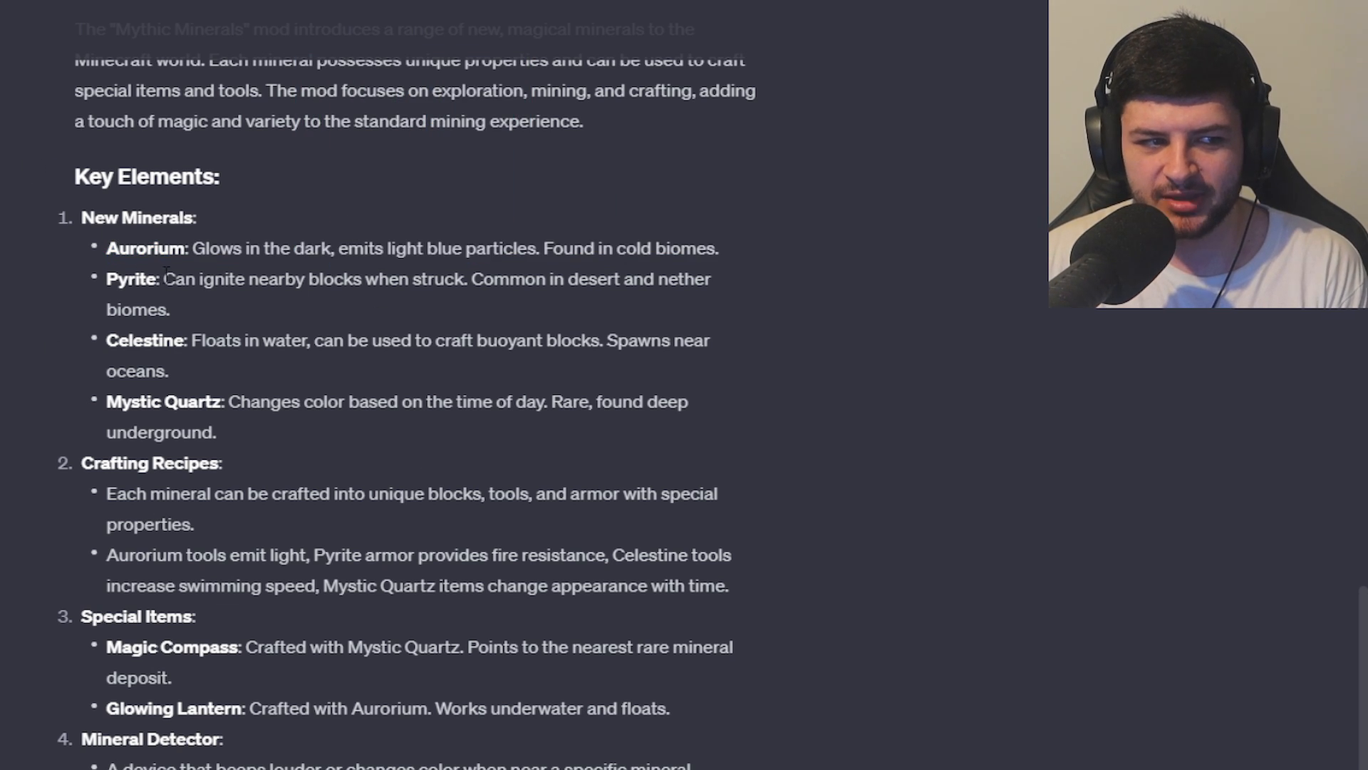
mouse_move(292, 379)
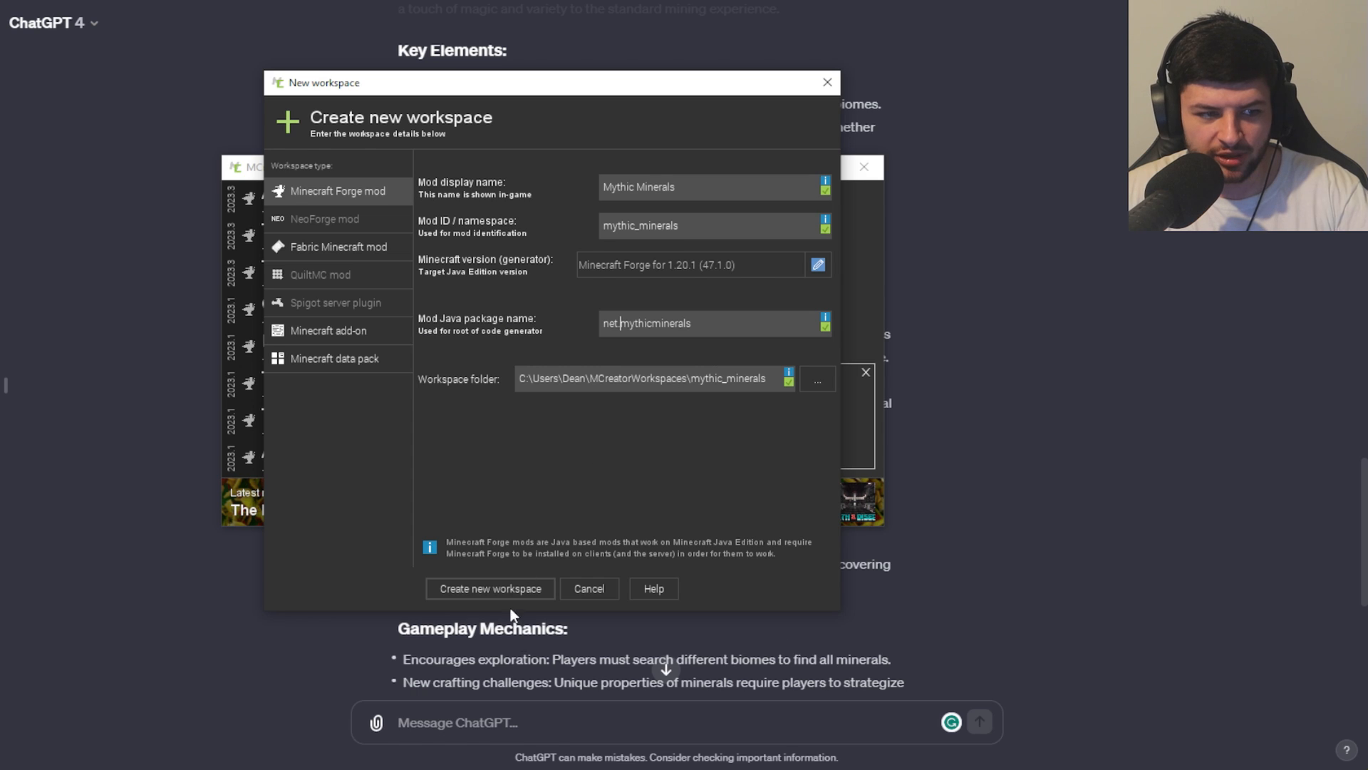
- Review the Minecraft version generator details for the new Mythic Minerals workspace
click(815, 265)
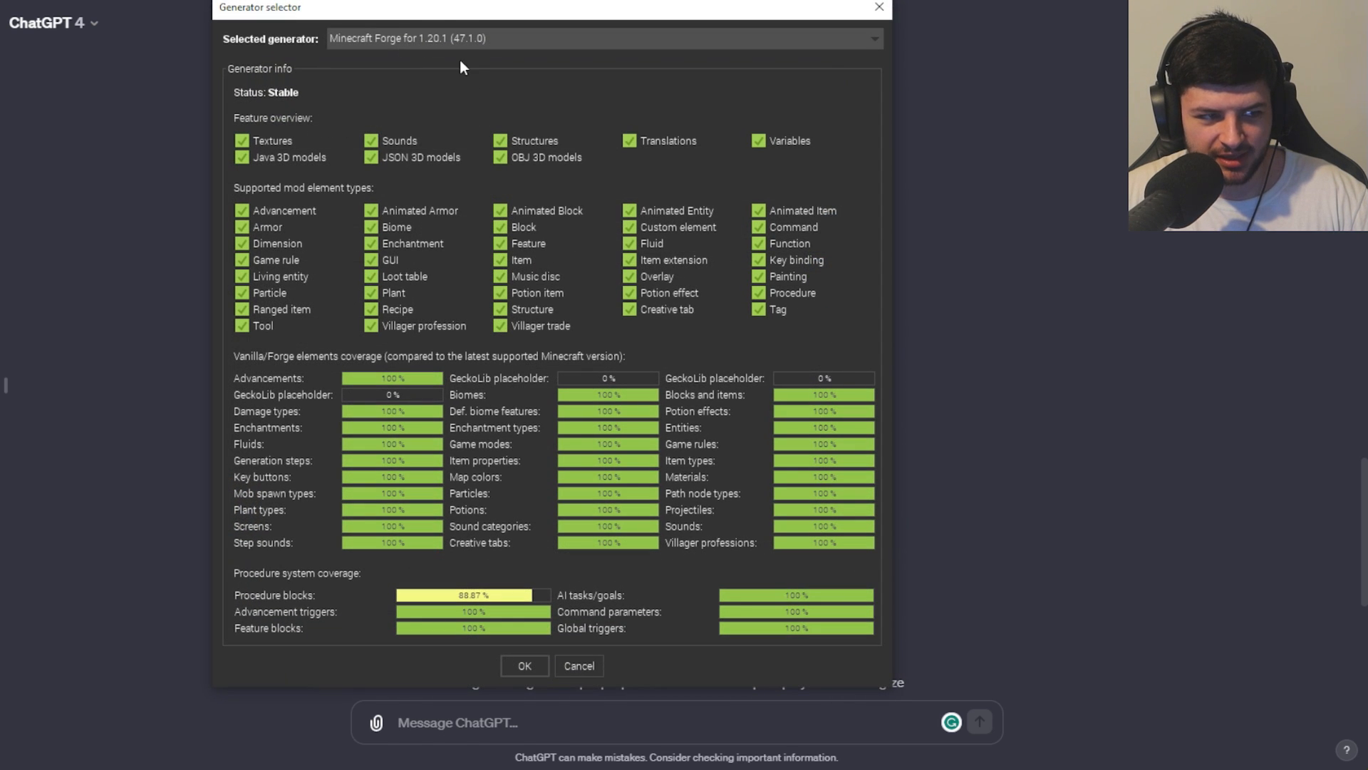
click(523, 665)
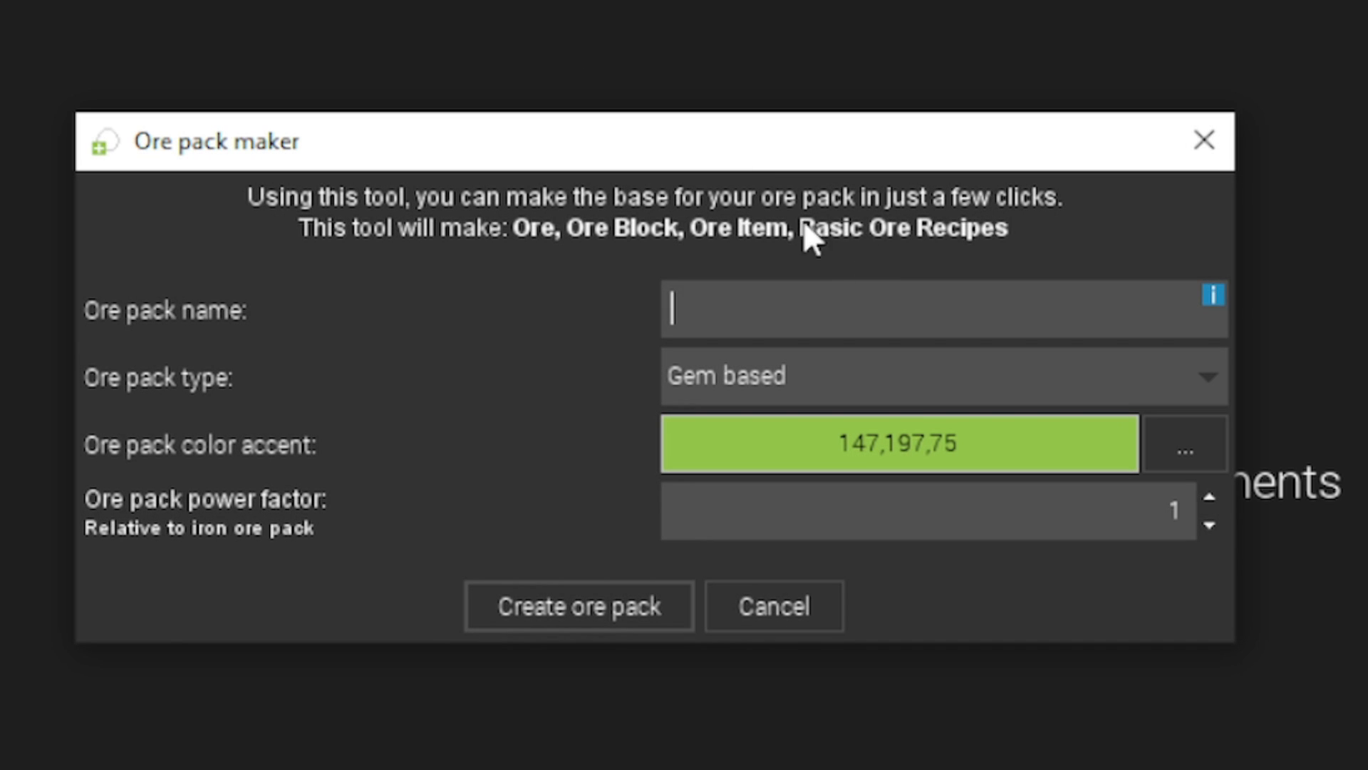
- Create a dust-based Aurorium ore pack with a blue accent and power factor 2
text(Aurorium)
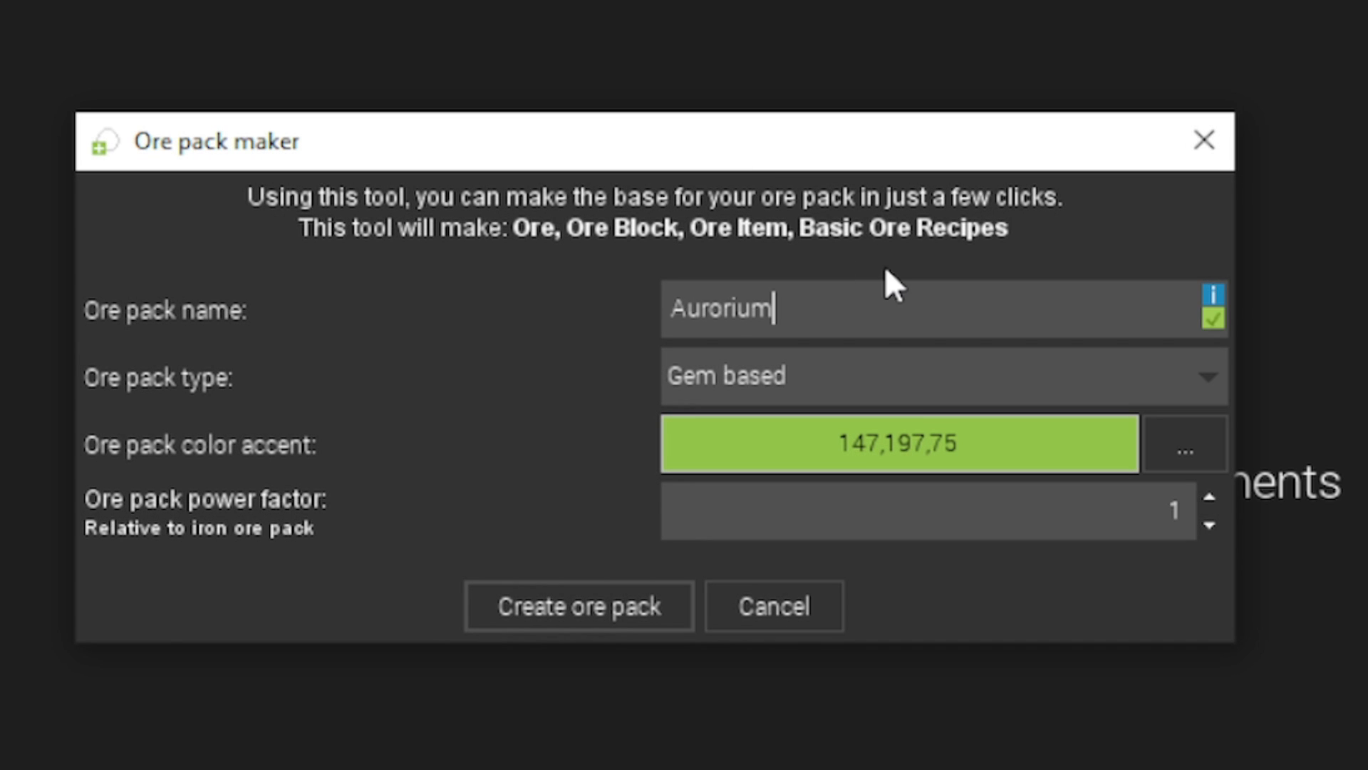
click(1184, 445)
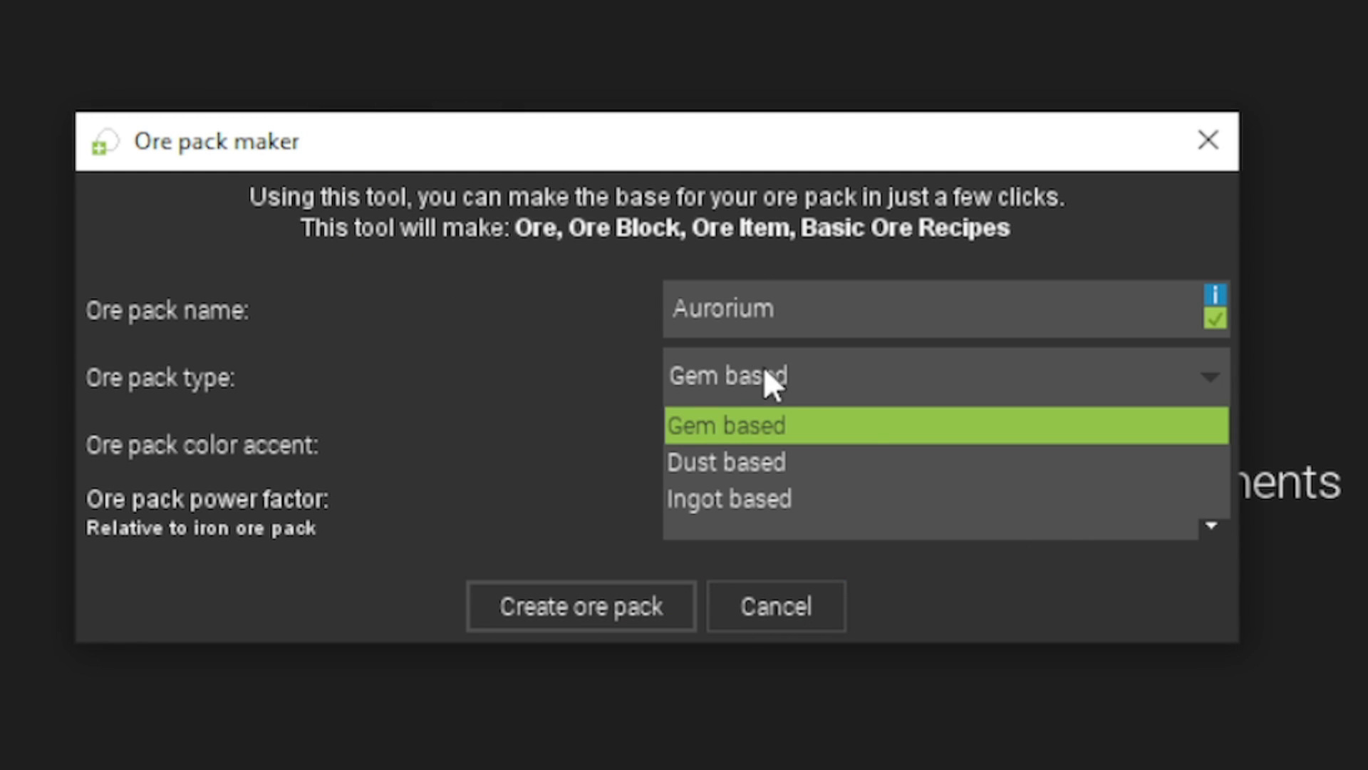
click(724, 461)
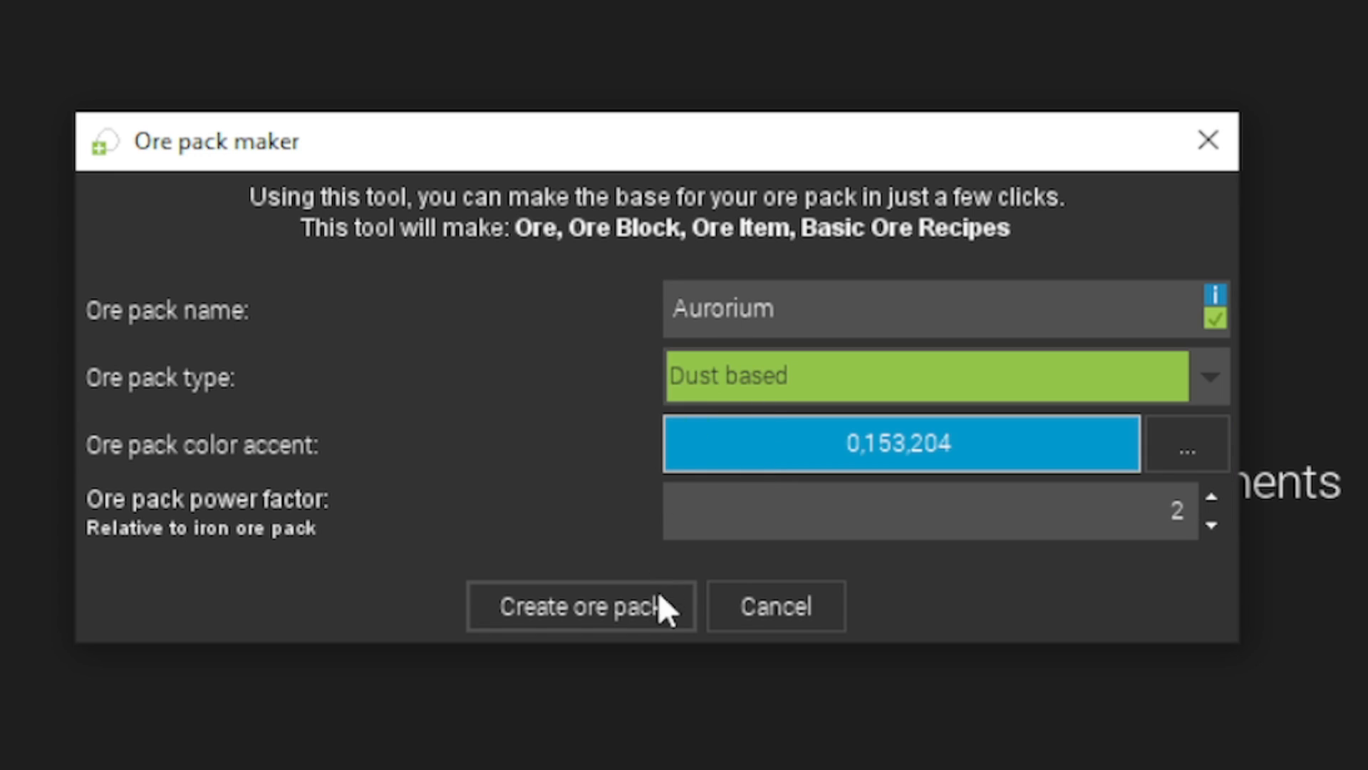
click(581, 606)
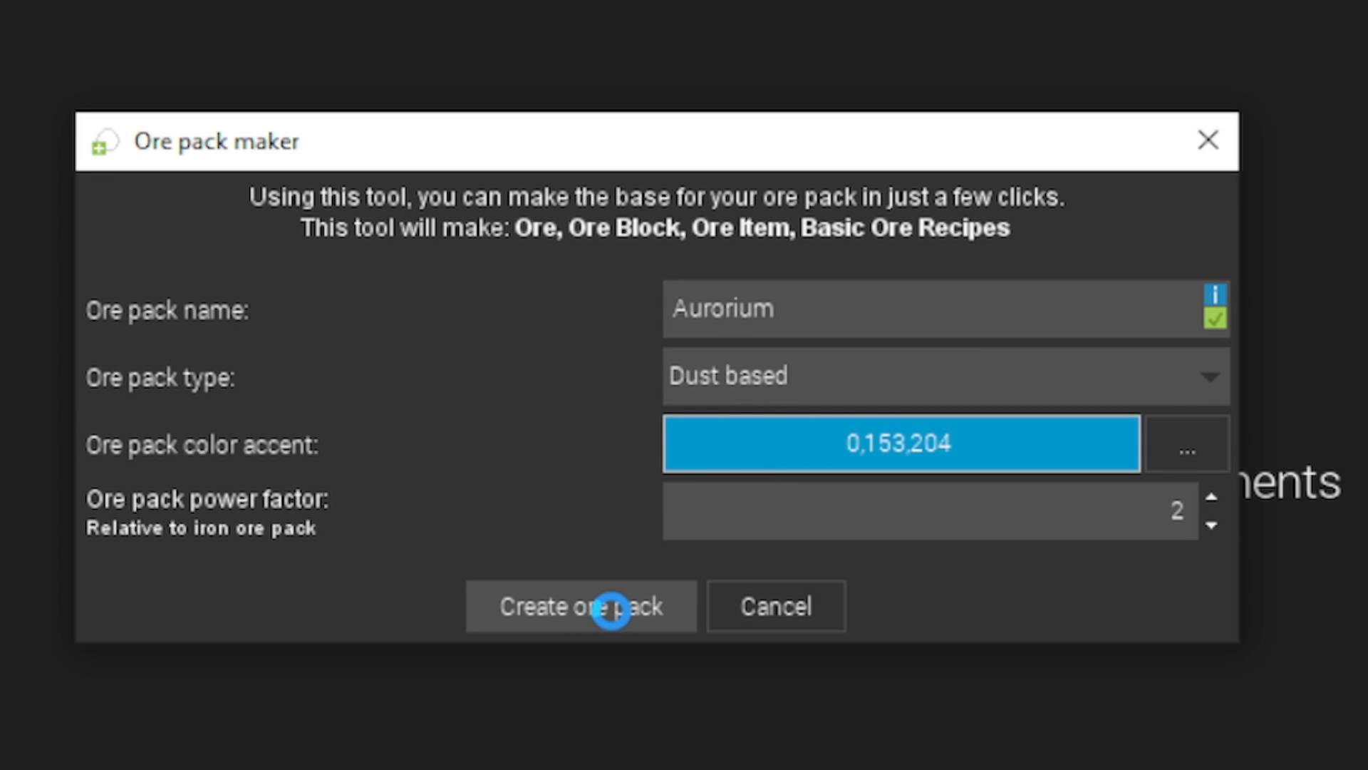
click(580, 606)
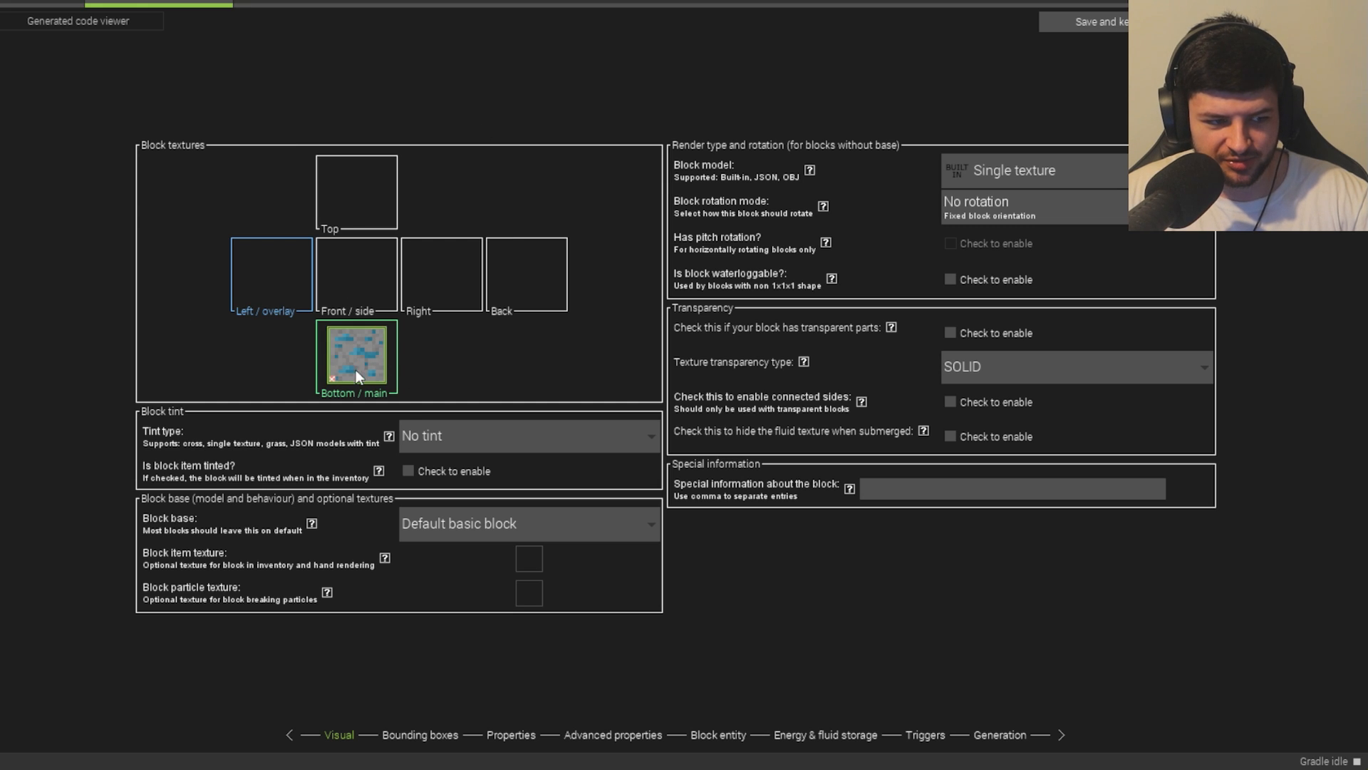
- Enable emissive glow on the Aurorium ore block and set a surface generation value of 554
click(511, 733)
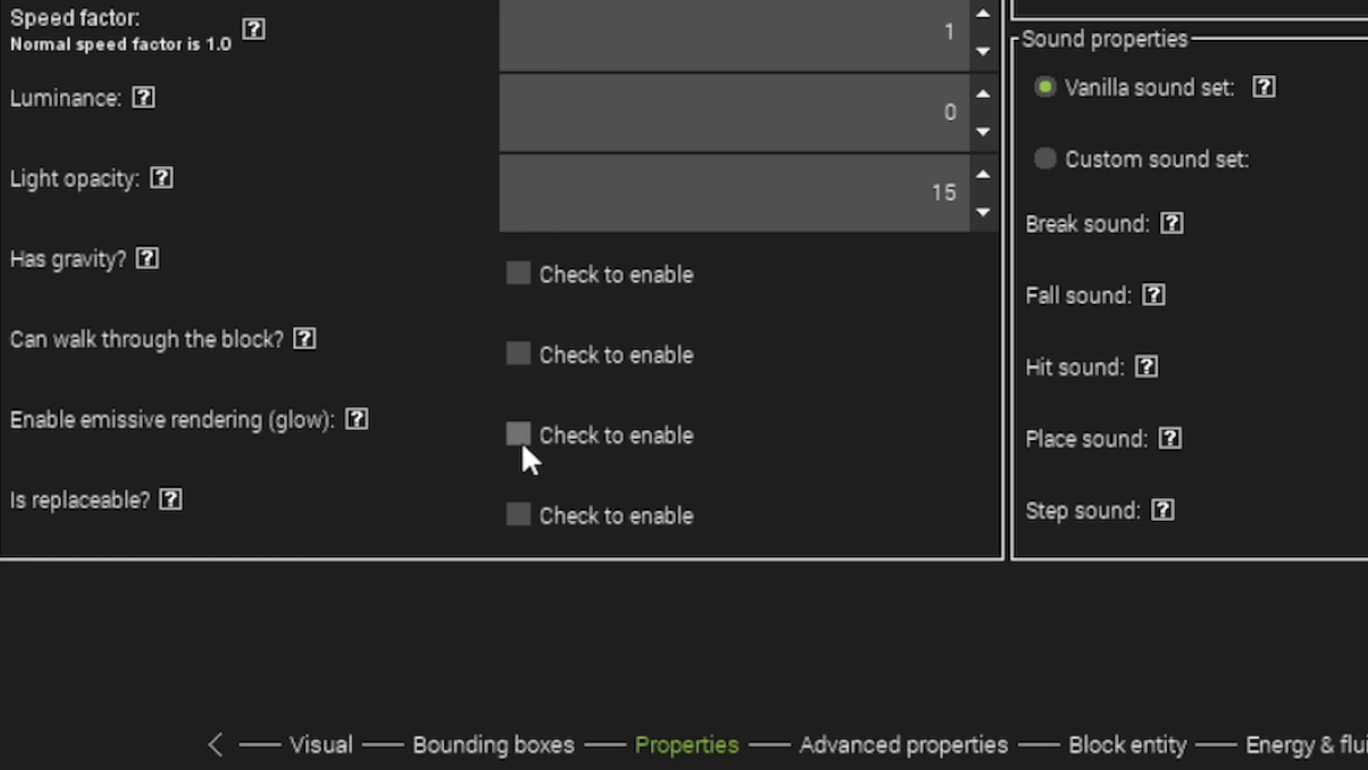
click(518, 434)
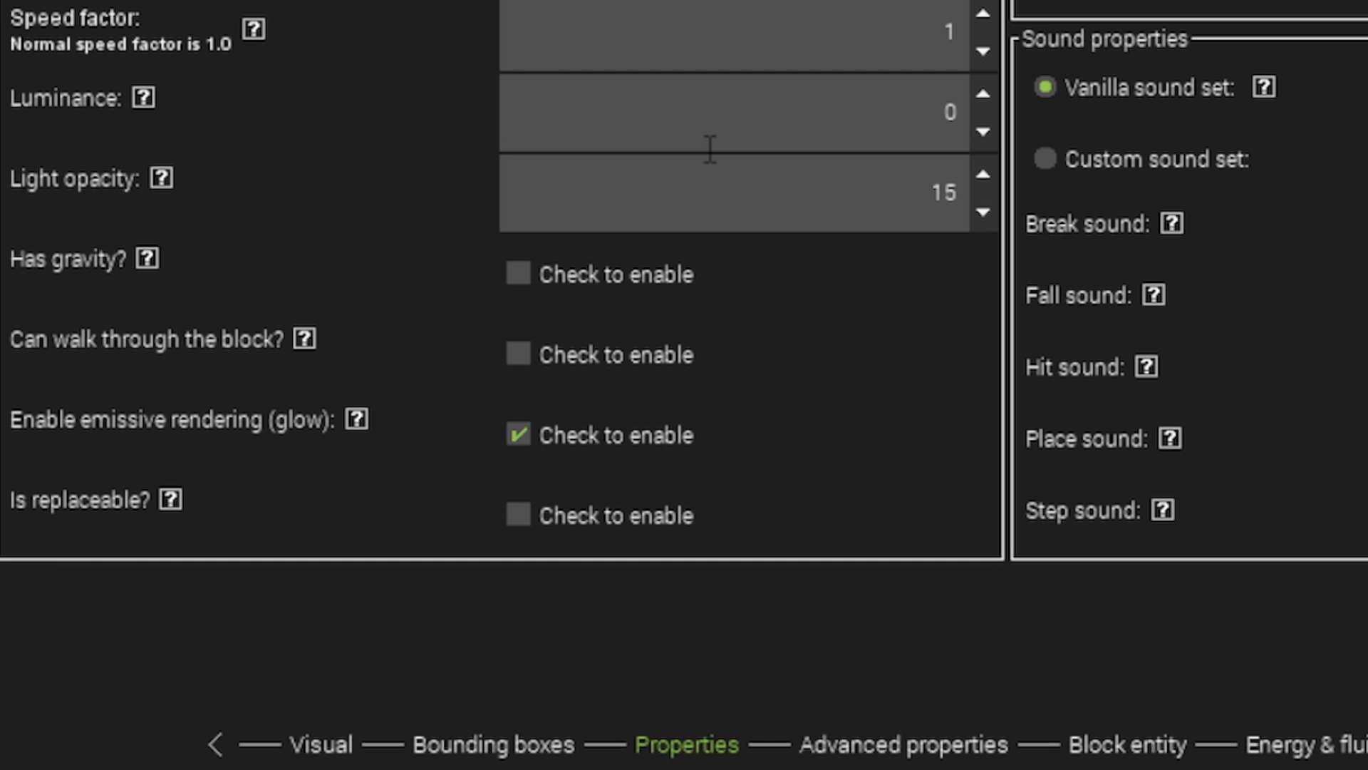
text(554)
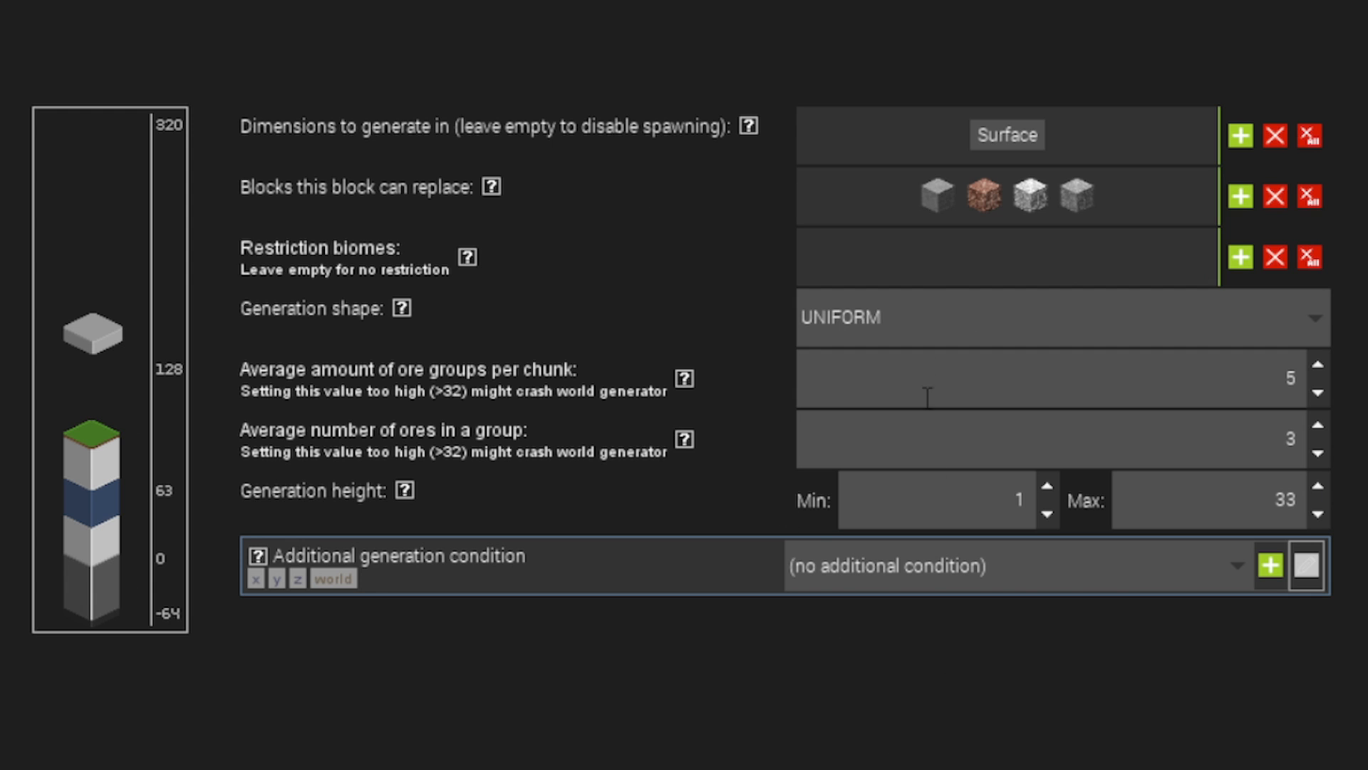
- Restrict the ore's spawn biomes by filtering the biome list for 'snow'
click(1239, 256)
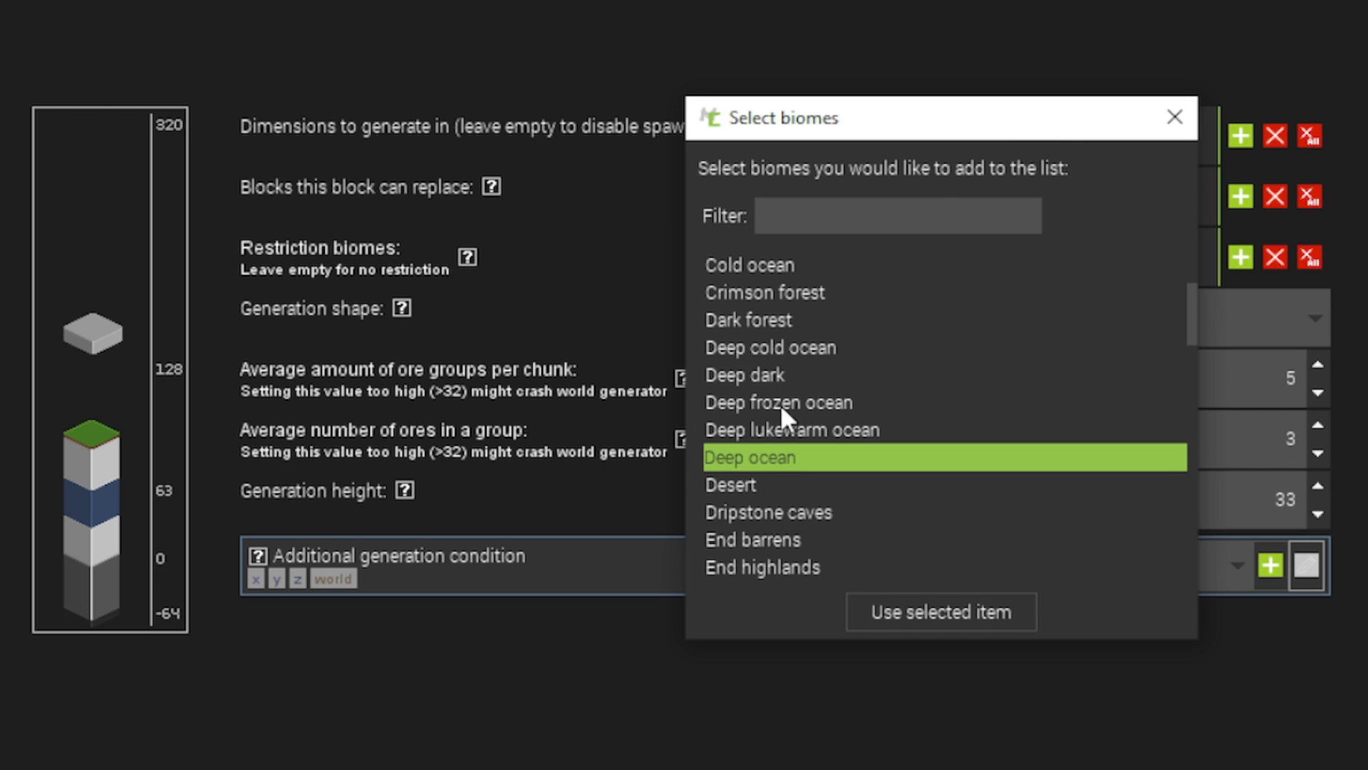
text(snow)
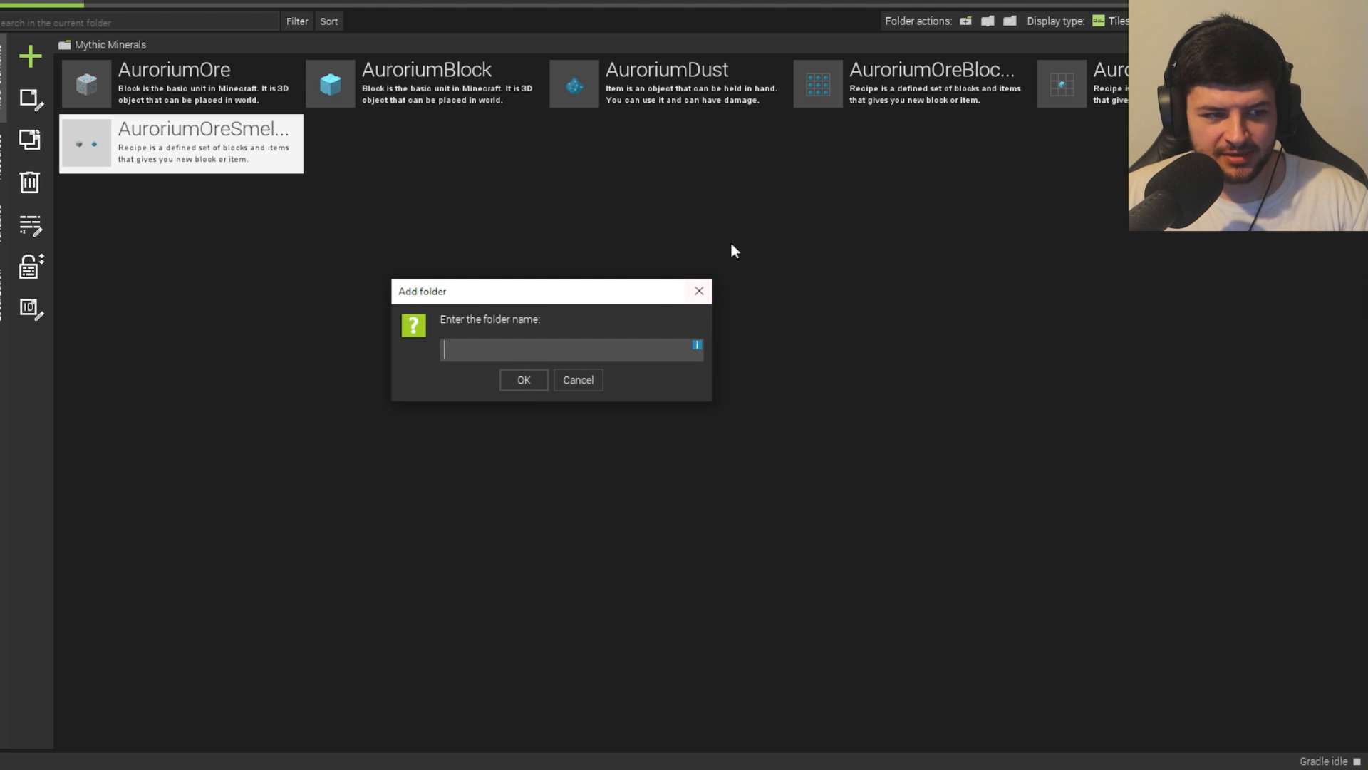
- Name a new workspace folder to group the Aurorium elements
click(523, 379)
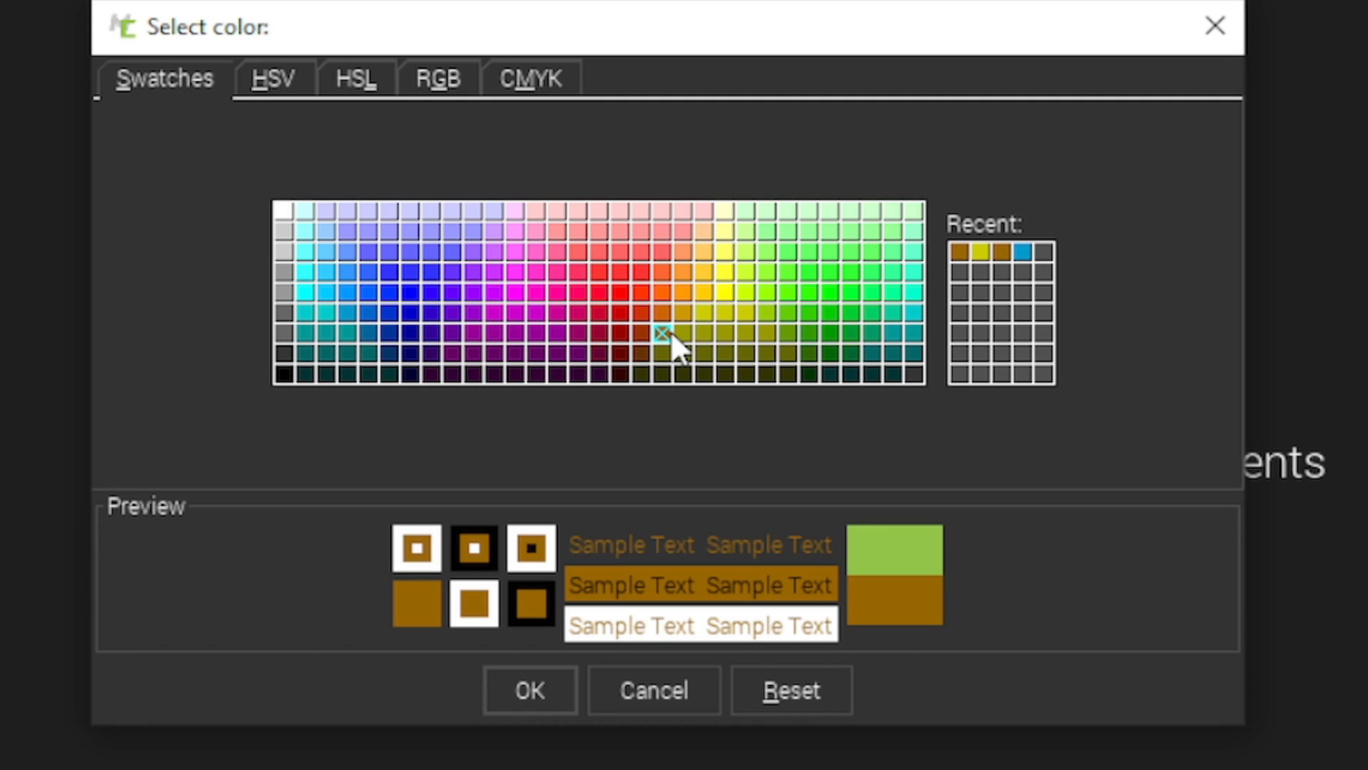
- Give the Pyrite pack a fine-tuned brown accent and restrict its ore to the Desert biome
click(272, 78)
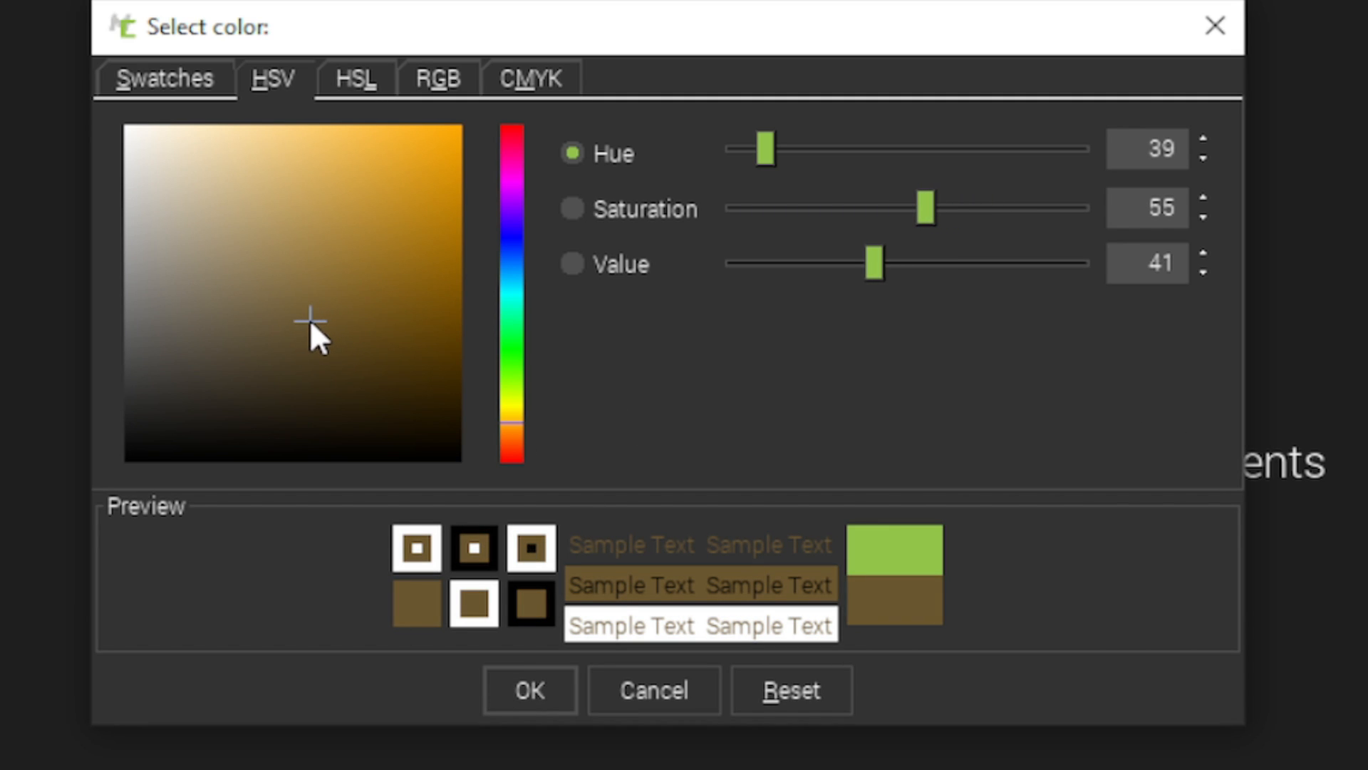
click(529, 690)
text(deser)
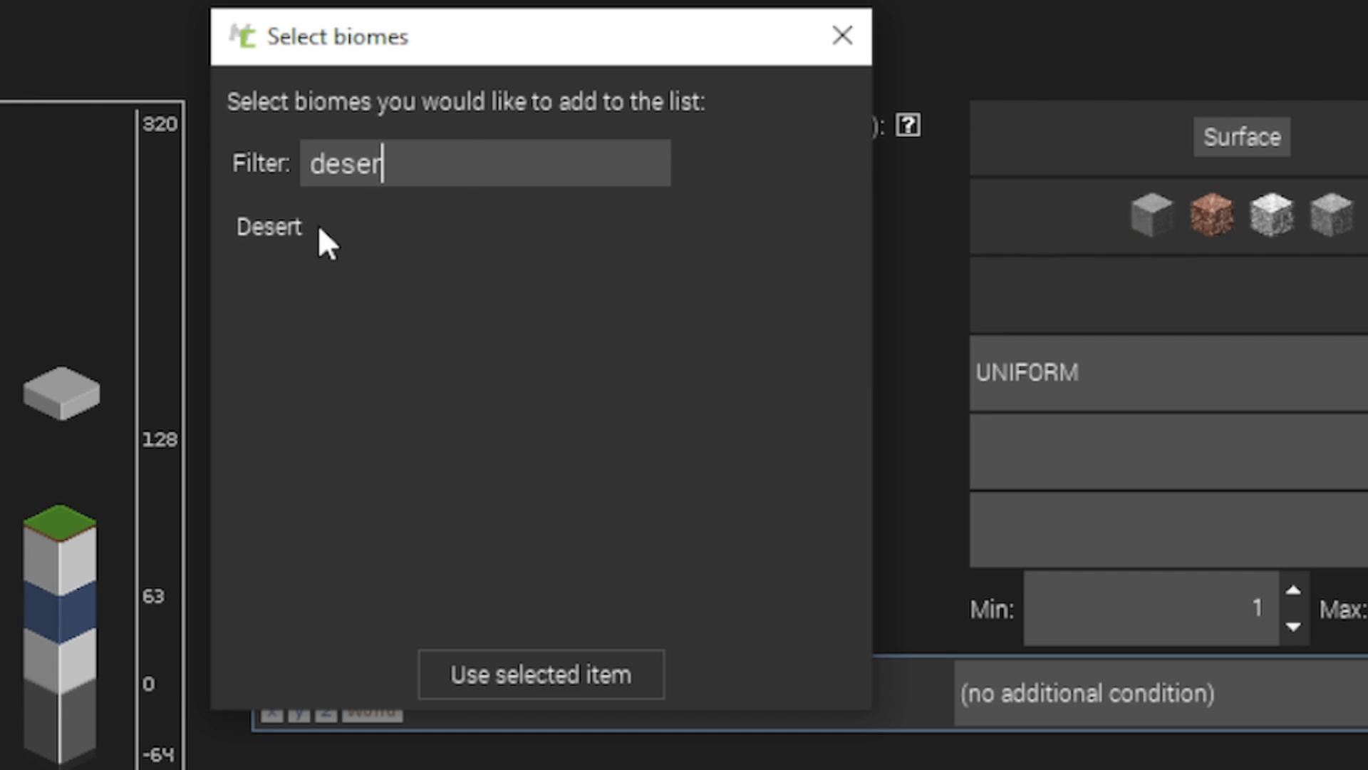
click(540, 673)
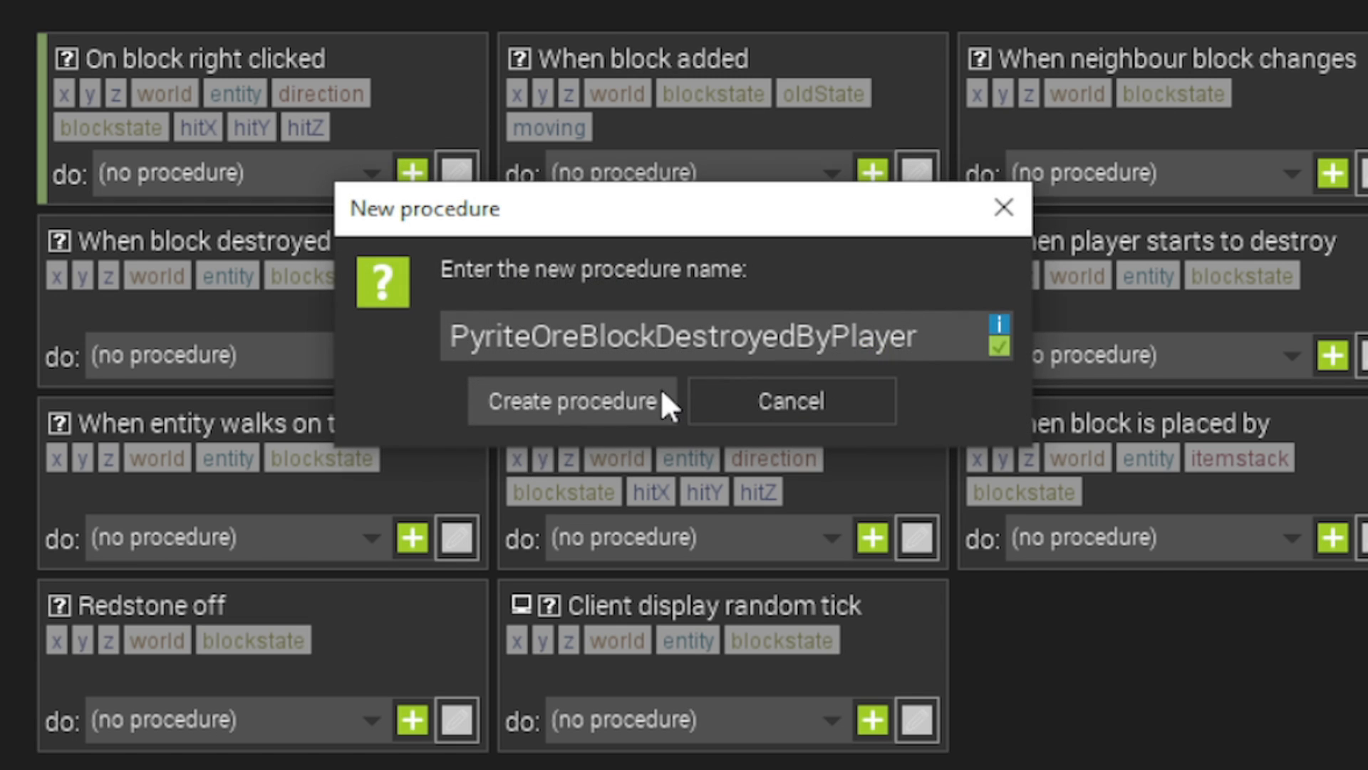
- Build the Pyrite destroy procedure: set entity on fire for 3 seconds and spawn a small fireball
click(572, 401)
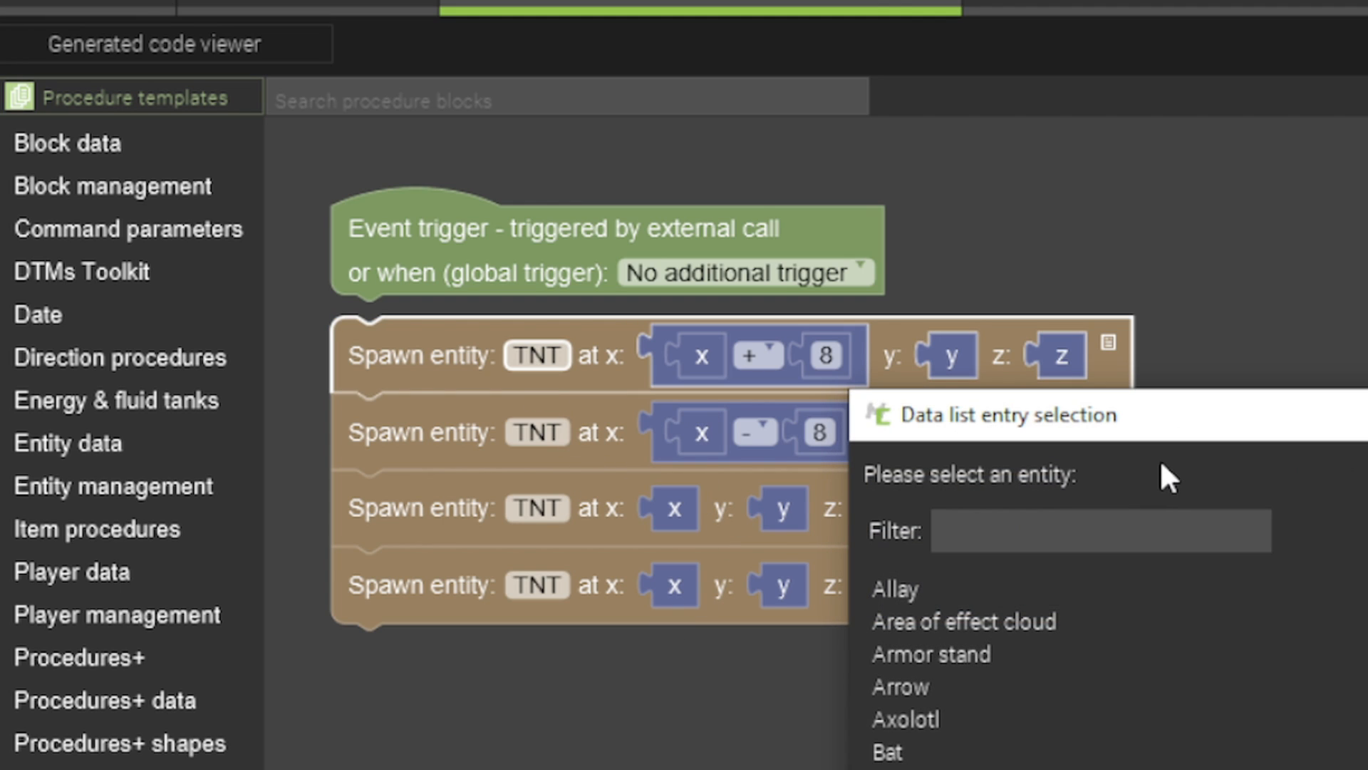
text(fd)
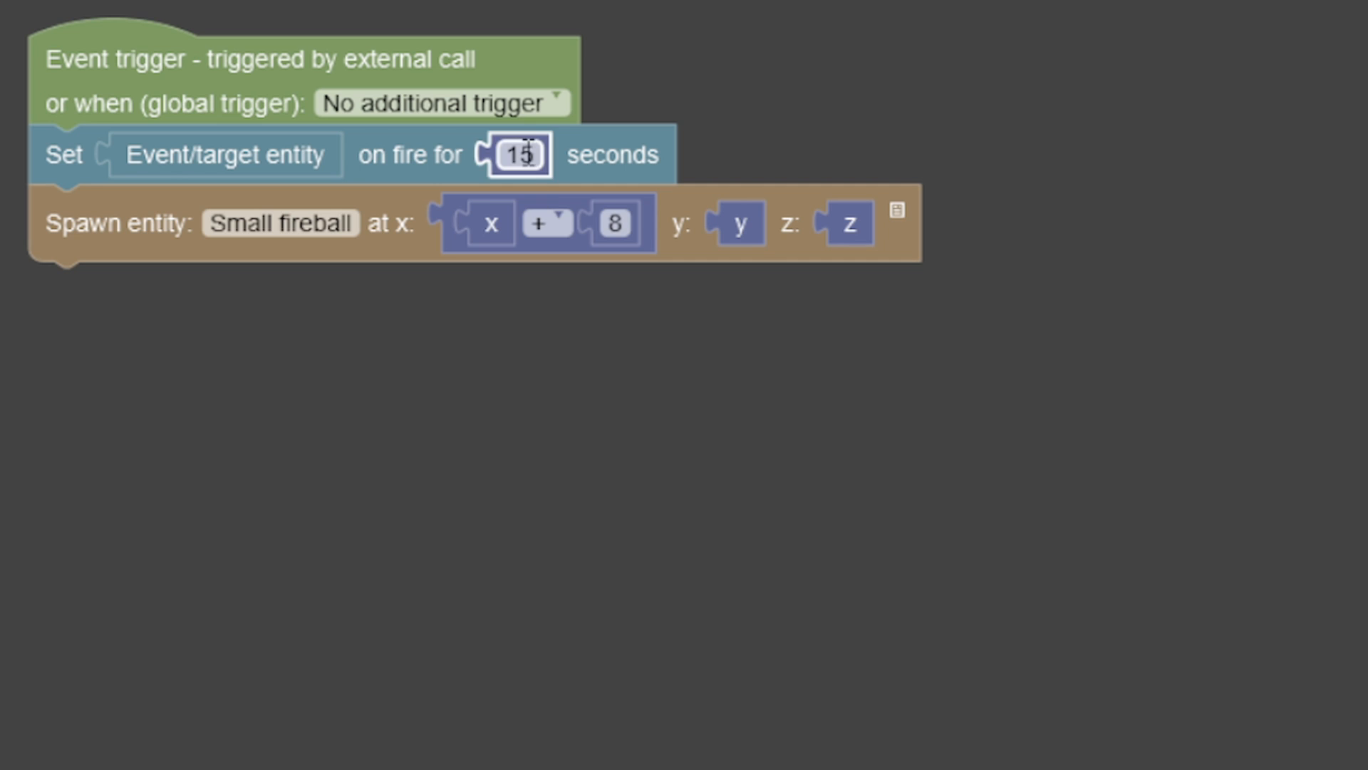
text(3)
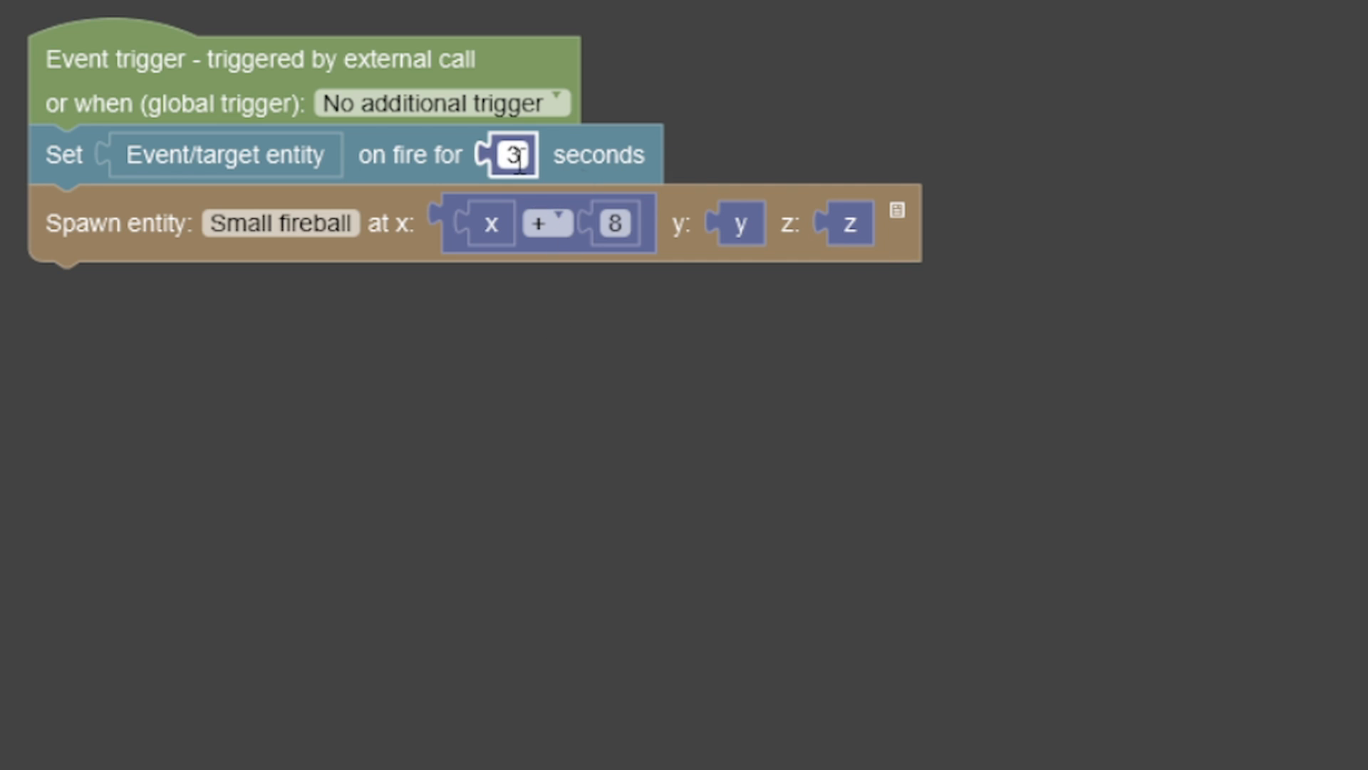
click(923, 735)
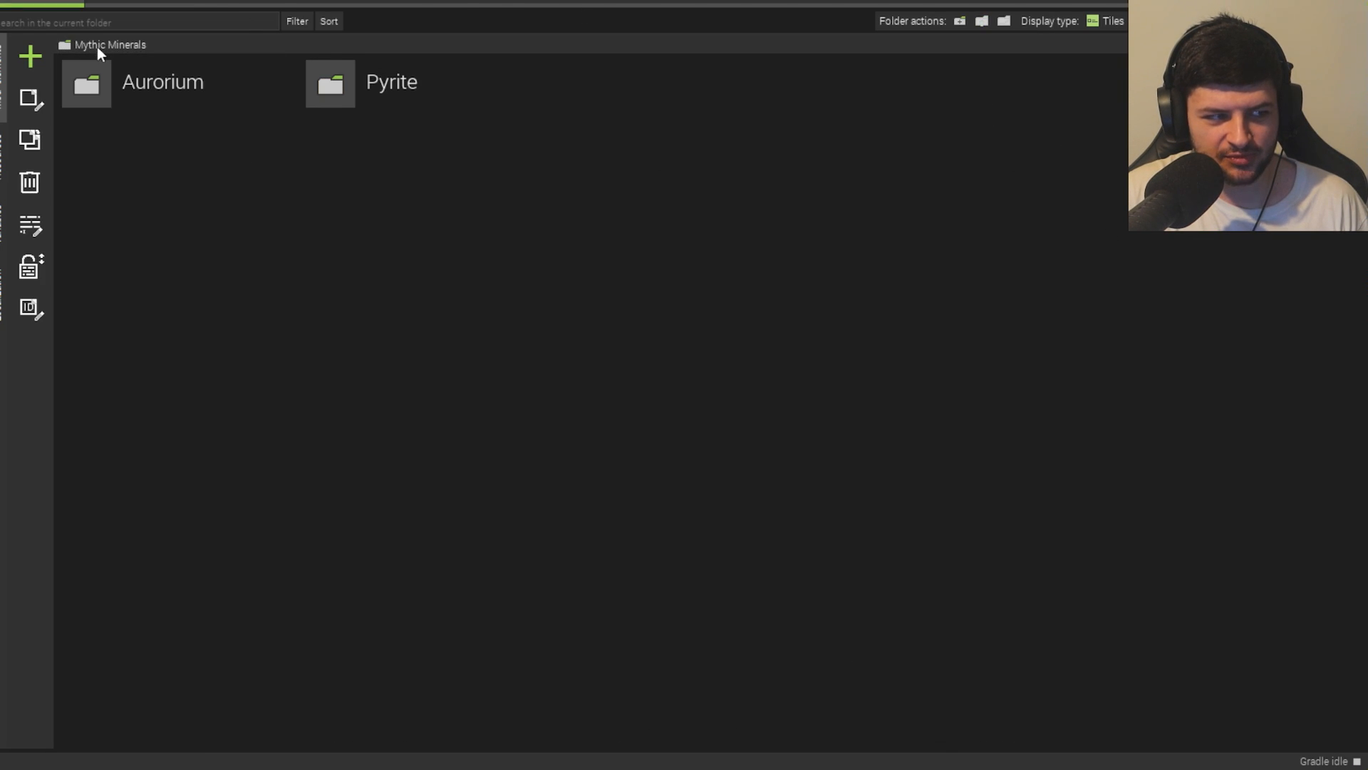
- Create an ingot-based Celestine ore pack with a blue accent
click(391, 82)
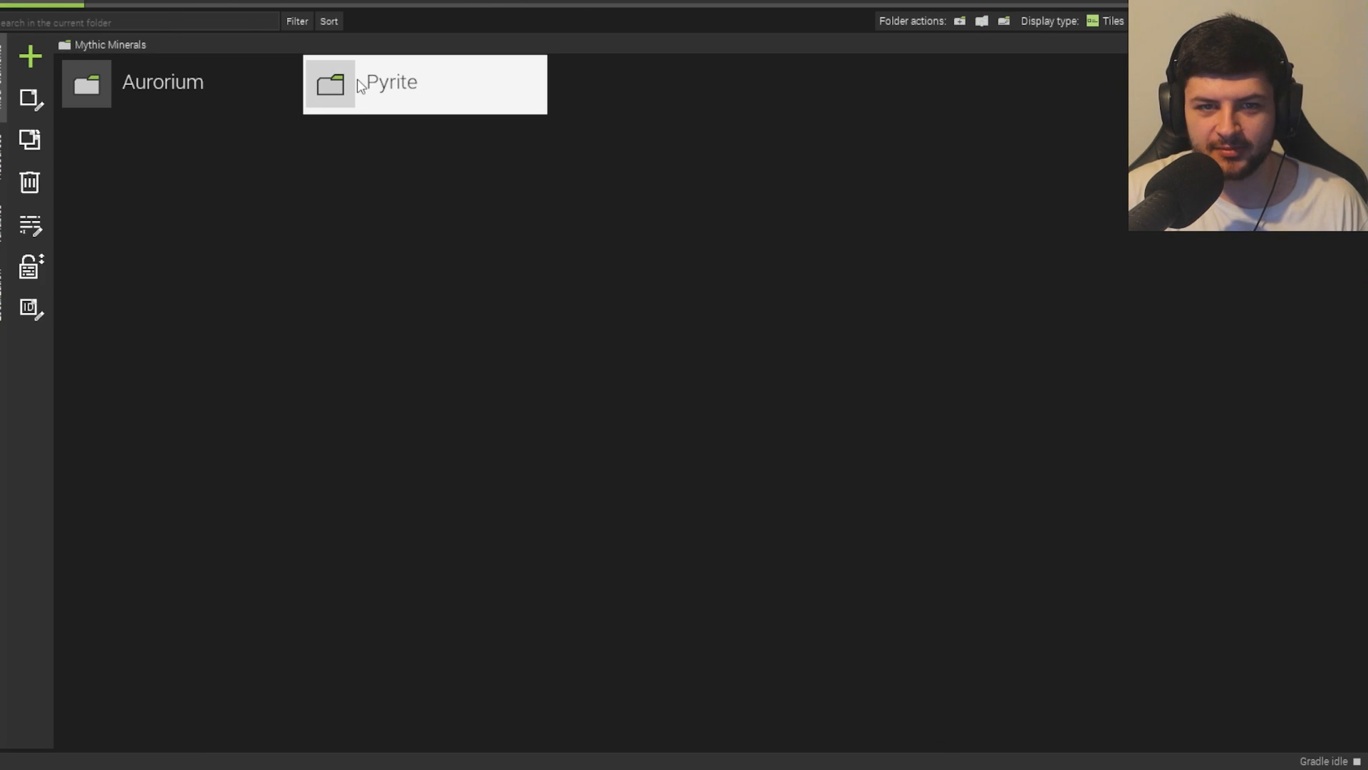
mouse_move(216, 728)
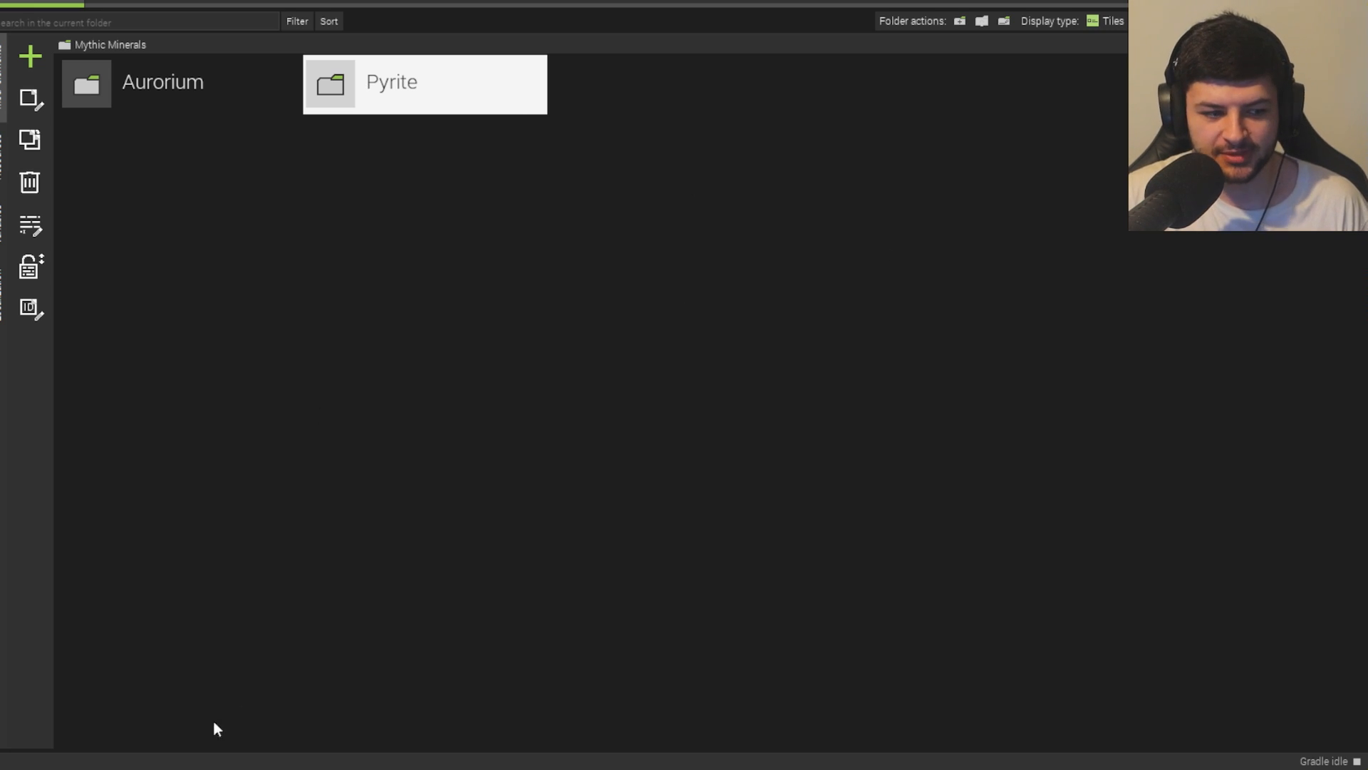
text(Celestine)
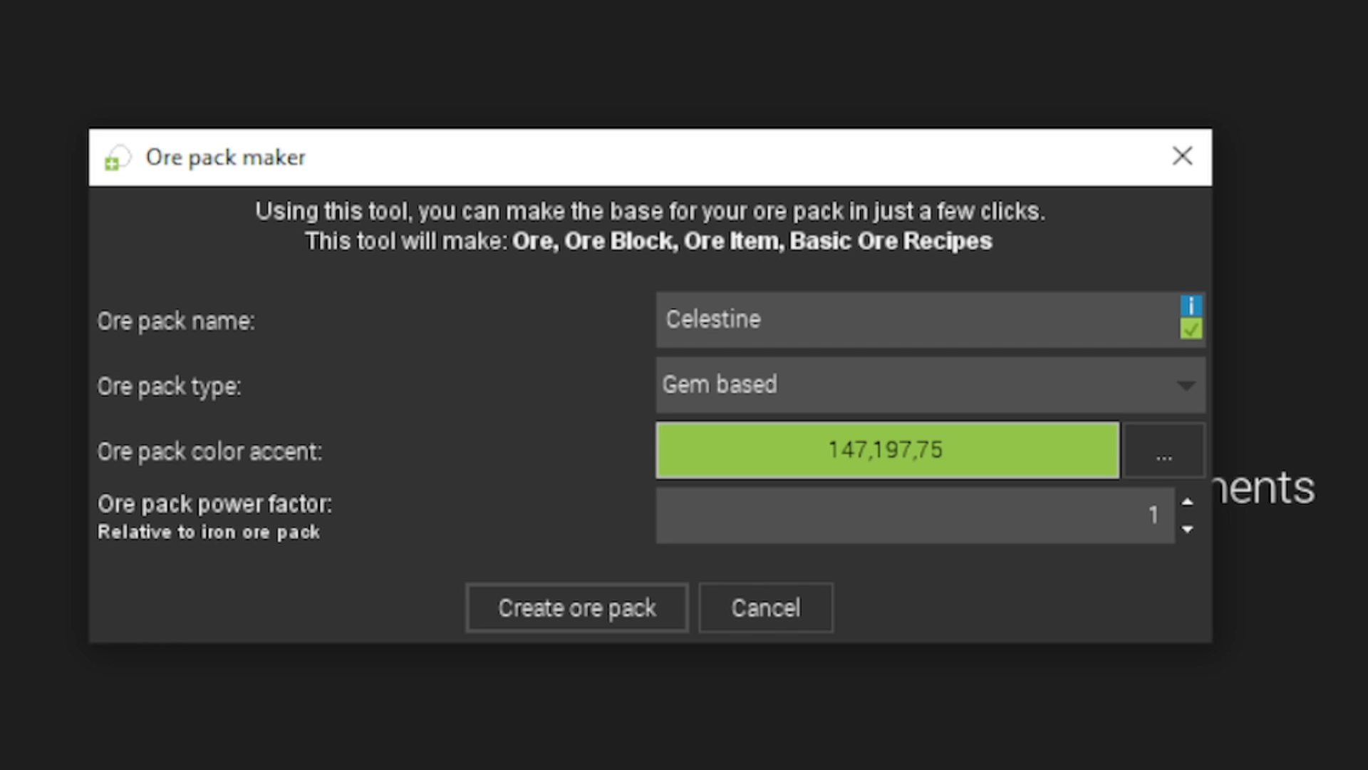
click(1164, 452)
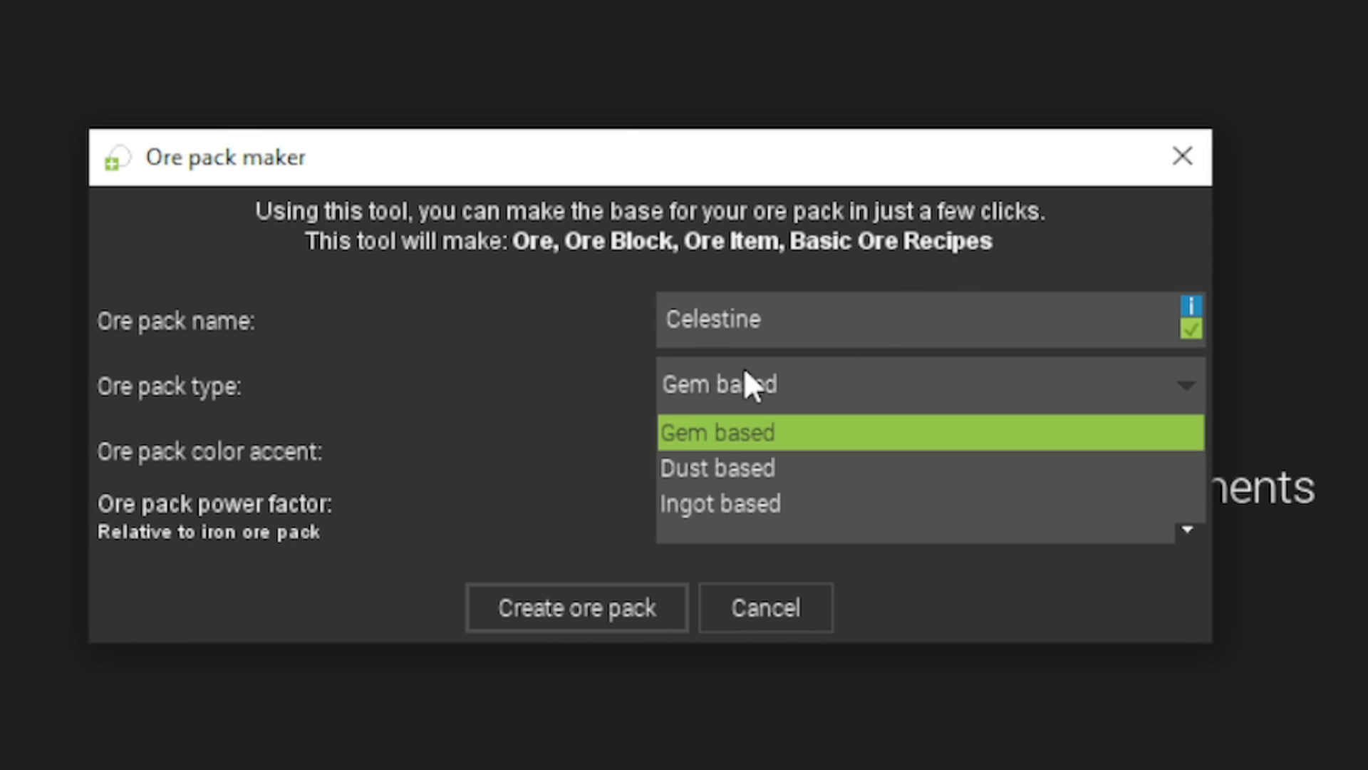
click(718, 503)
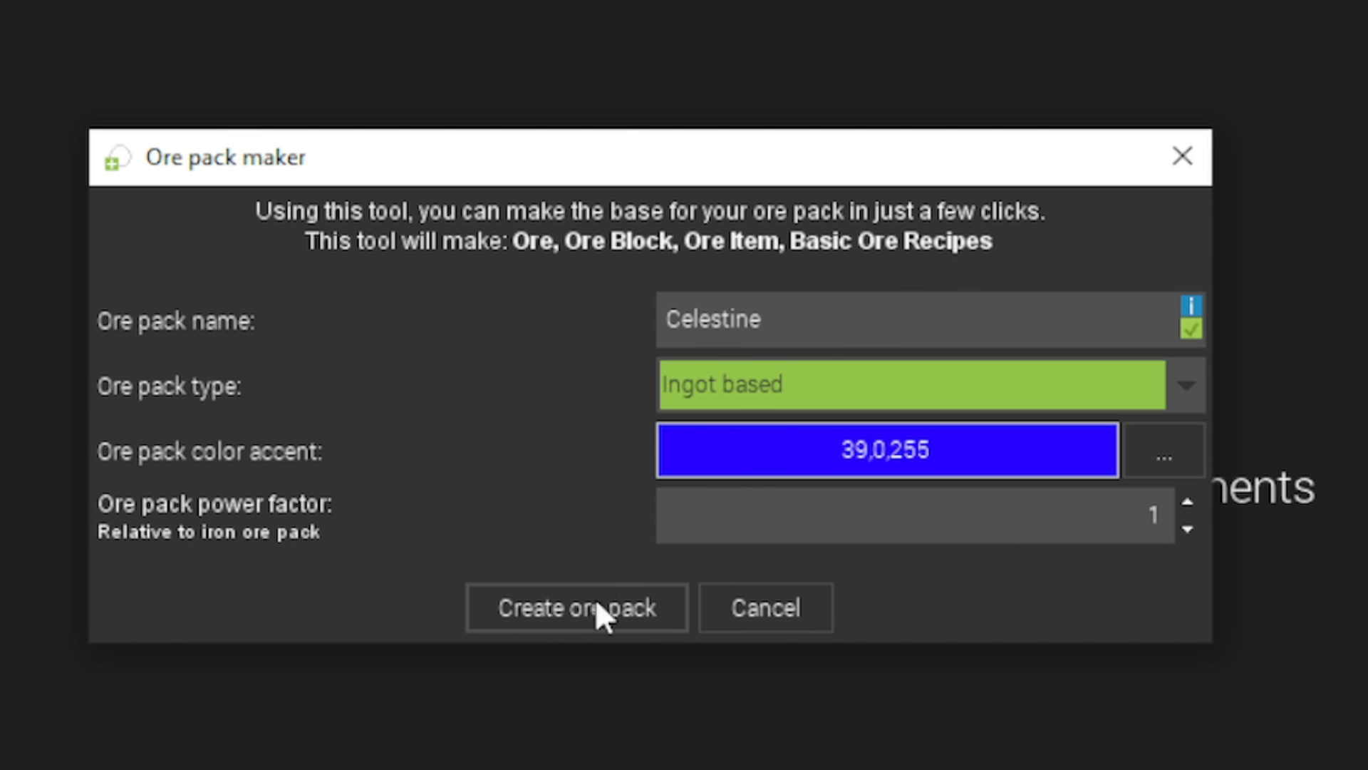
click(576, 608)
text(ocean)
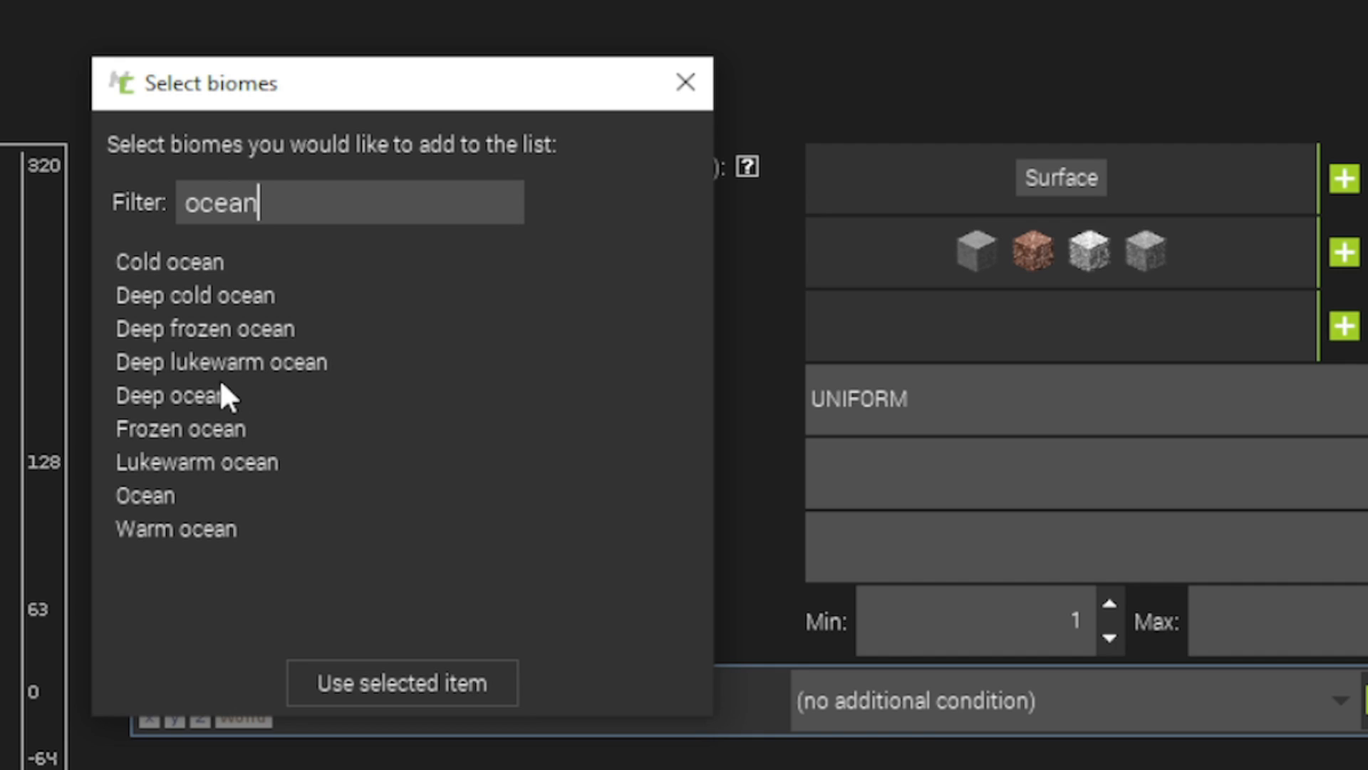
- Restrict Celestine ore to Warm ocean and all other listed ocean biomes
click(174, 528)
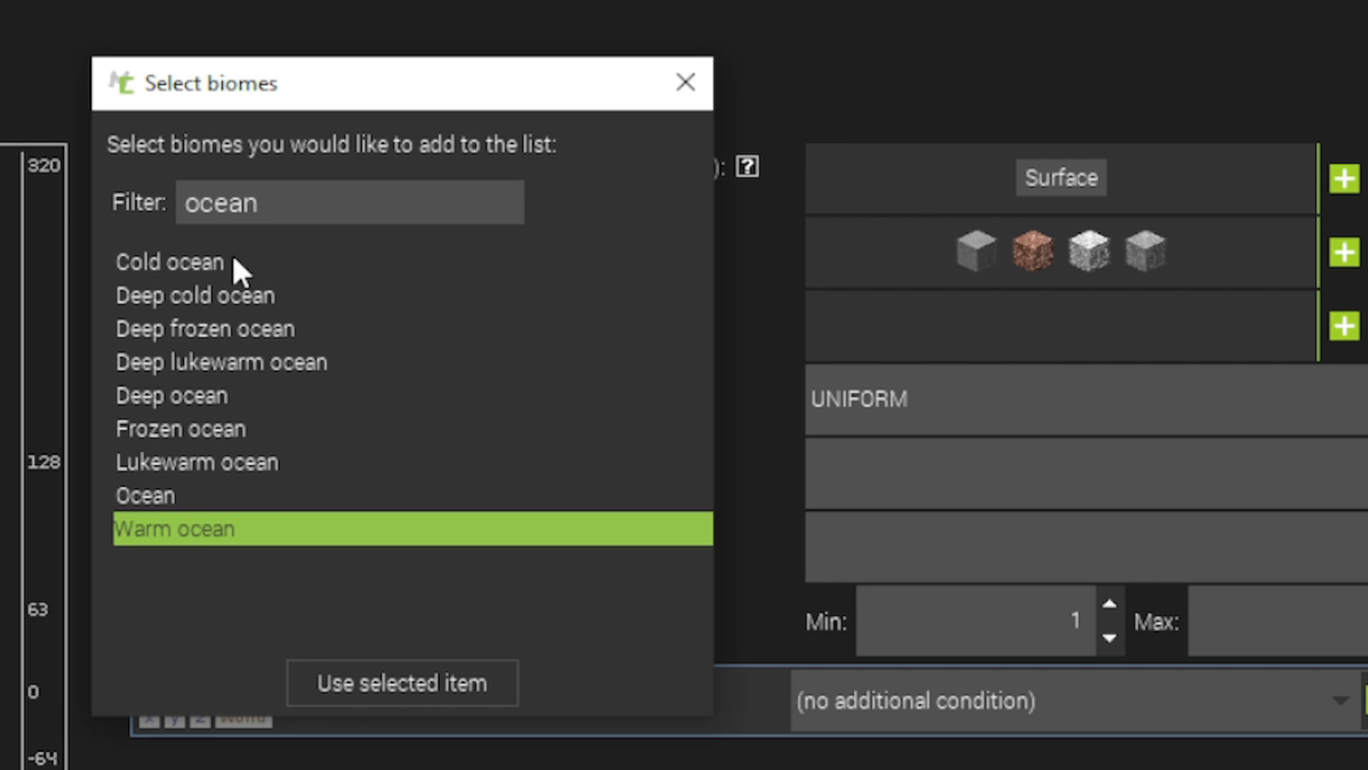
click(401, 682)
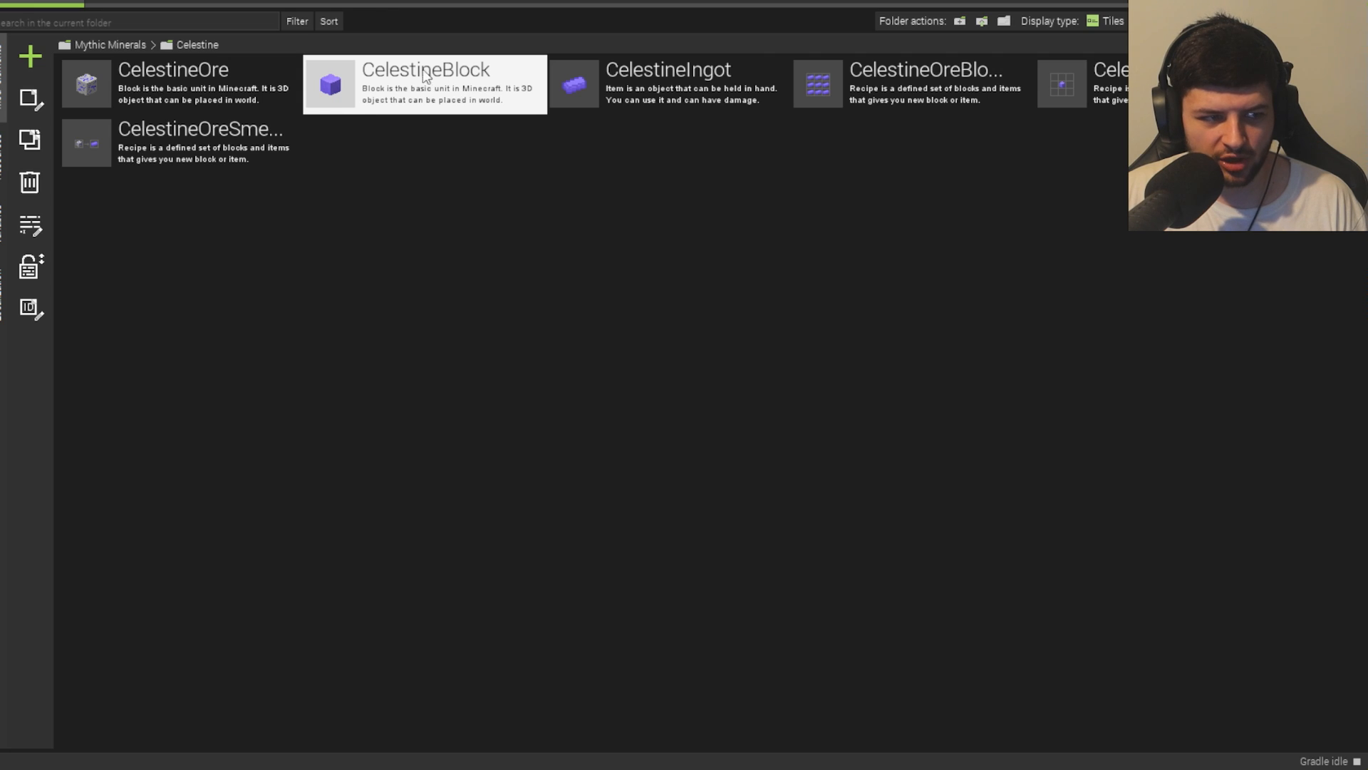
- Change the CelestineBlock's slipperiness to .6 in its properties
double_click(425, 84)
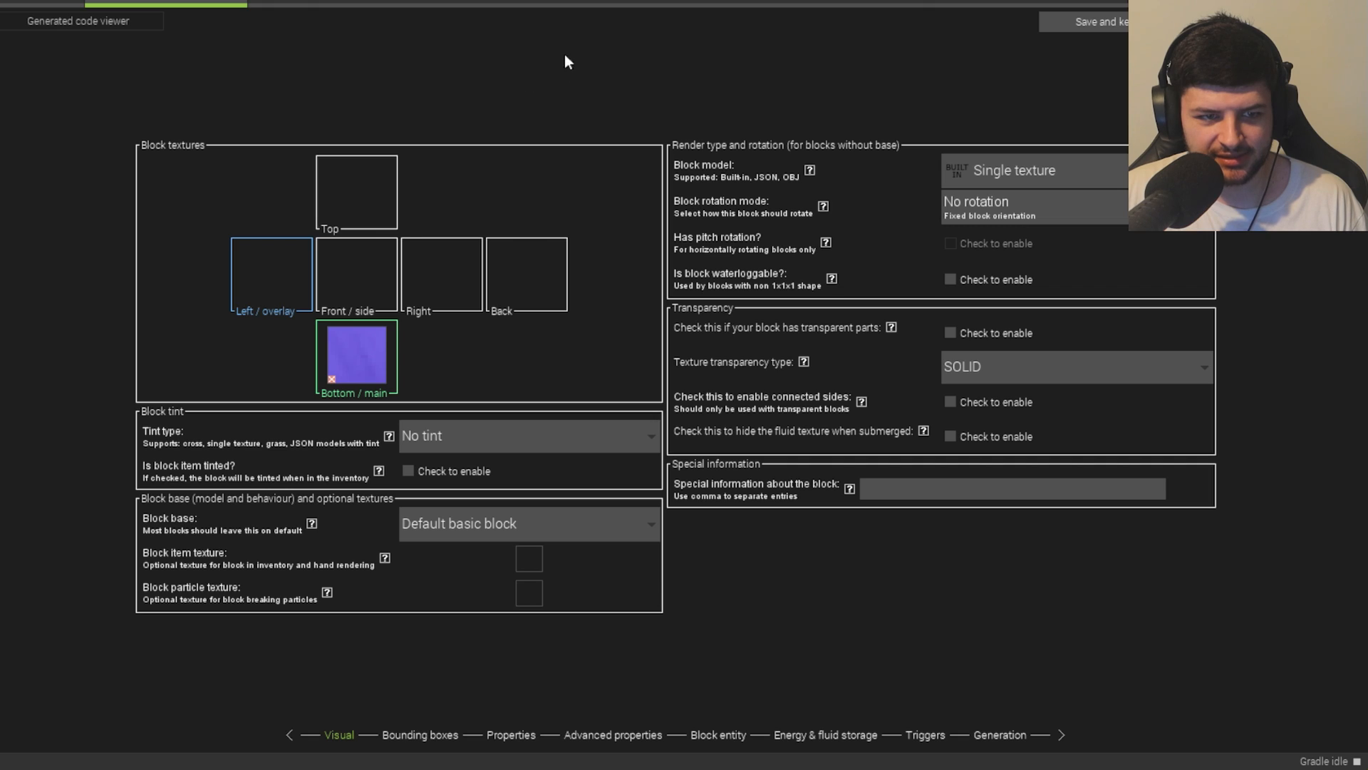
mouse_move(503, 343)
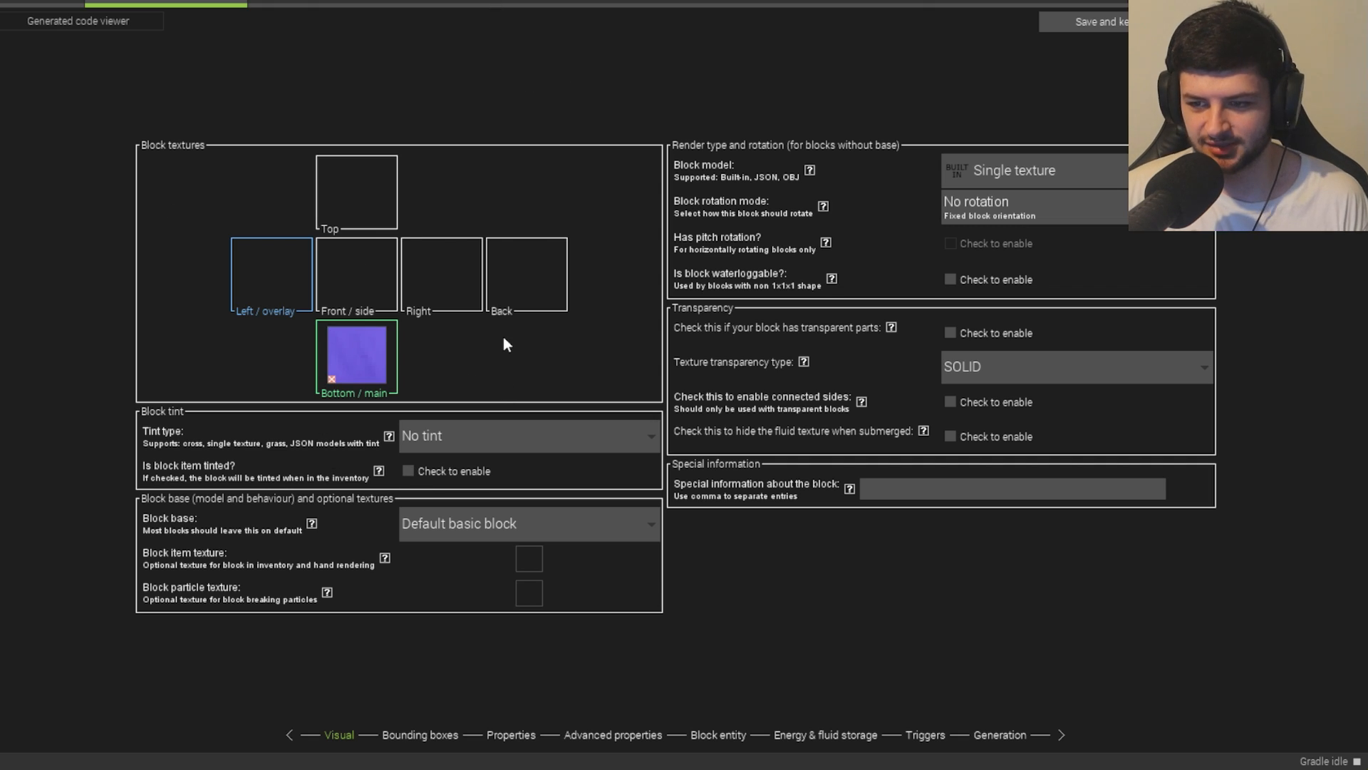
mouse_move(751, 221)
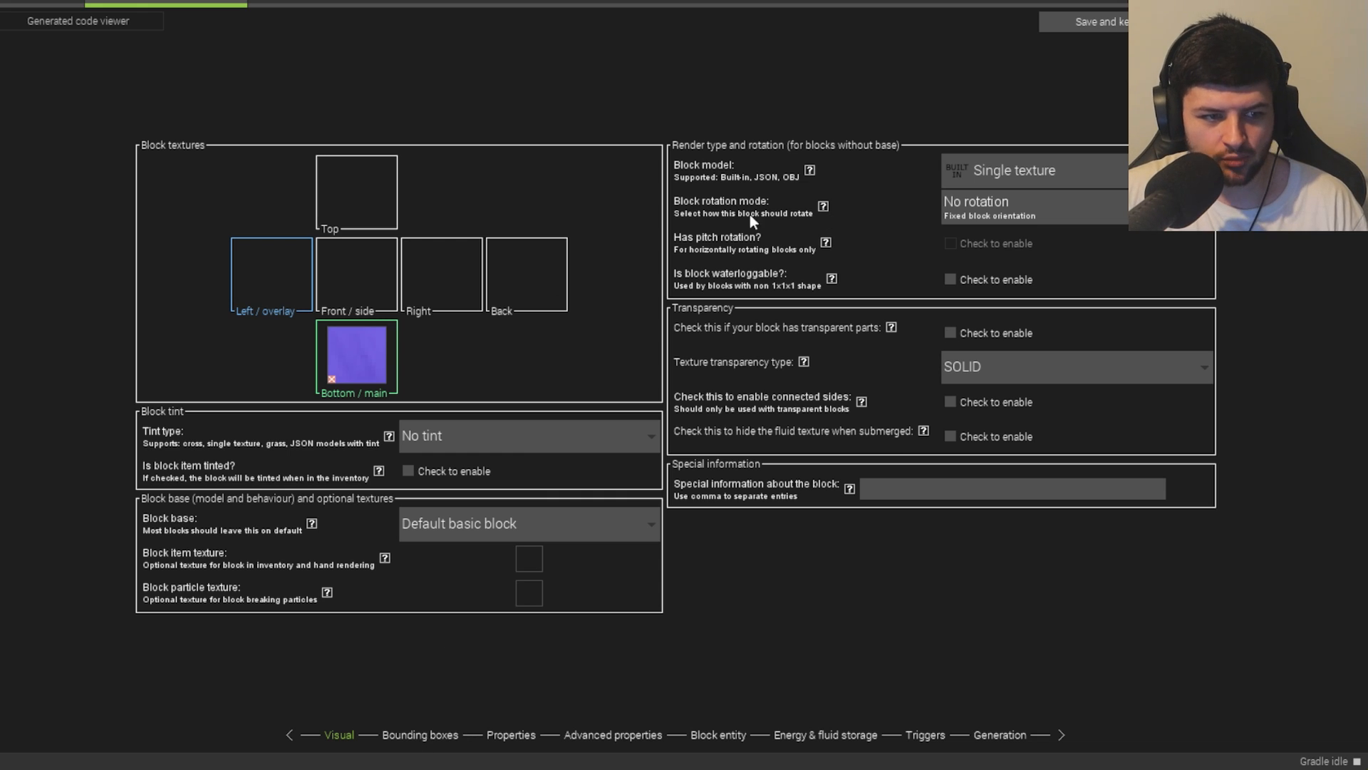
mouse_move(478, 223)
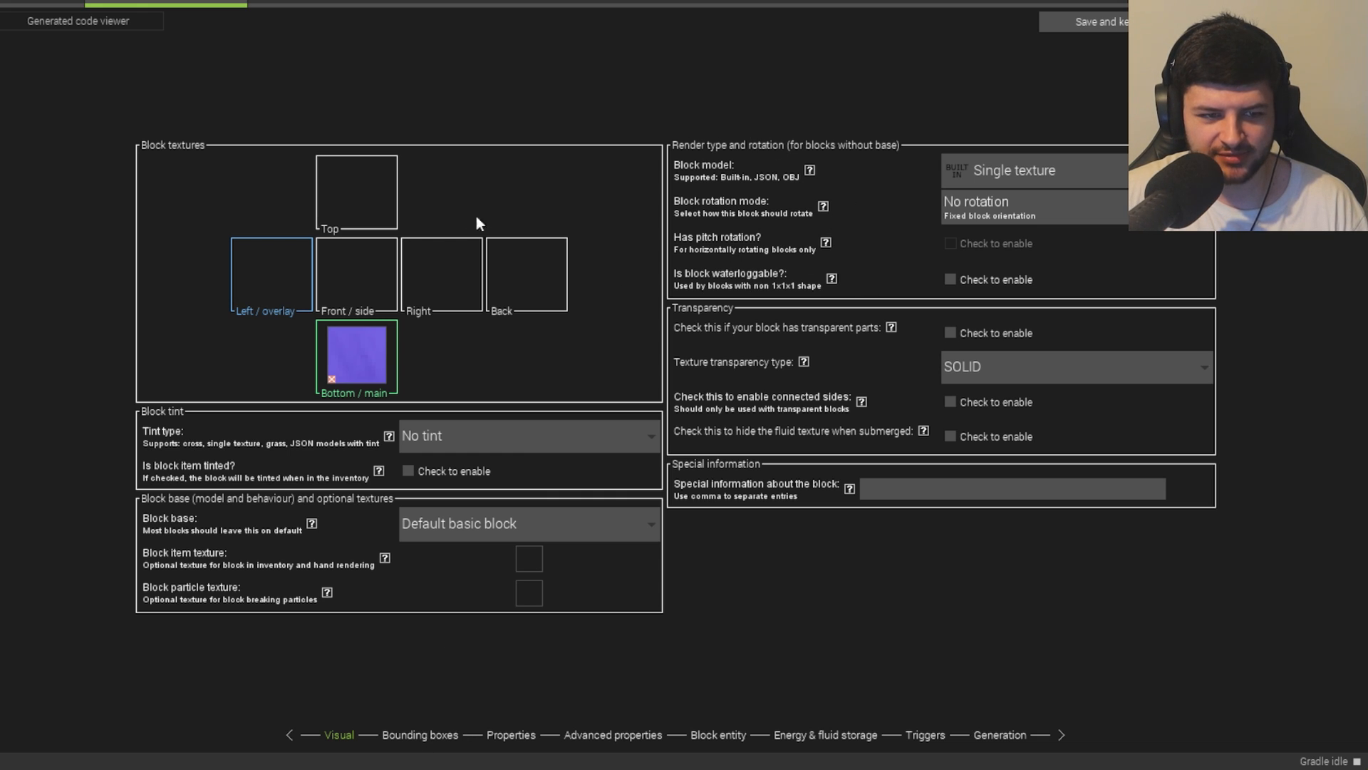
mouse_move(363, 473)
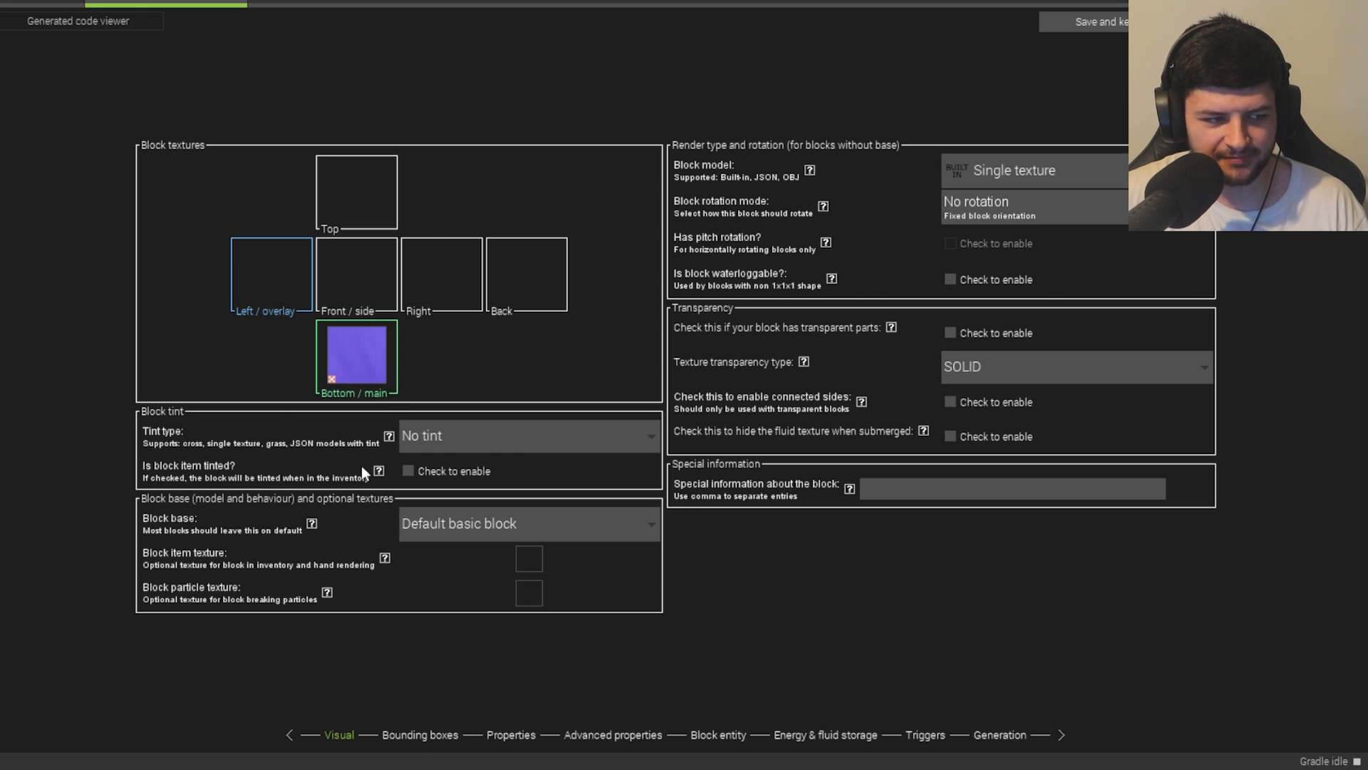
mouse_move(332, 458)
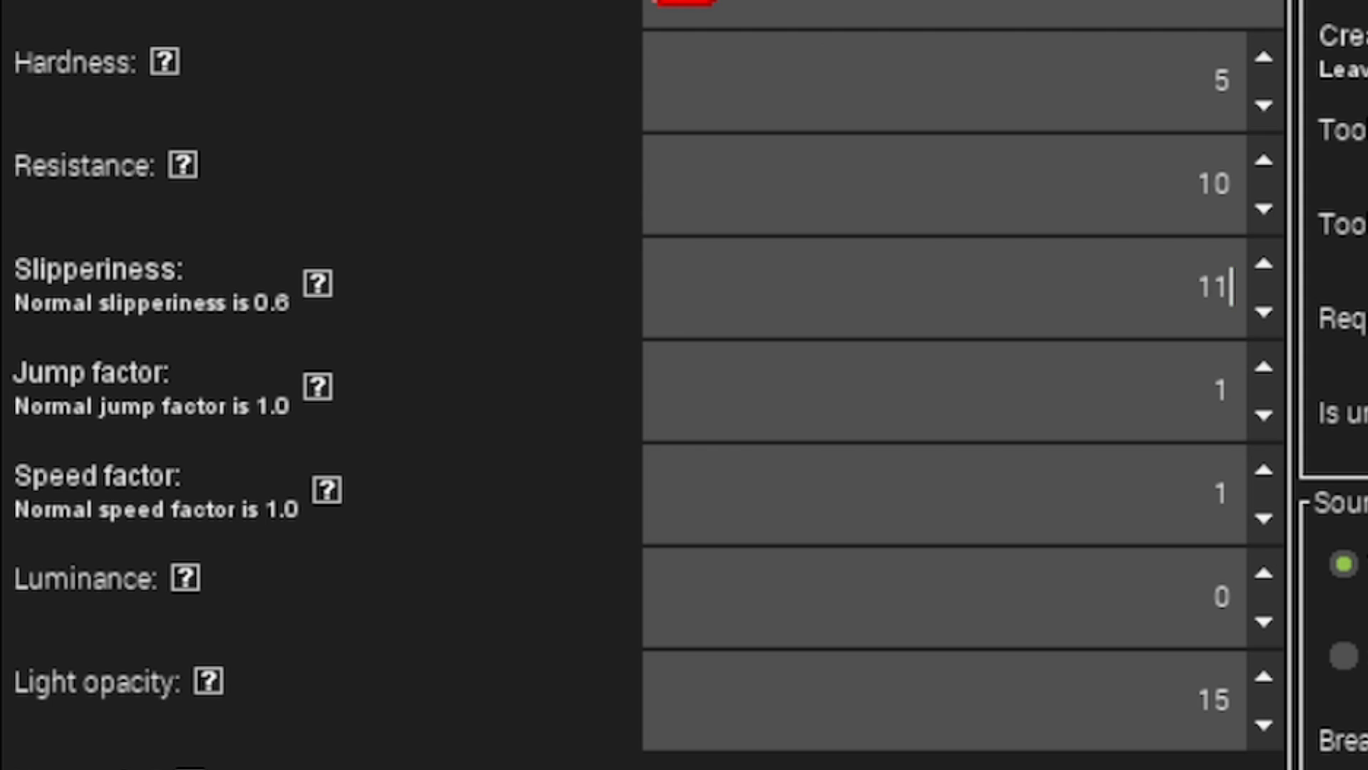
text(.6)
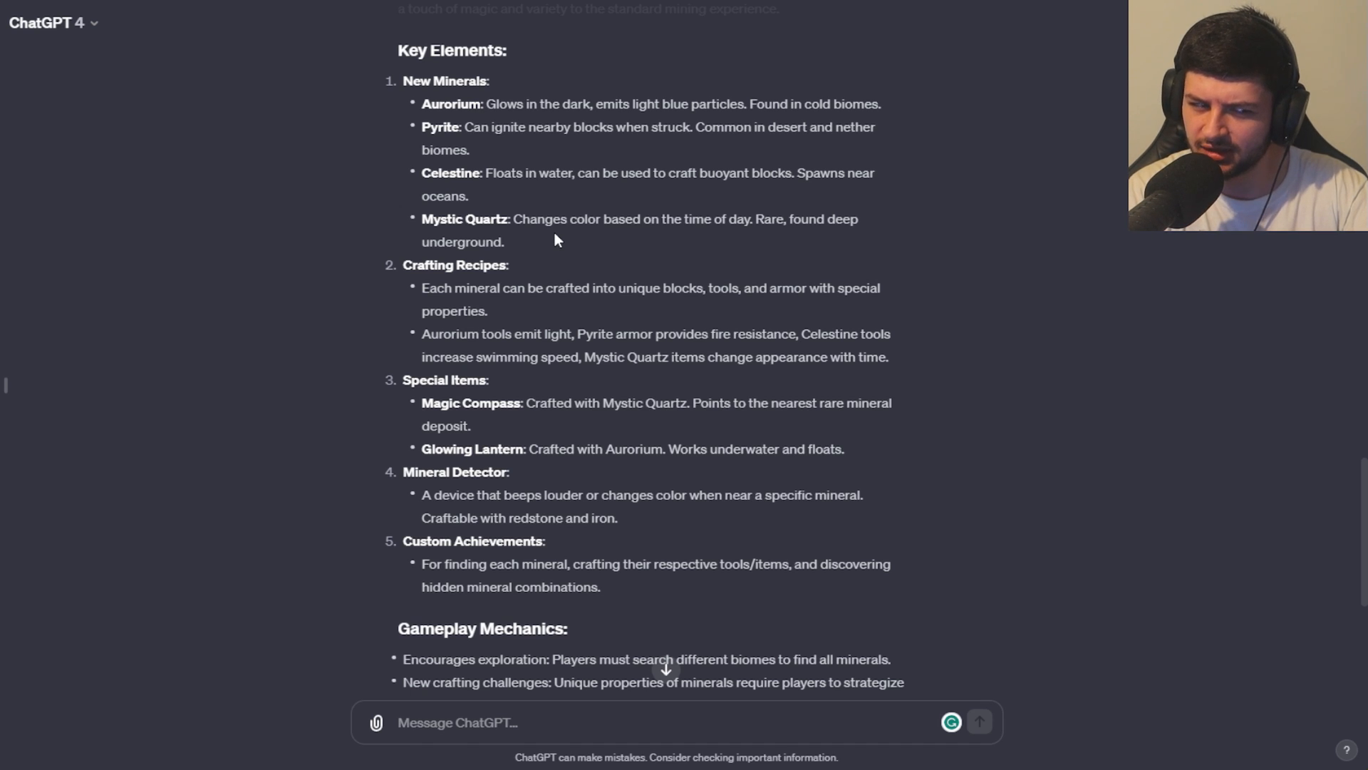
mouse_move(371, 252)
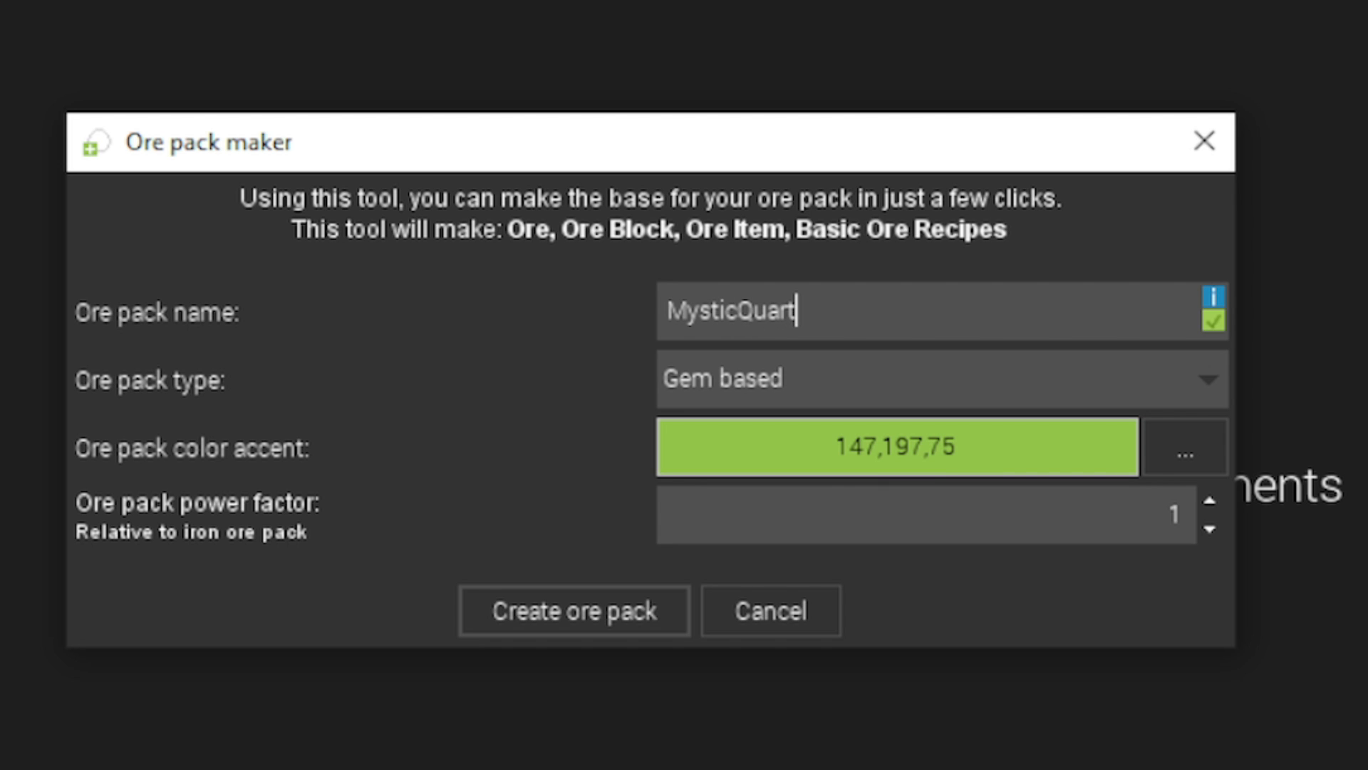
- Create a gem-based MysticQuartz ore pack with a pale golden accent and power factor 3
click(1184, 446)
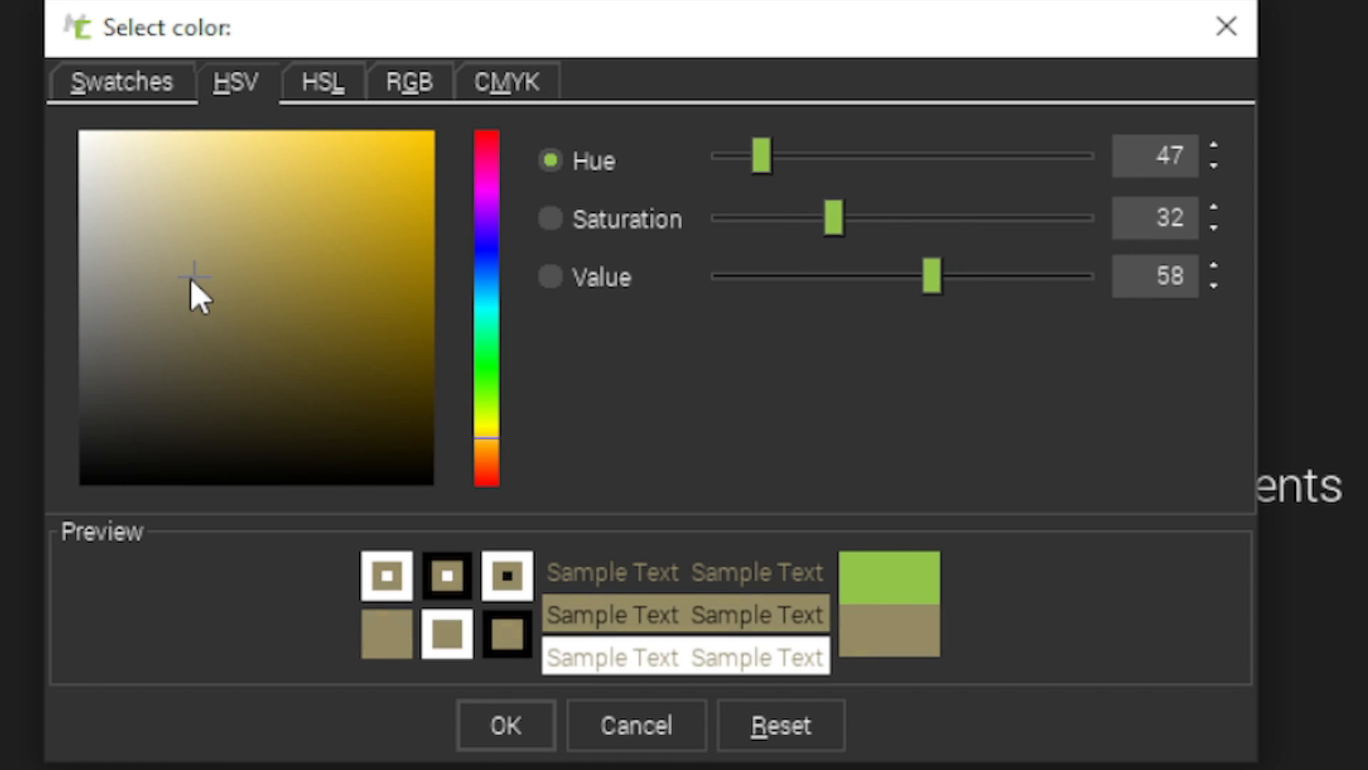
click(487, 419)
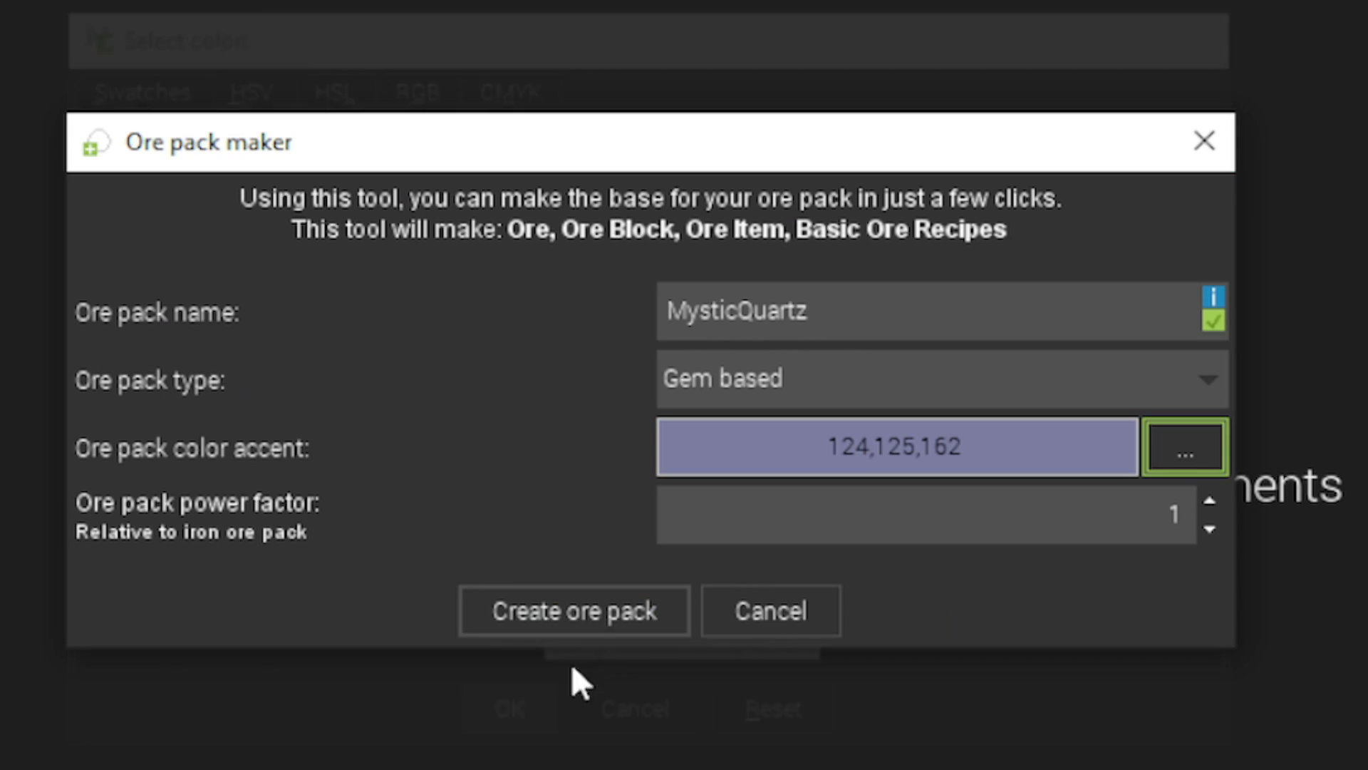
click(1211, 504)
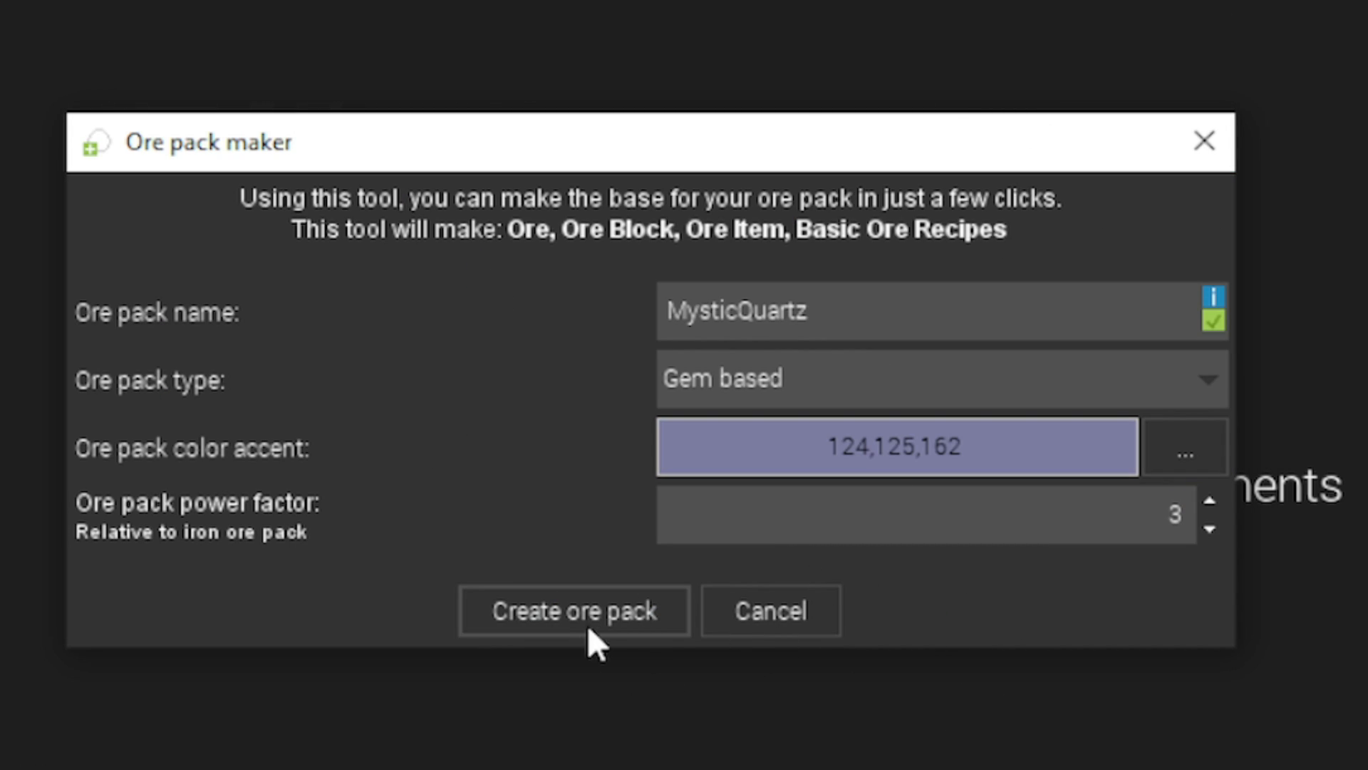
click(573, 608)
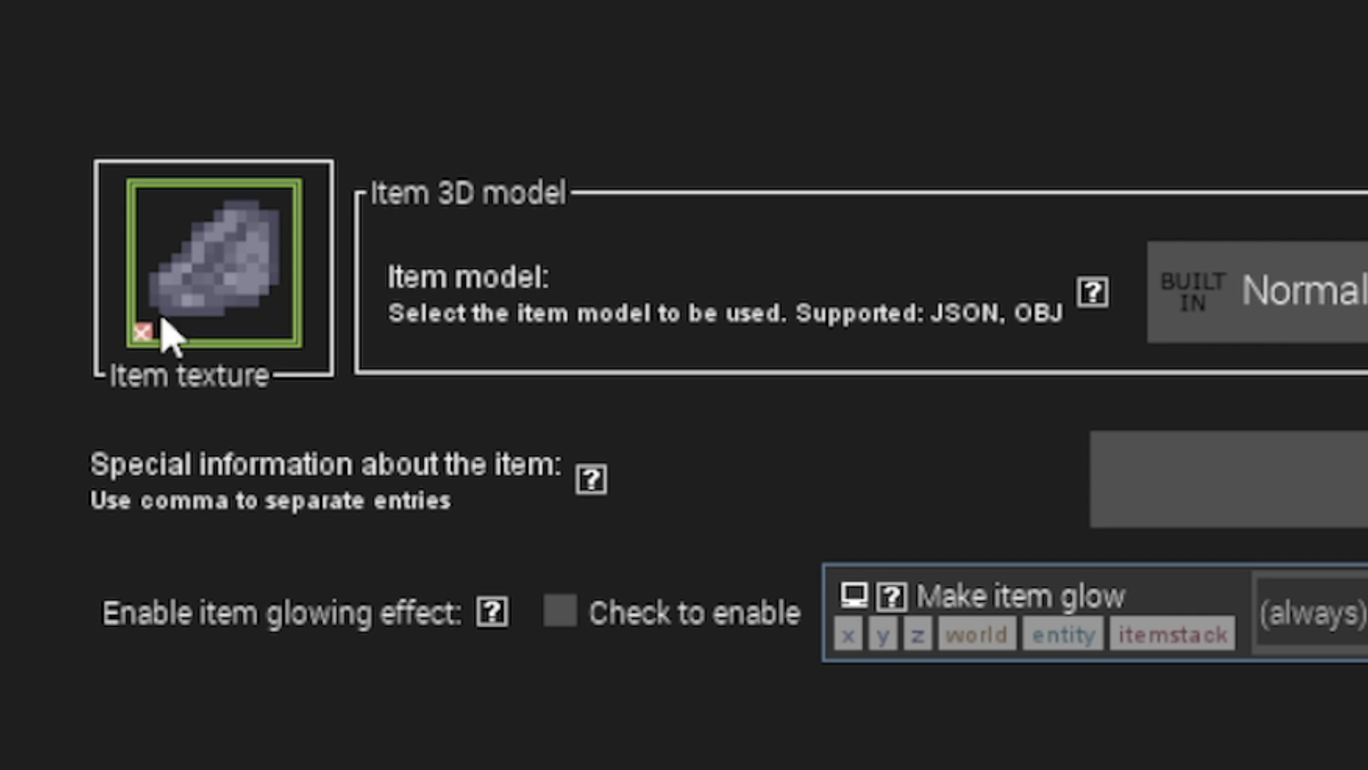
mouse_move(287, 231)
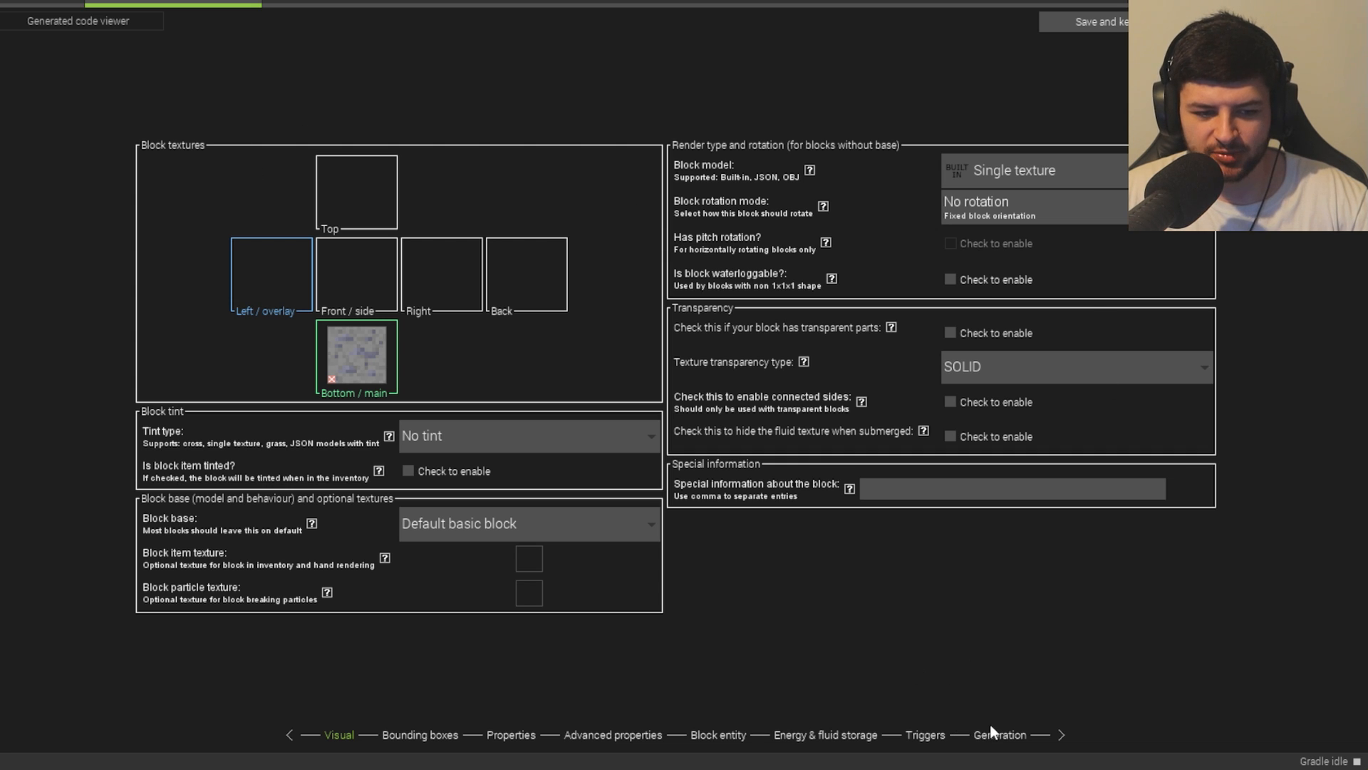
- Set MysticQuartz ore generation to 2 groups of 9 per chunk between heights -64 and 16
click(999, 734)
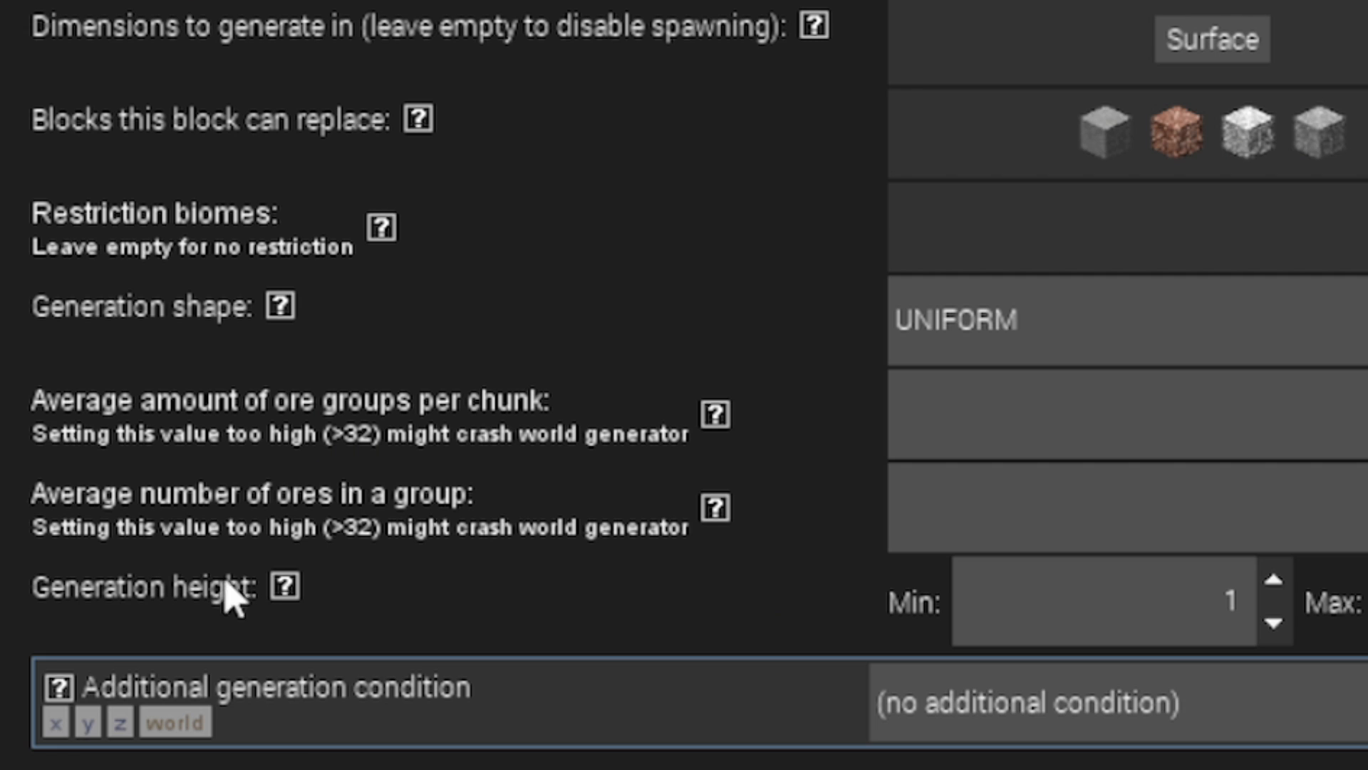
click(282, 586)
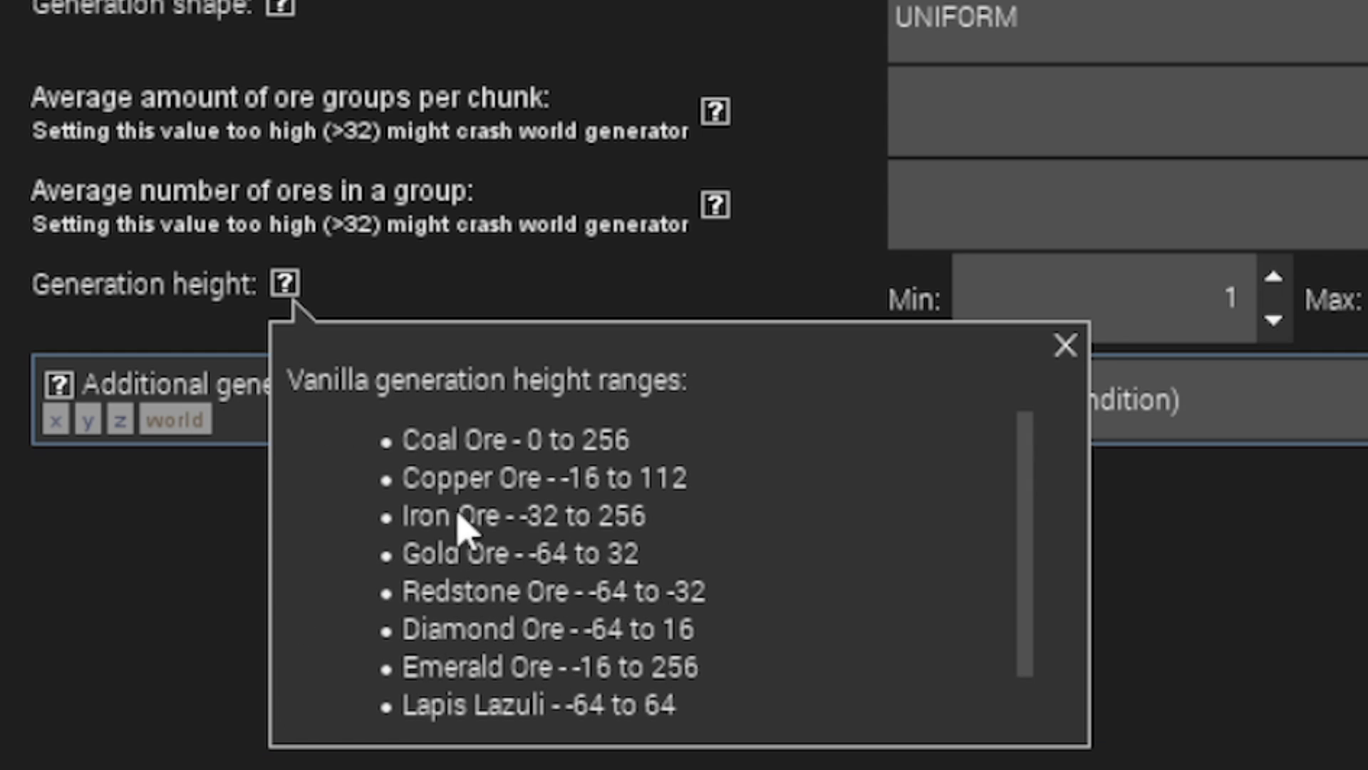
mouse_move(620, 654)
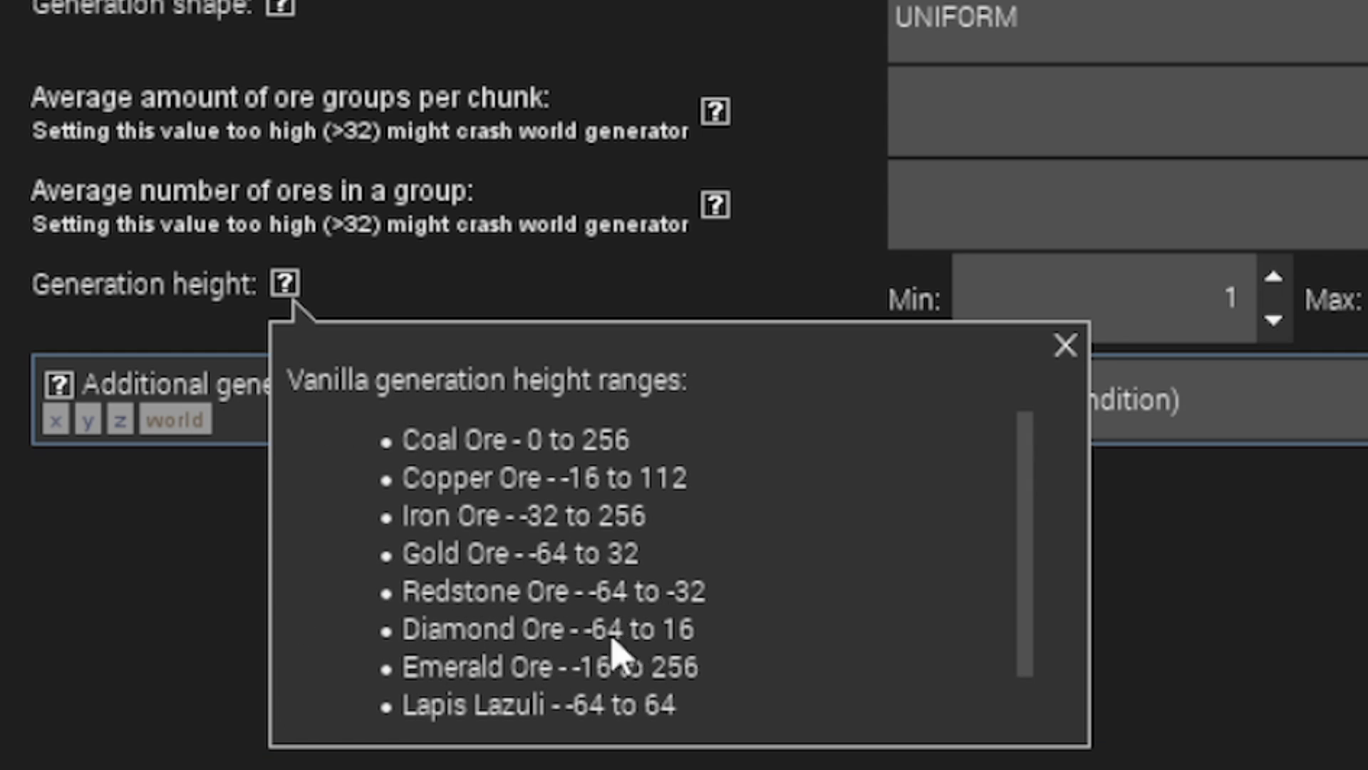
mouse_move(1313, 703)
text(-64)
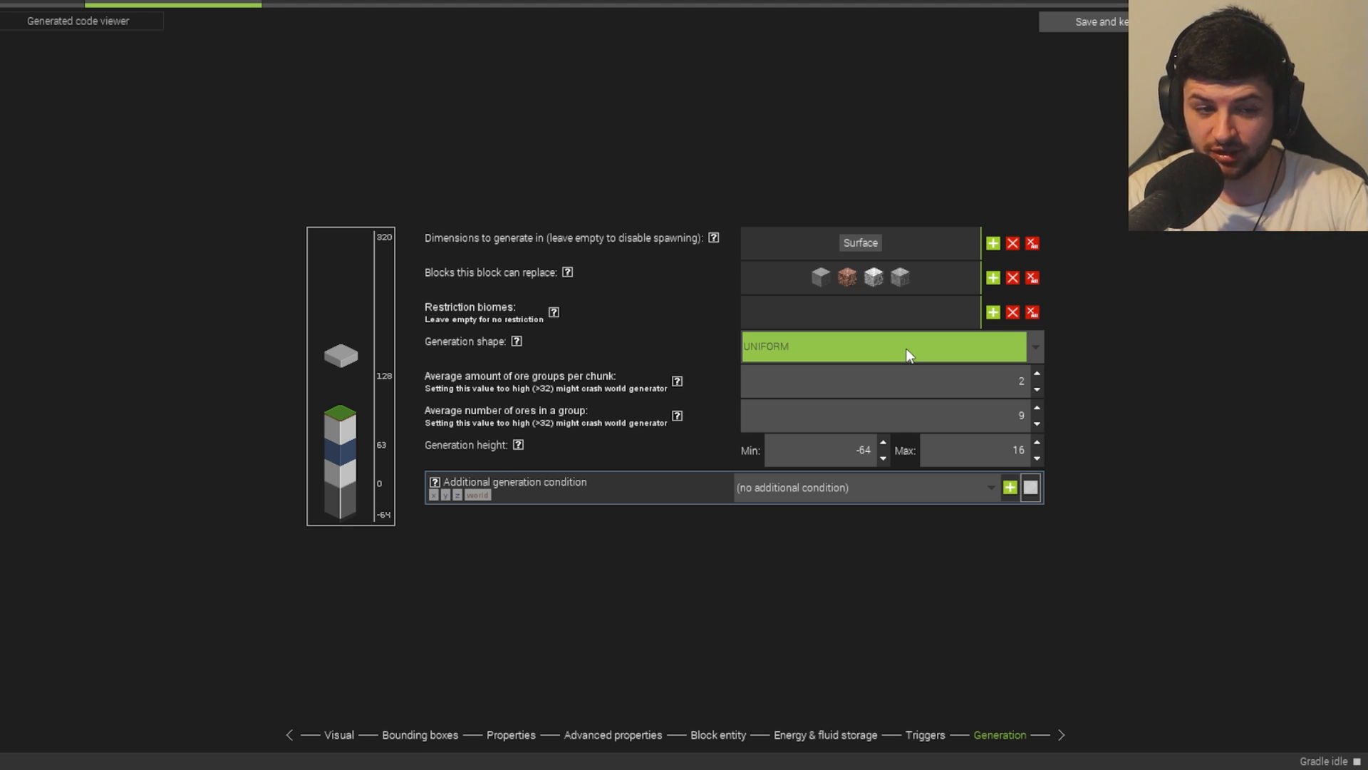
key(alt+tab)
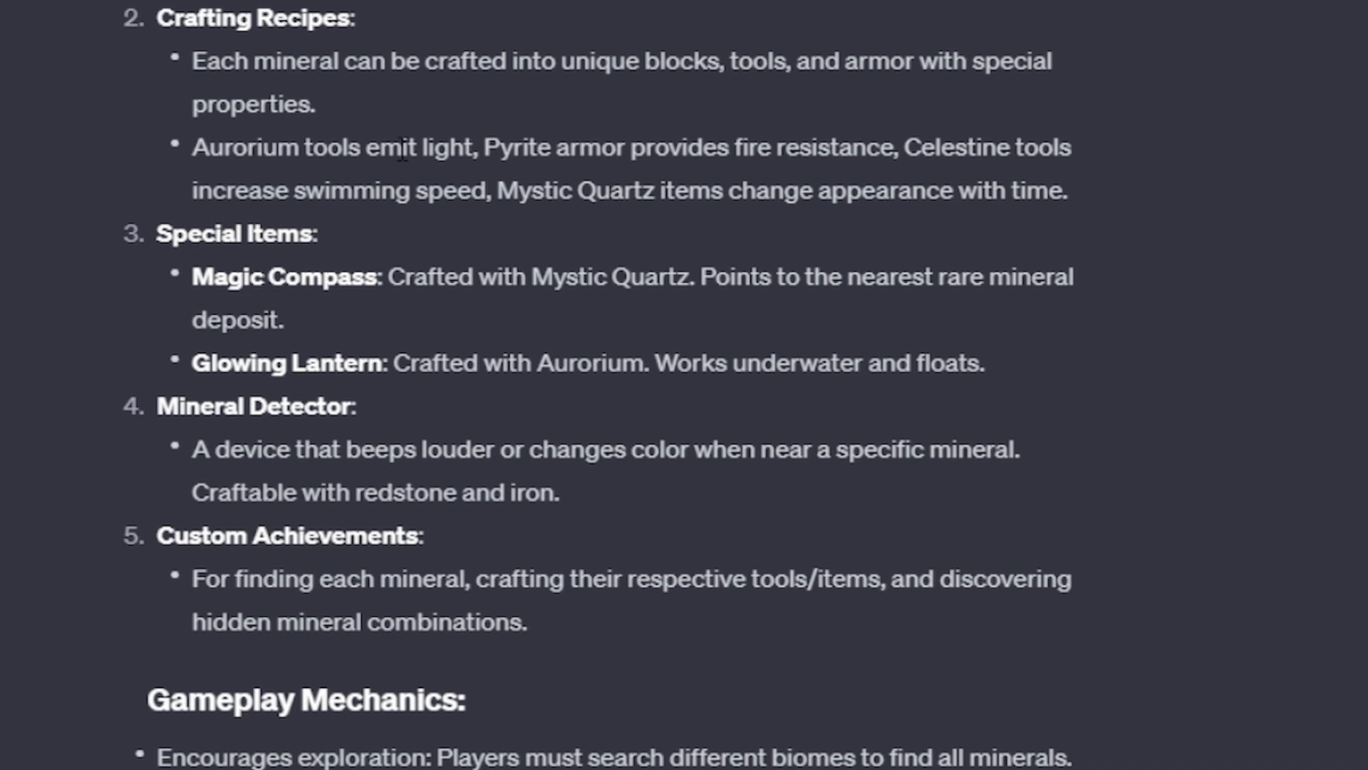
drag(194, 145, 467, 145)
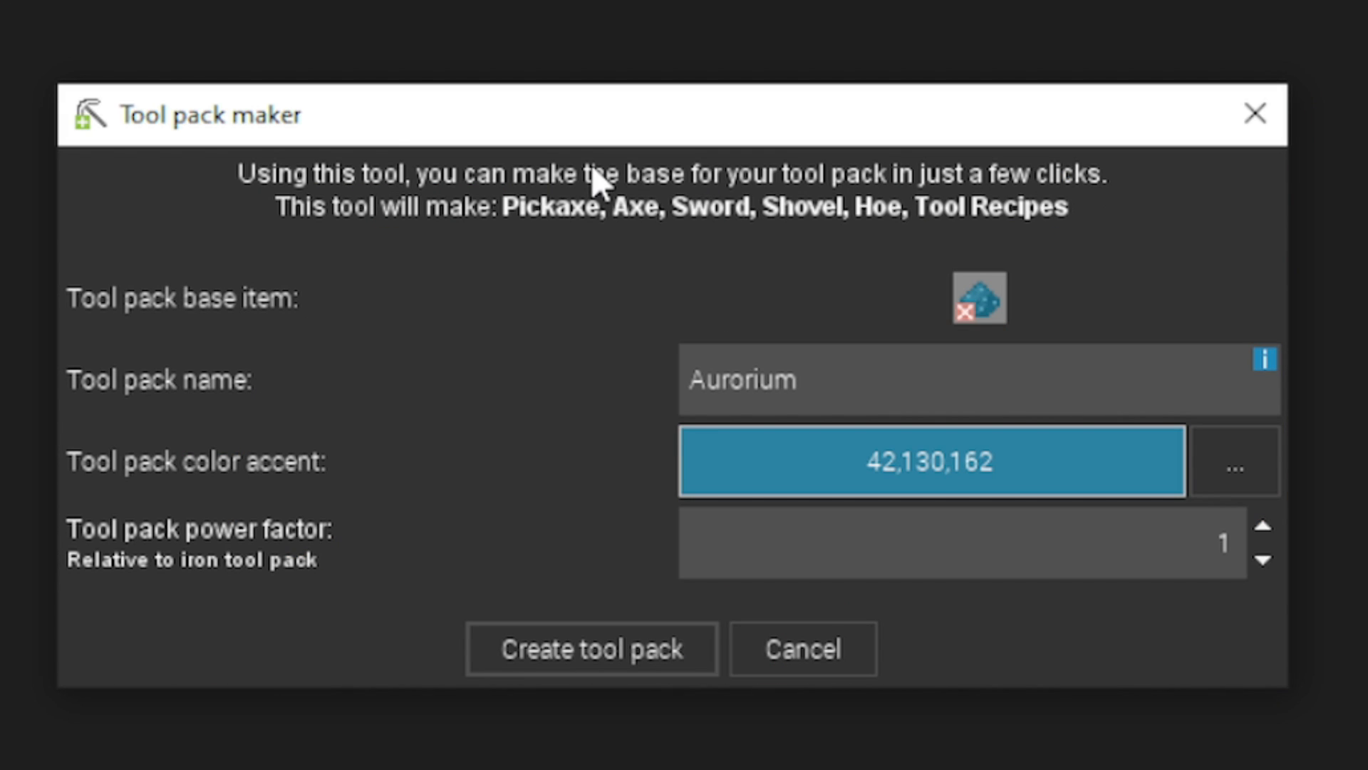
mouse_move(912, 458)
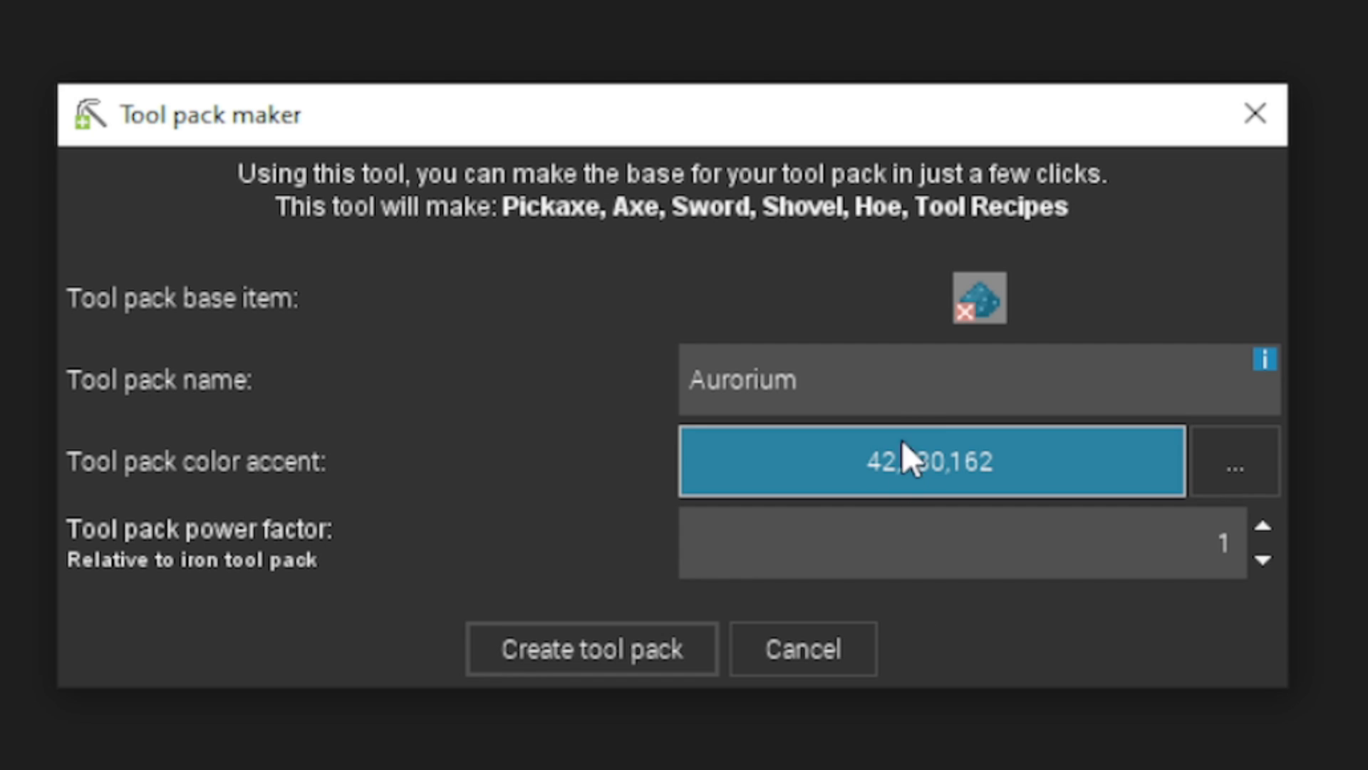
- Create the Aurorium tool pack at power factor 3 and enable the glowing effect on its tools
click(1264, 530)
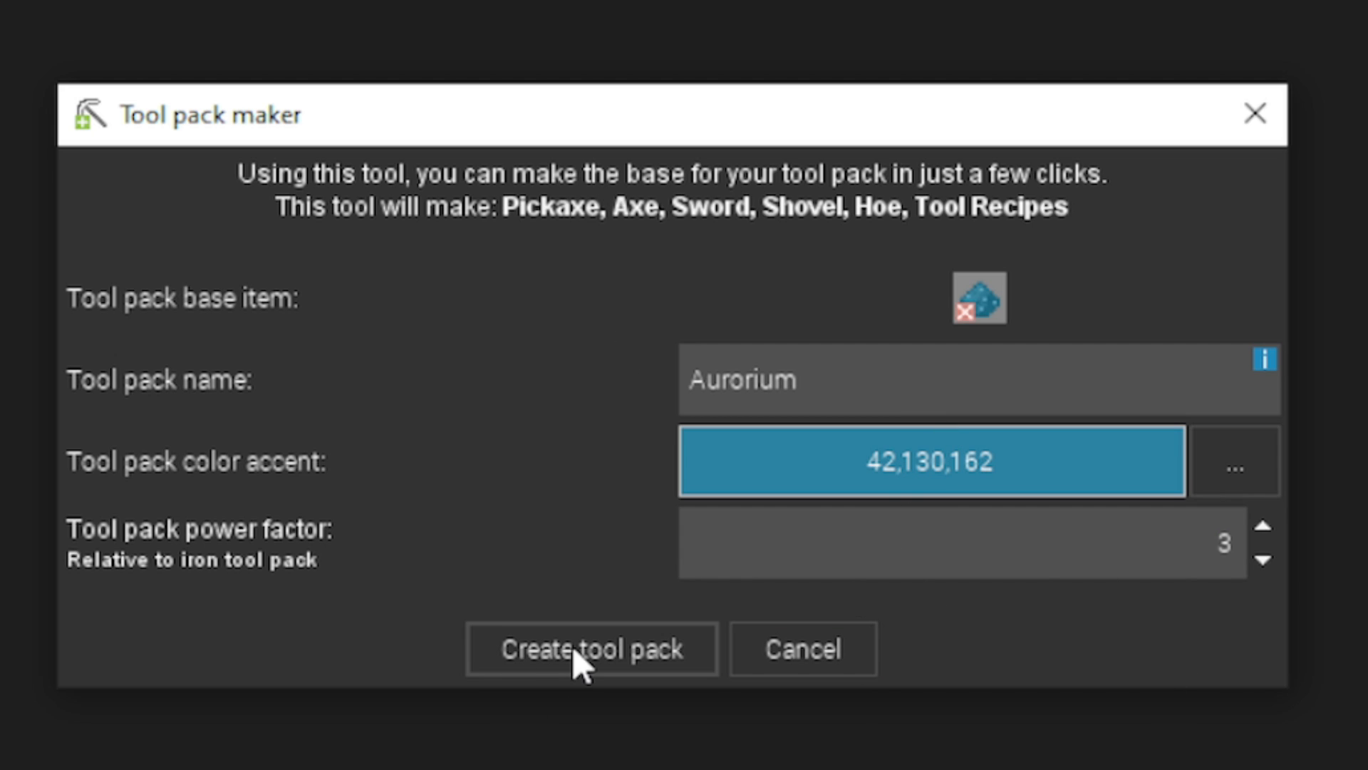
click(590, 647)
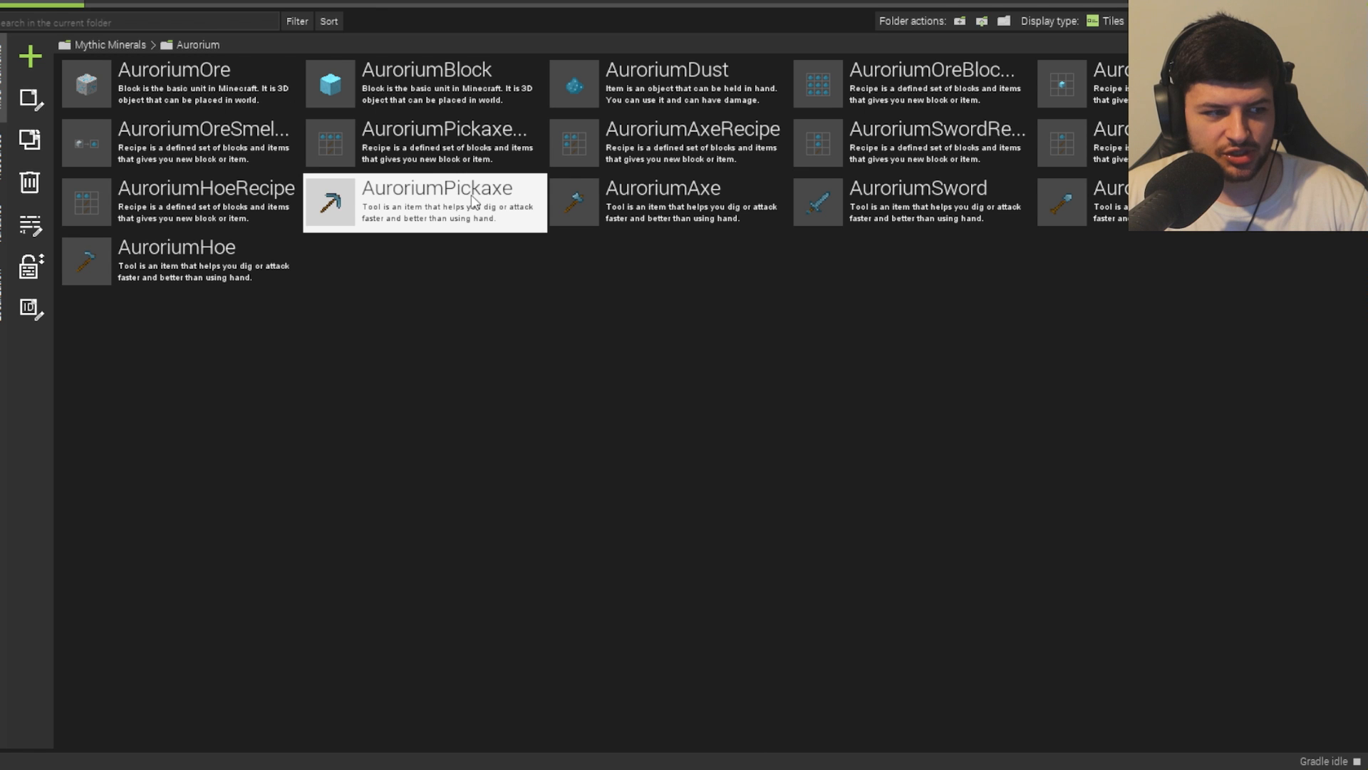
double_click(424, 201)
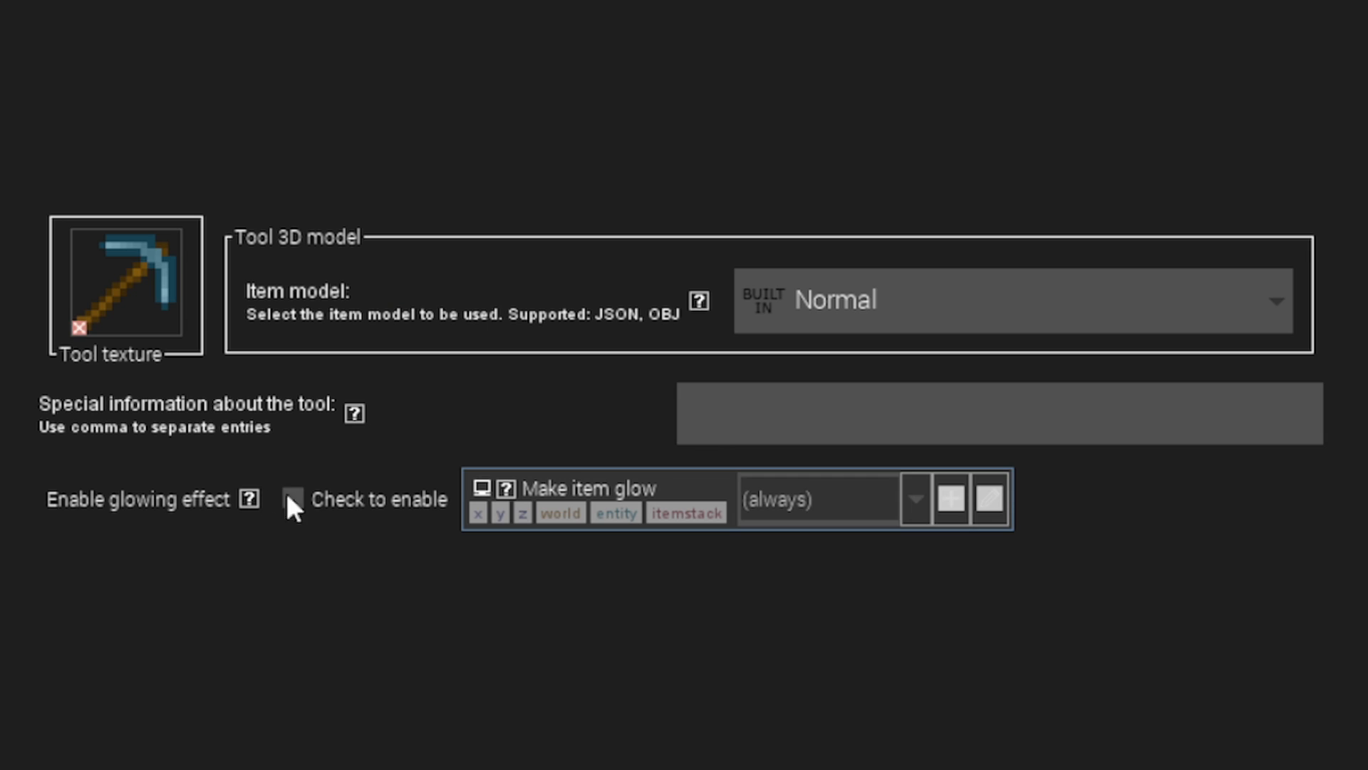
click(292, 498)
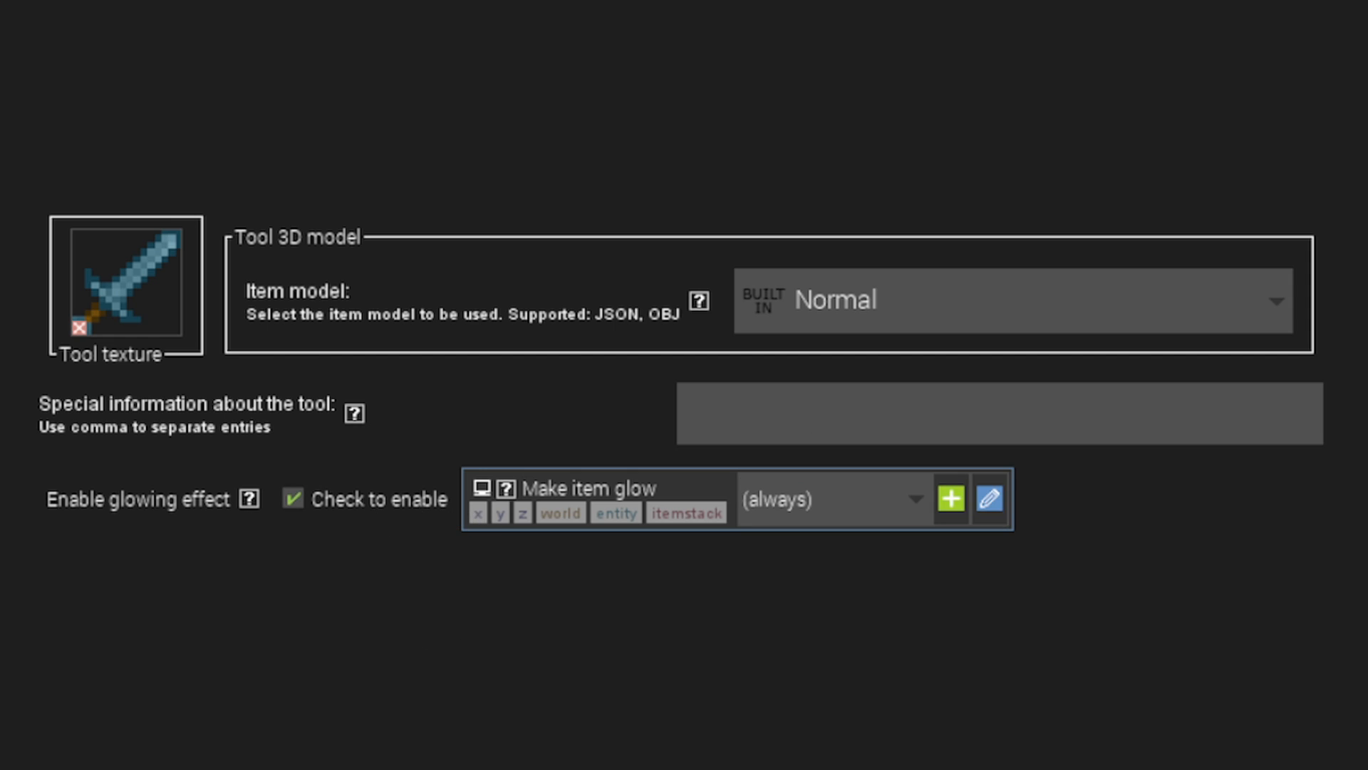
click(292, 498)
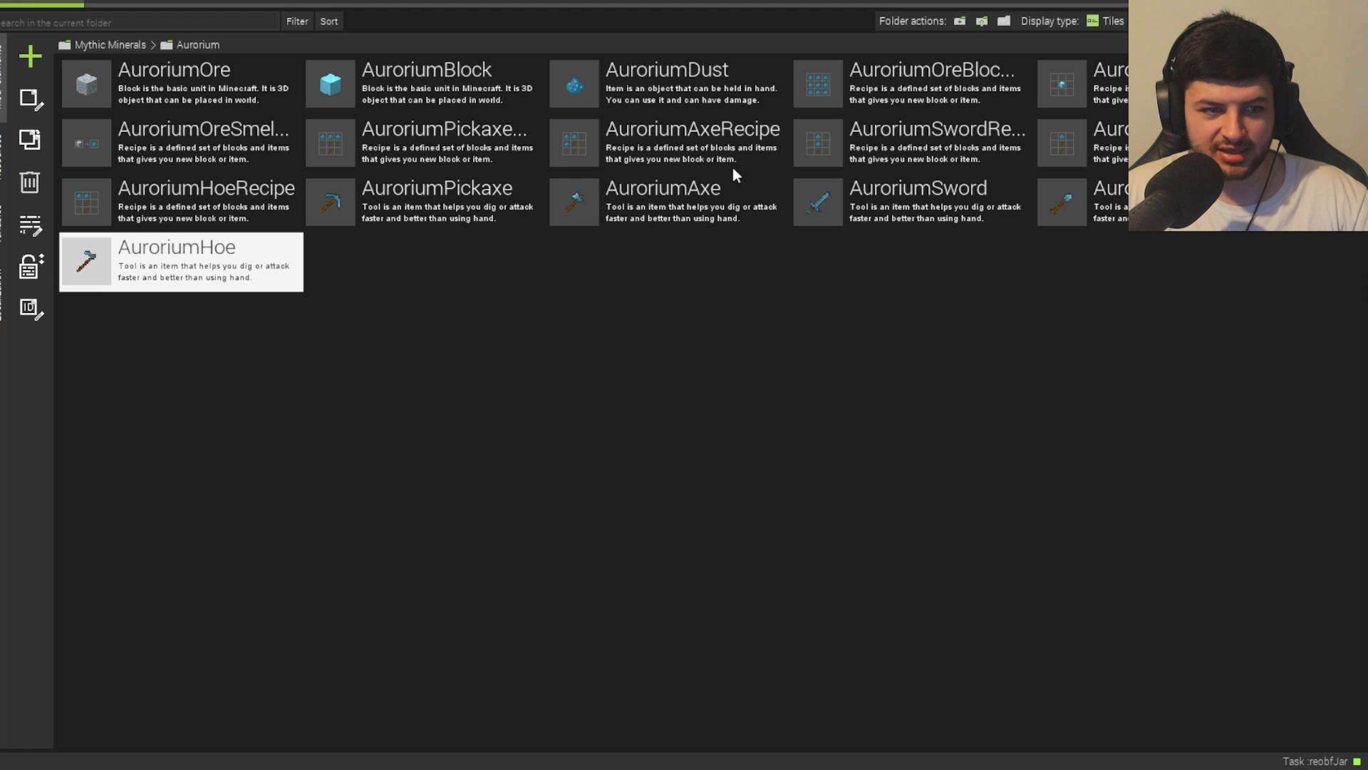
mouse_move(690, 143)
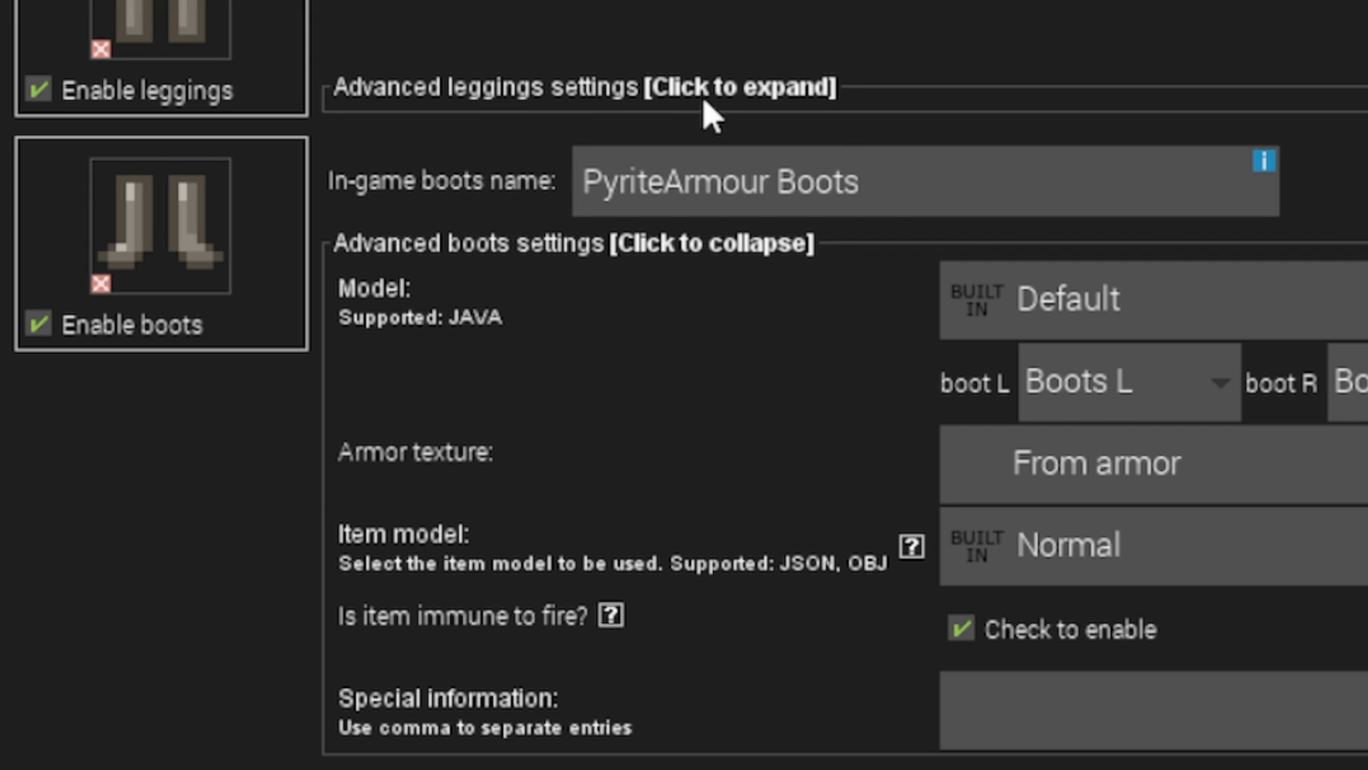
- Rename the Pyrite pieces to Helmet, Chestplate, Leggings and Boots, each immune to fire
scroll(down, 3)
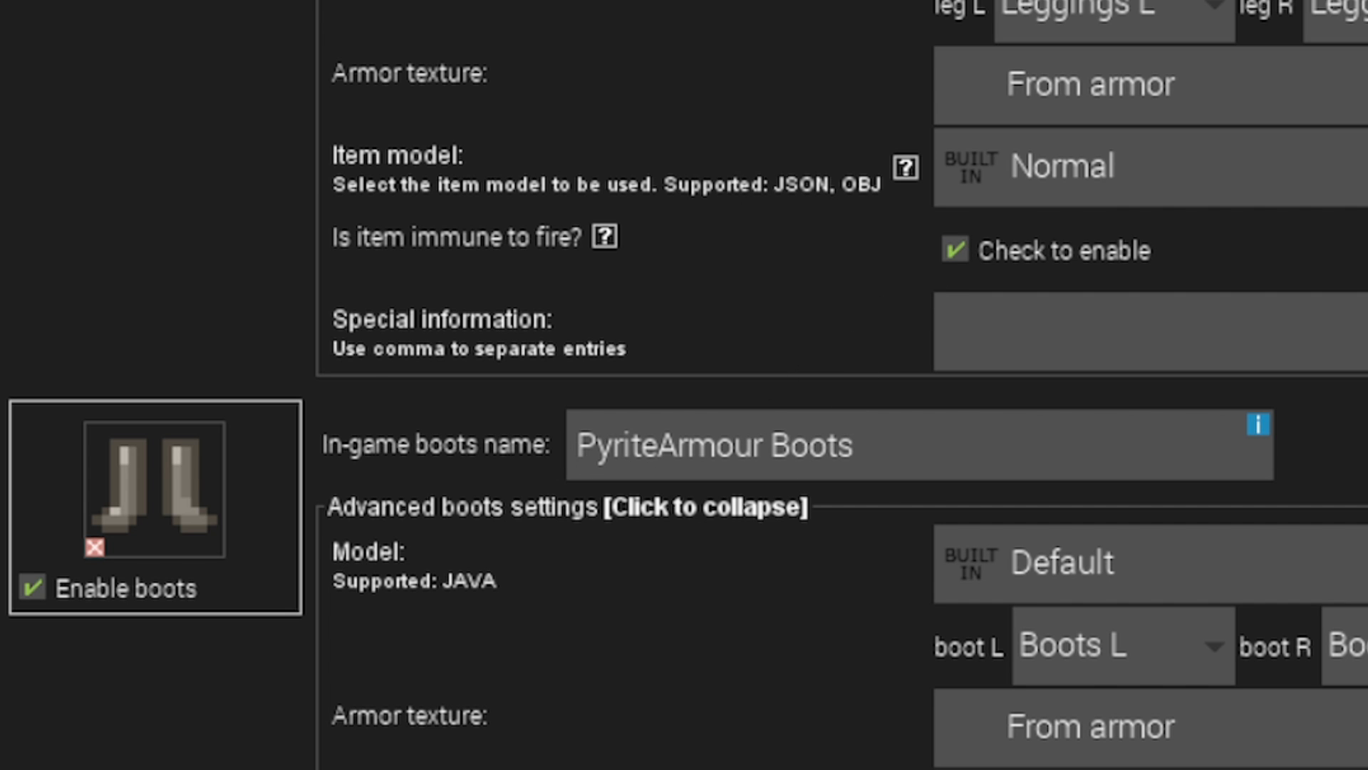
scroll(up, 3)
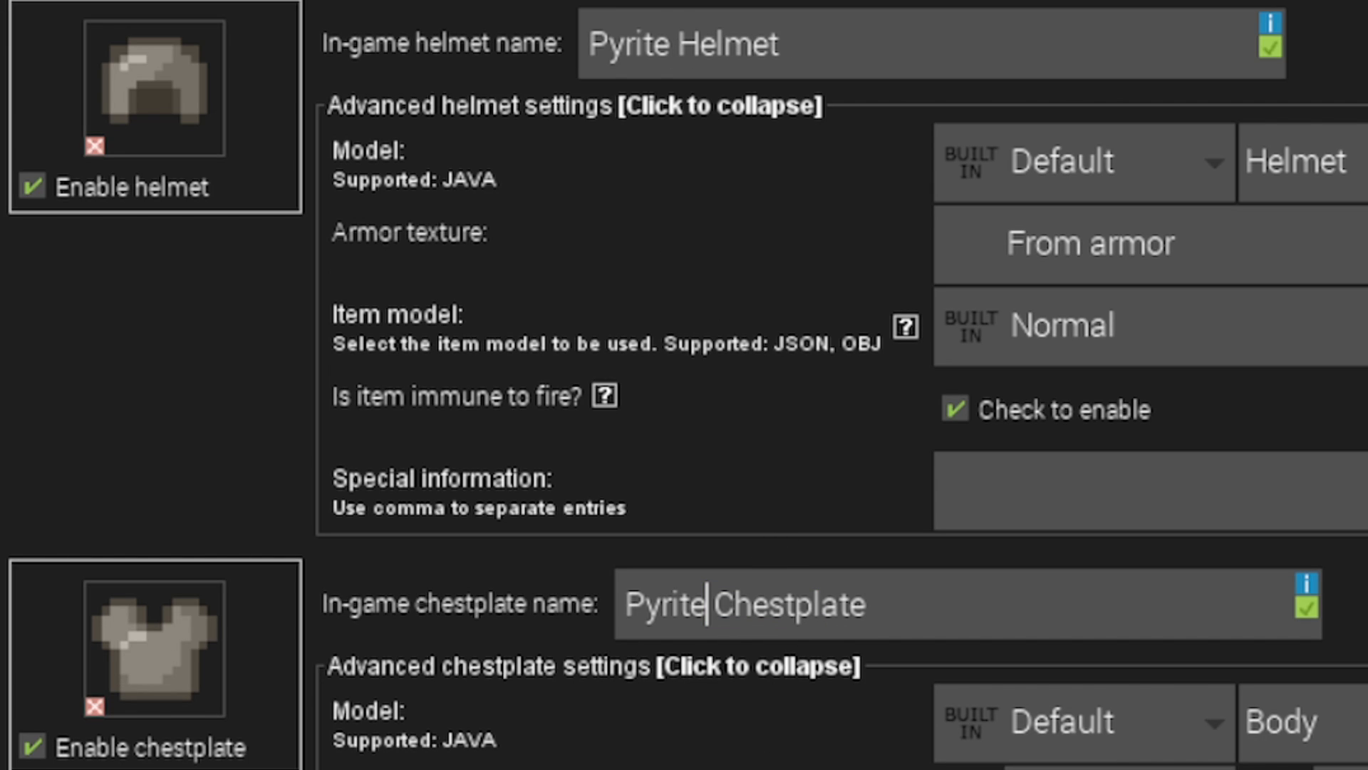
scroll(down, 3)
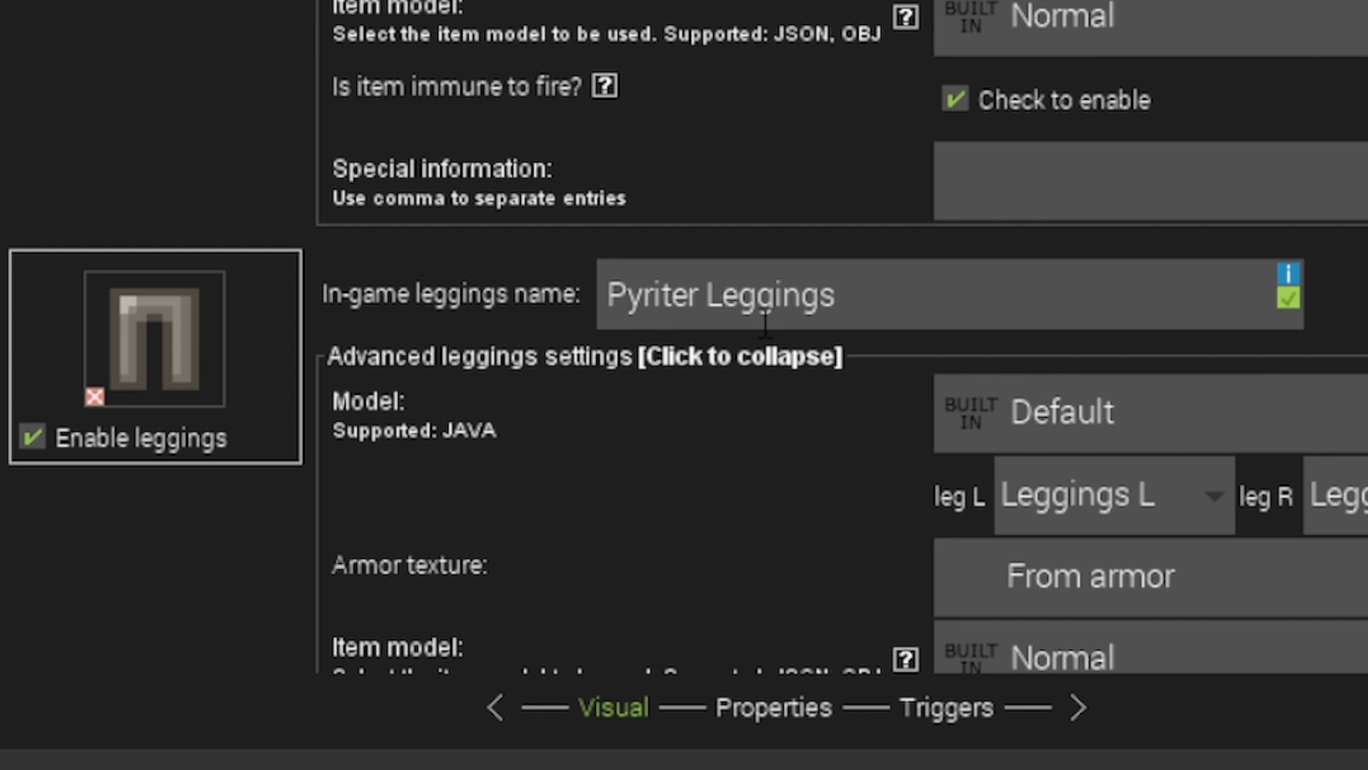
scroll(down, 3)
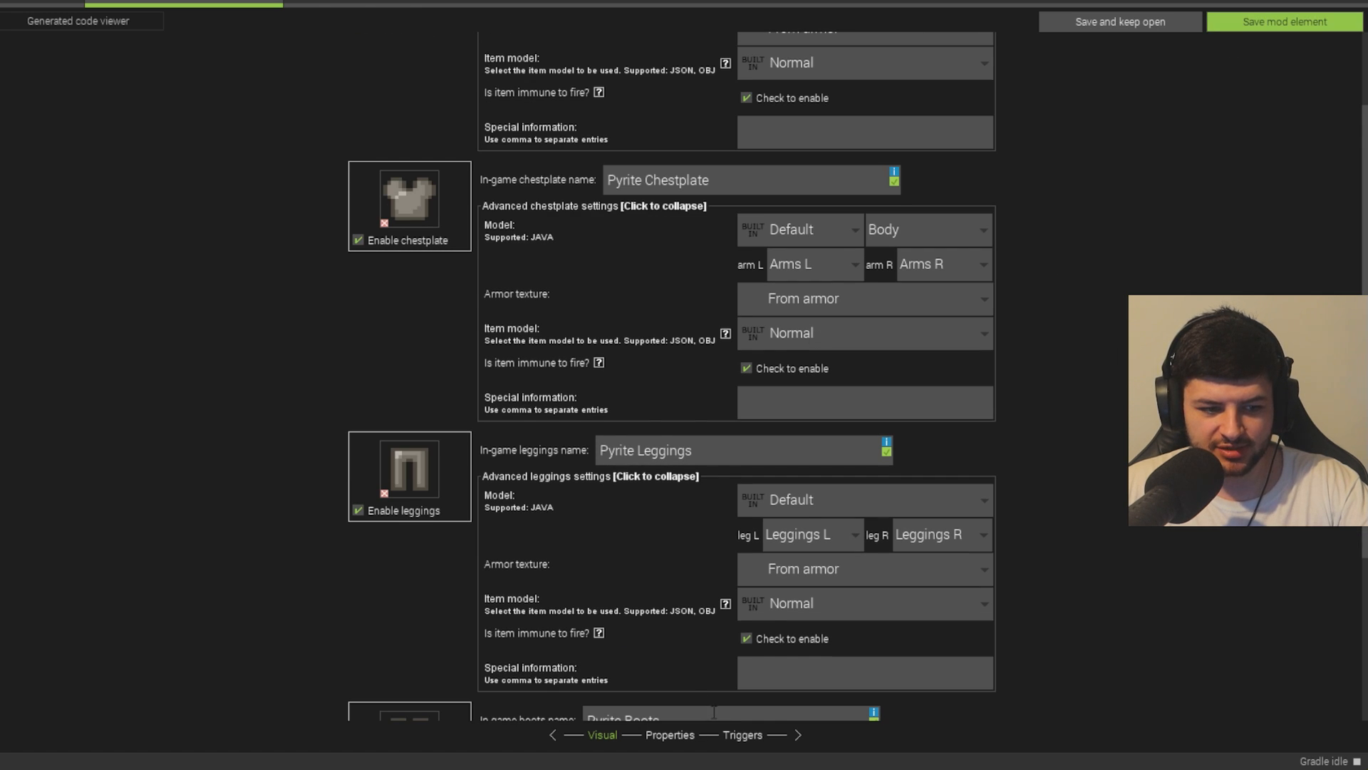
- Change the armour procedure's Fire Resistance duration from 60 to 3600 ticks and save
click(743, 734)
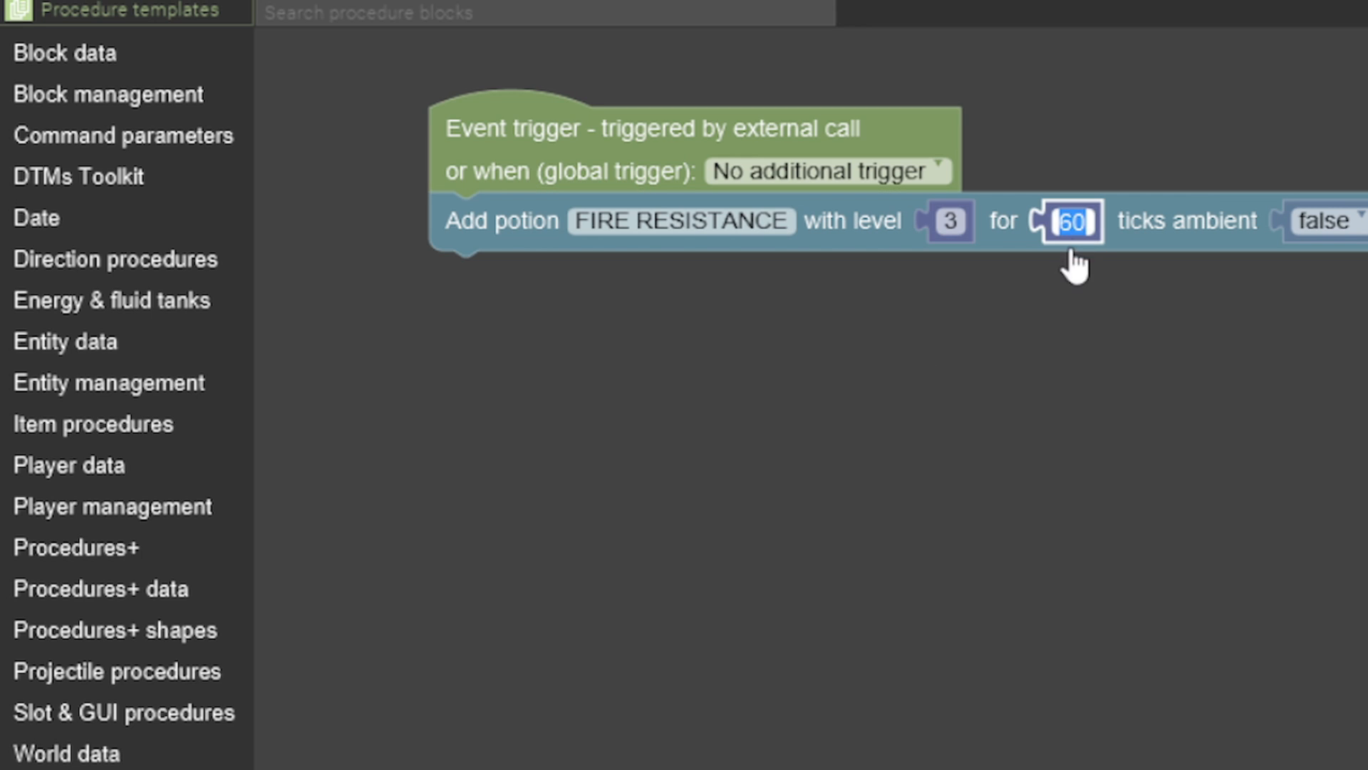
text(0)
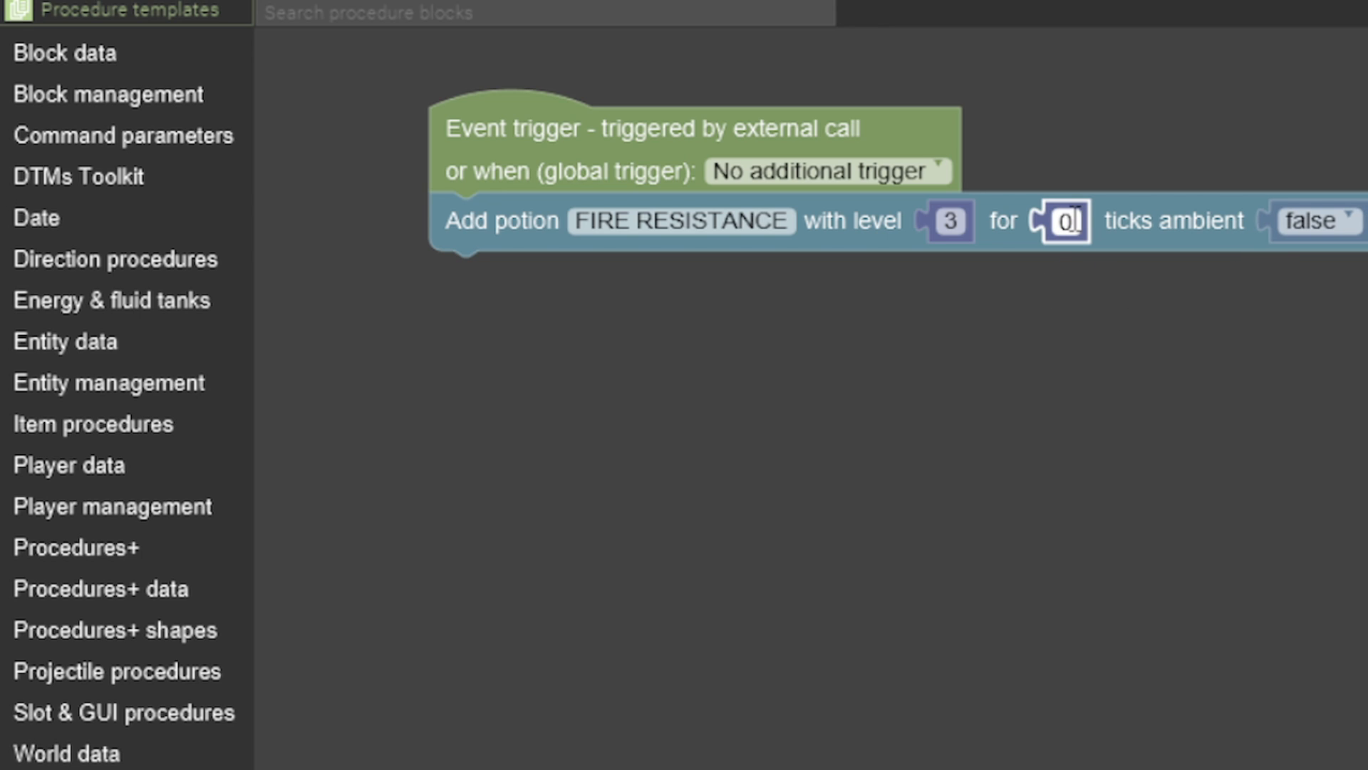
text(3600)
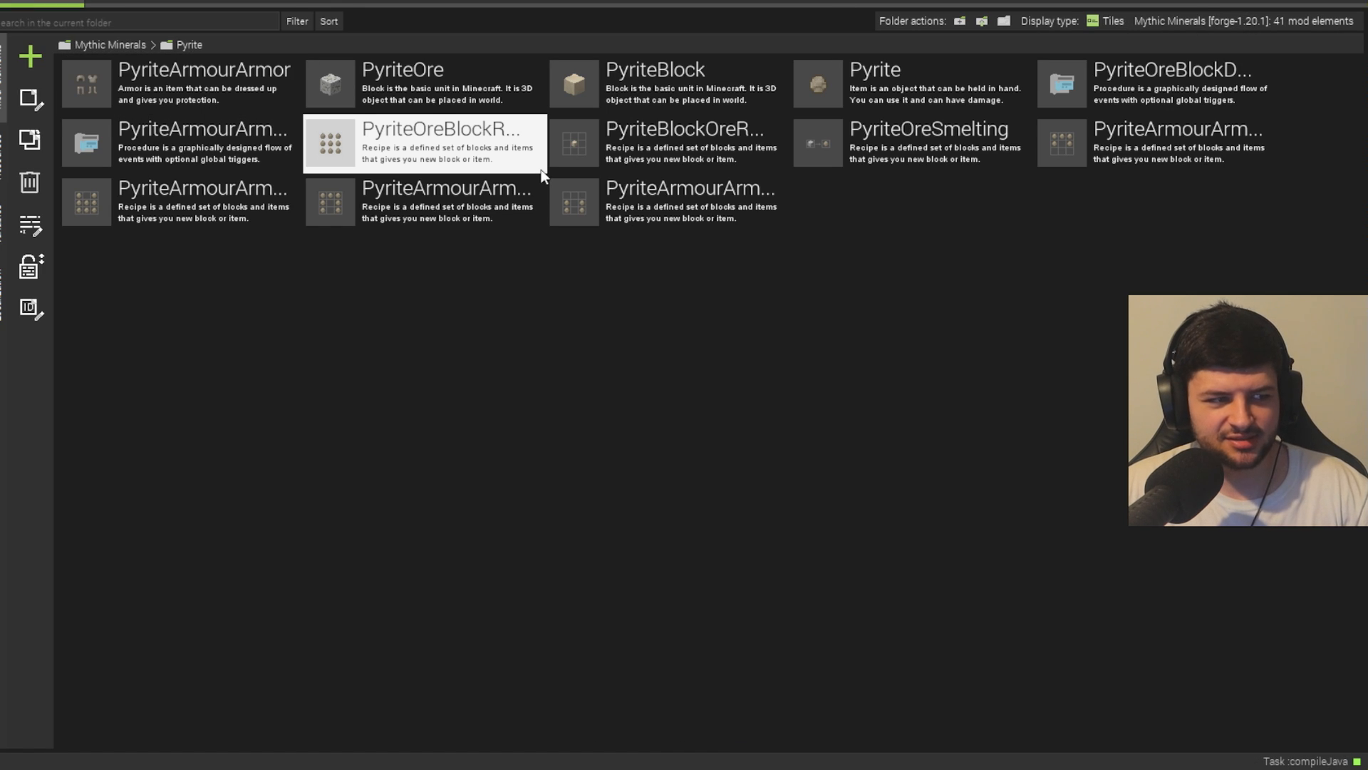
- Create the Celestine tool pack in the Celestine folder and reach the CelestinePickaxe triggers
click(110, 44)
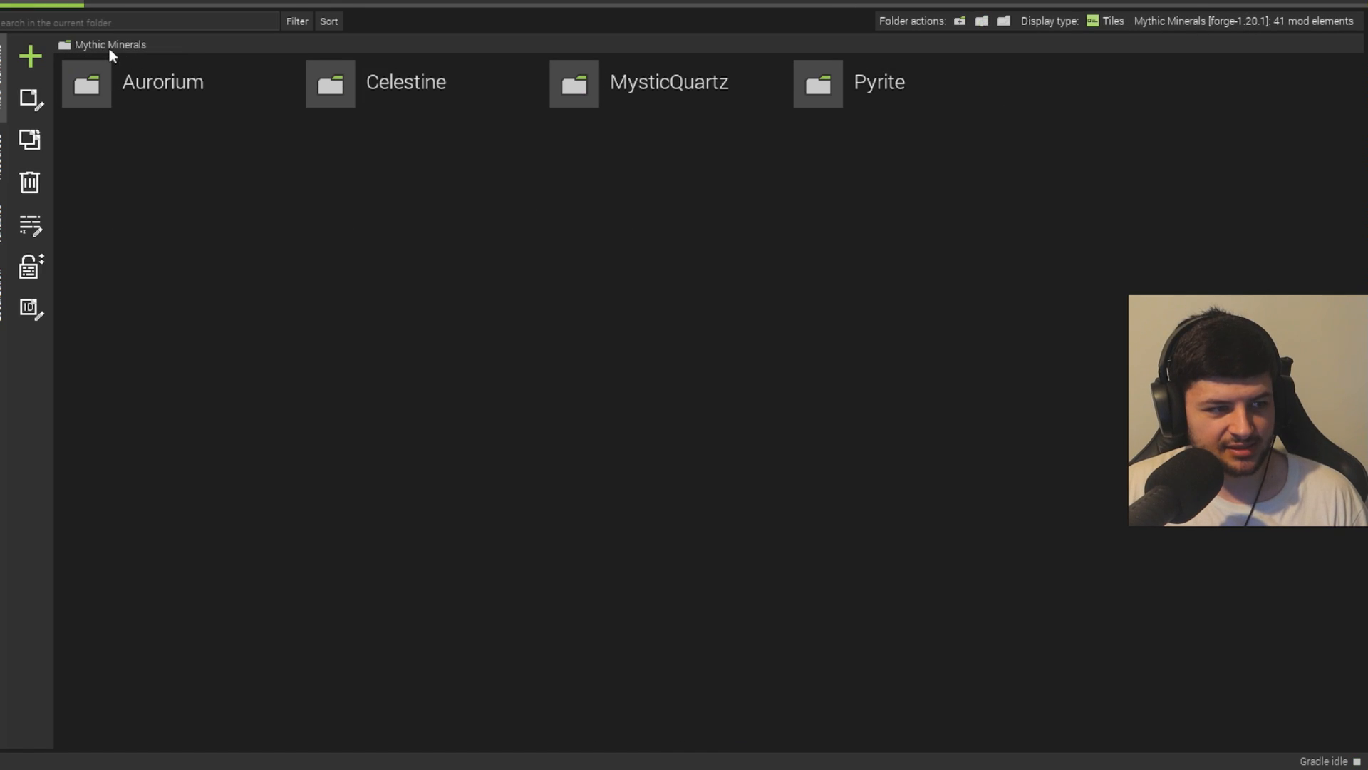
double_click(329, 82)
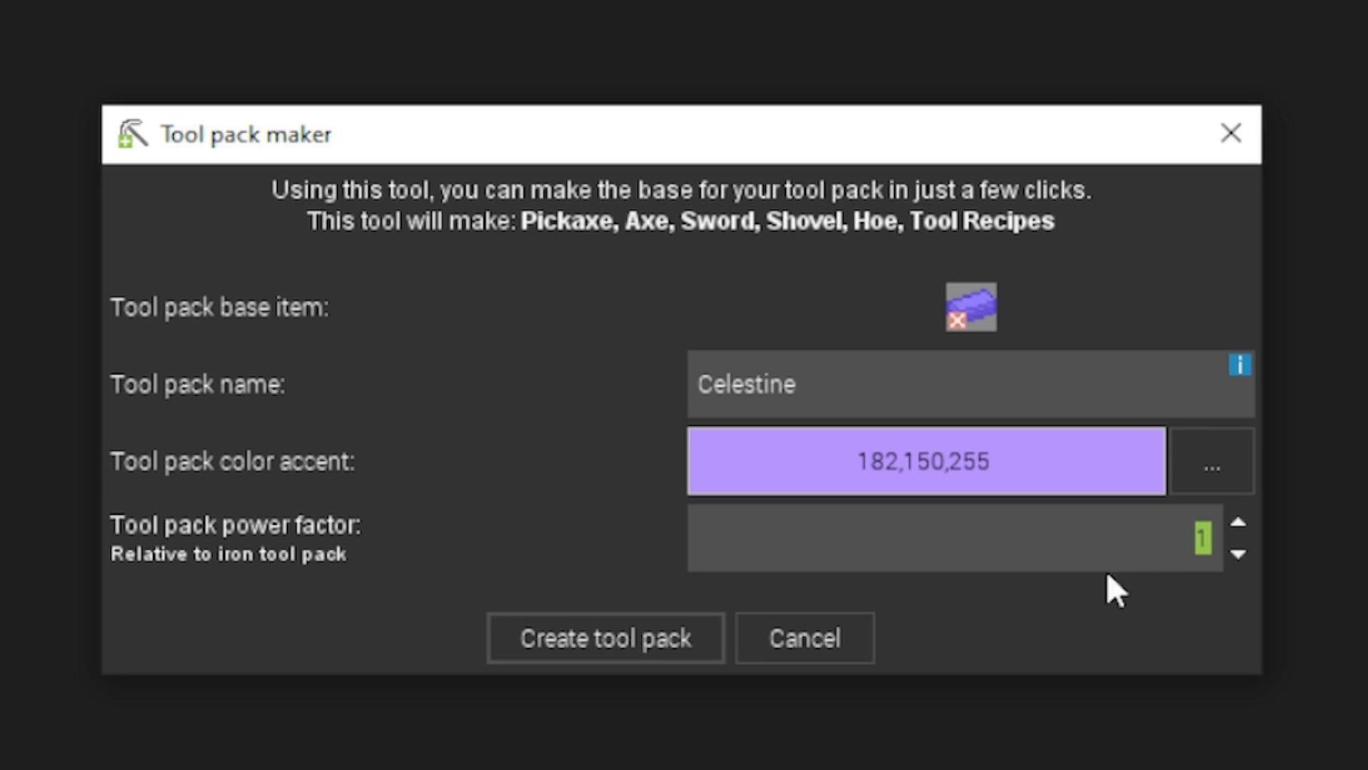
click(605, 637)
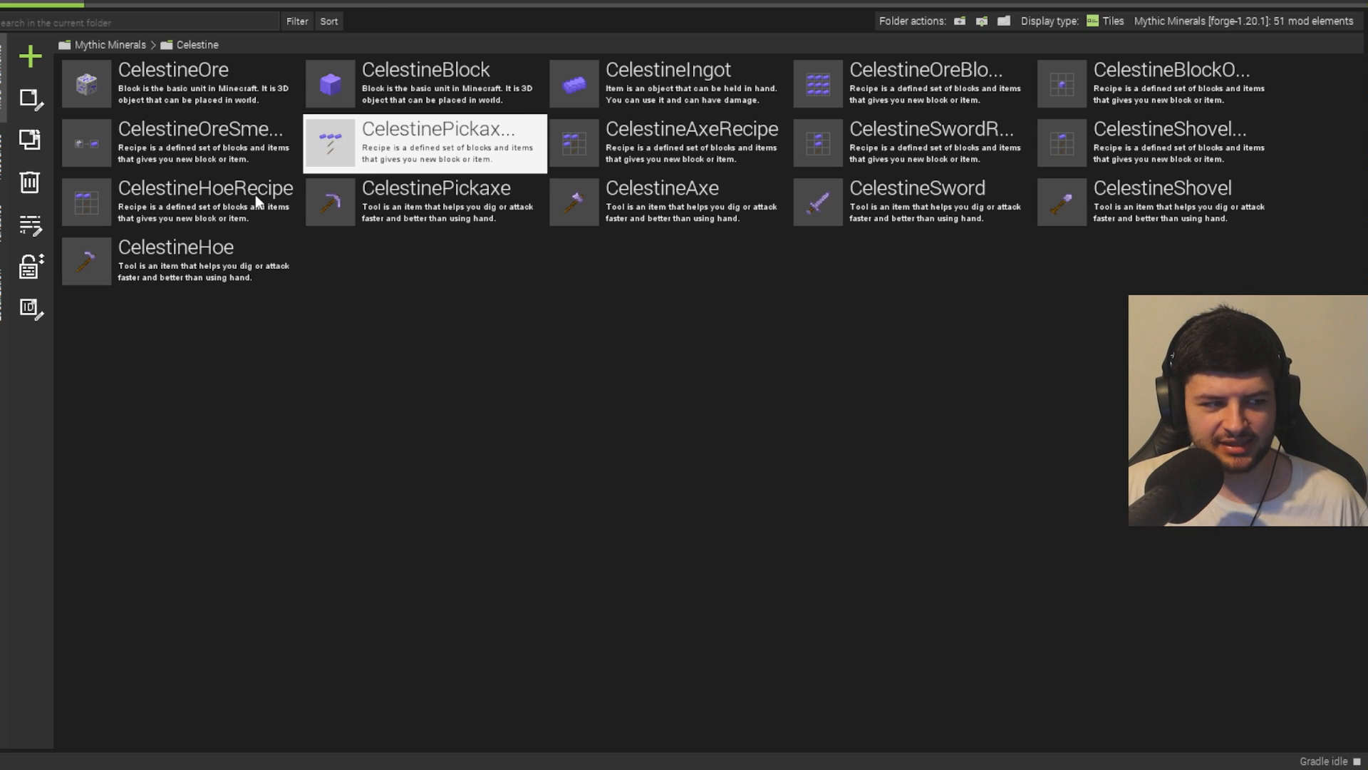
double_click(437, 188)
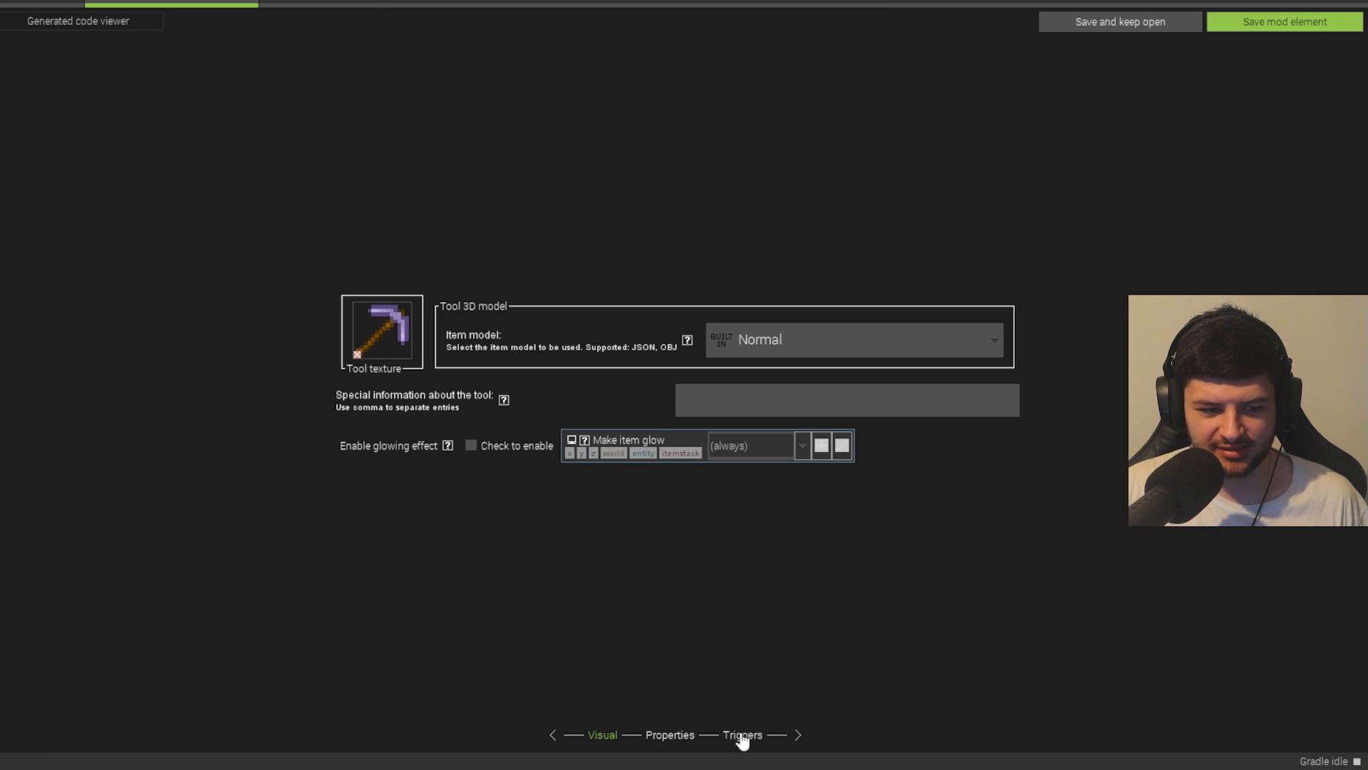
click(741, 734)
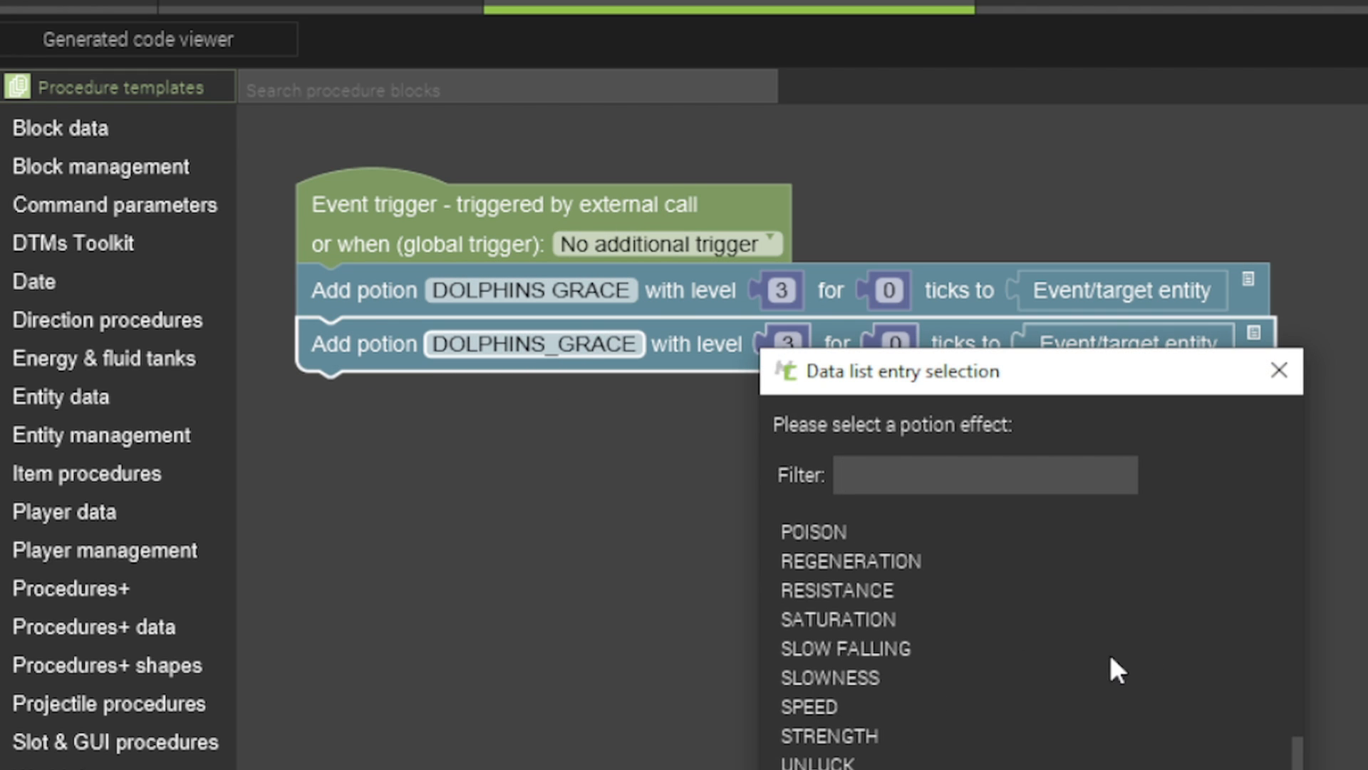
- Add Conduit Power at level 3 alongside Dolphins Grace in the Celestine tool procedure
click(808, 707)
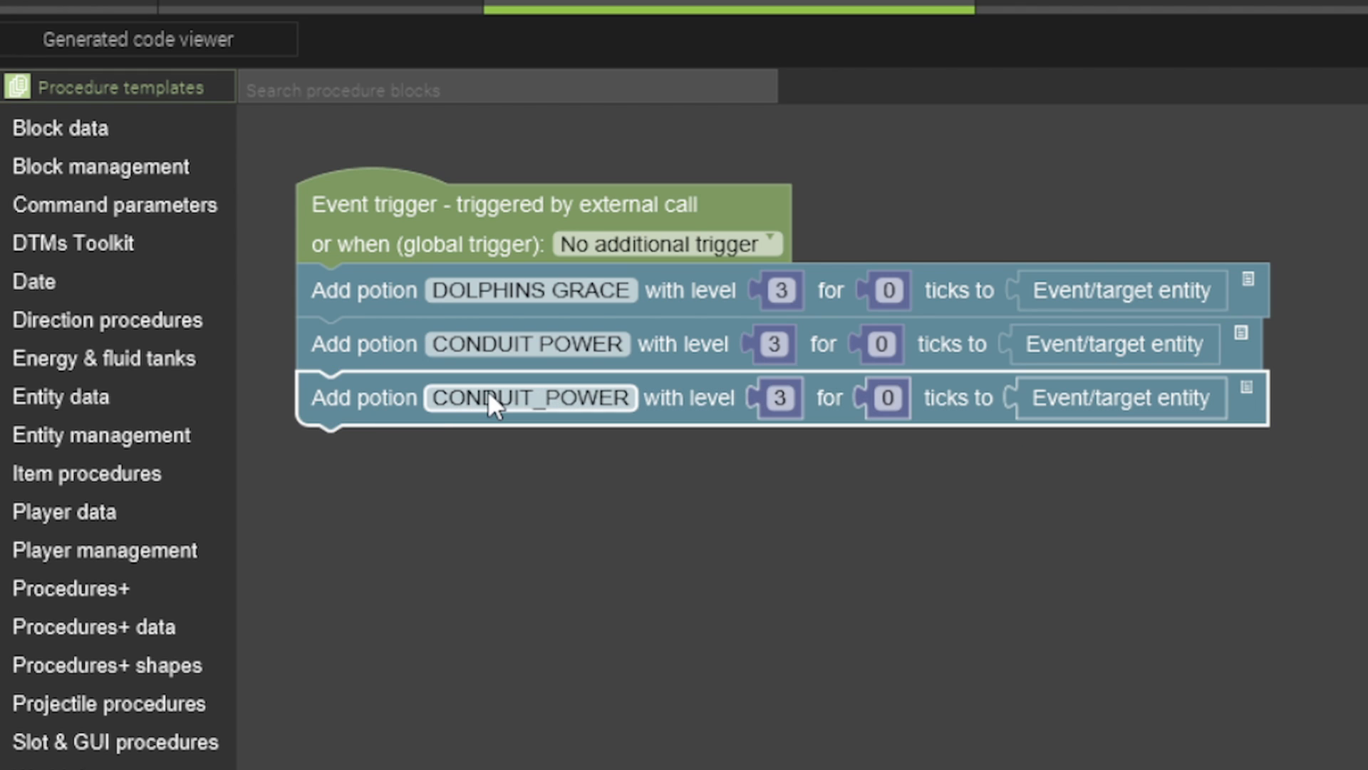
click(527, 398)
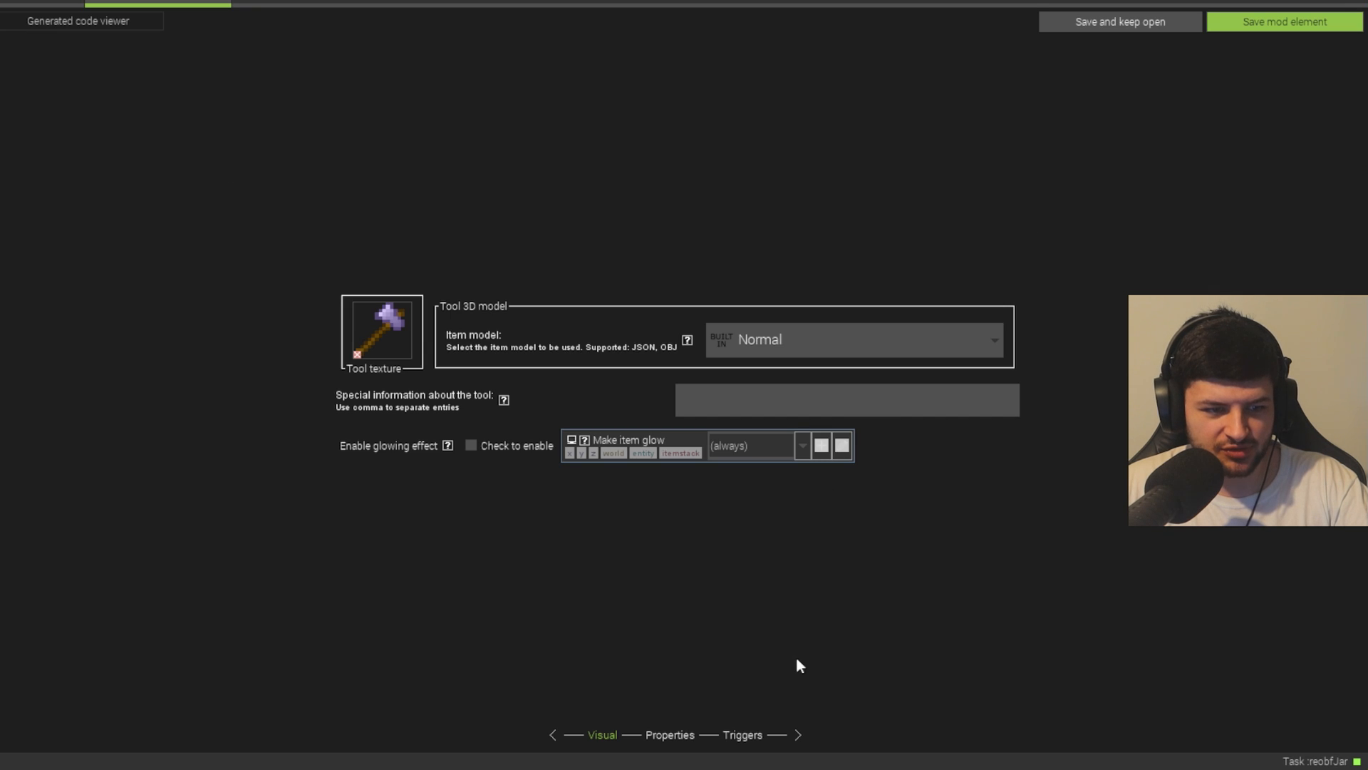
click(742, 734)
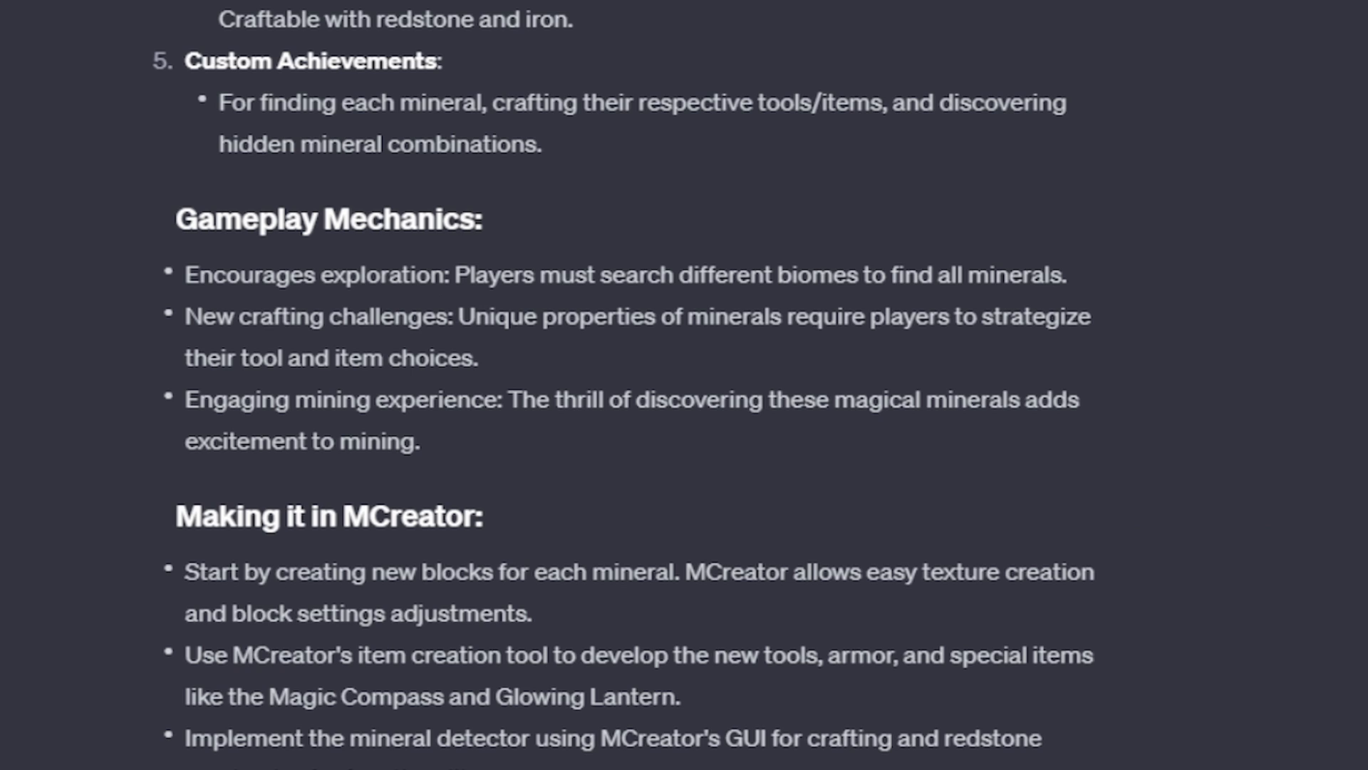
scroll(up, 3)
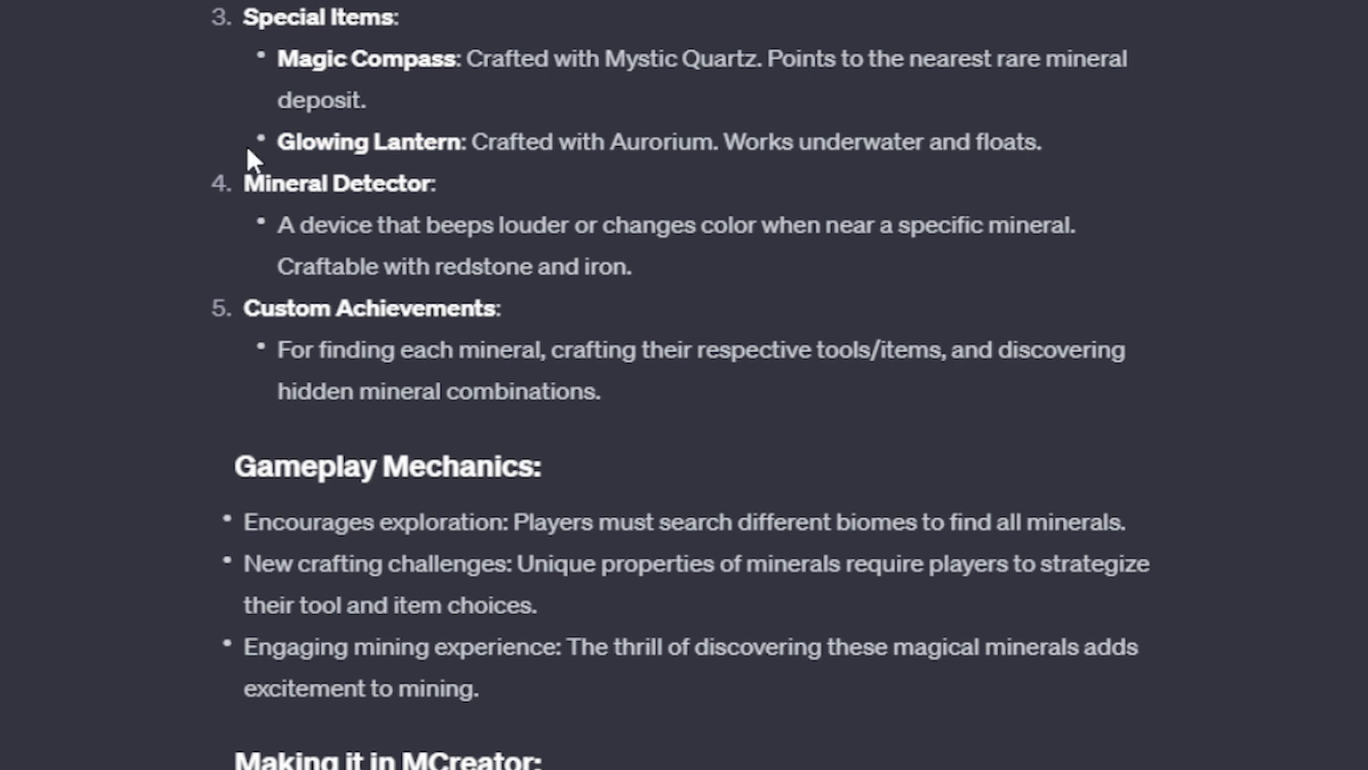
mouse_move(518, 169)
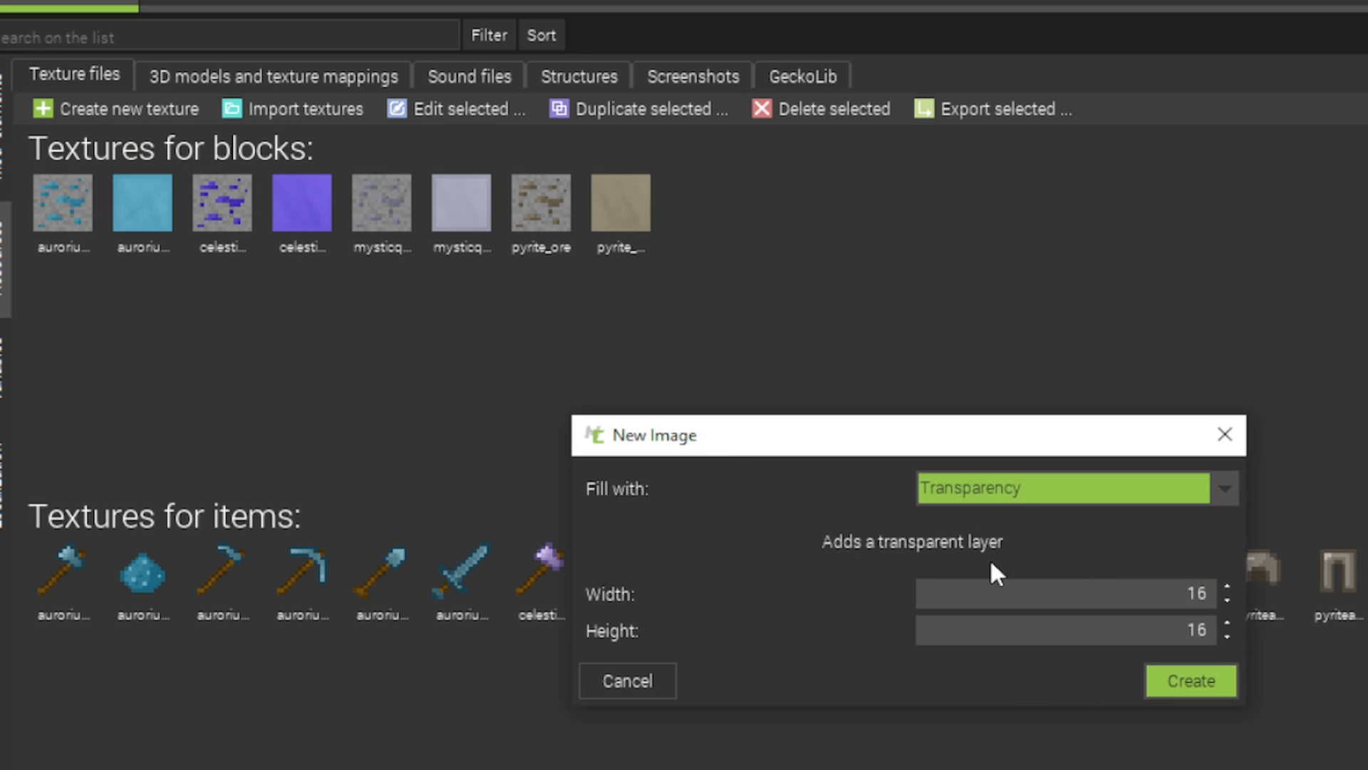
- Draw the 16×16 lantern: green body with lighter green shading, brown handle, grey base
click(1226, 487)
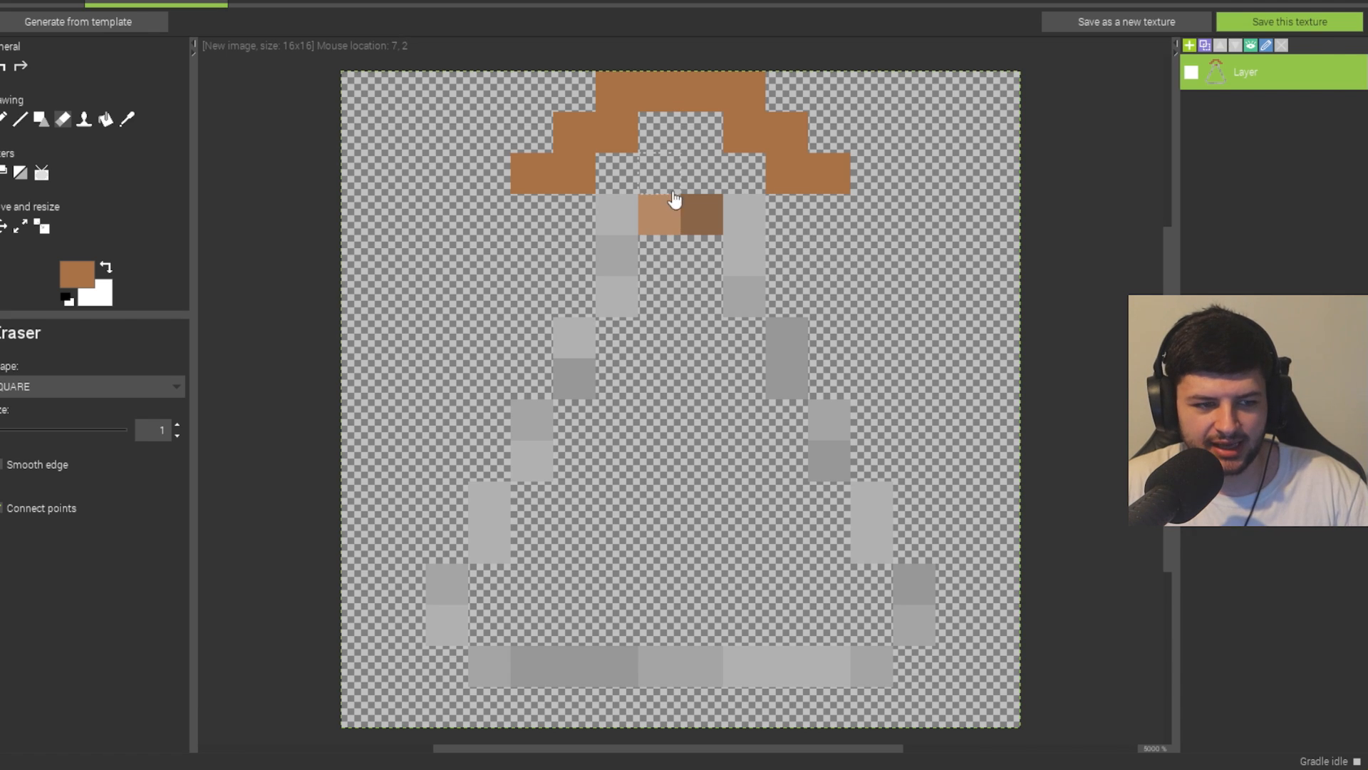
click(74, 275)
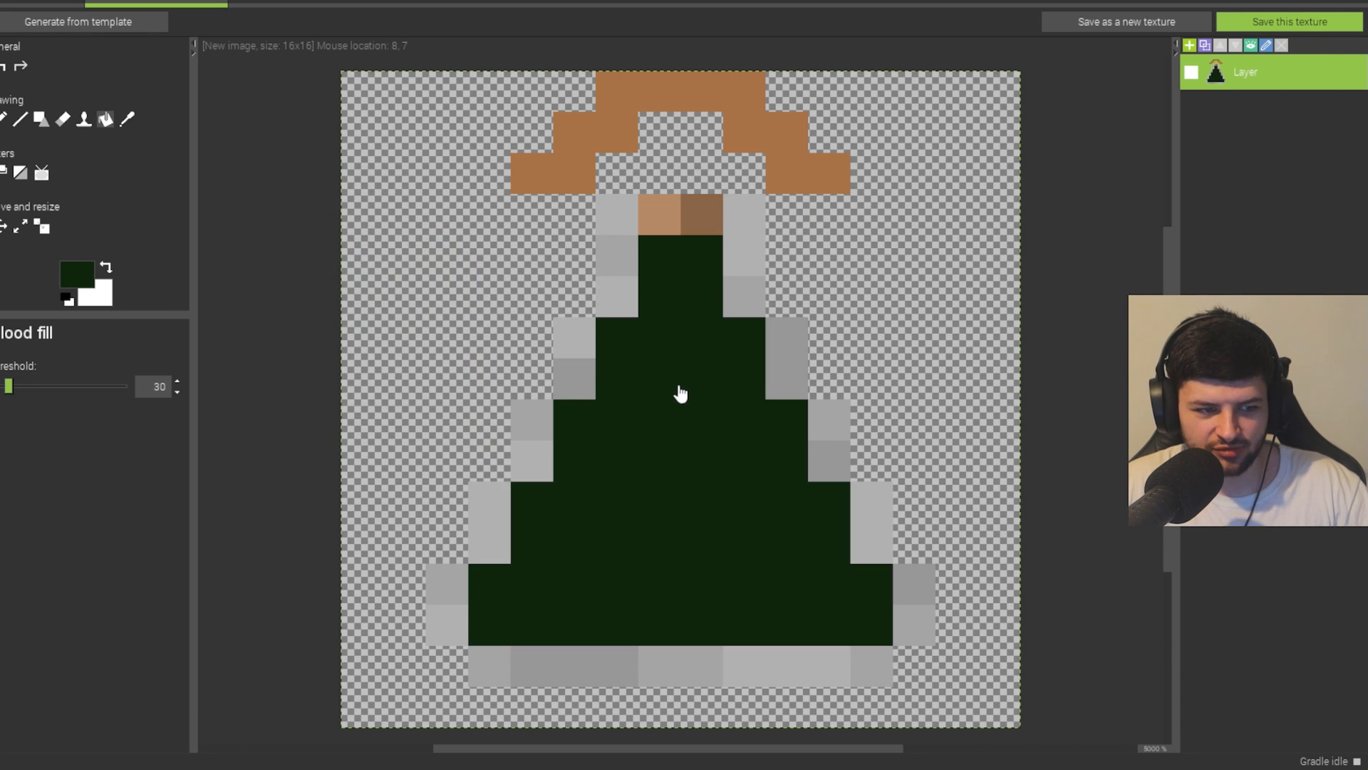
click(75, 271)
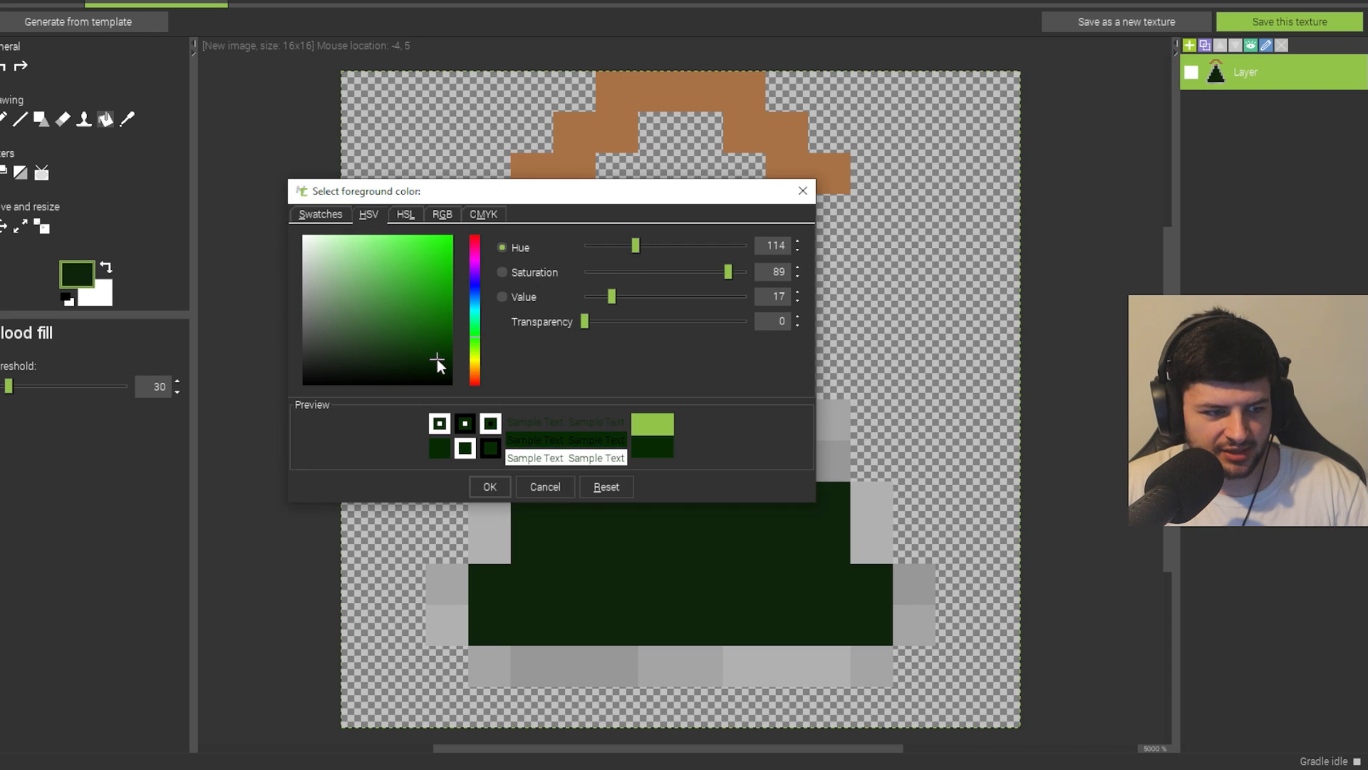
click(489, 486)
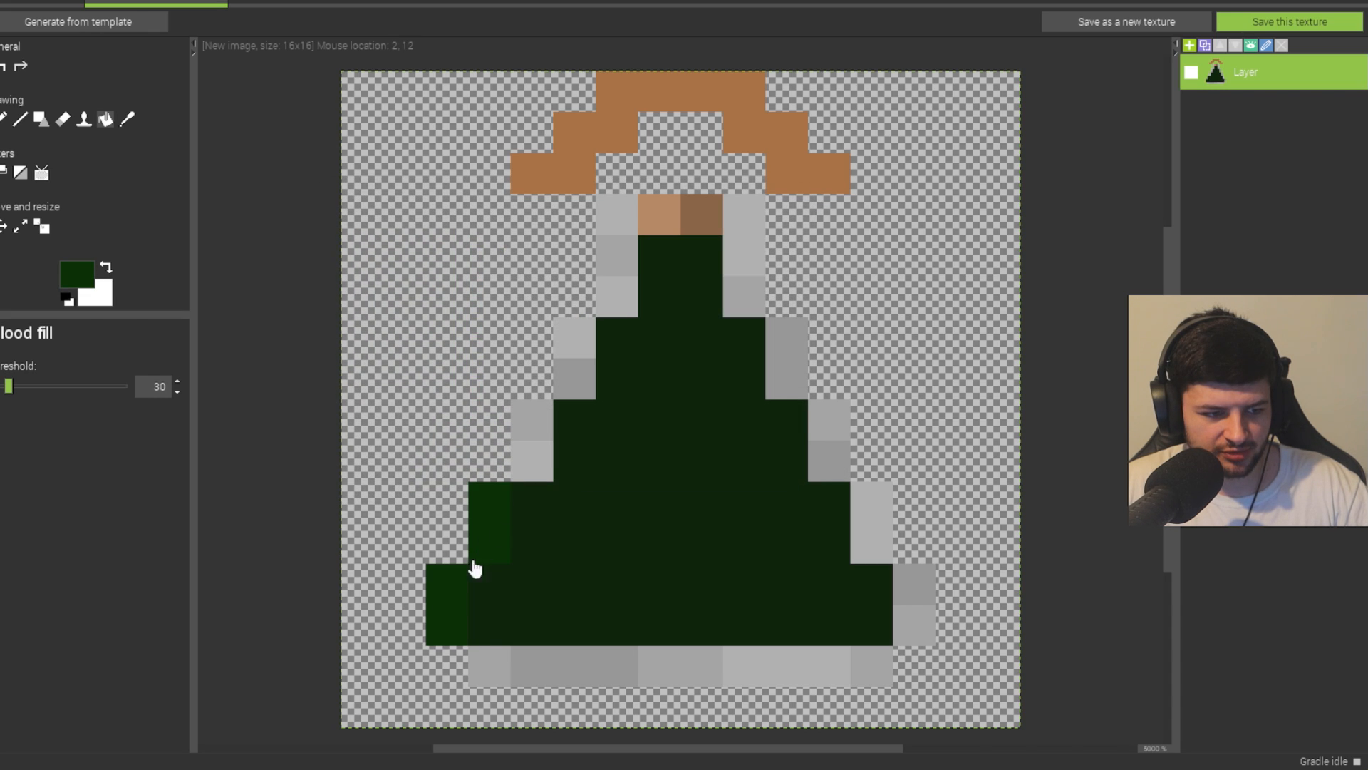
click(834, 454)
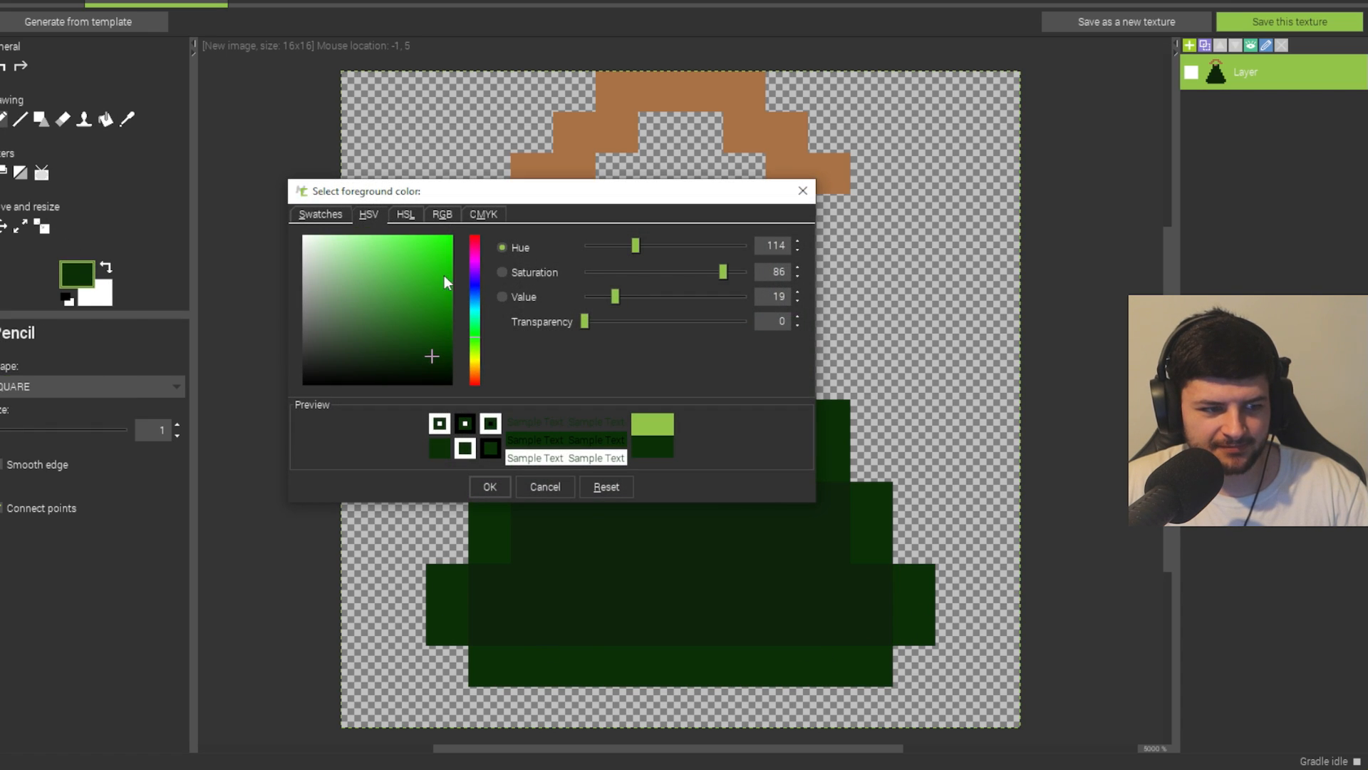
click(488, 487)
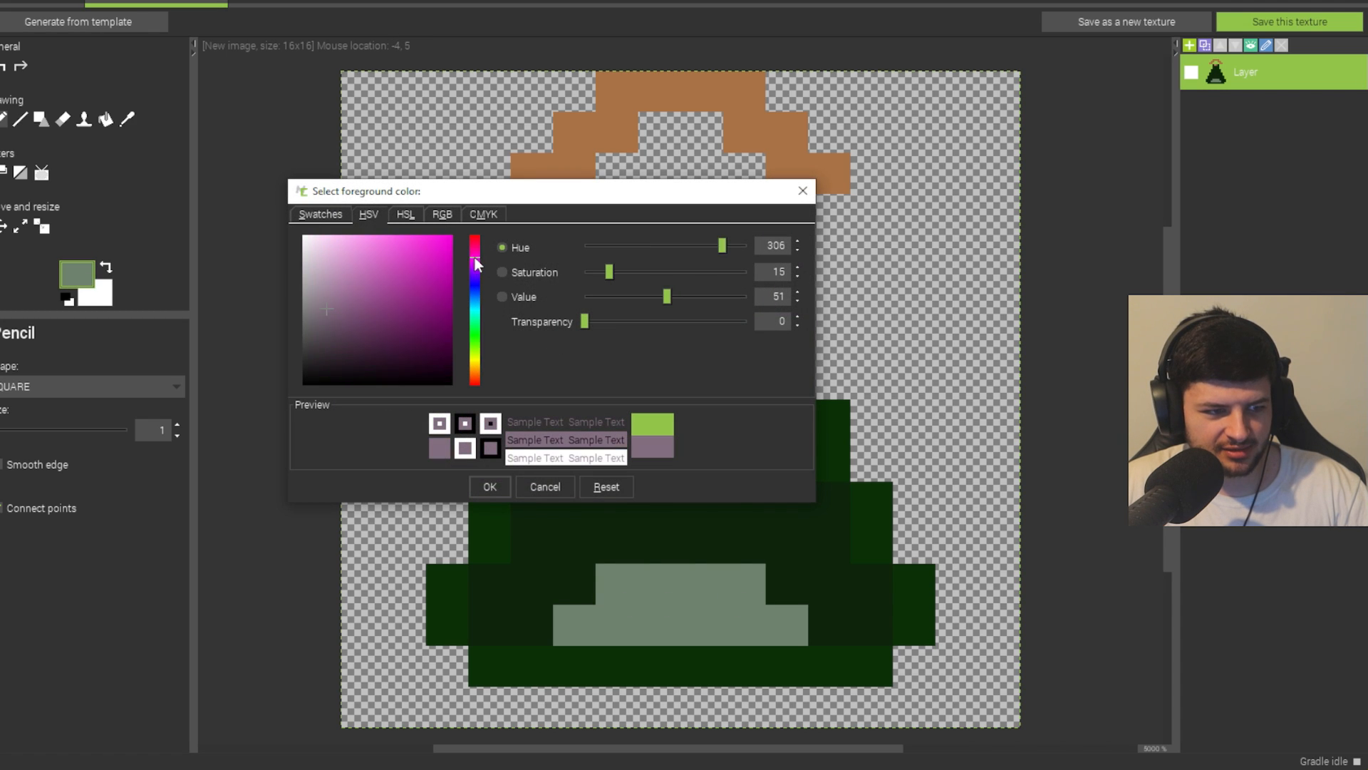
click(489, 486)
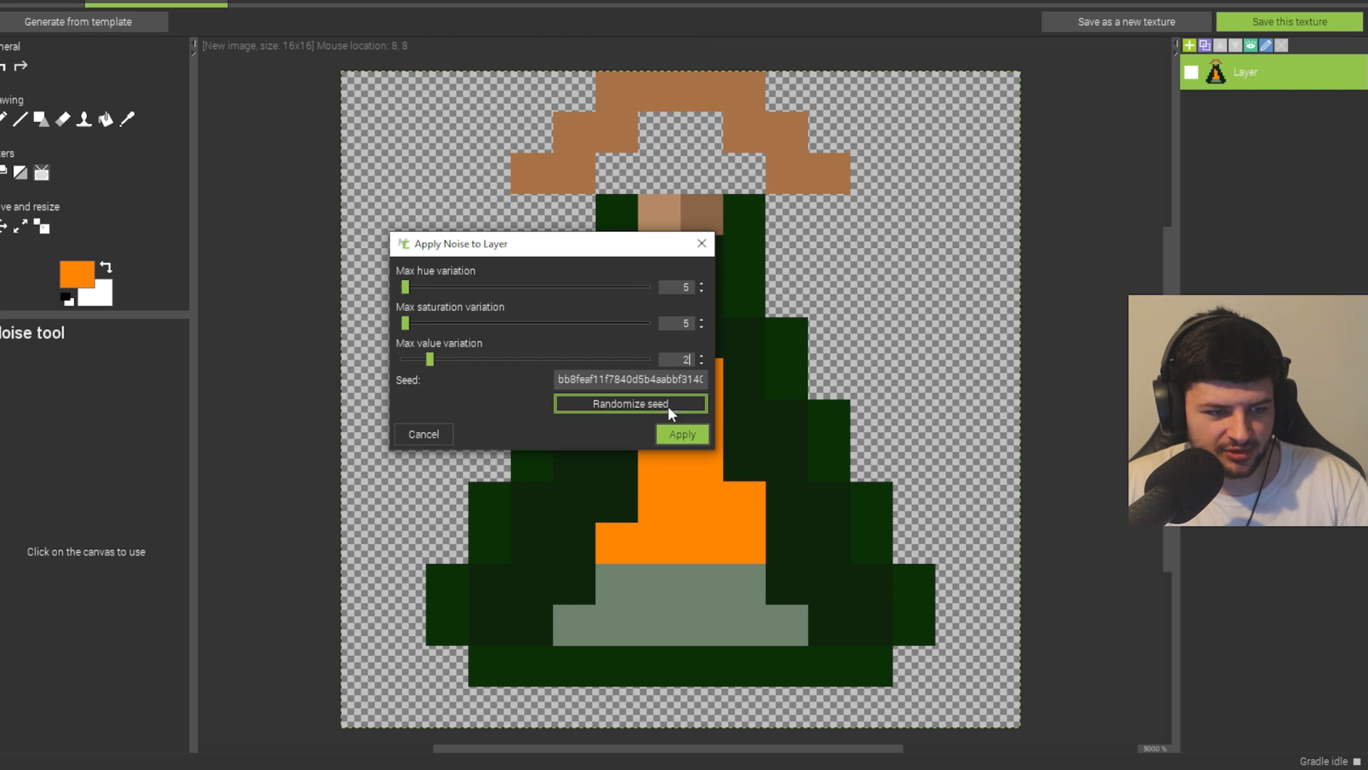
- Apply colour noise to the orange flame and save as an item texture
click(1289, 21)
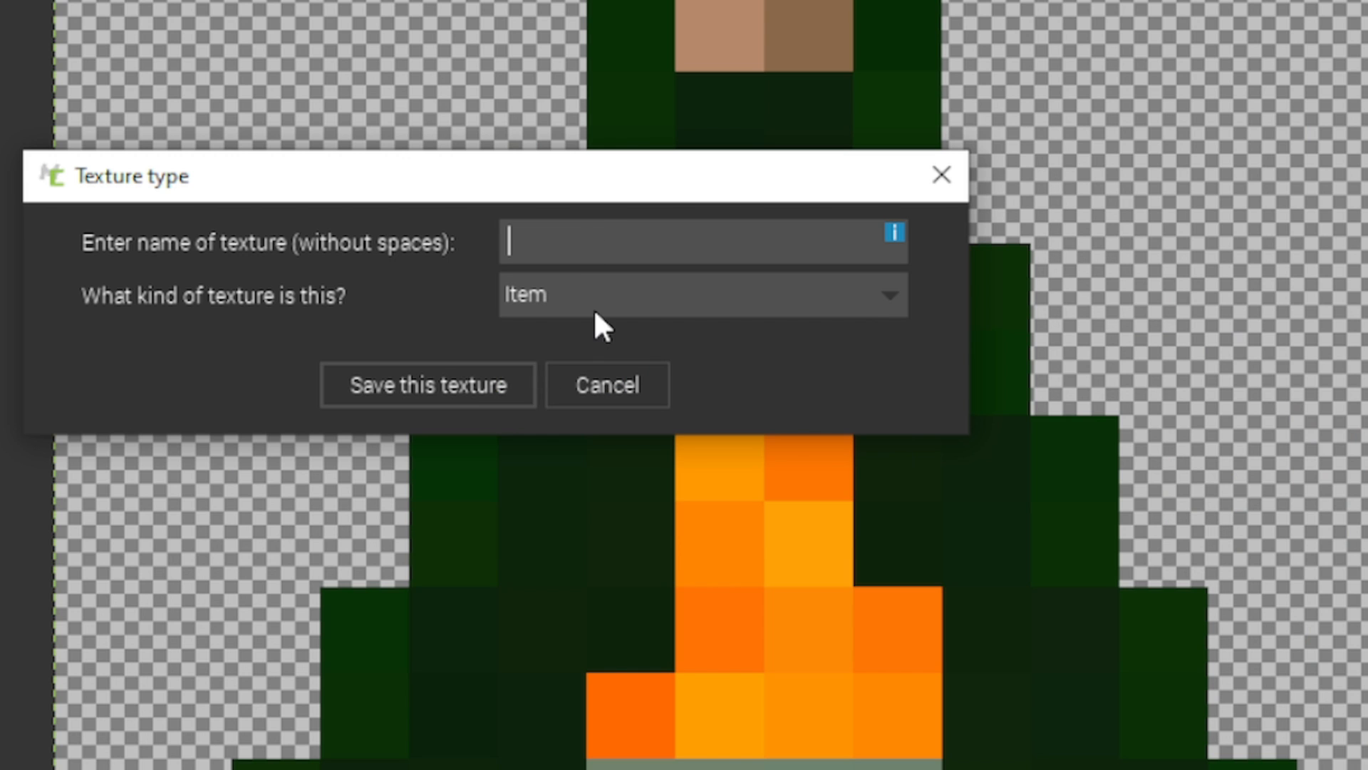
click(605, 383)
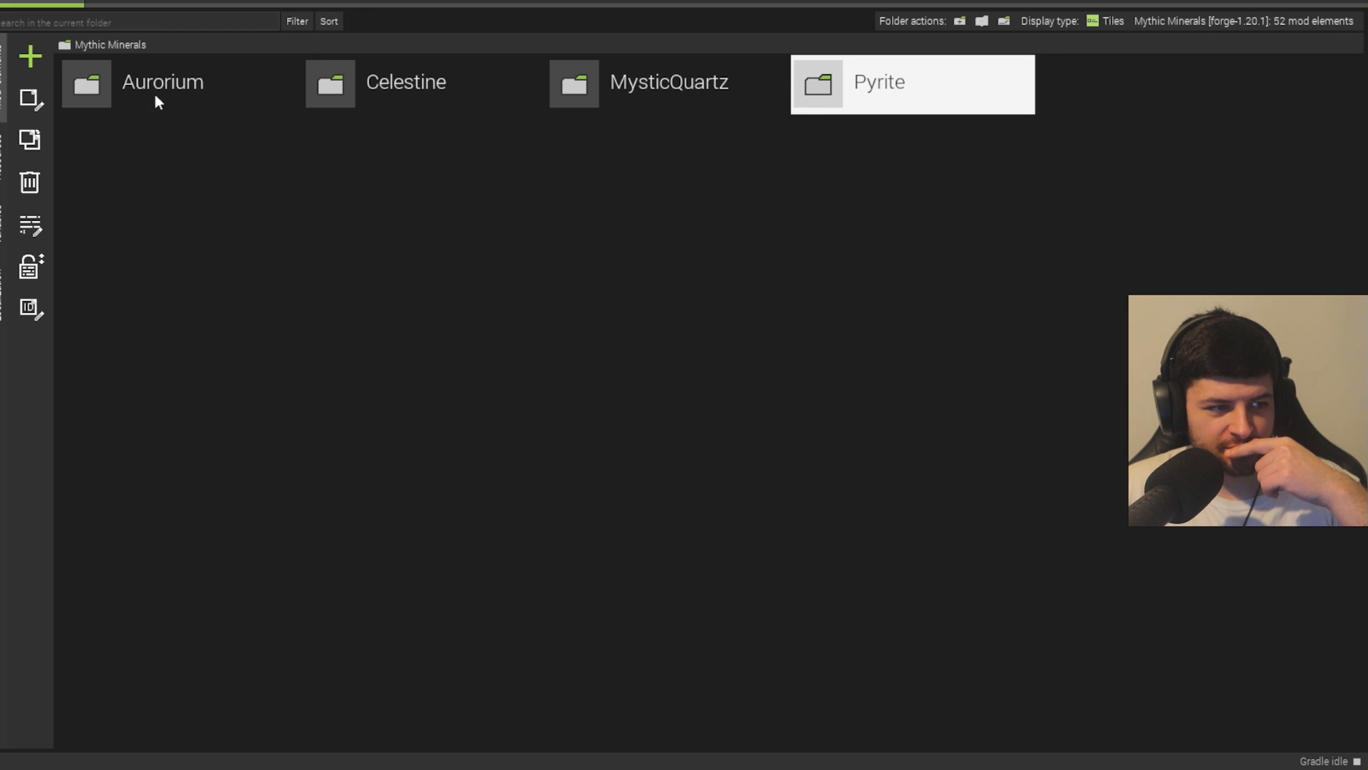
- Create the AuroriumLantern item with the lantern texture and description 'Illuminates surrounding areas'
click(30, 56)
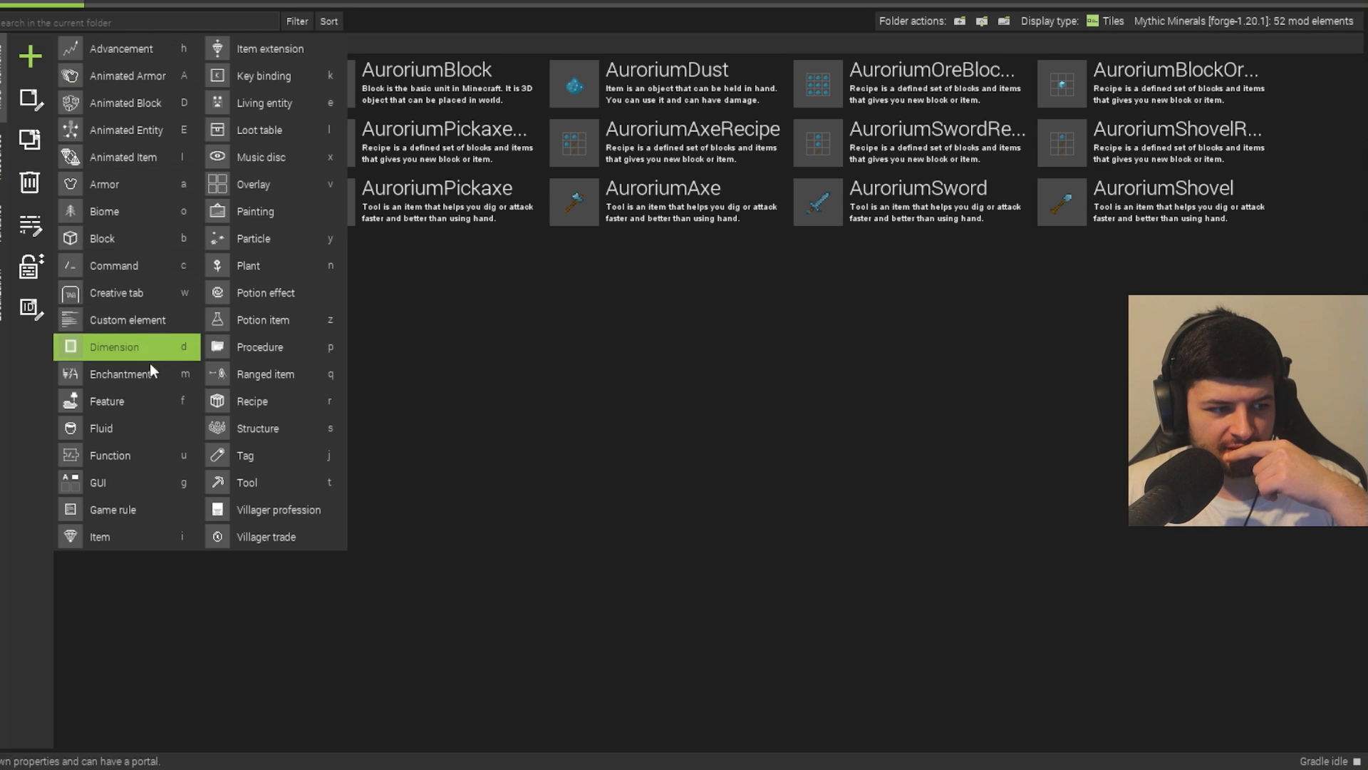
click(98, 536)
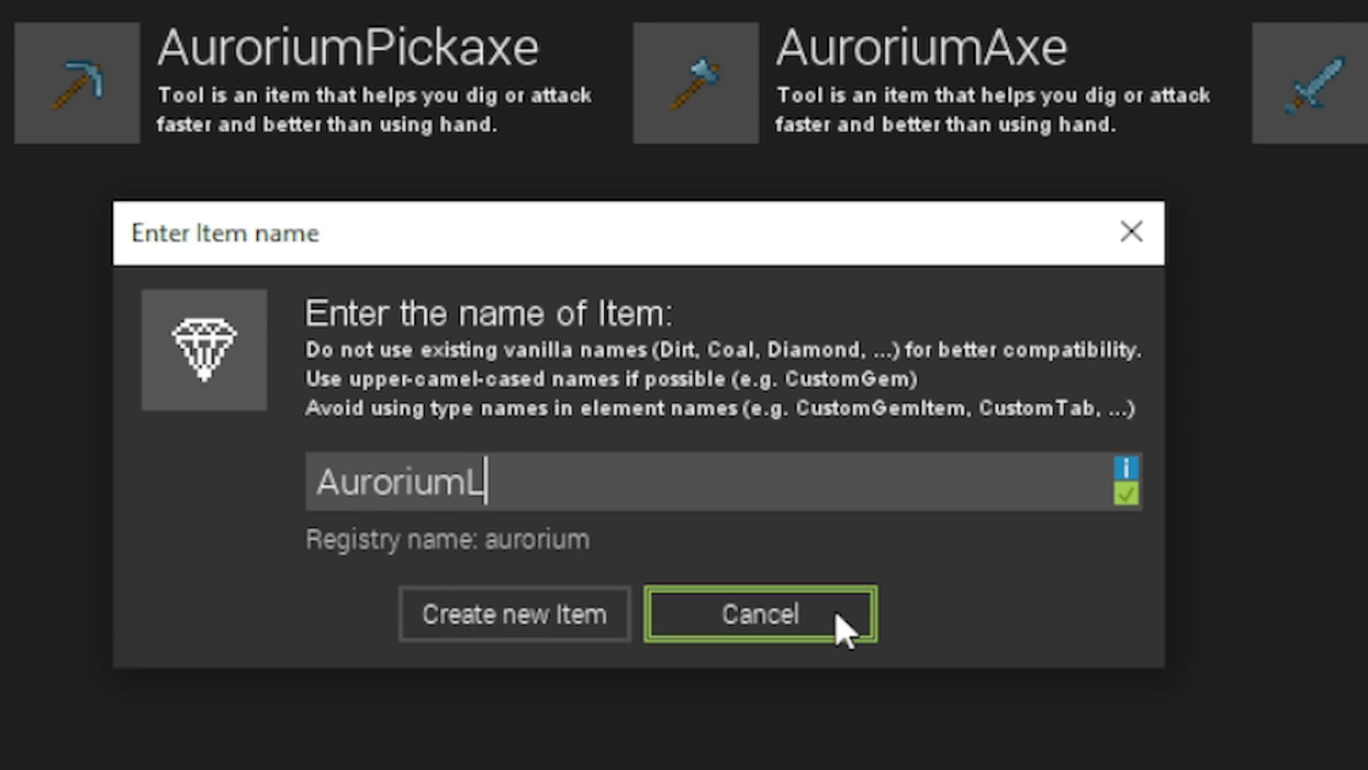
click(515, 613)
text(Illuminates )
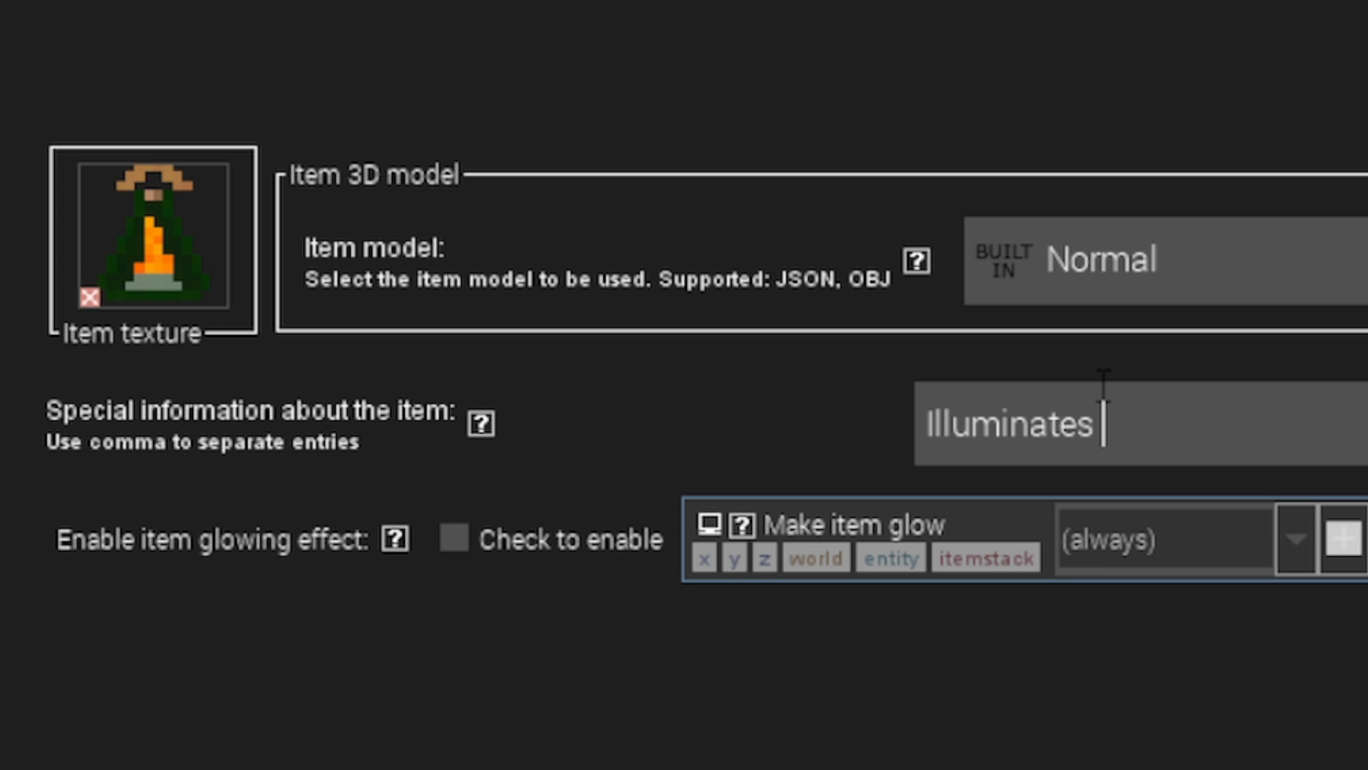
text(surrounding are)
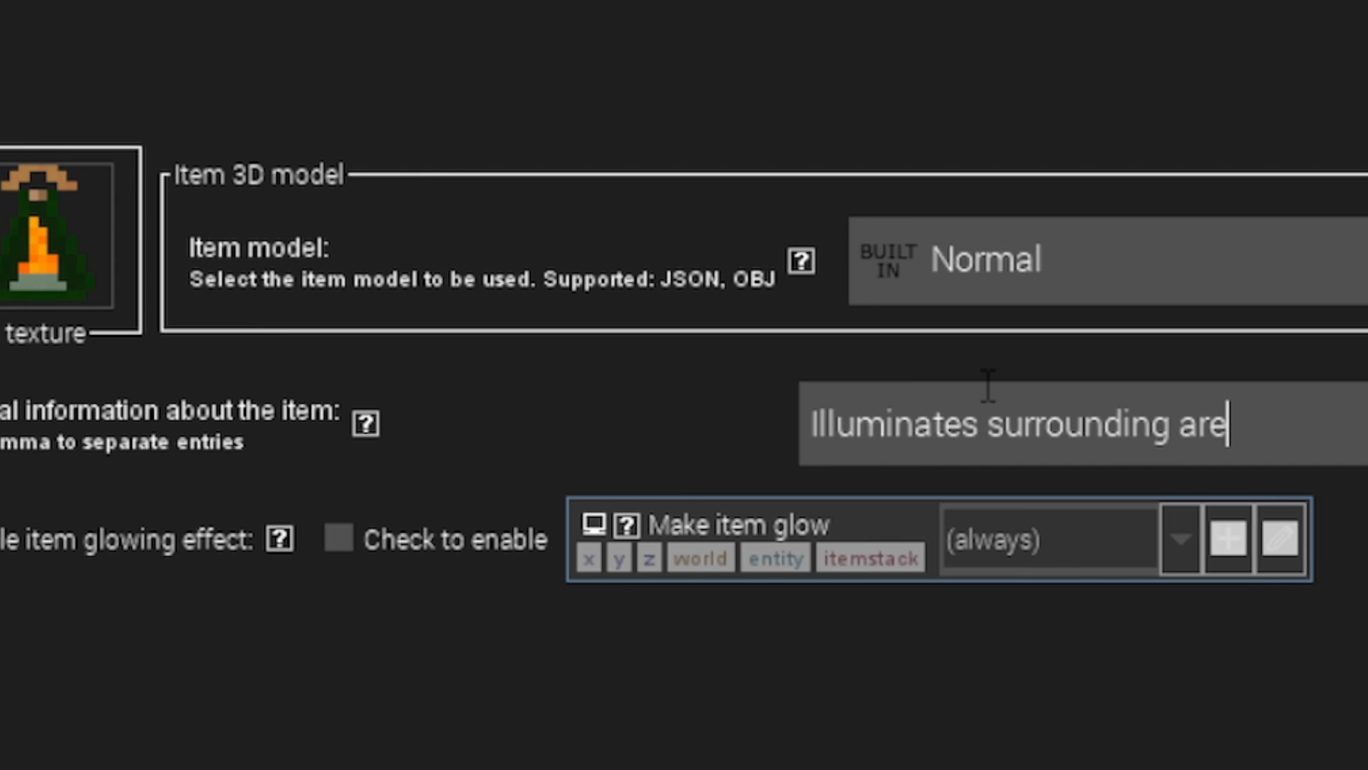
text(as)
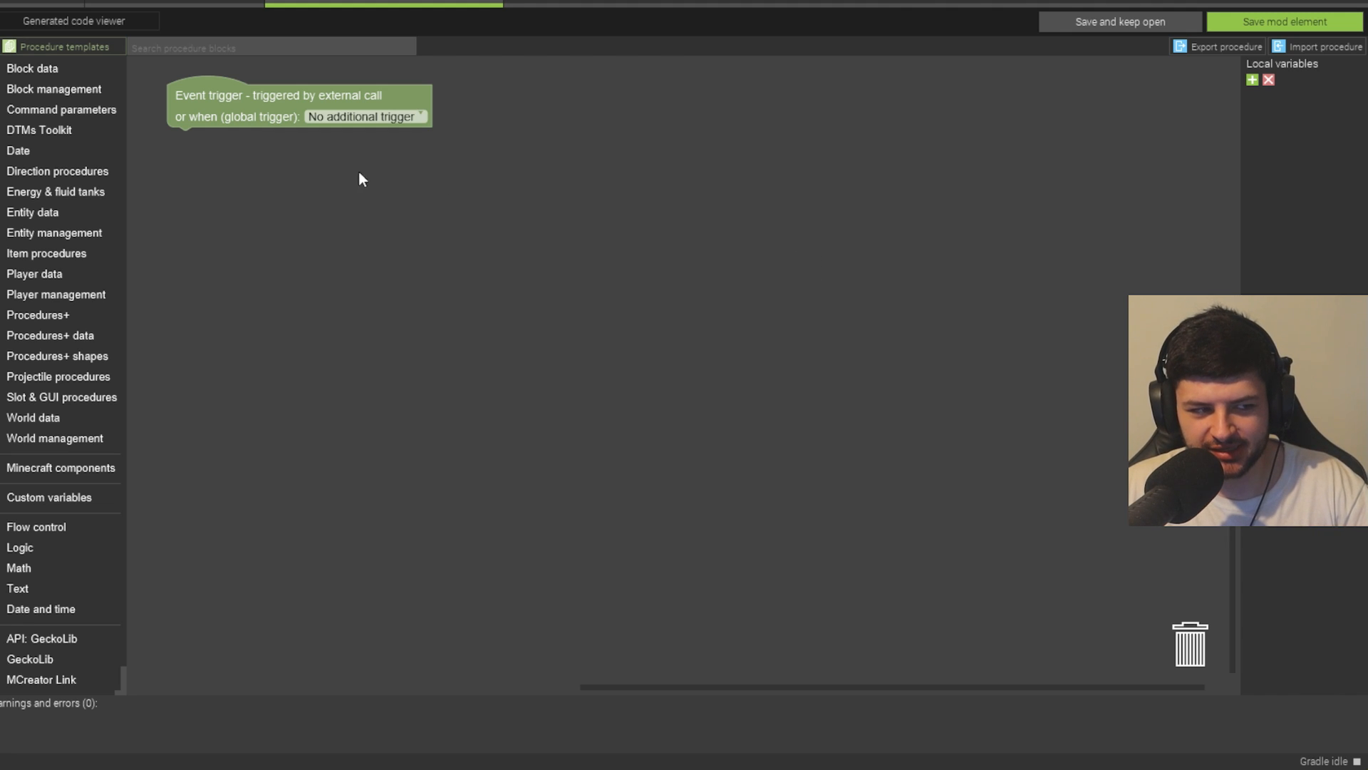
mouse_move(266, 100)
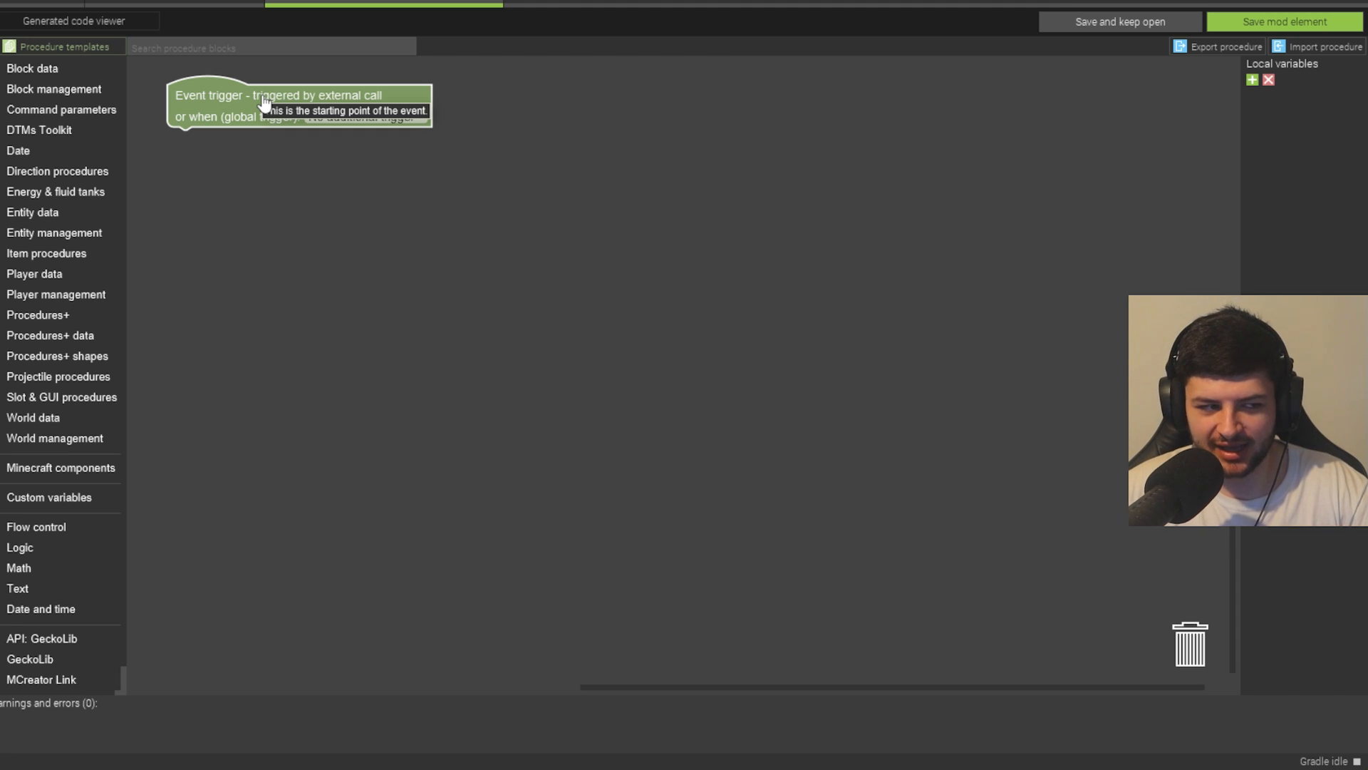
mouse_move(263, 83)
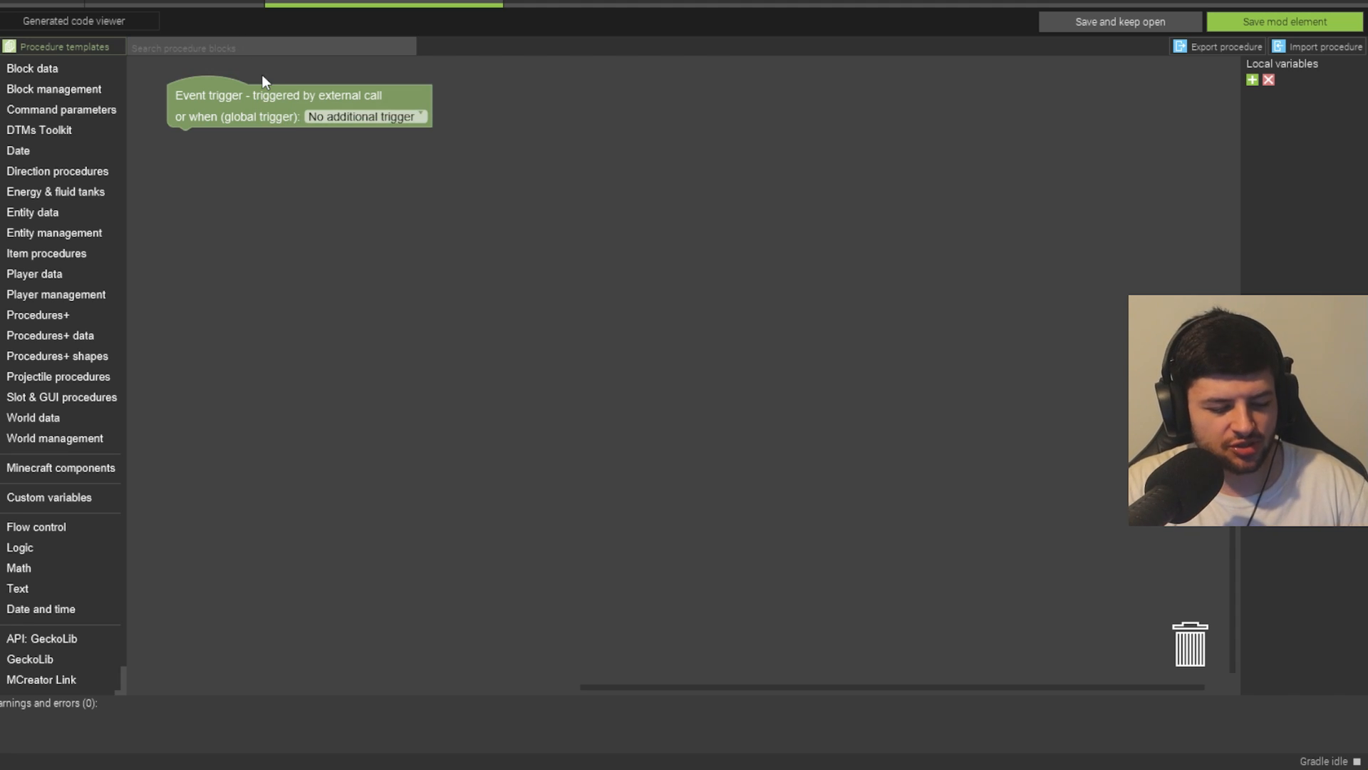
- Give the lantern's in-hand tick procedure a Night Vision level 3 potion effect
text(potion)
text(nig)
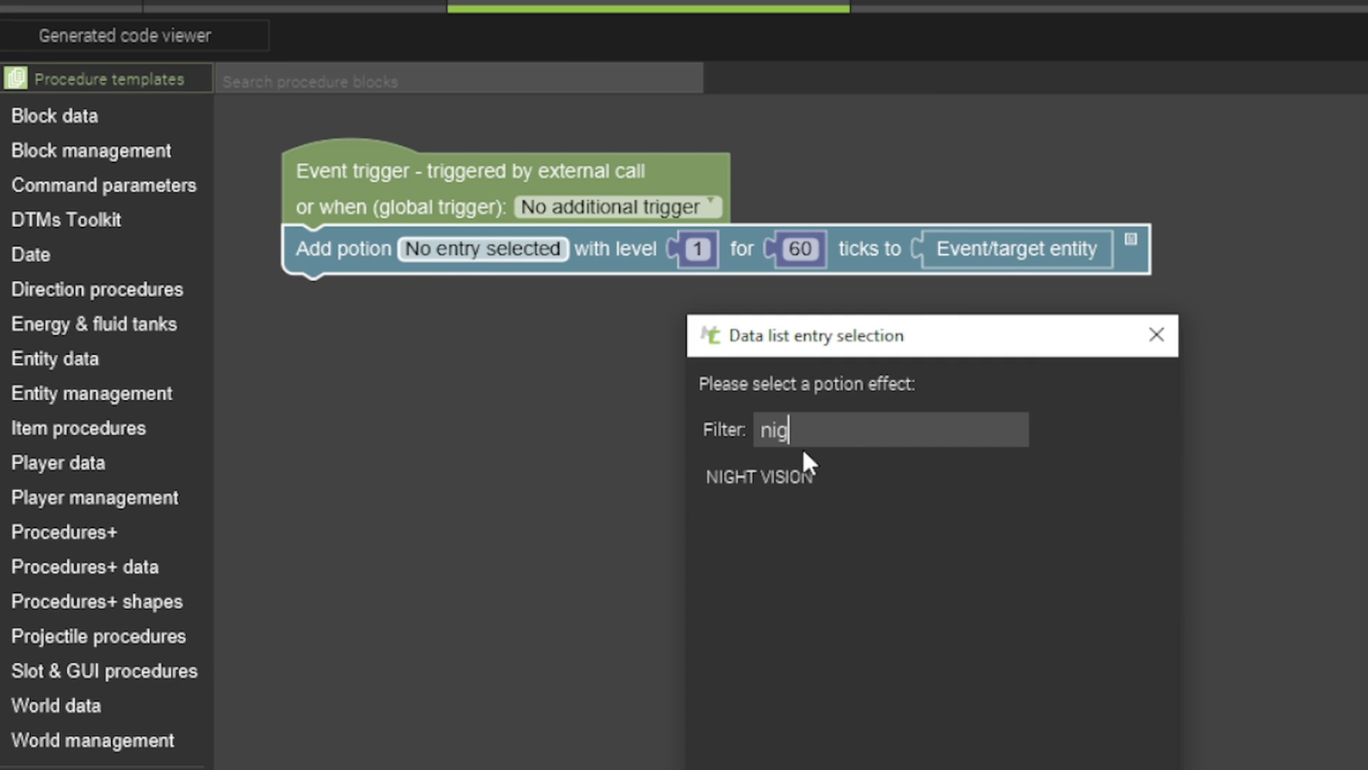
click(758, 476)
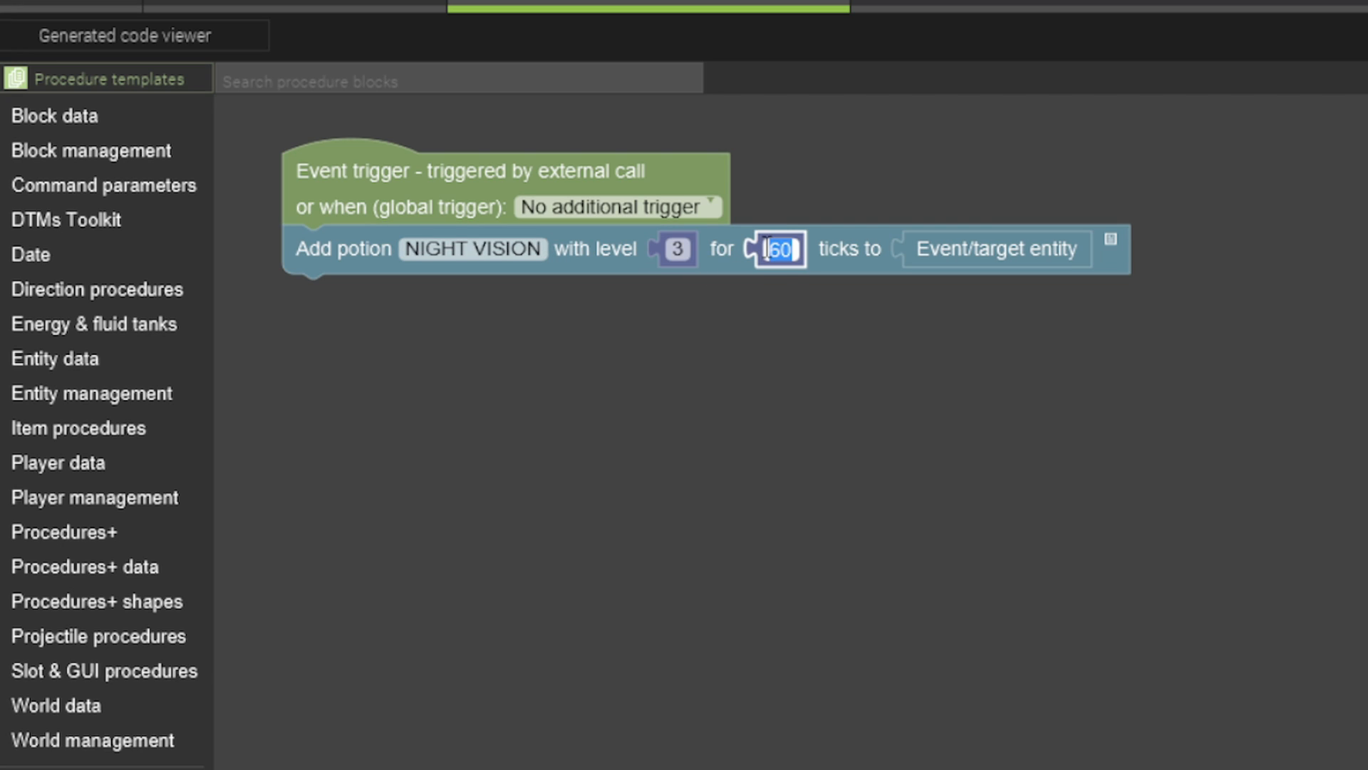
text(0)
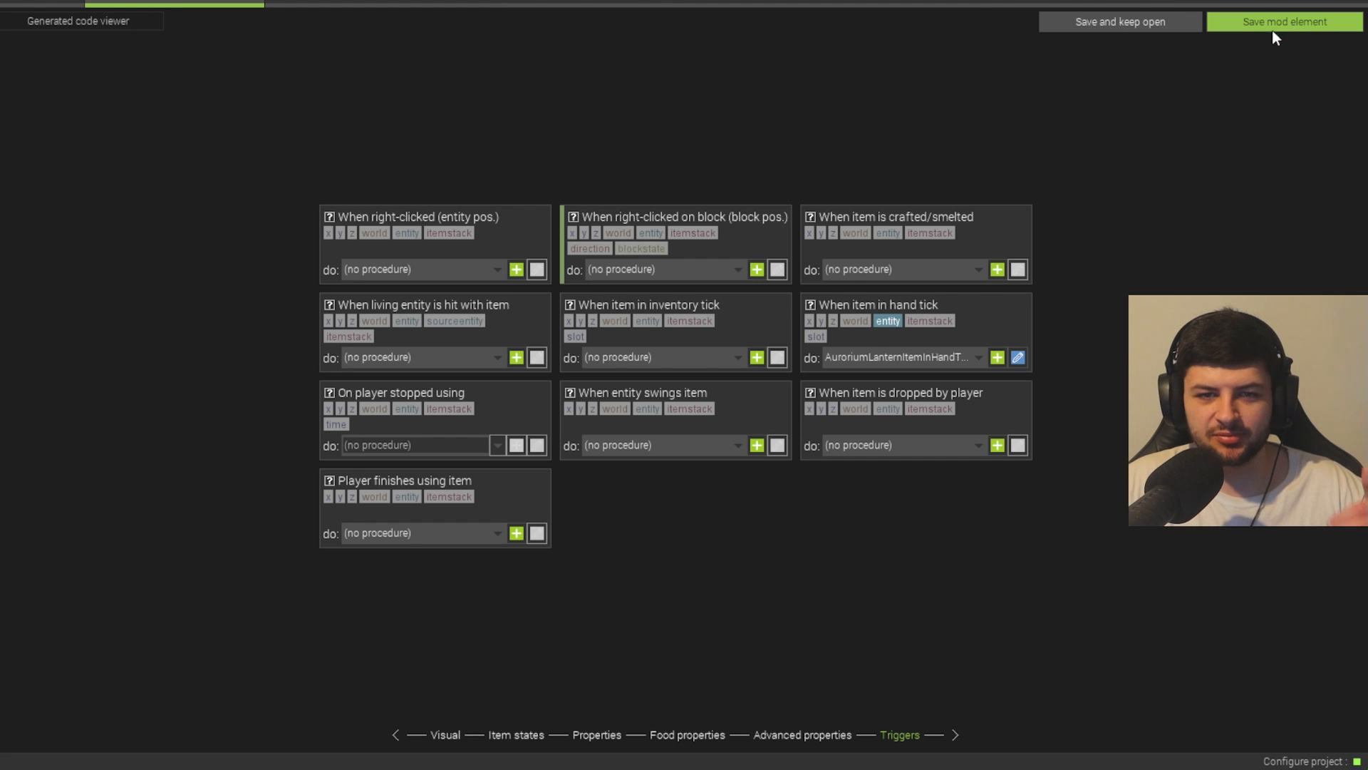
- Save the lantern item and create a new crafting recipe element
click(1284, 21)
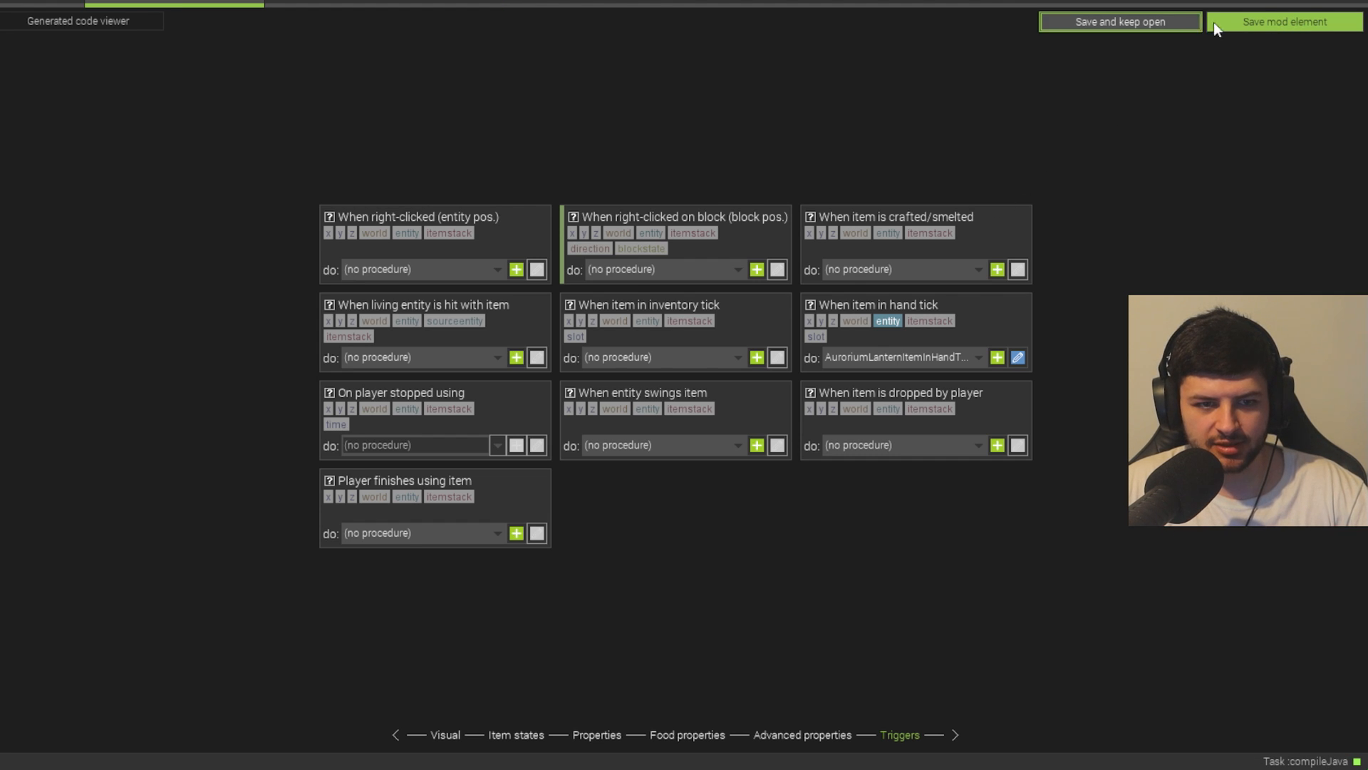
click(1283, 21)
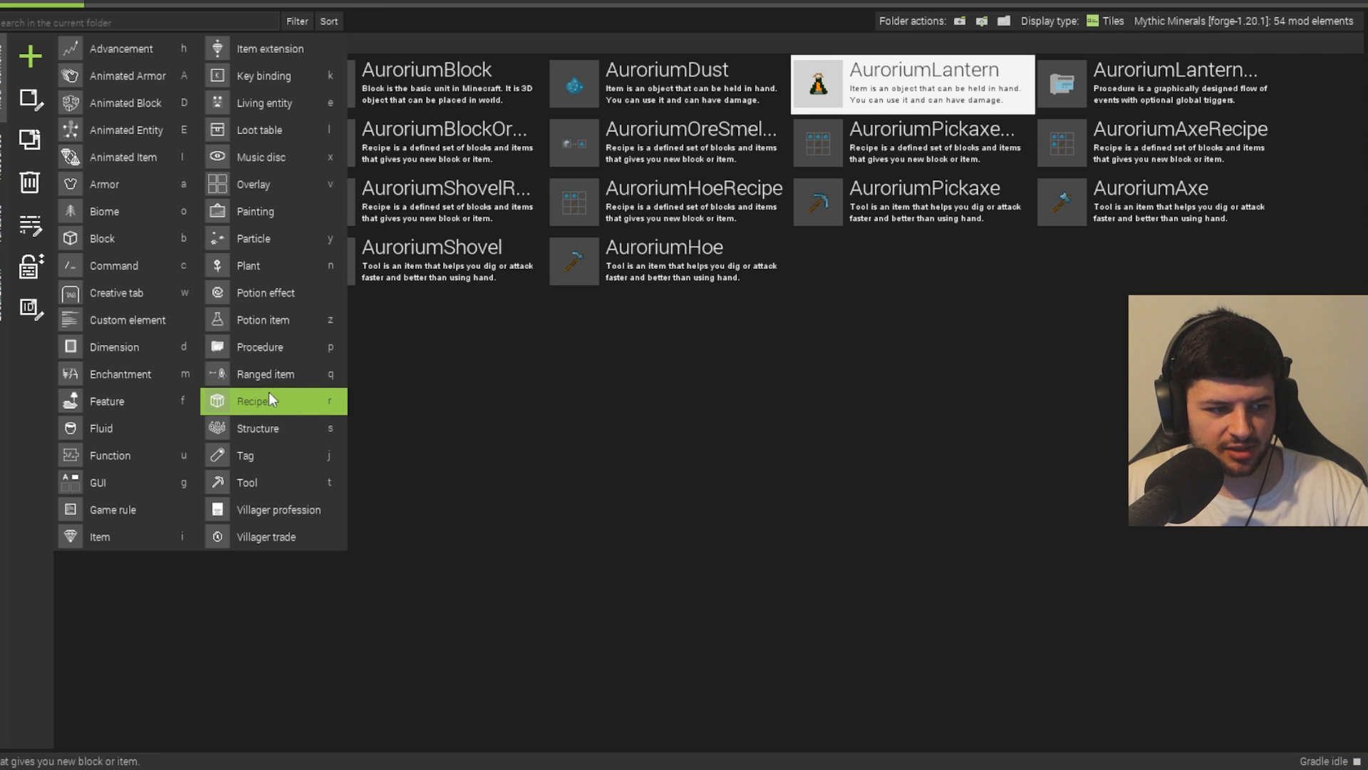
click(253, 400)
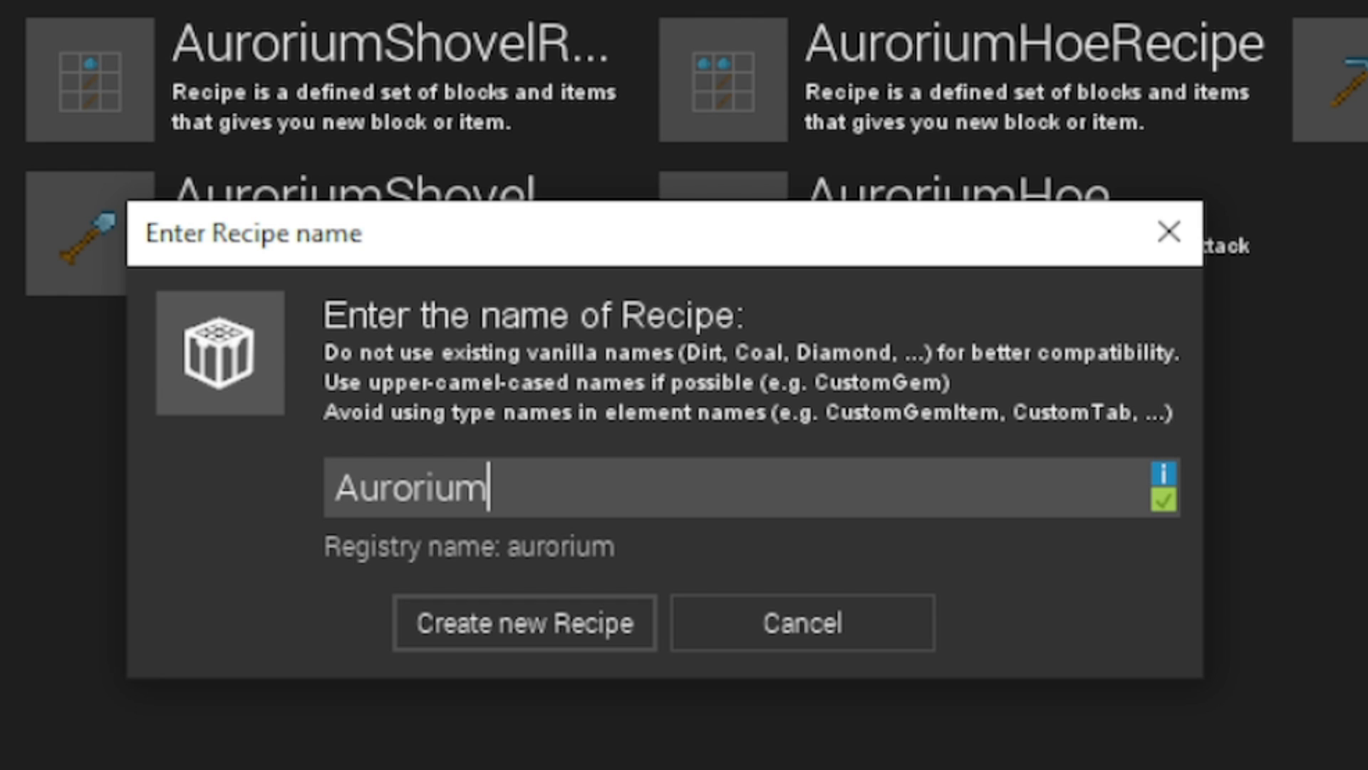
click(522, 623)
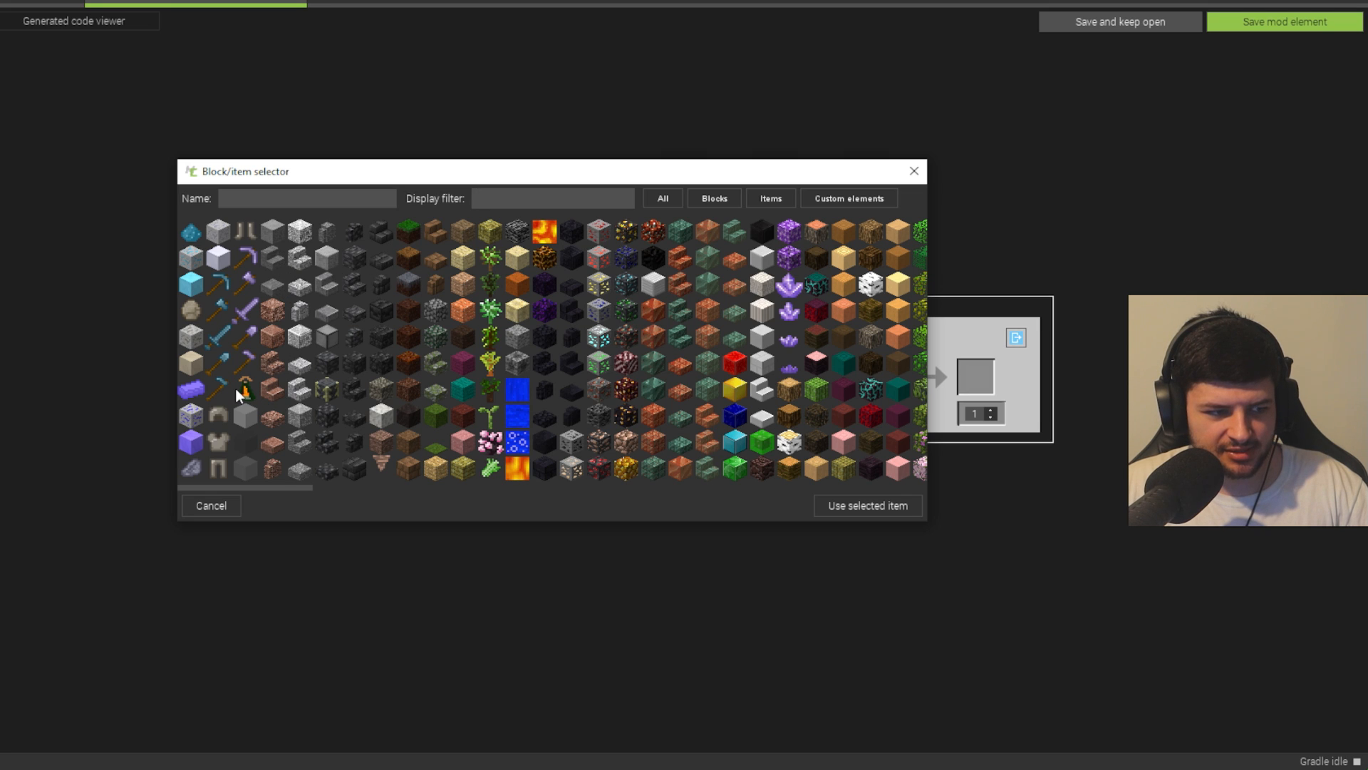
- Fill the recipe grid with sticks on the top row and sides and flint in the centre
text(stick)
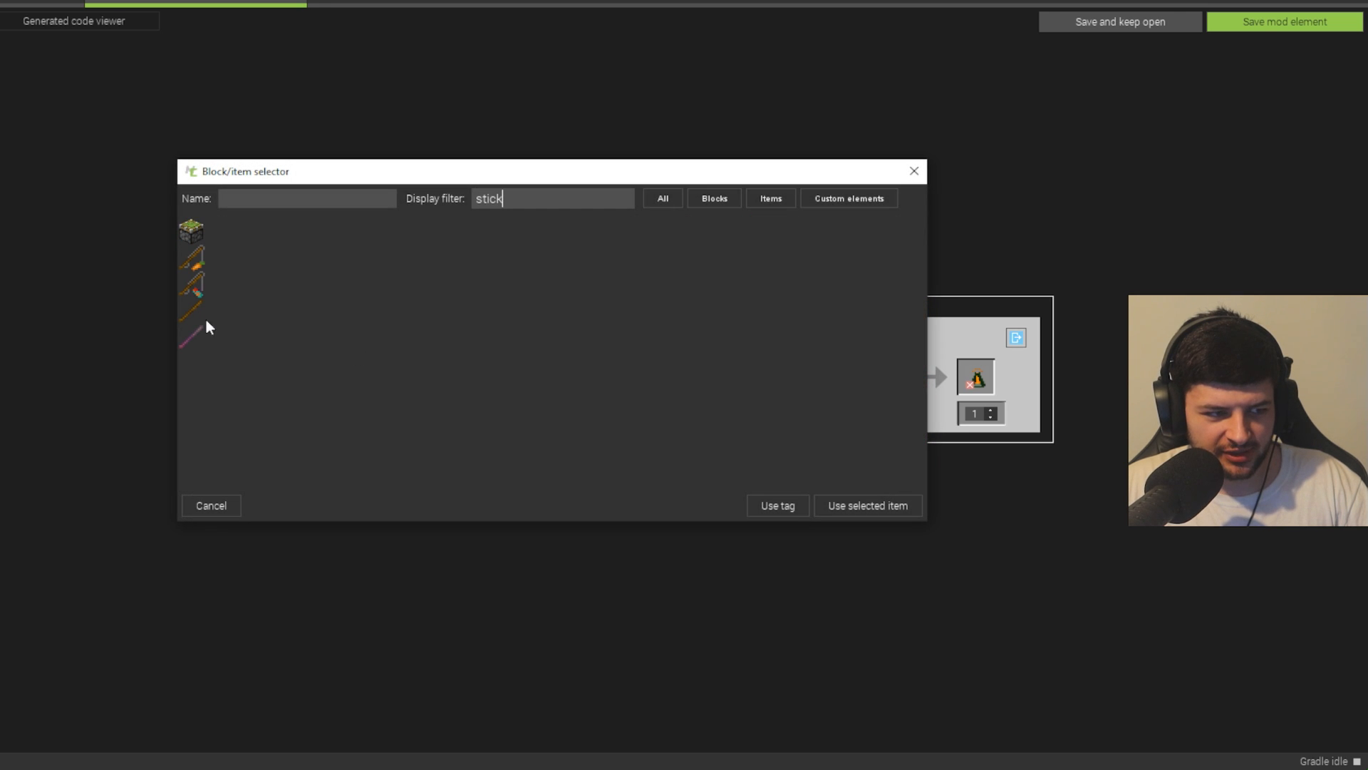
click(868, 504)
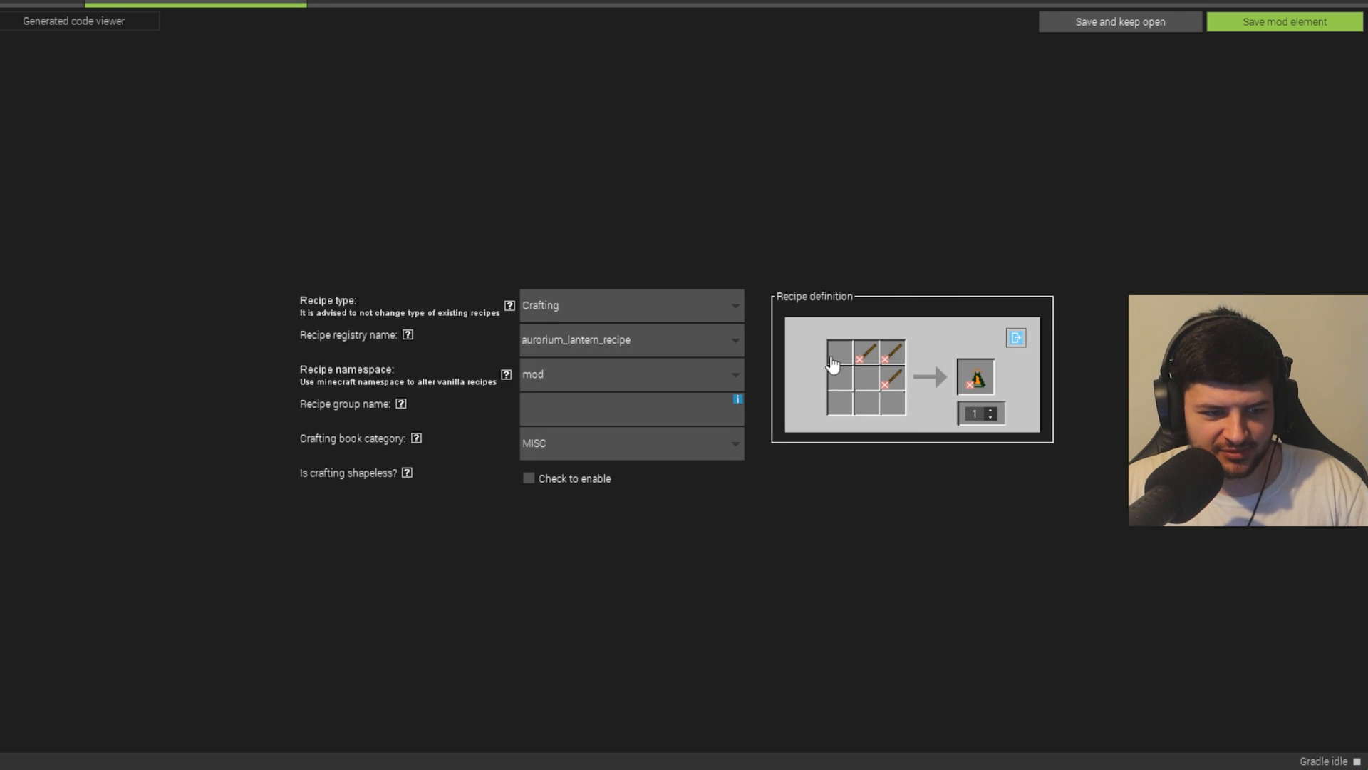
click(831, 361)
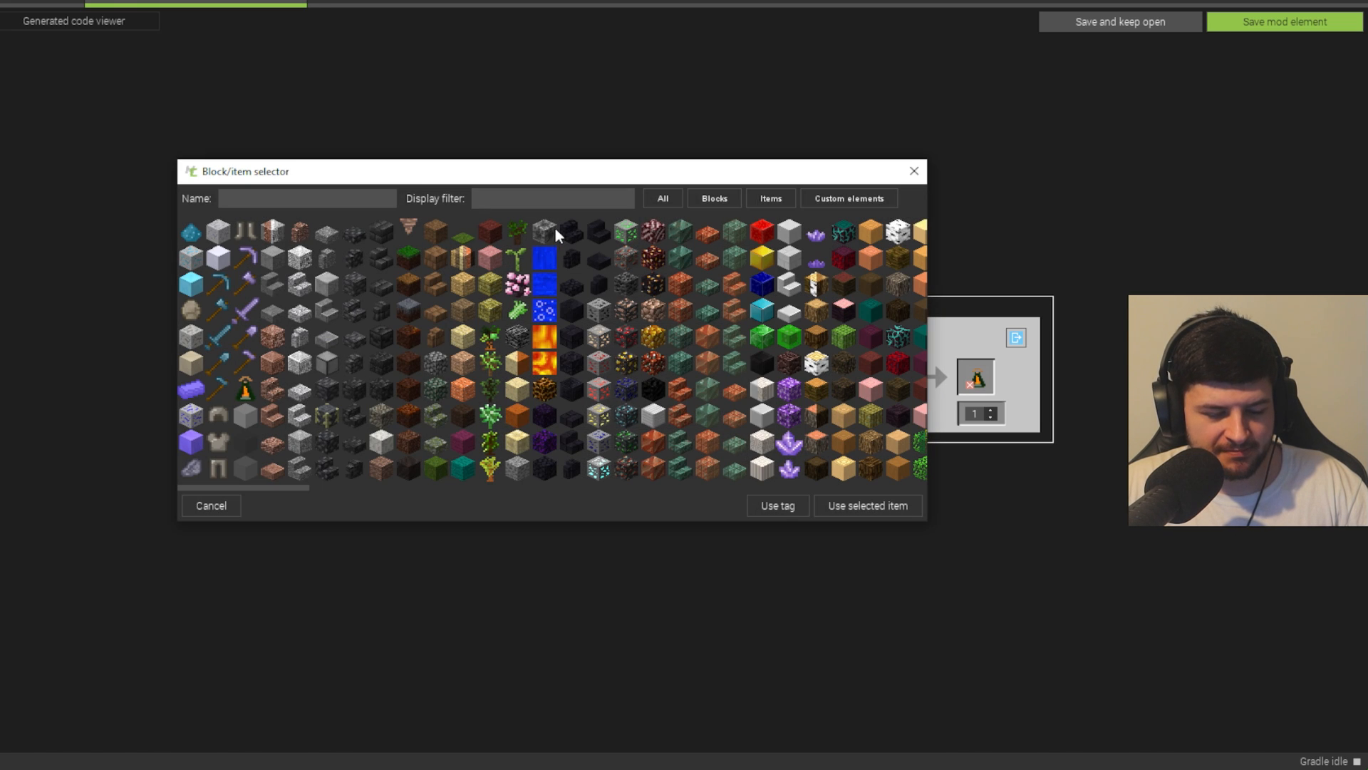
text(flint)
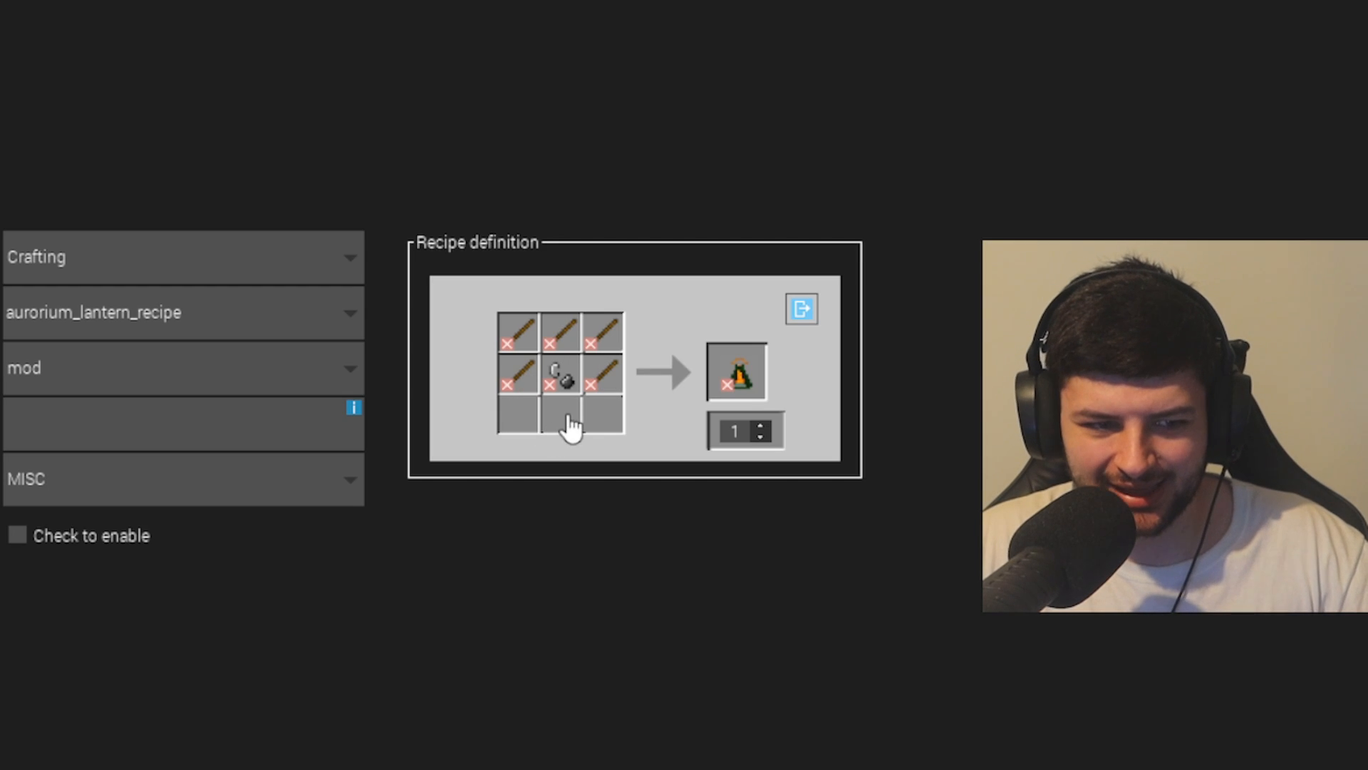
click(564, 425)
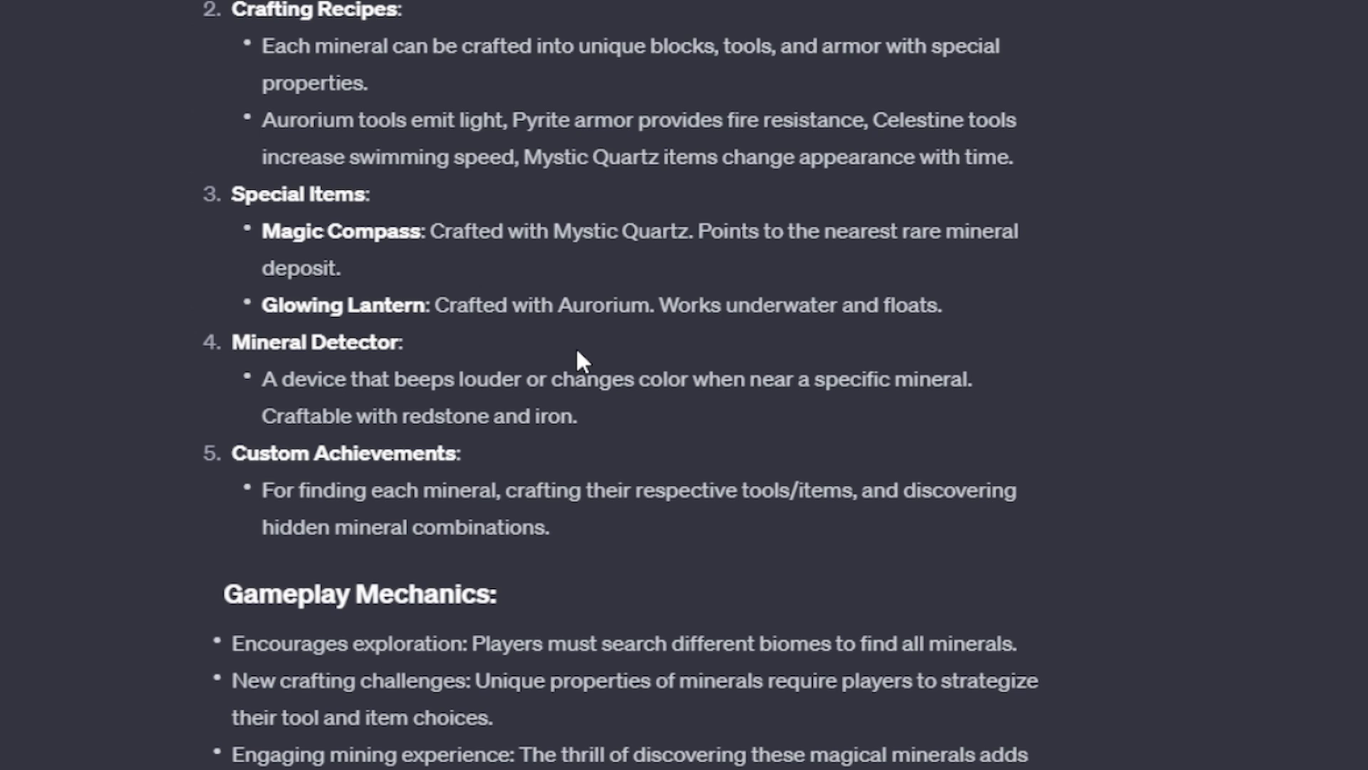
mouse_move(590, 382)
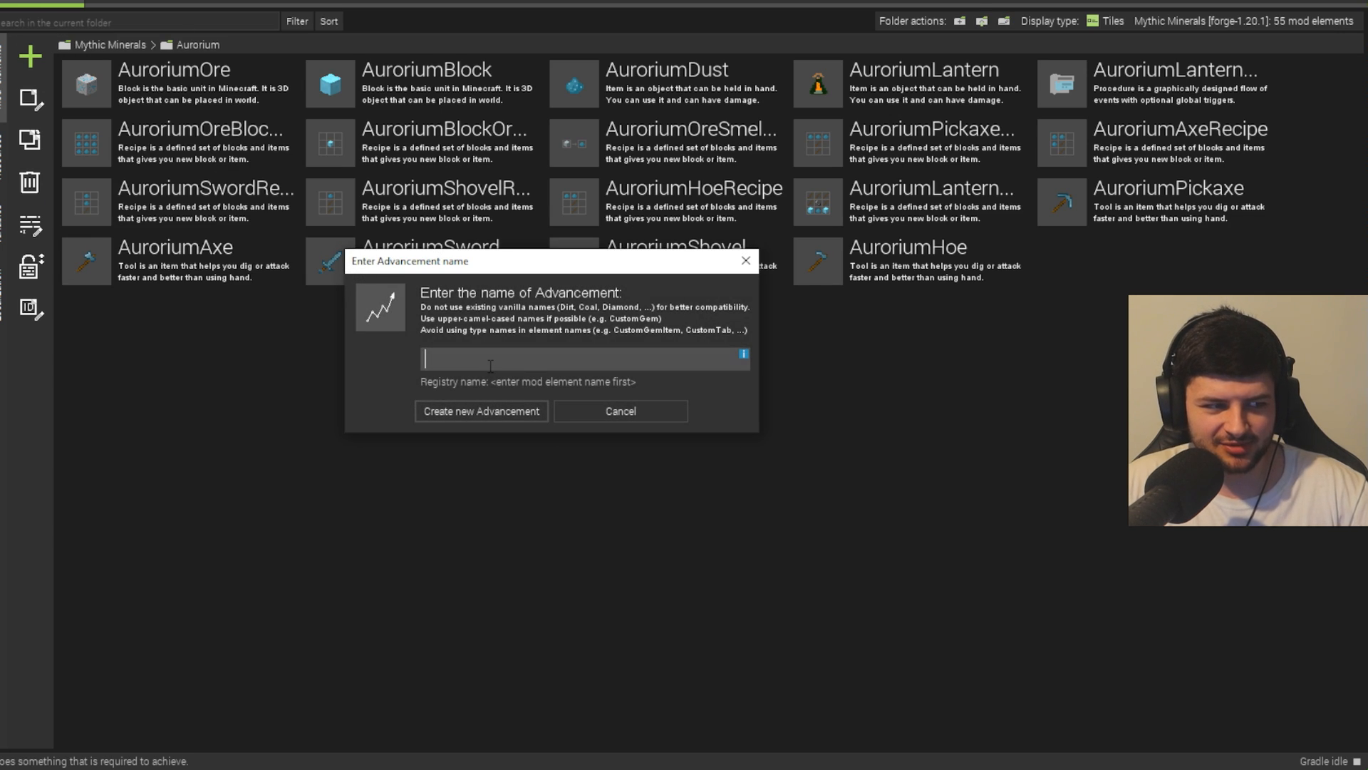
- Ask ChatGPT for an achievement title and description for each ore and review the reply
click(481, 410)
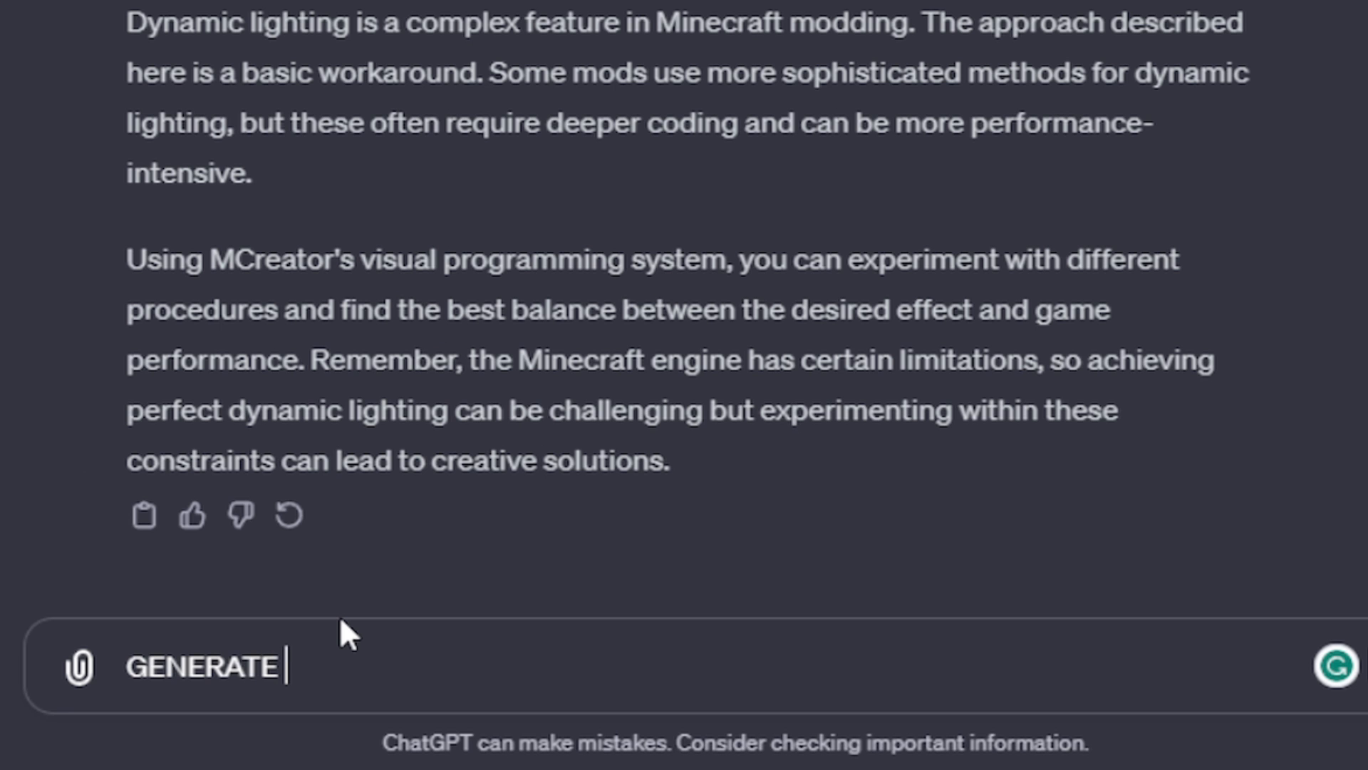
text(me an achievement title/d)
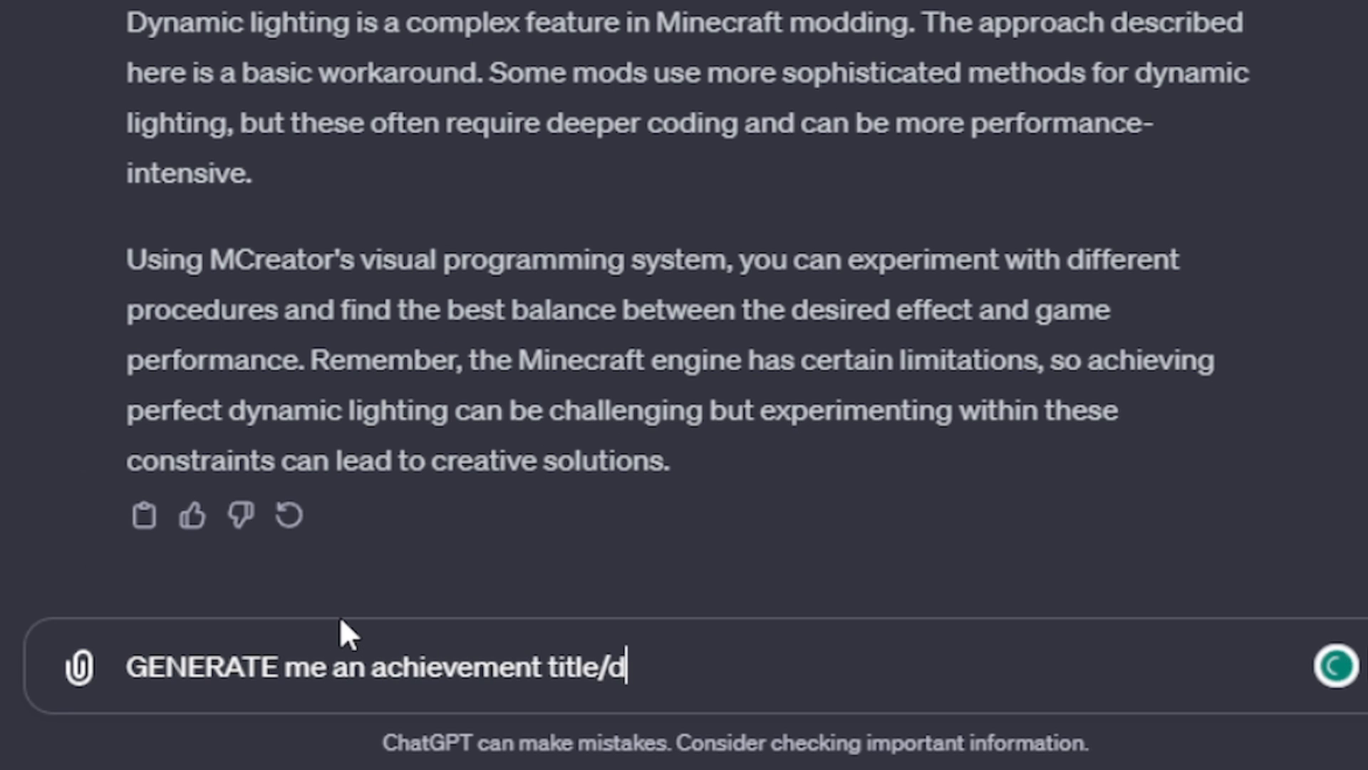
text(escription for each a)
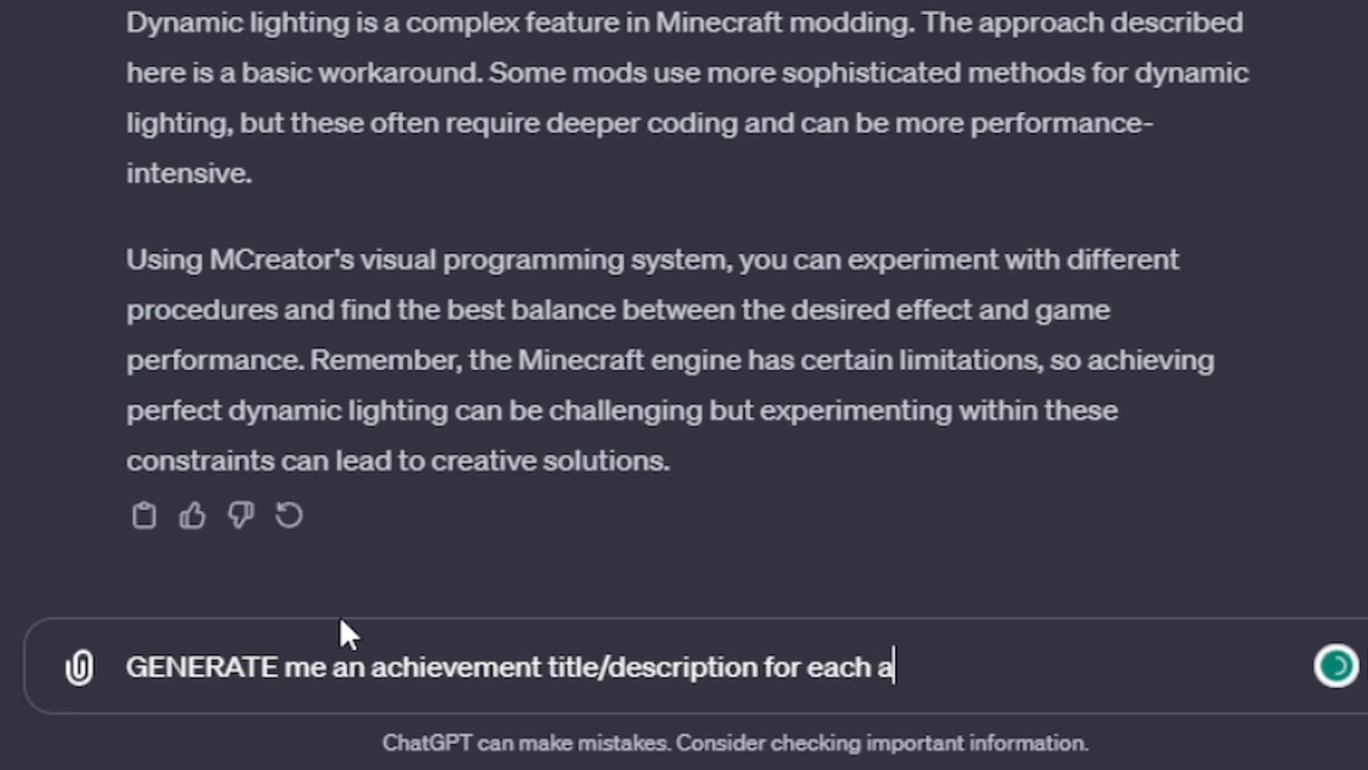
text(chievement for acx)
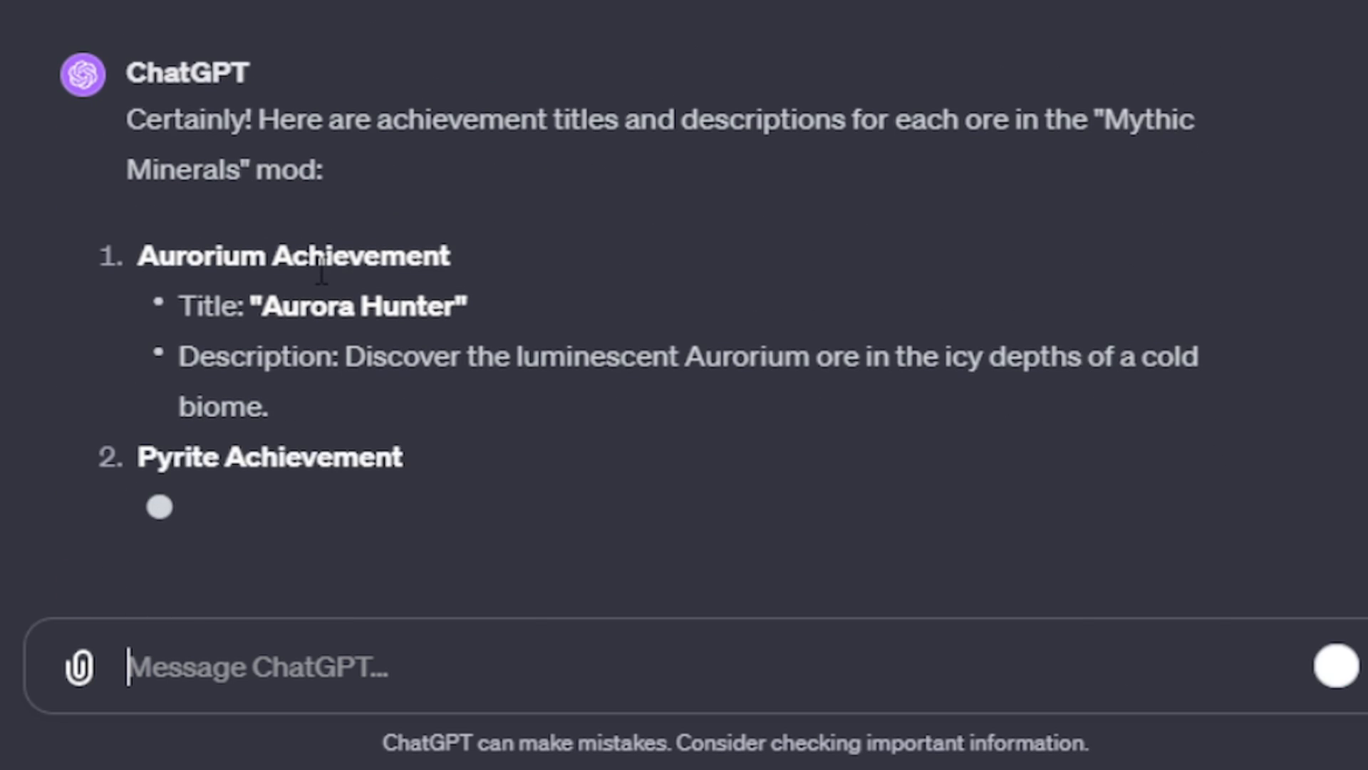
scroll(up, 3)
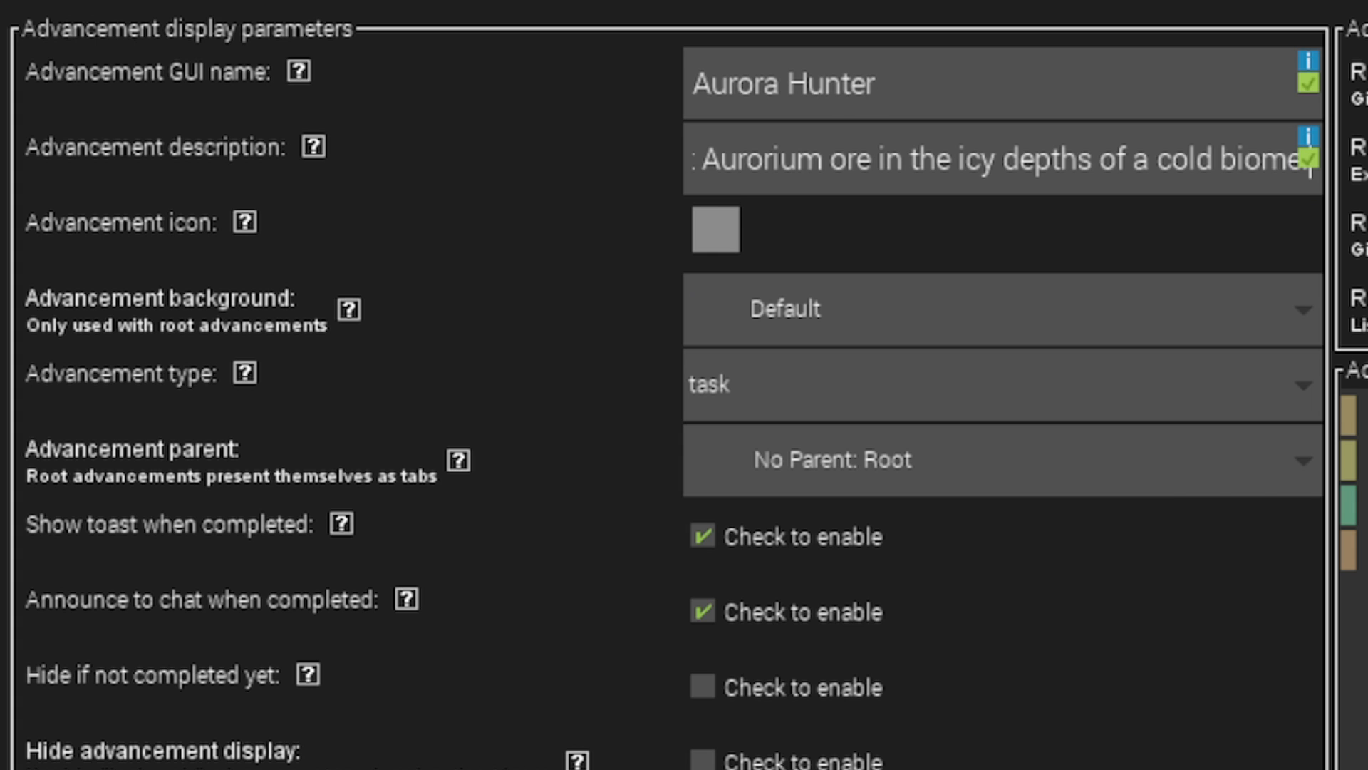
- Give Aurora Hunter an icon and a block-destroyed procedure, then write the Desert Firestarter description
click(714, 230)
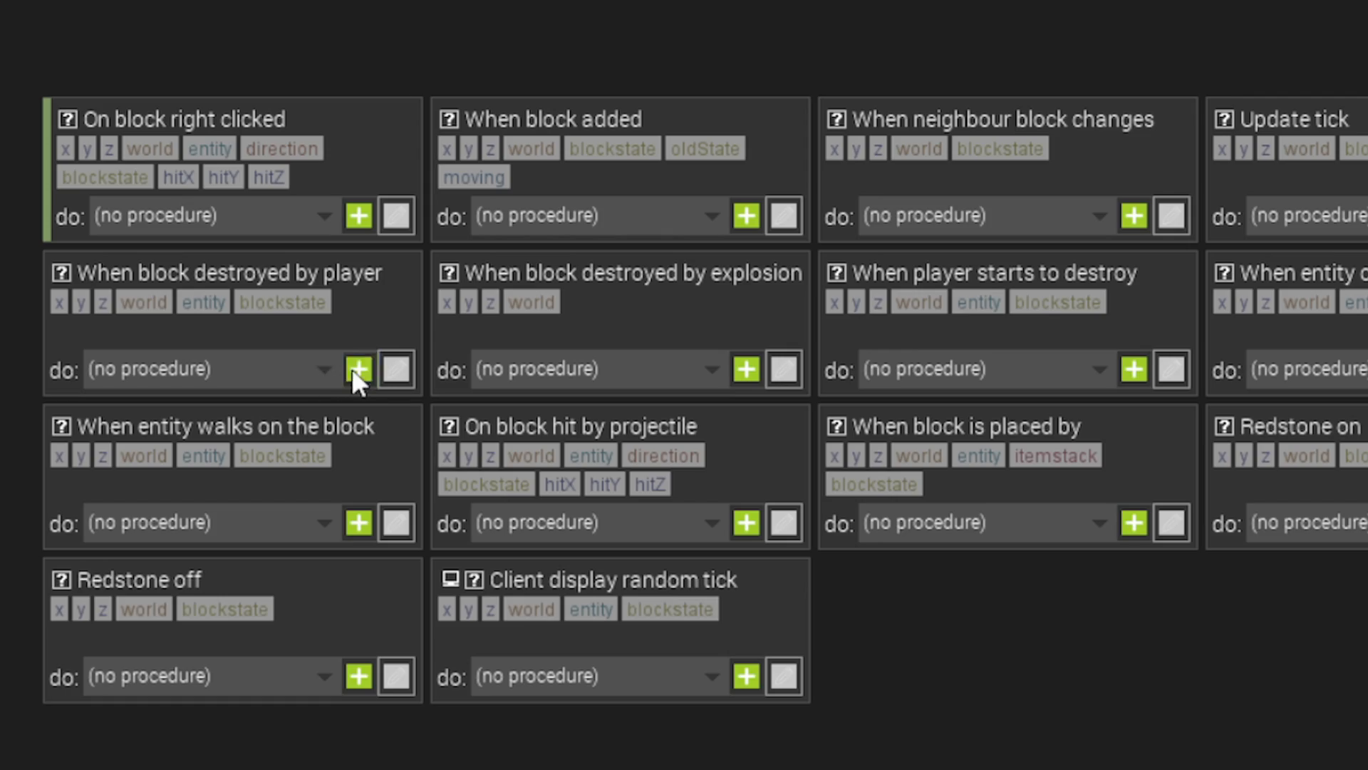
click(356, 368)
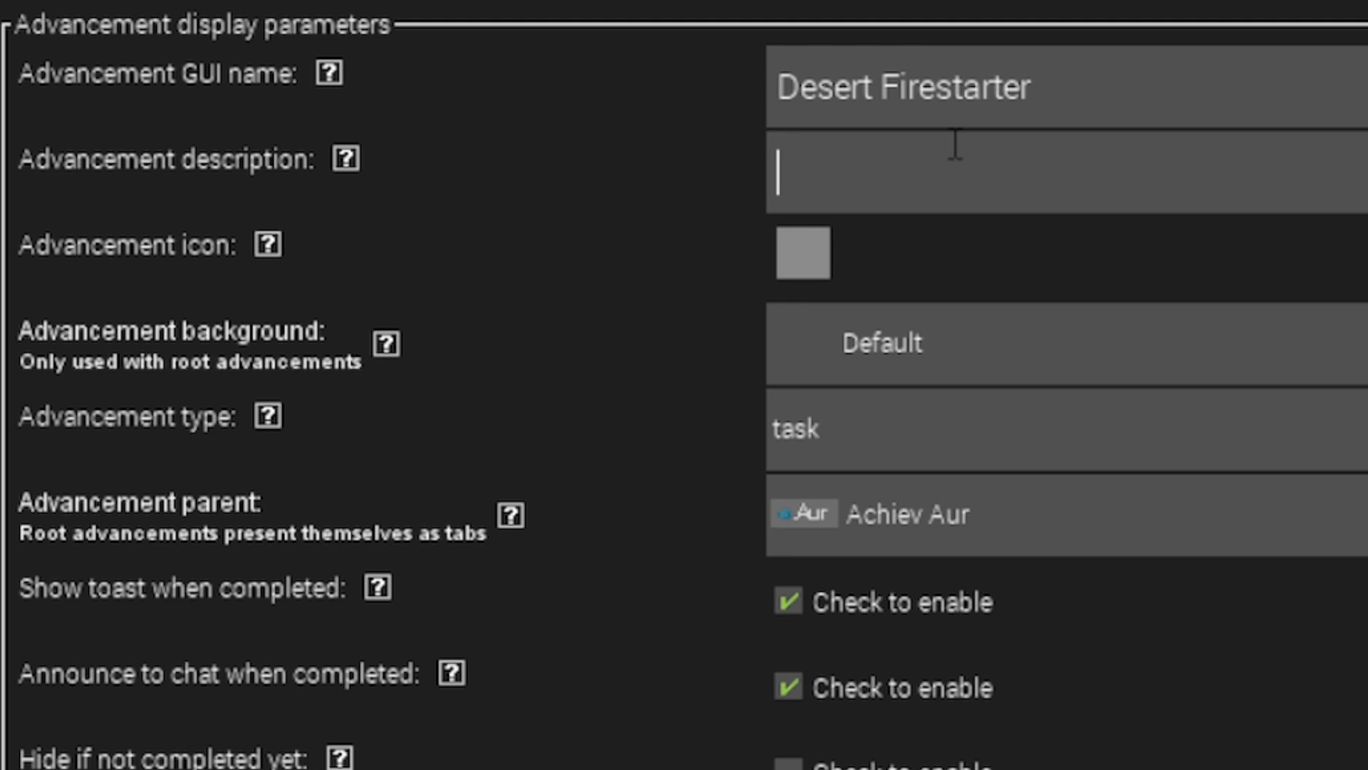
text(th the scorching sands of a desert or the)
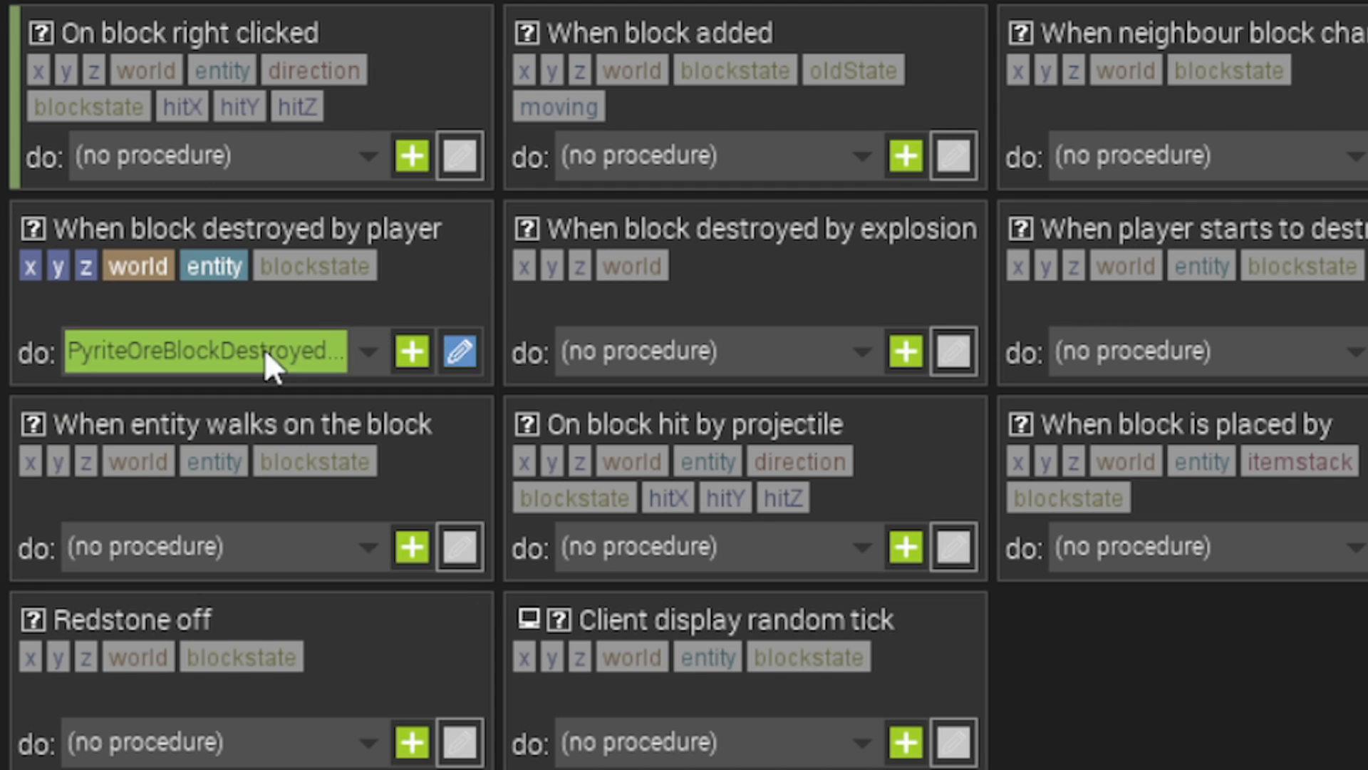
- Make the Pyrite break procedure grant its advancement, then create the Celestine ore break procedure
click(460, 352)
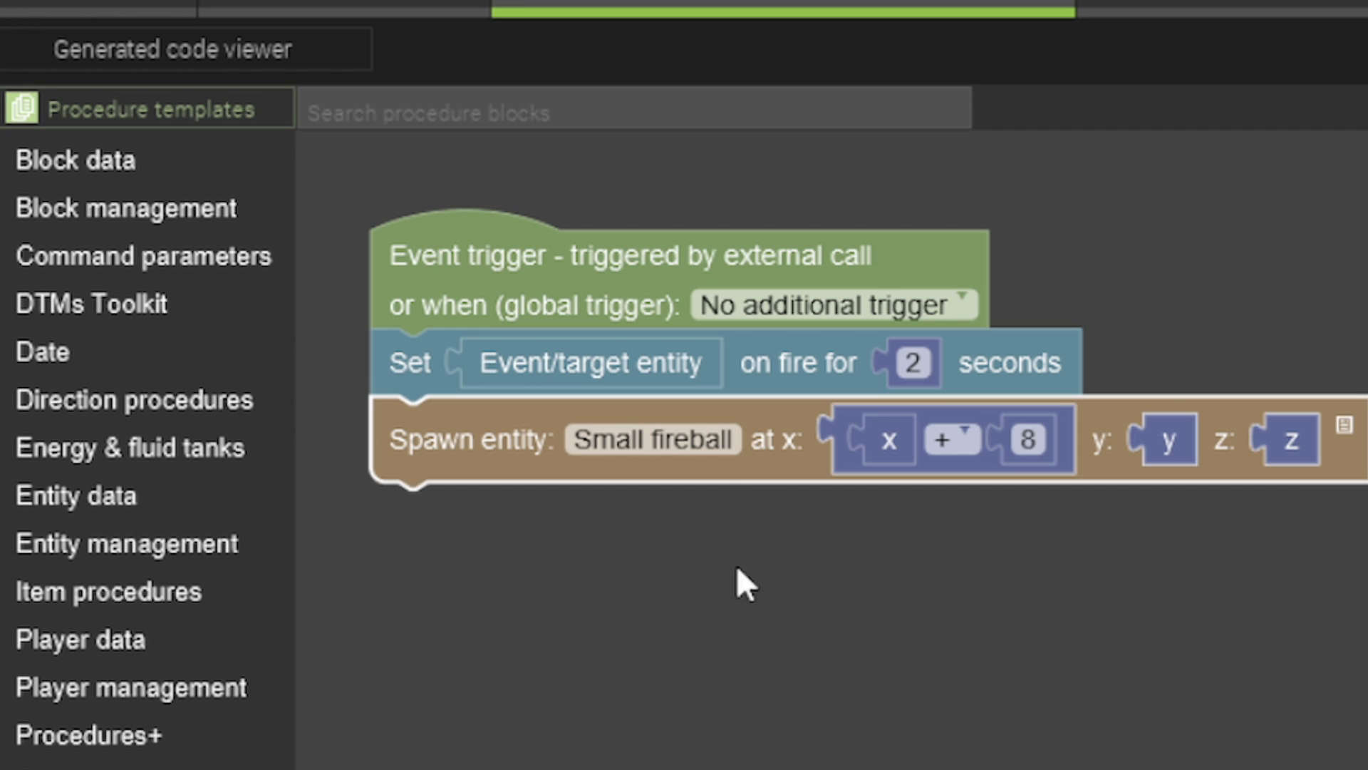
text(advanc)
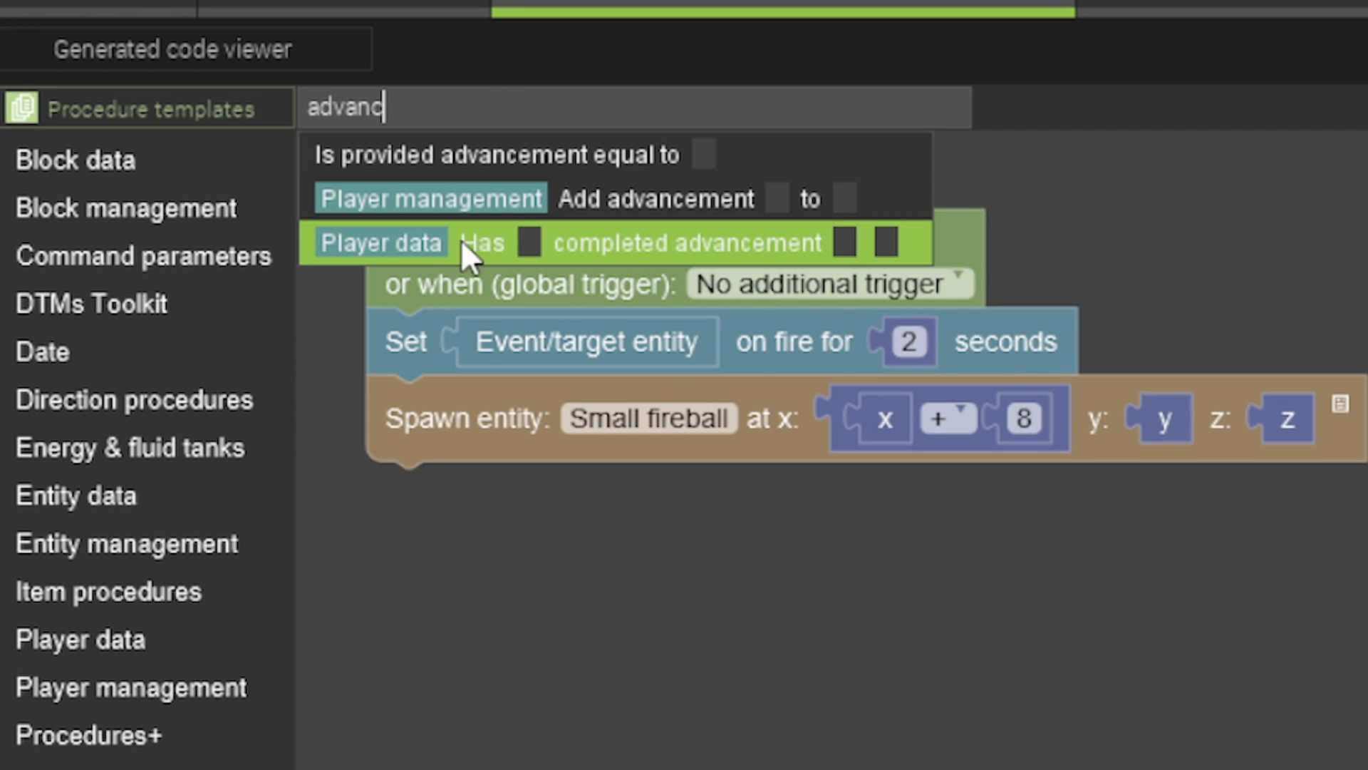
click(655, 198)
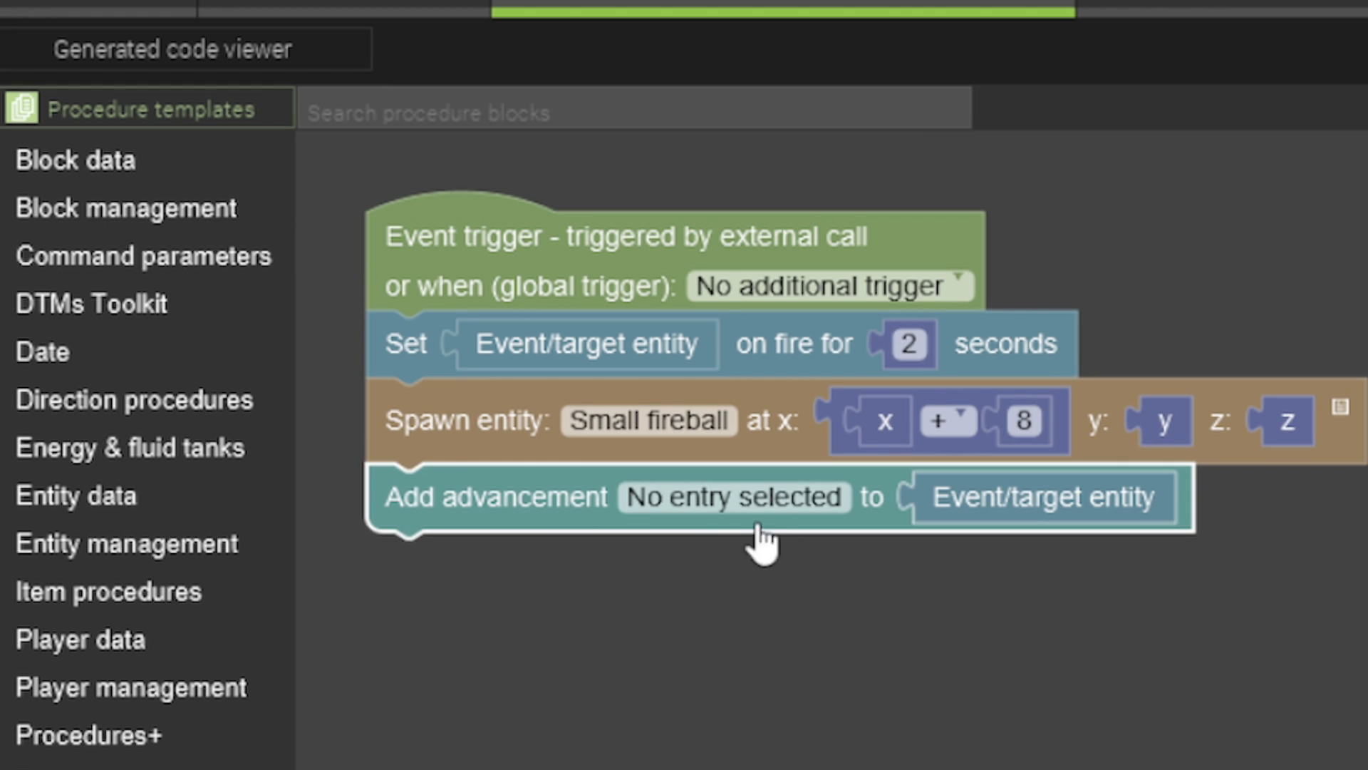
click(732, 498)
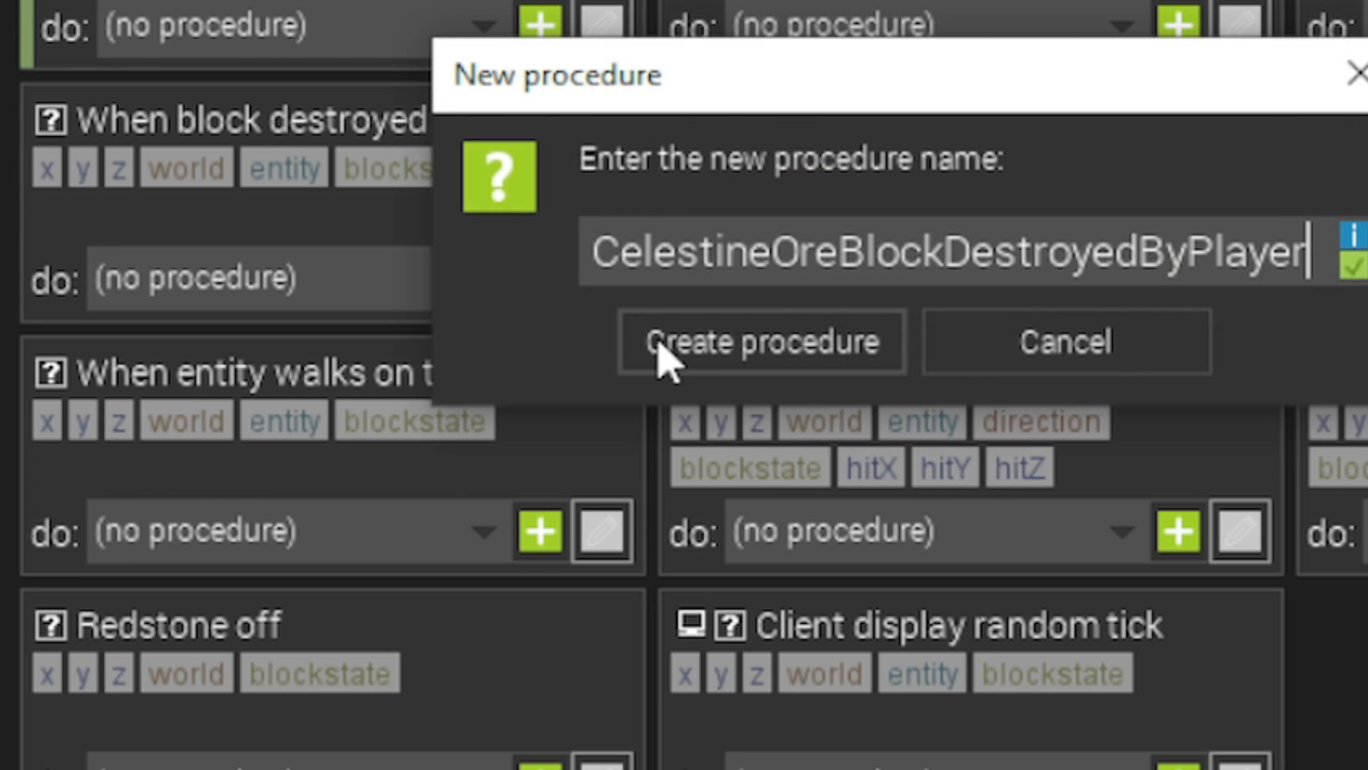
click(757, 341)
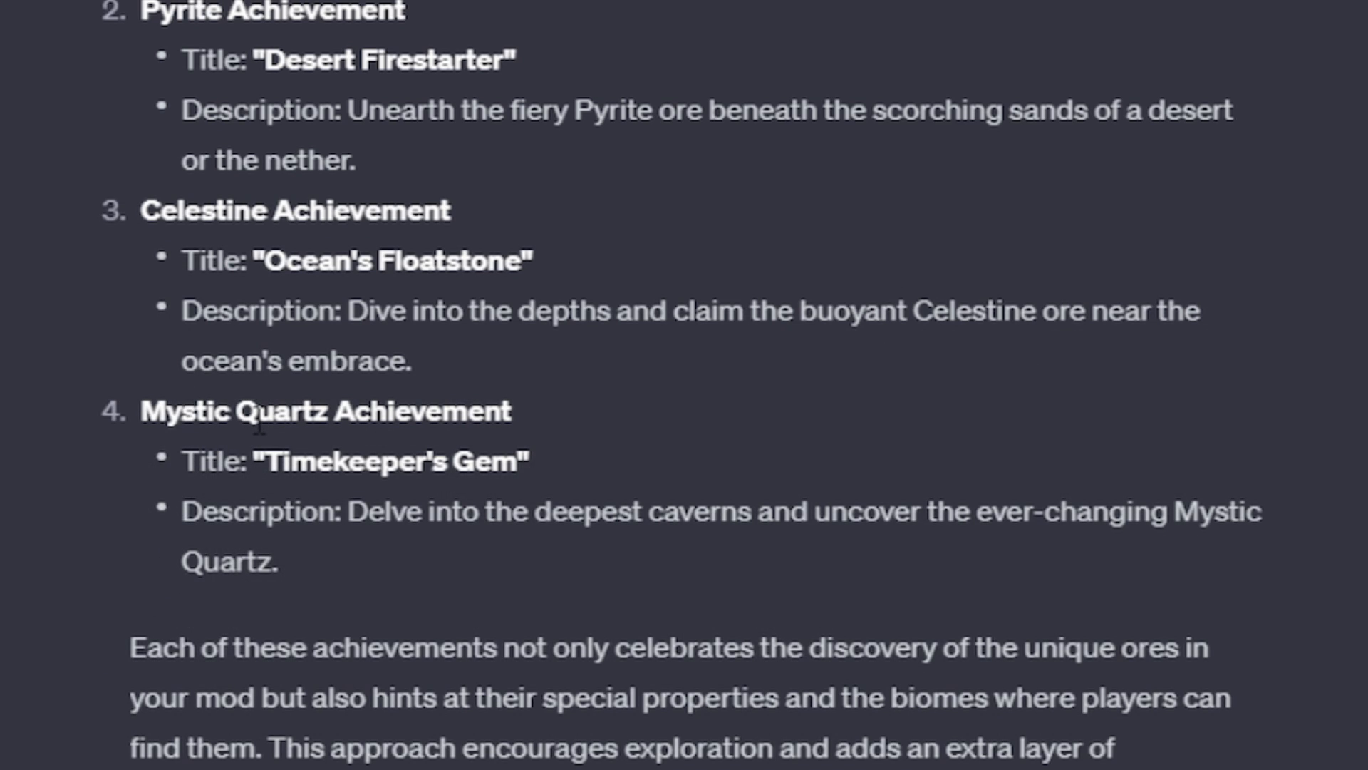
mouse_move(289, 469)
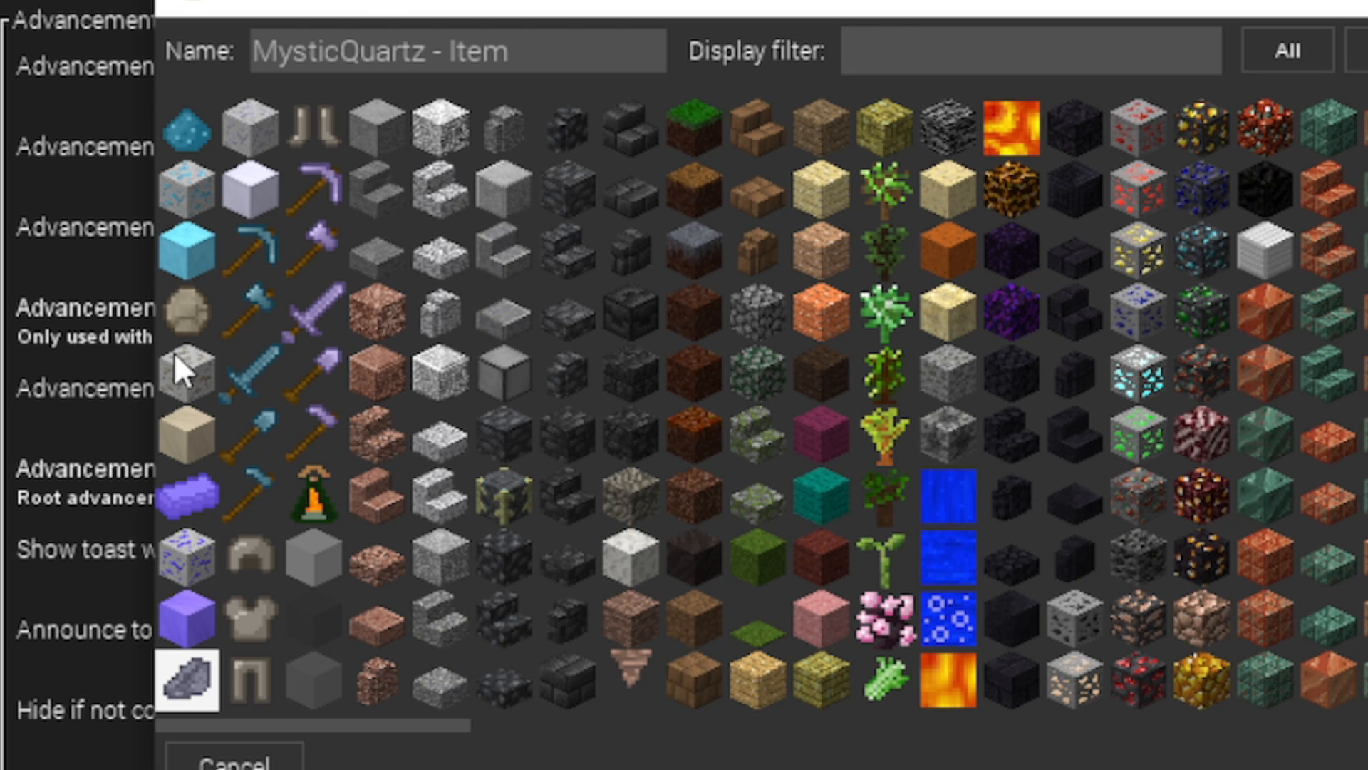
mouse_move(201, 681)
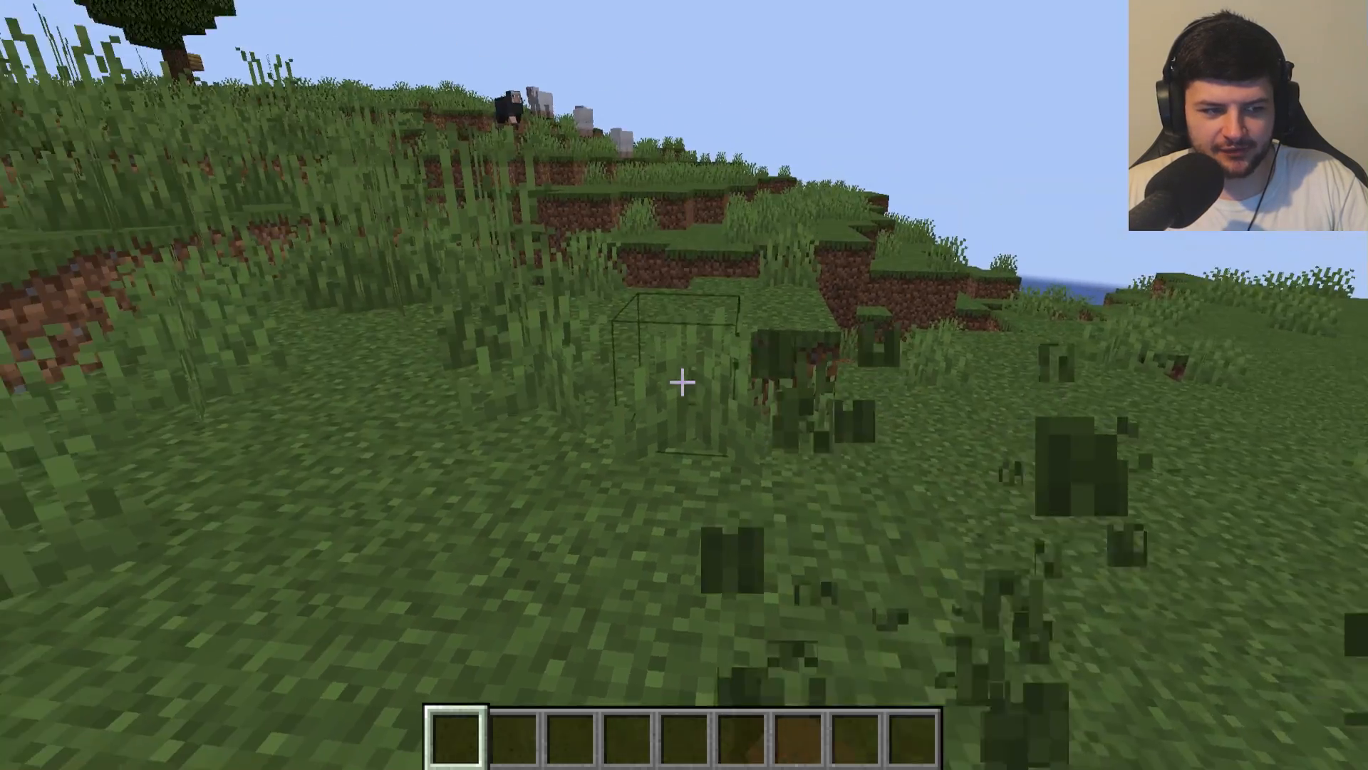
- Put the Aurorium axe, pickaxe, shovel, hoe and sword into the hotbar from the creative inventory
key(e)
text(di)
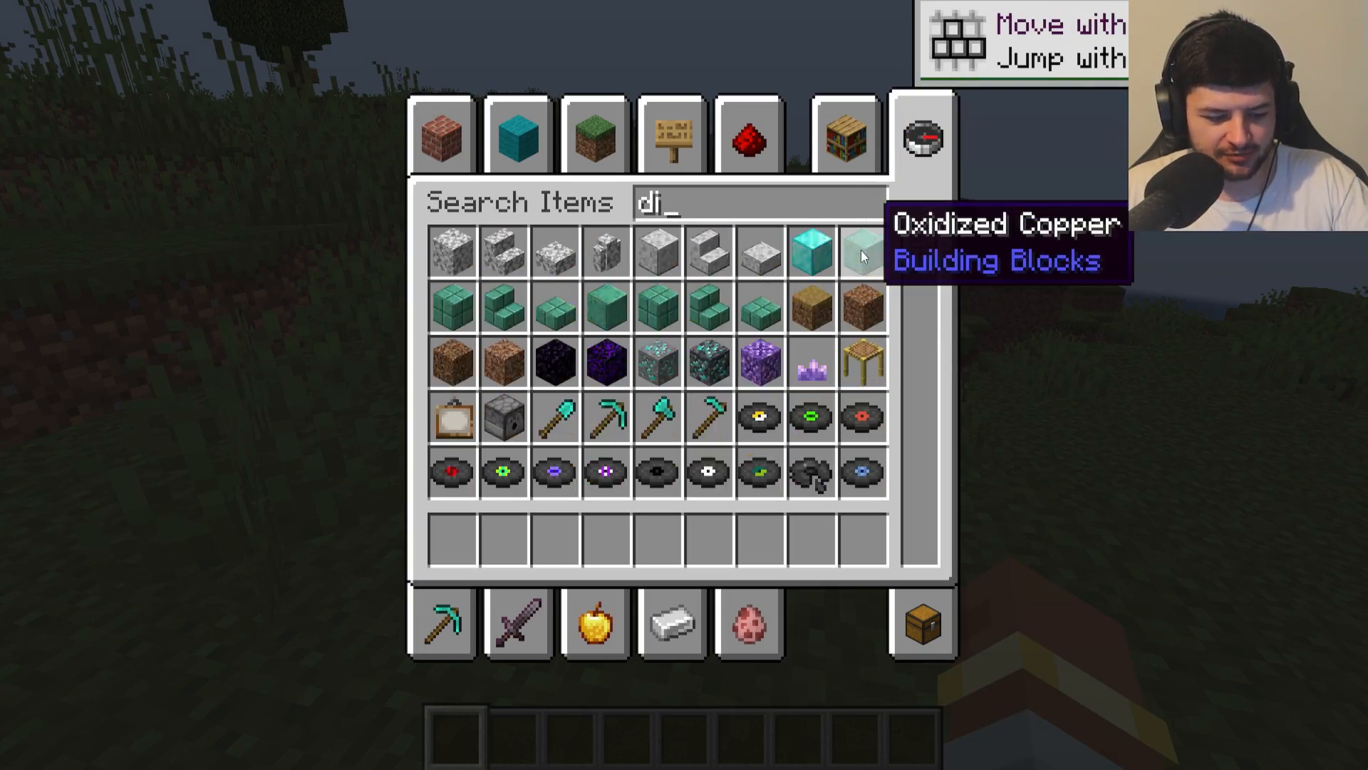
click(518, 624)
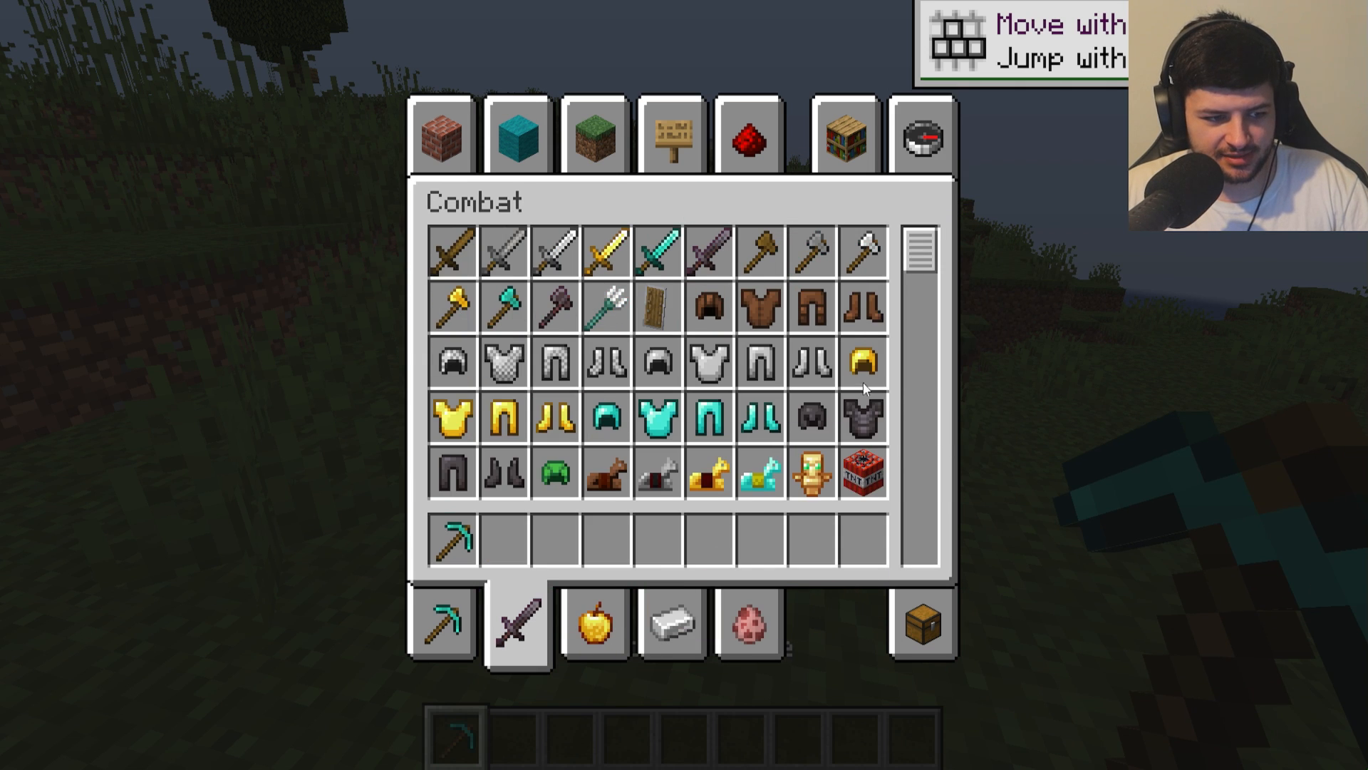
click(920, 137)
text(aurorium)
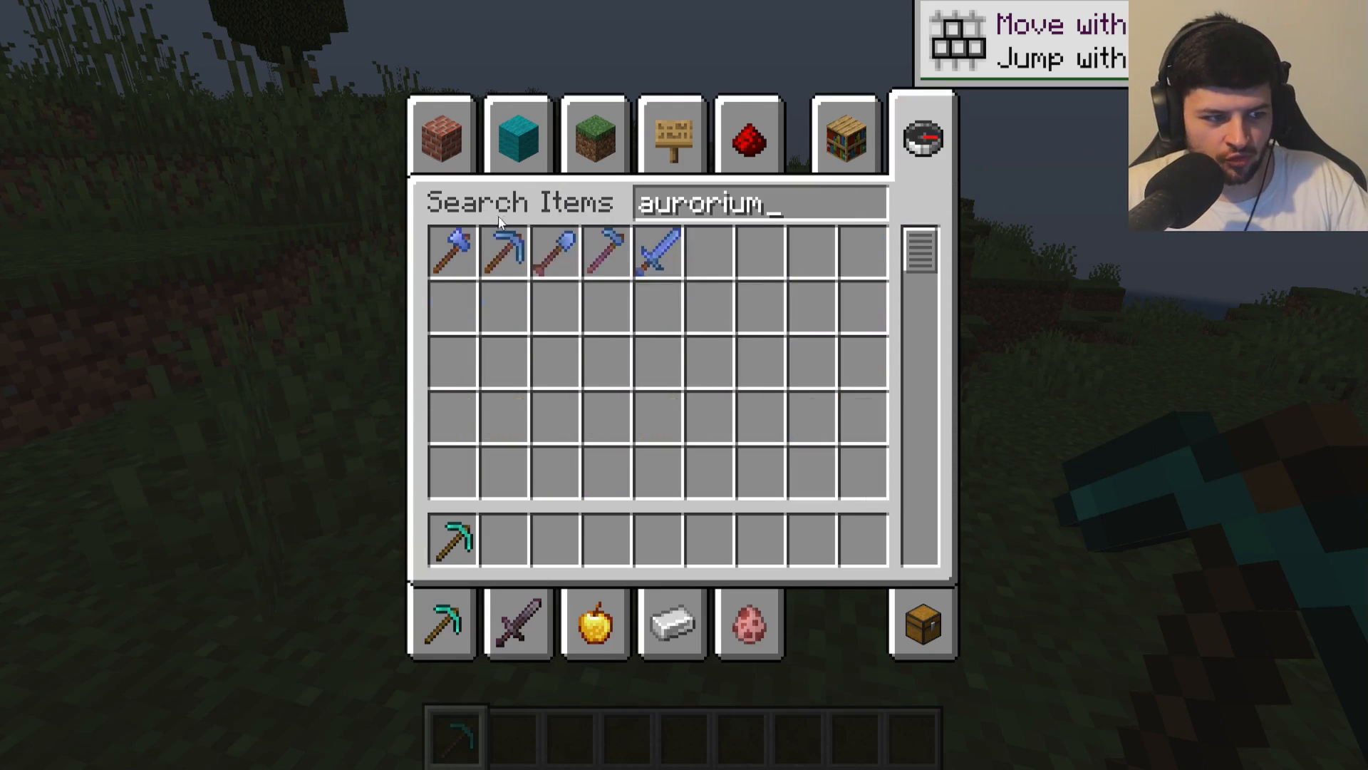
key(Escape)
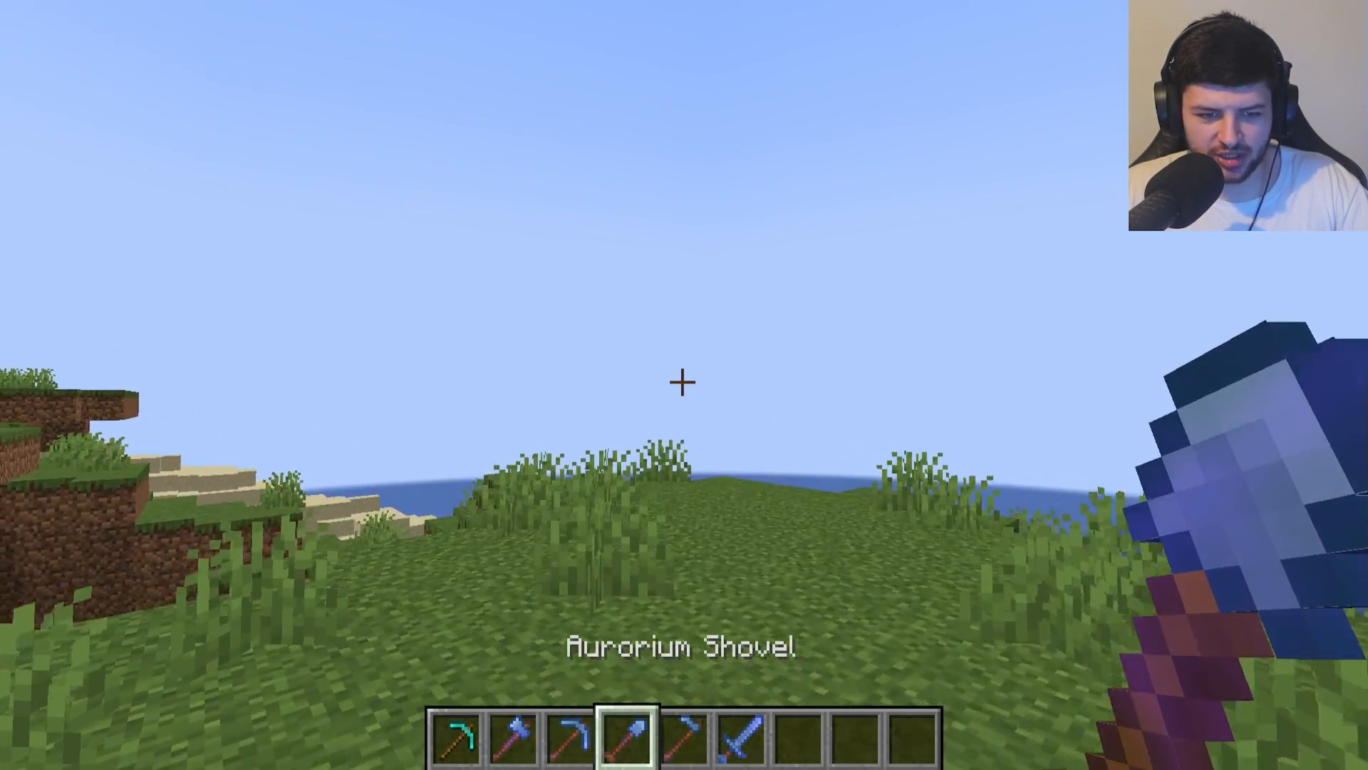
key(e)
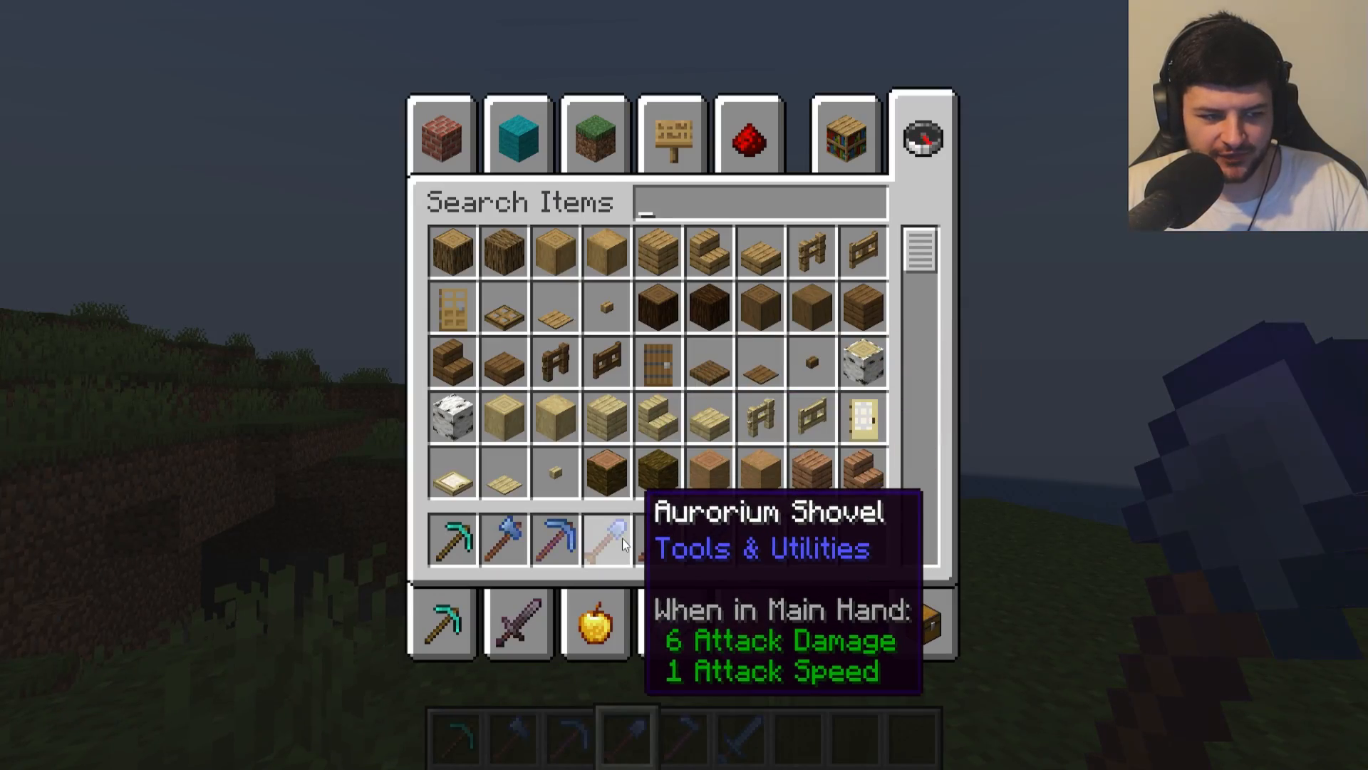
key(Escape)
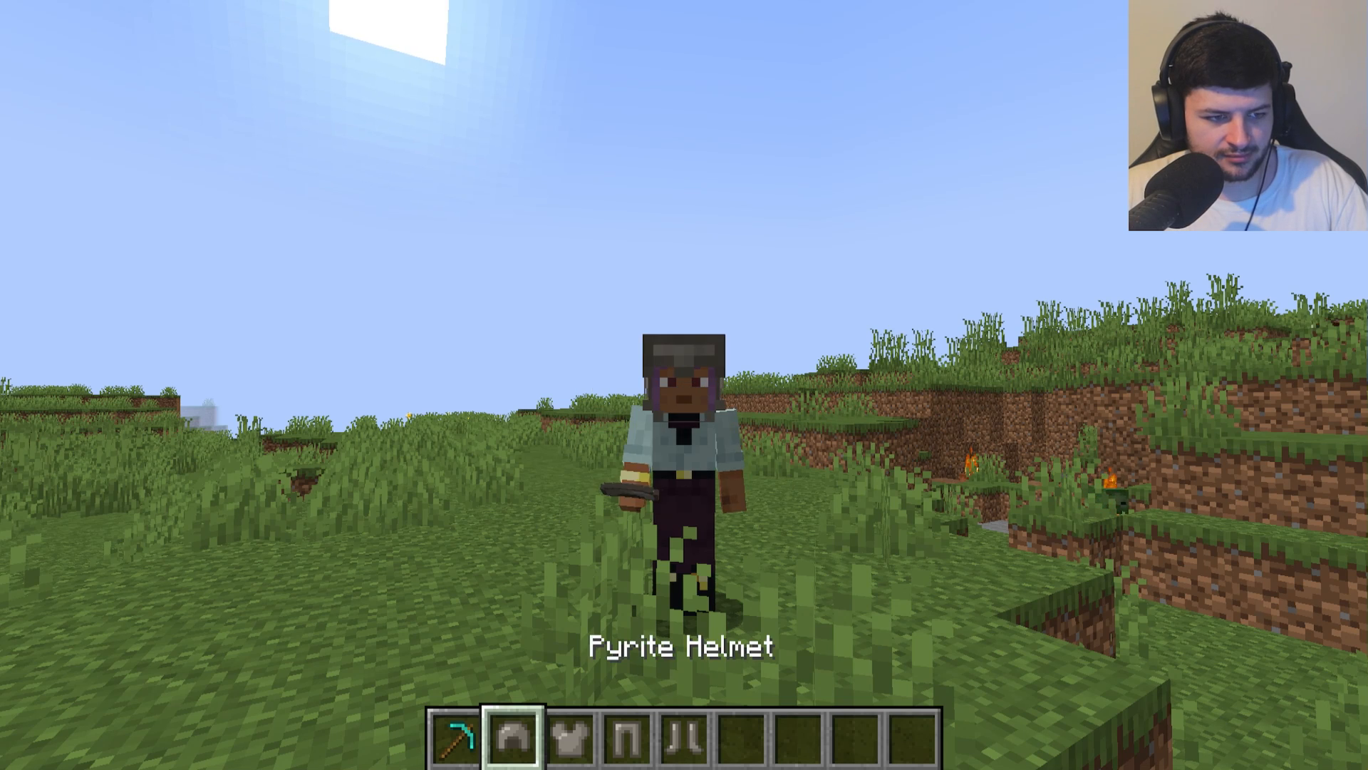
- Equip the Pyrite armor set and take an empty bucket and a lava bucket
key(e)
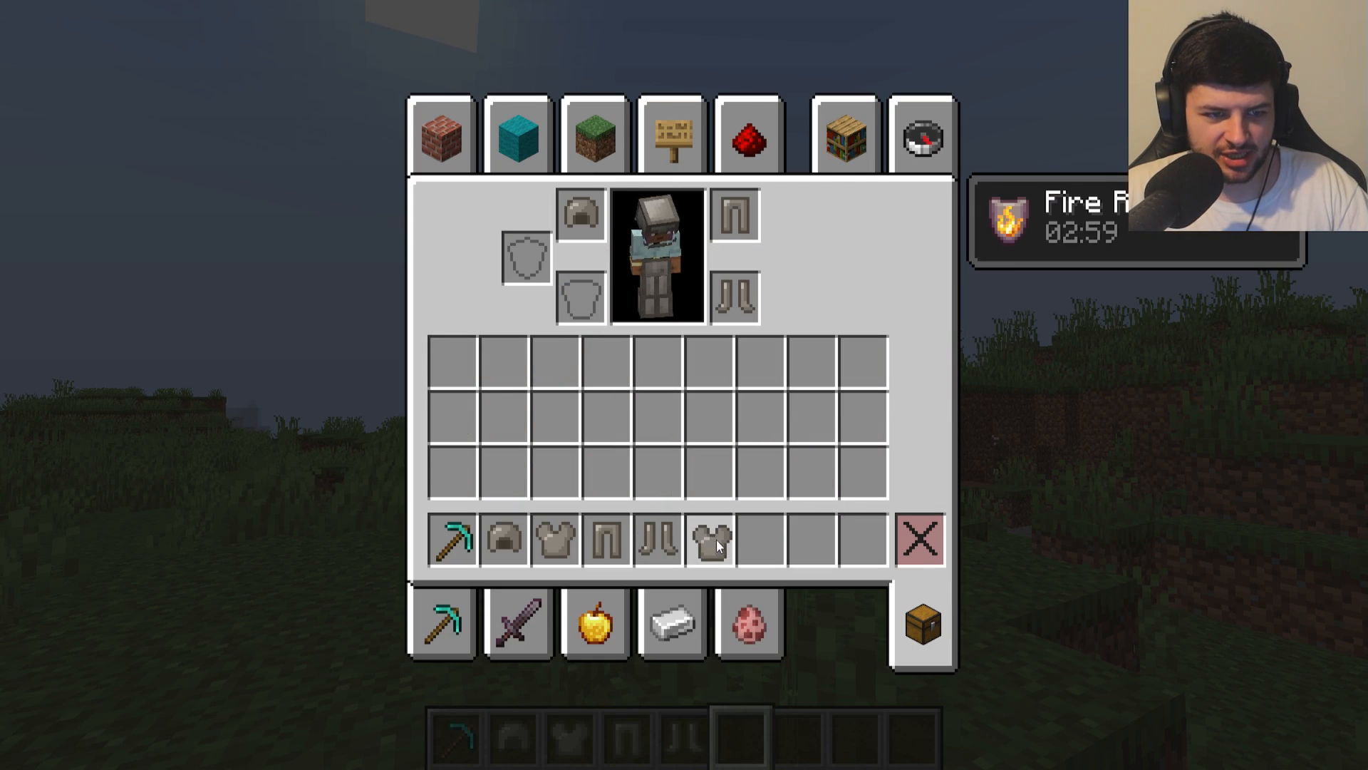
mouse_move(712, 538)
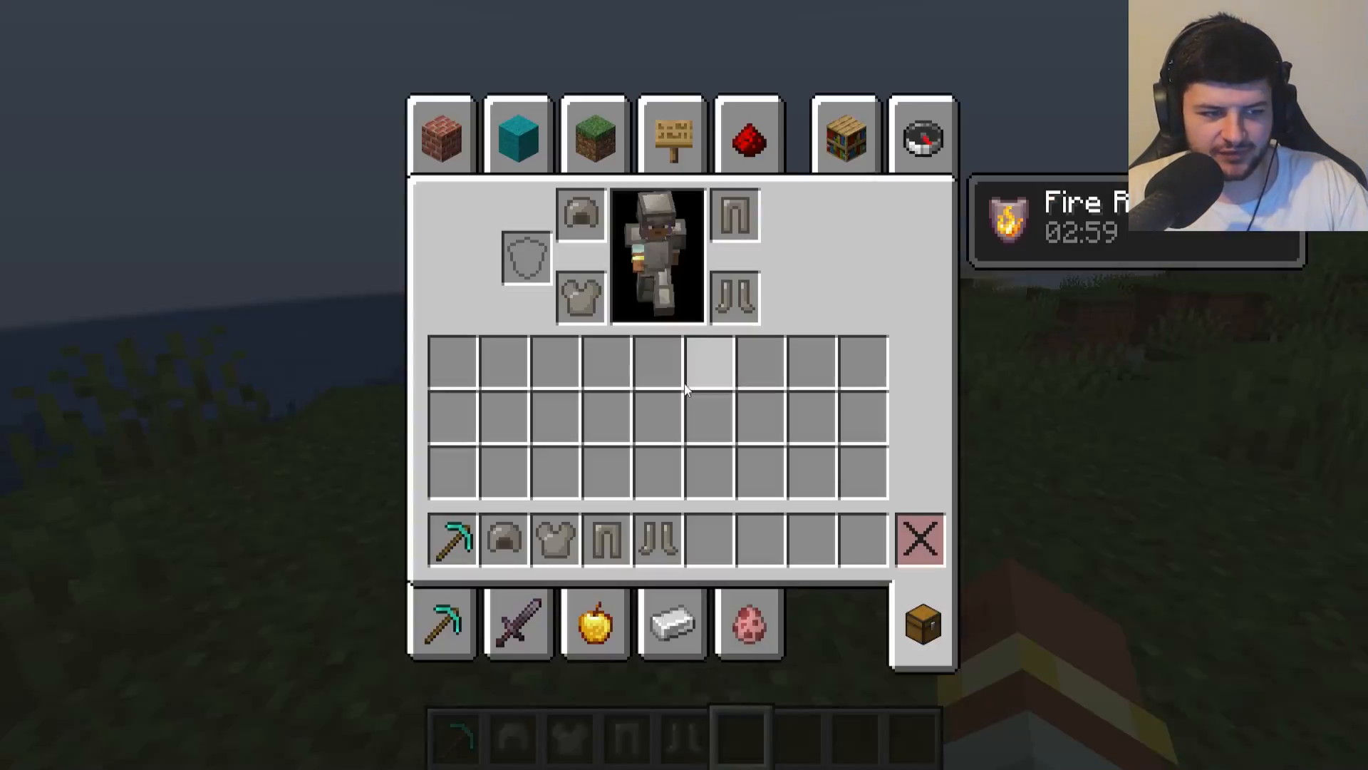
mouse_move(921, 136)
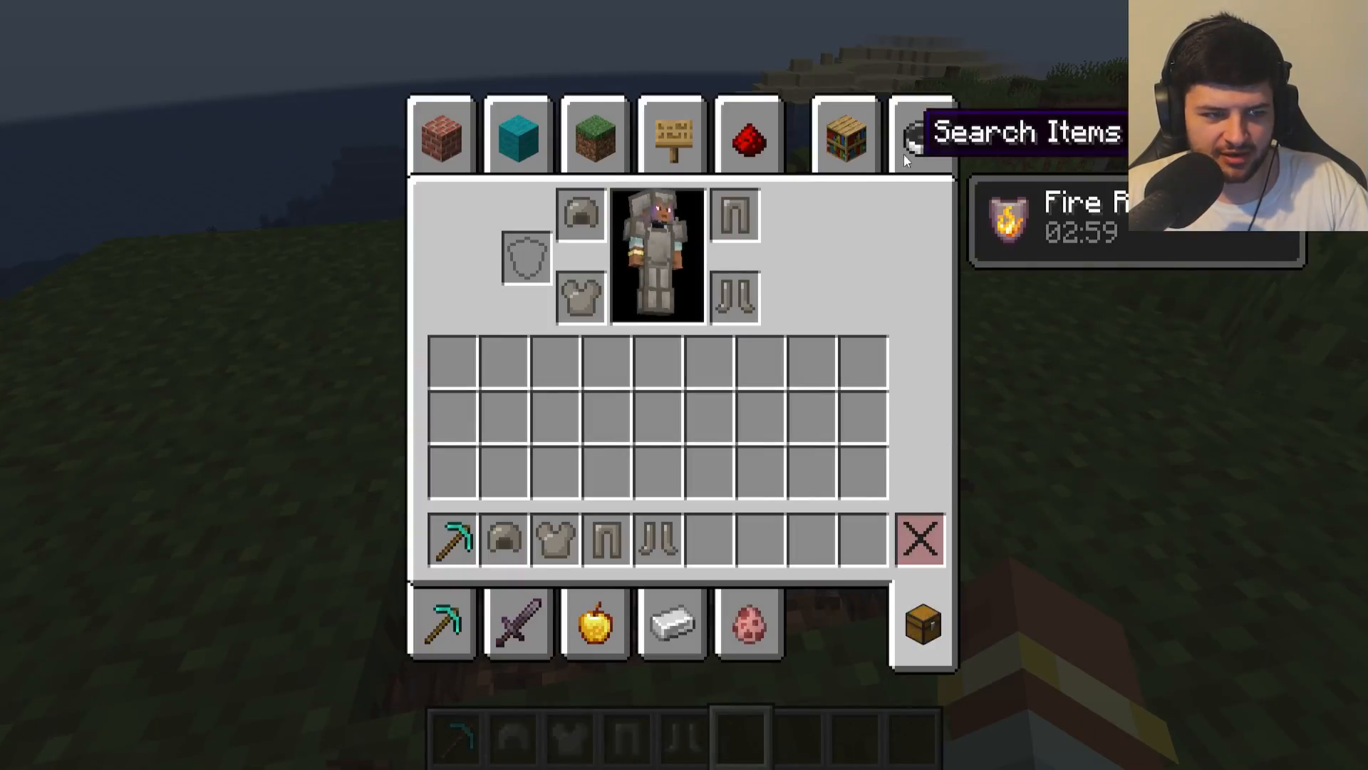
key(Escape)
text(buc)
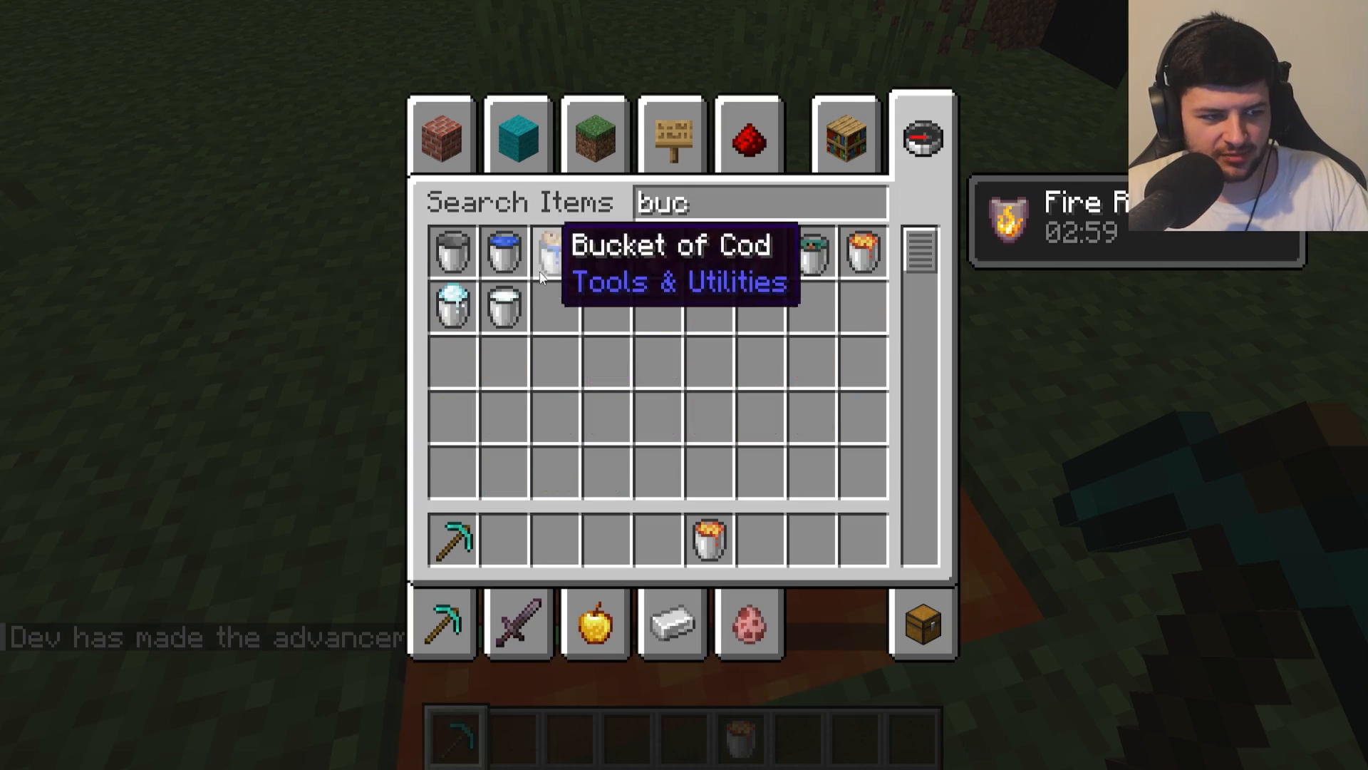
key(Escape)
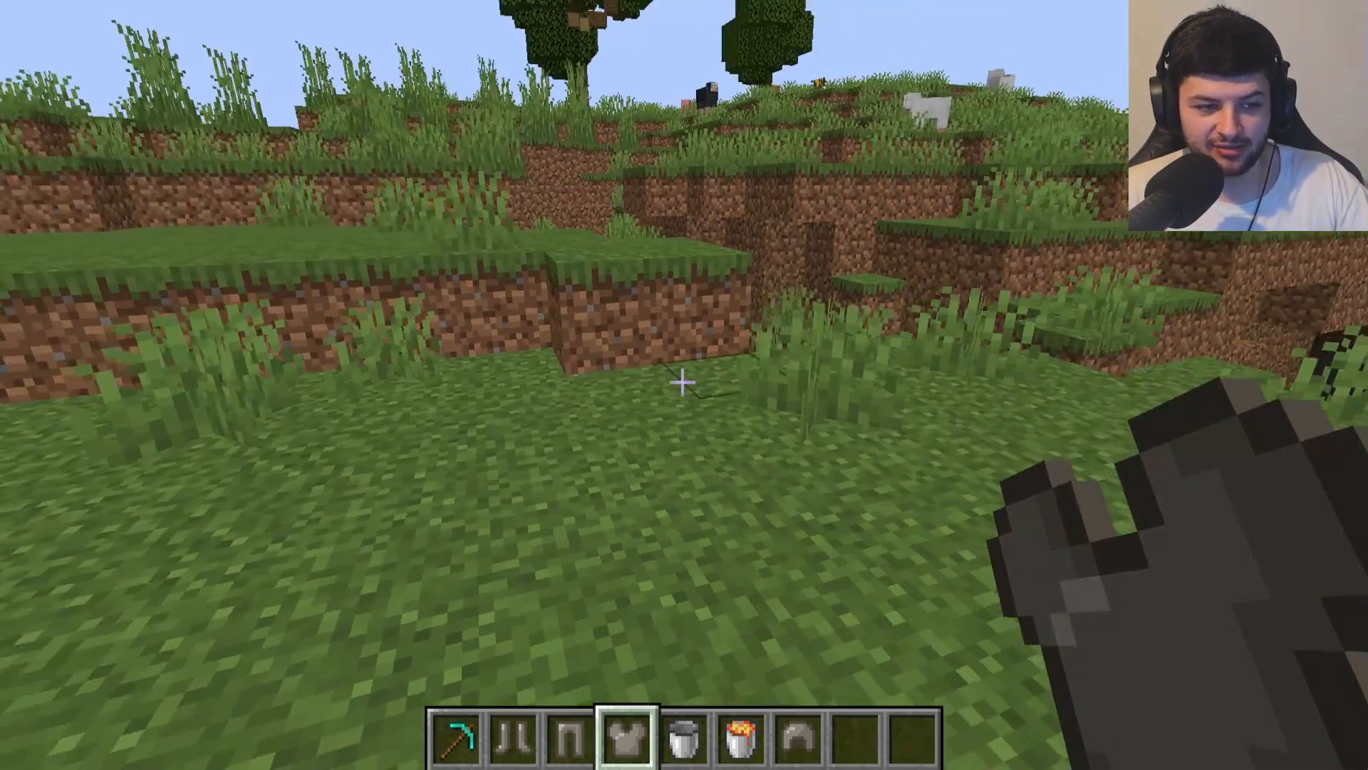
key(e)
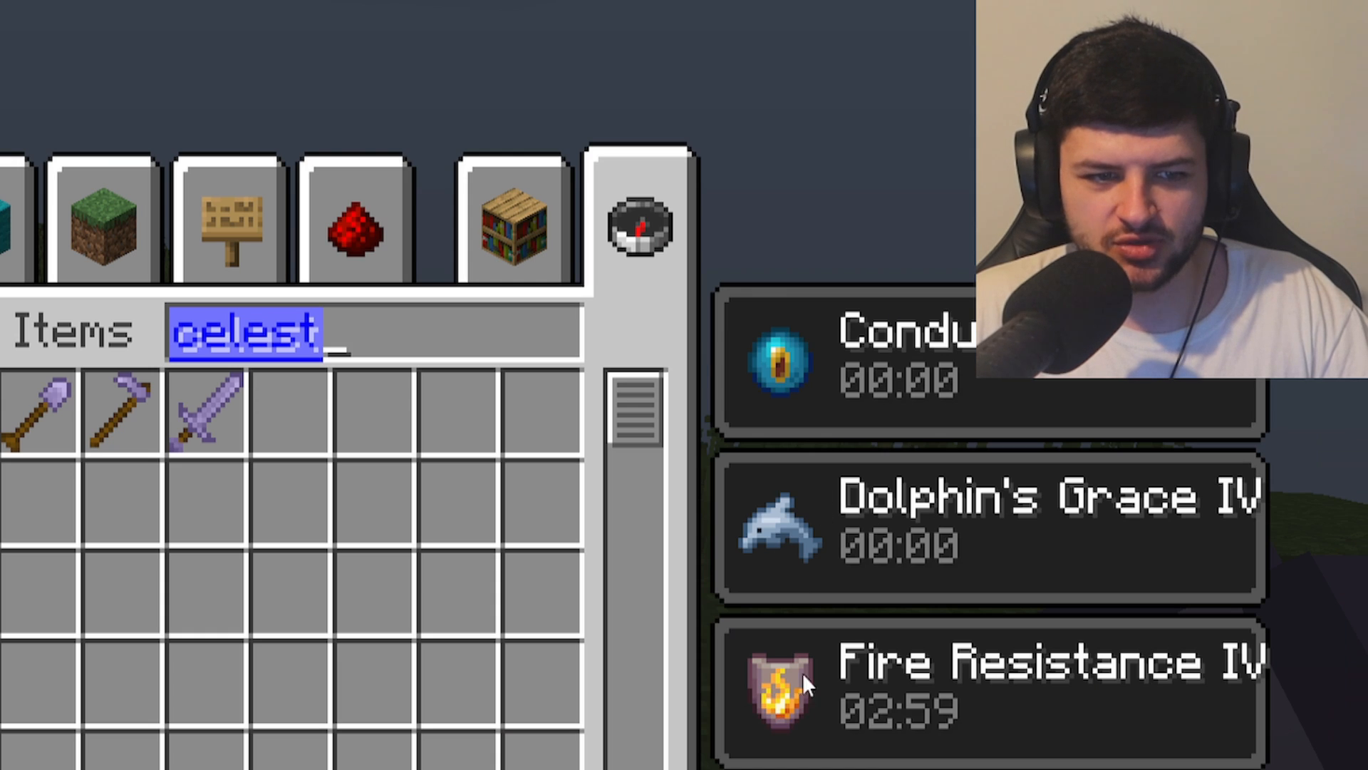
- Place the Celestine pickaxe, axe, shovel, hoe and sword in the hotbar and try them underwater
key(Escape)
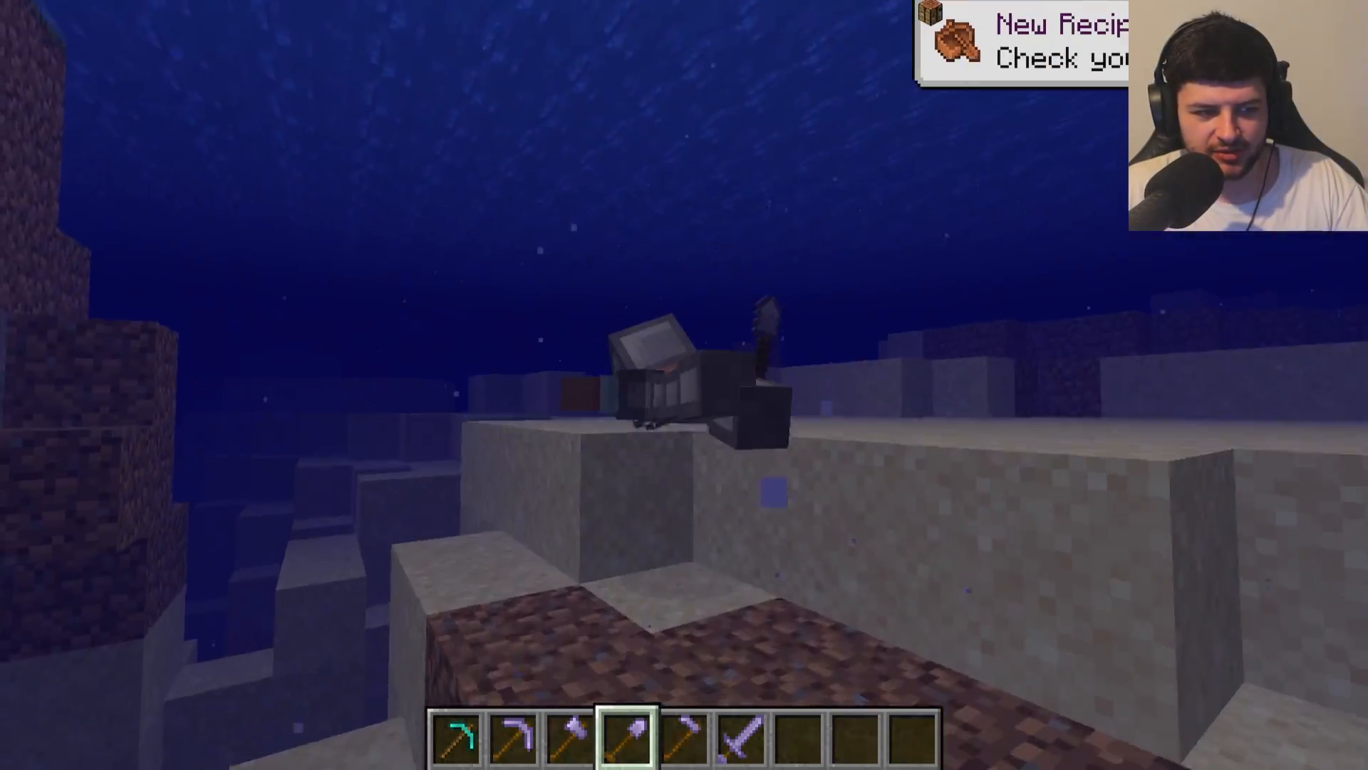
key(e)
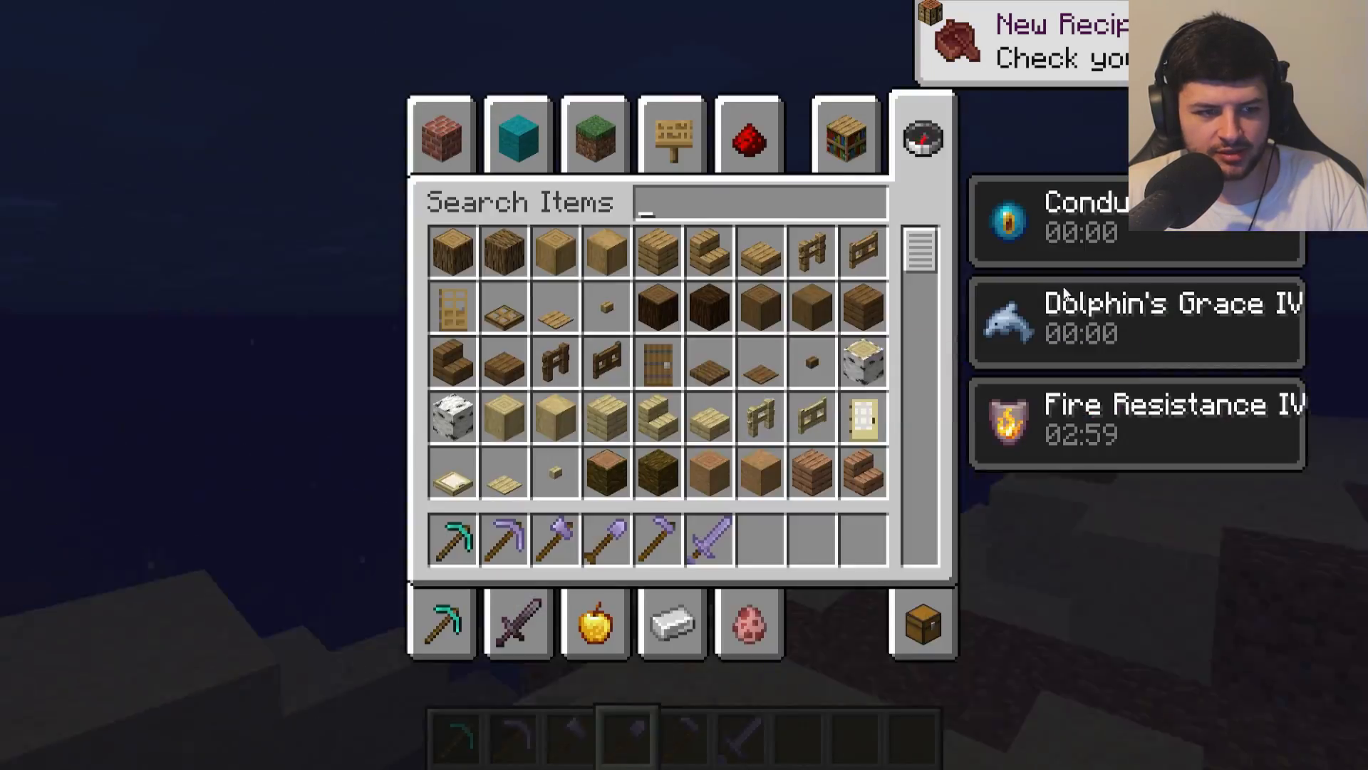
key(Escape)
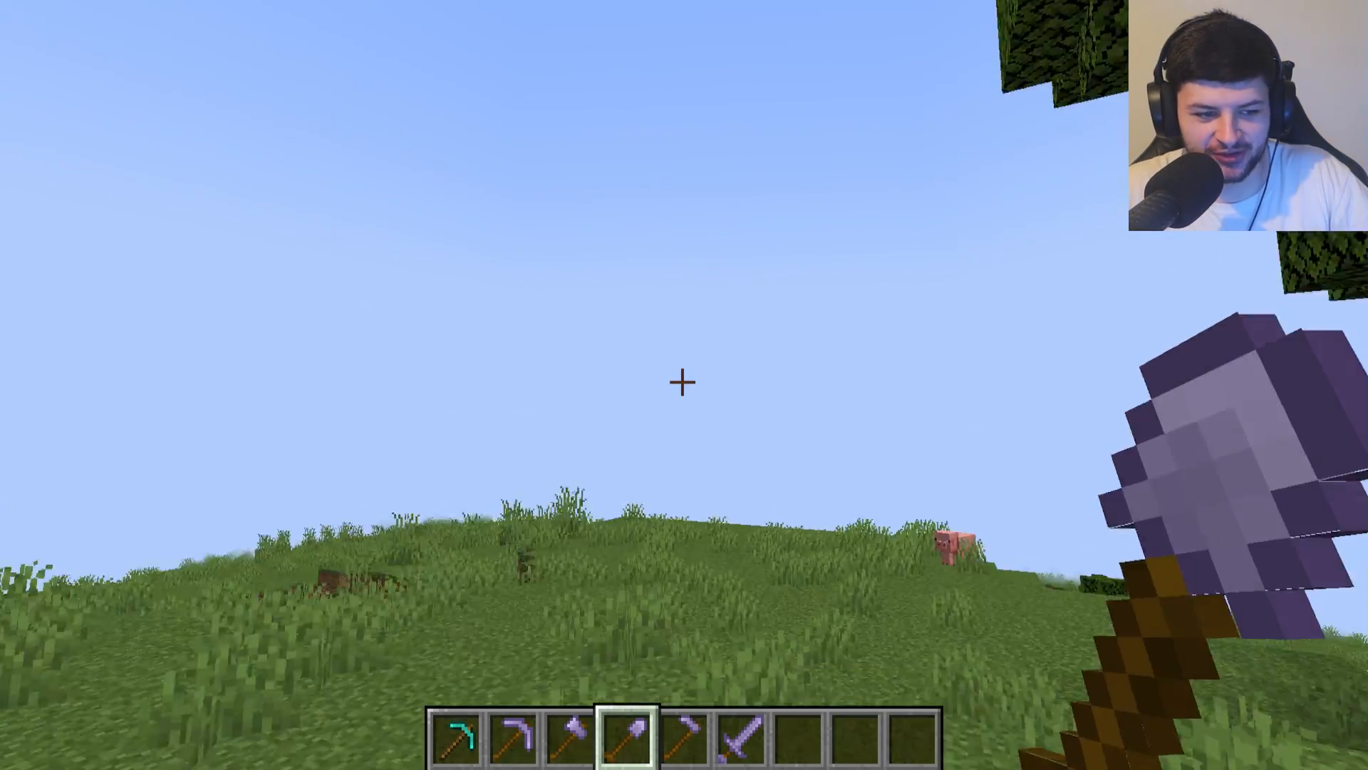
- Take the Aurorium, Pyrite, Celestine and Mystic Quartz ores and the lantern from the Mythic Minerals tab
key(e)
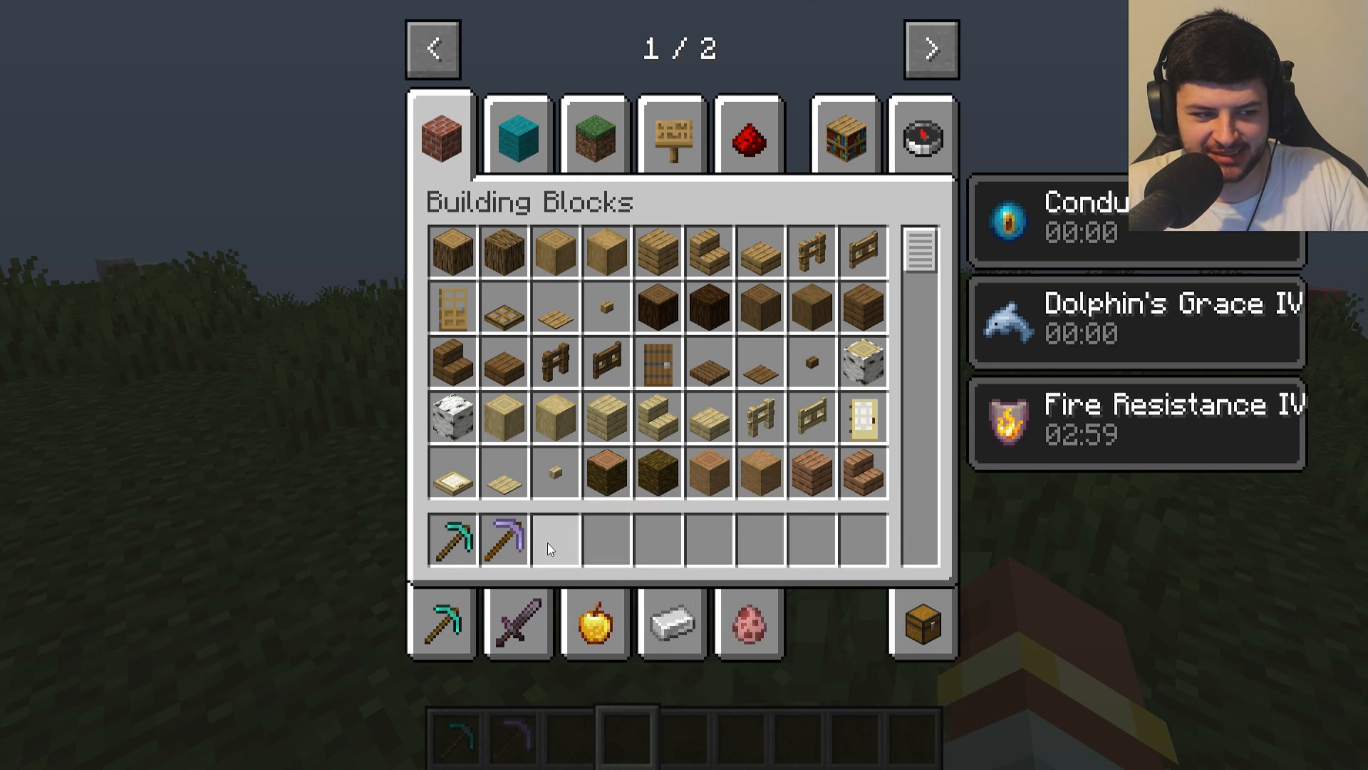
click(930, 49)
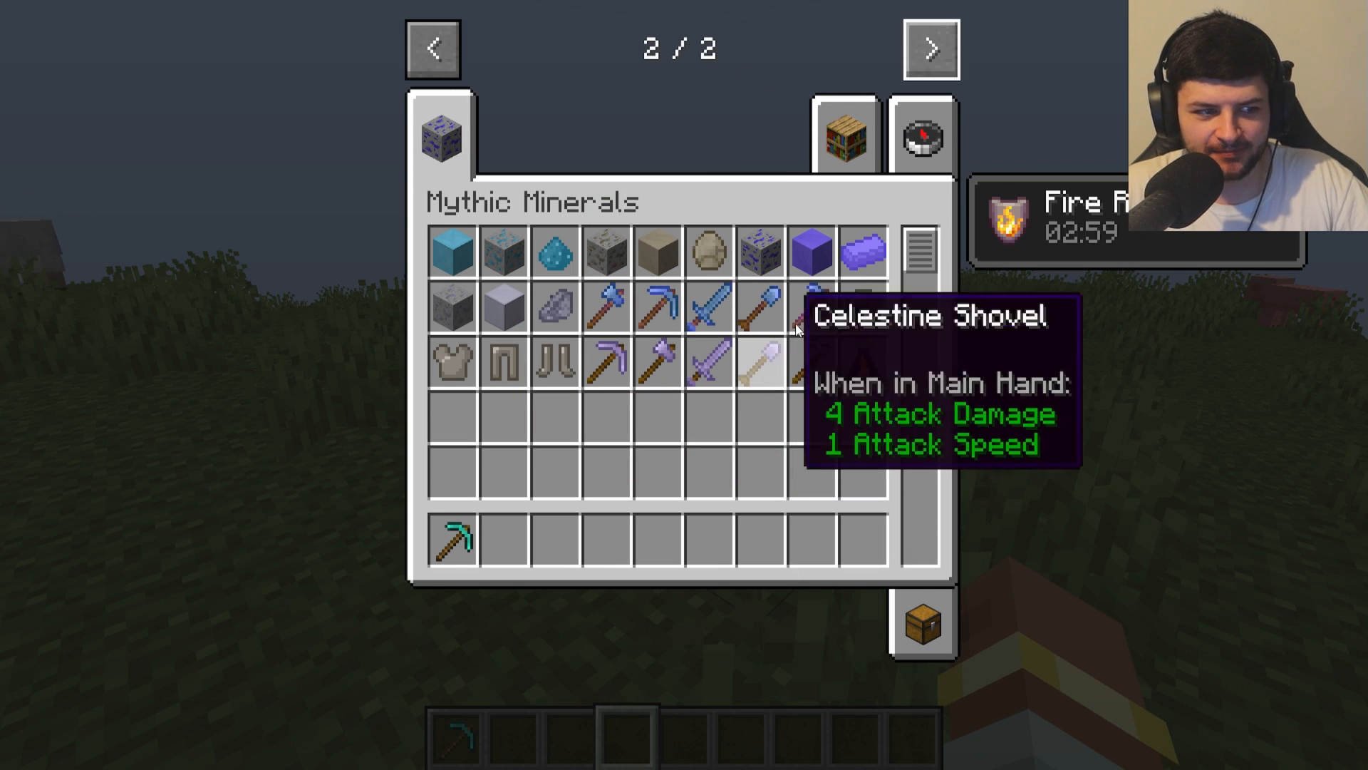
mouse_move(658, 415)
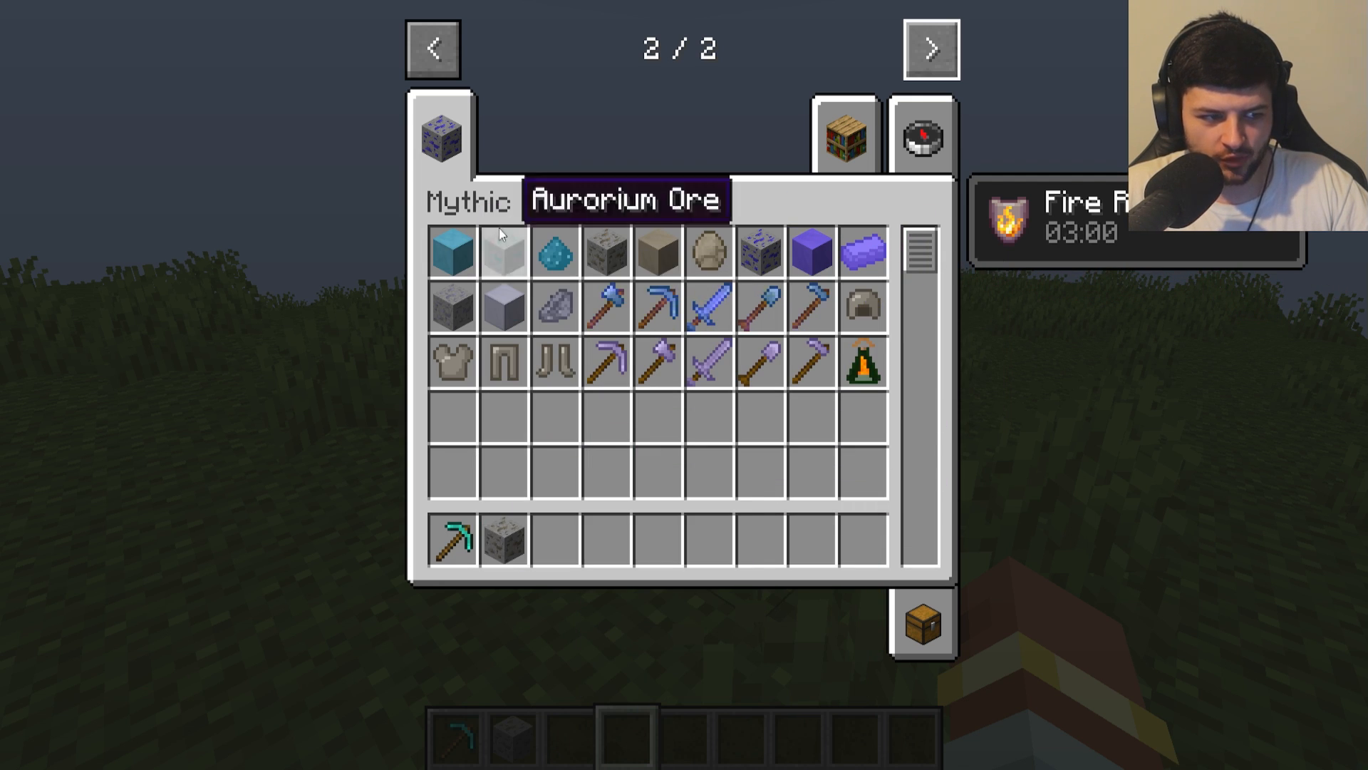
mouse_move(811, 247)
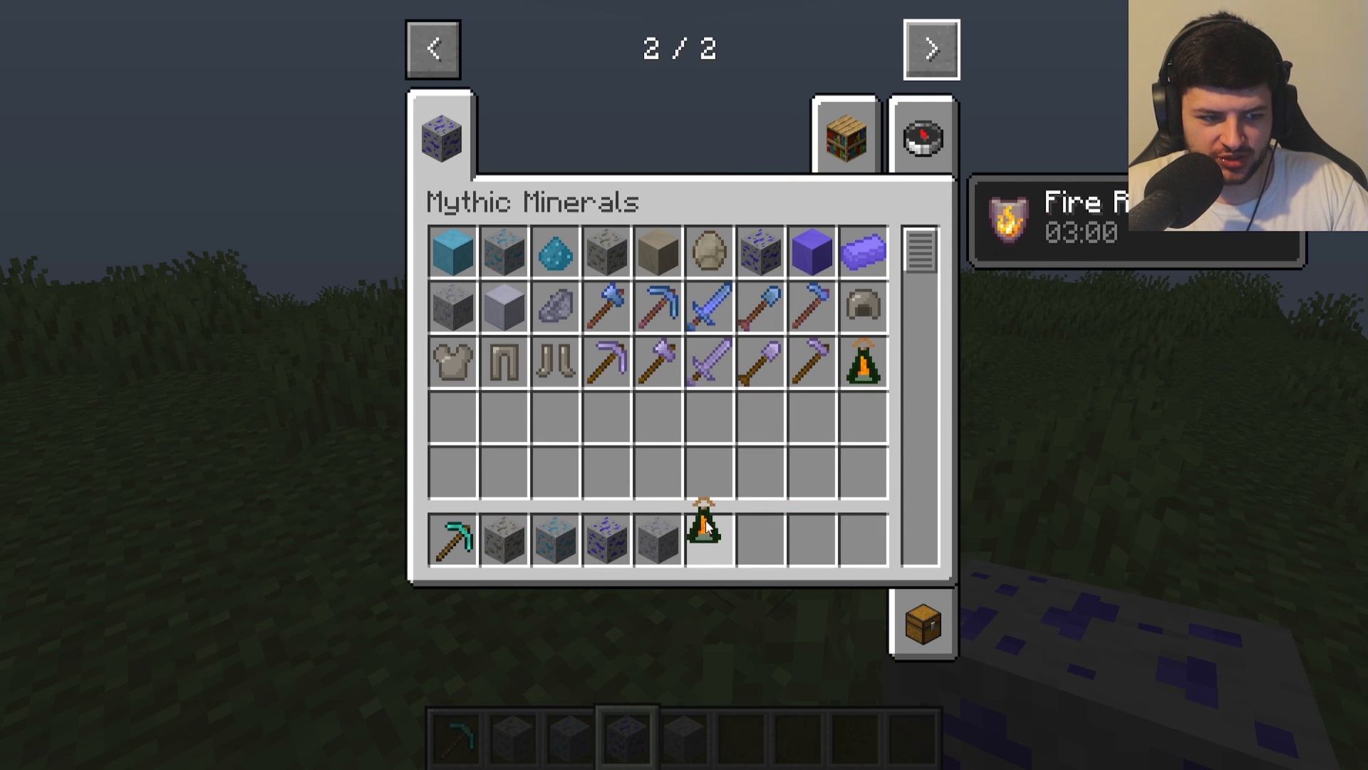
key(escape)
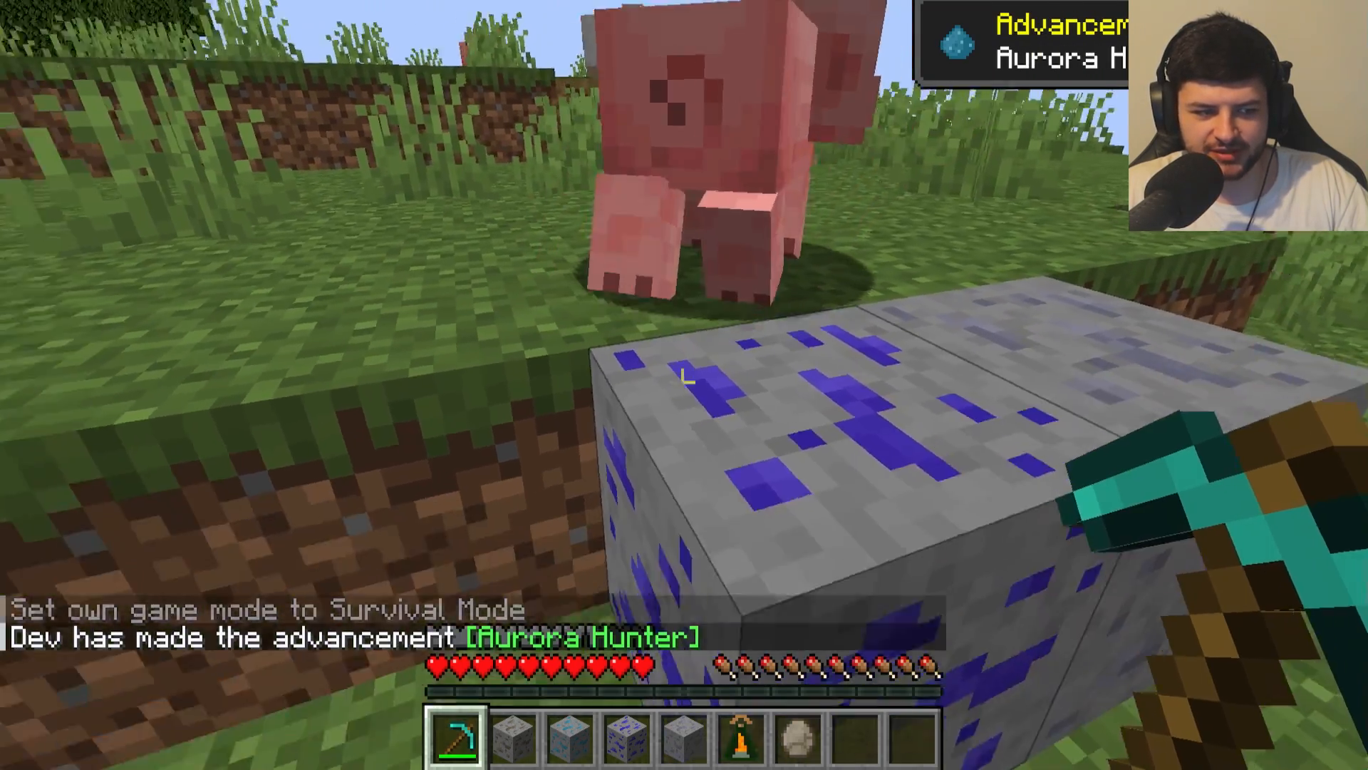
- Mine the placed ore blocks with the diamond pickaxe, earning the advancements, and check the drops
key(e)
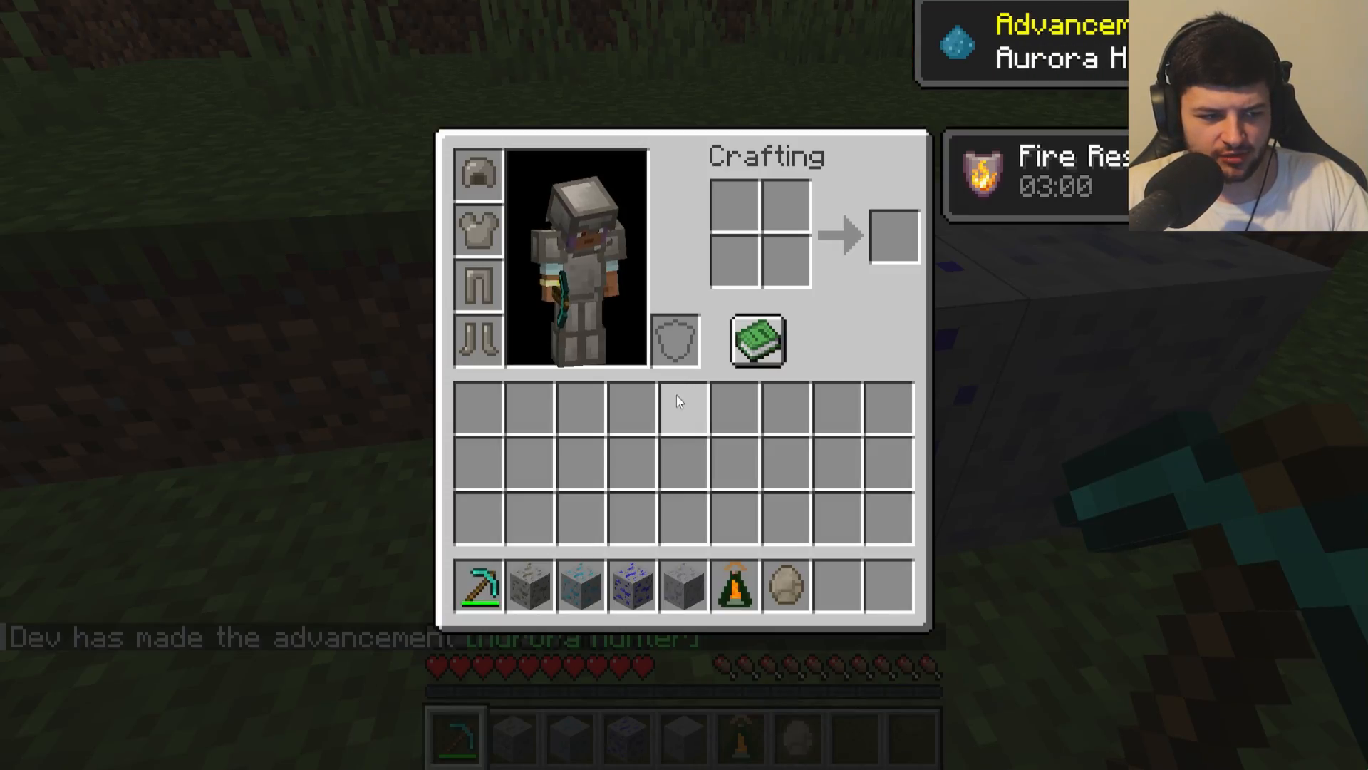
mouse_move(764, 406)
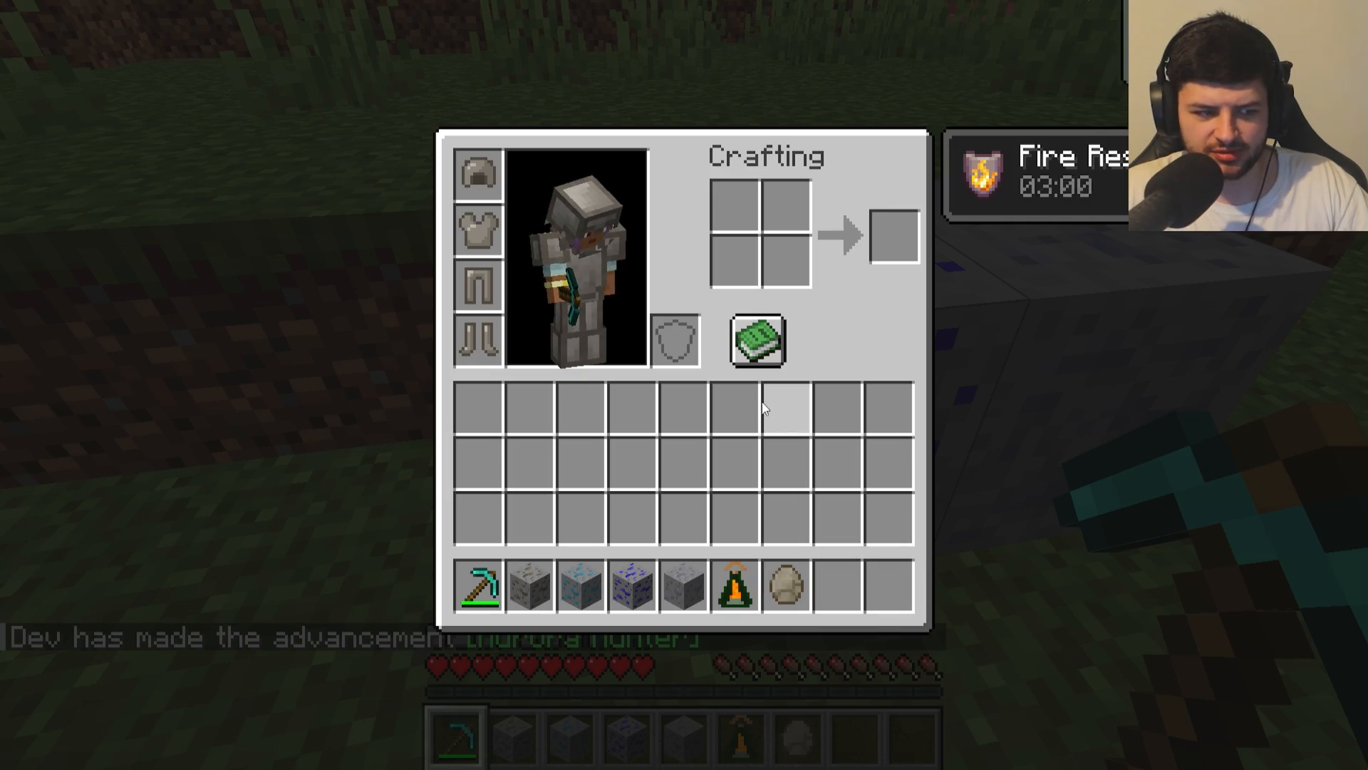
key(Escape)
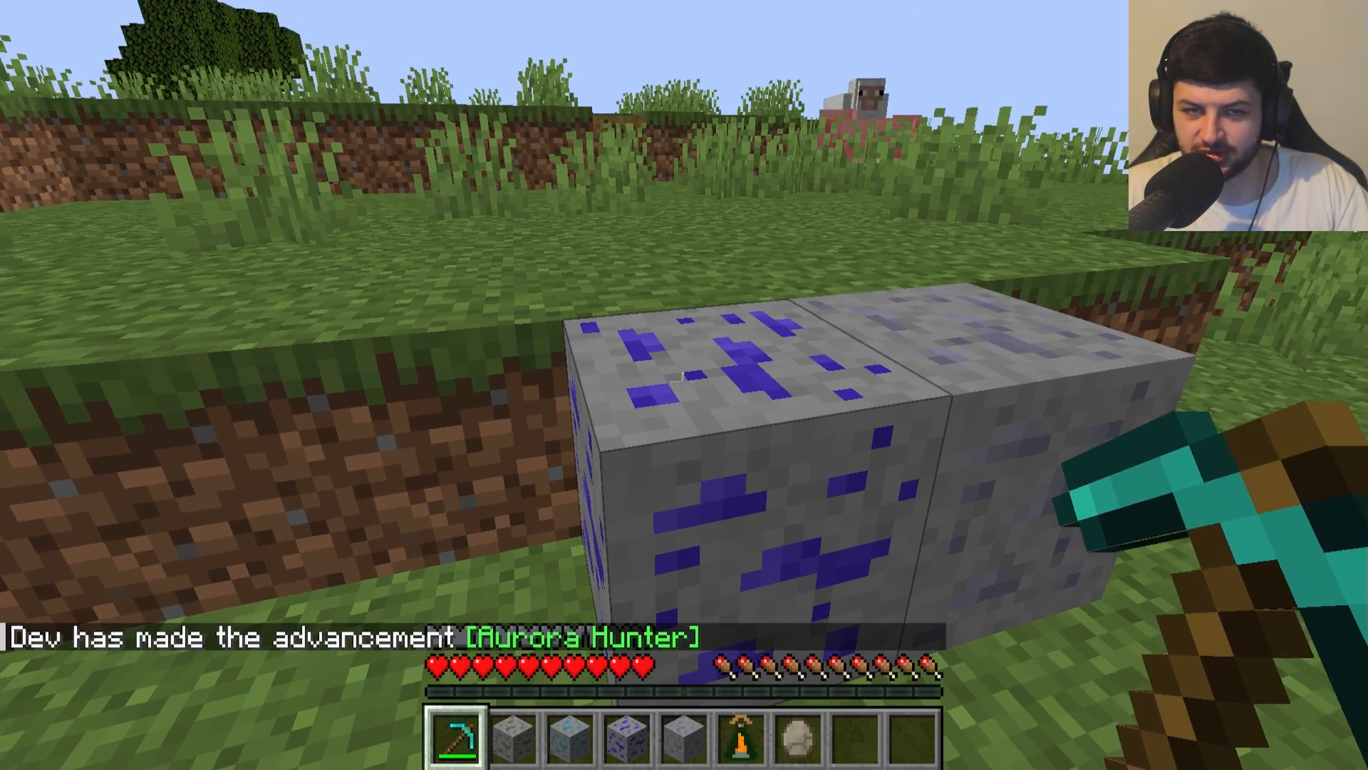
click(684, 385)
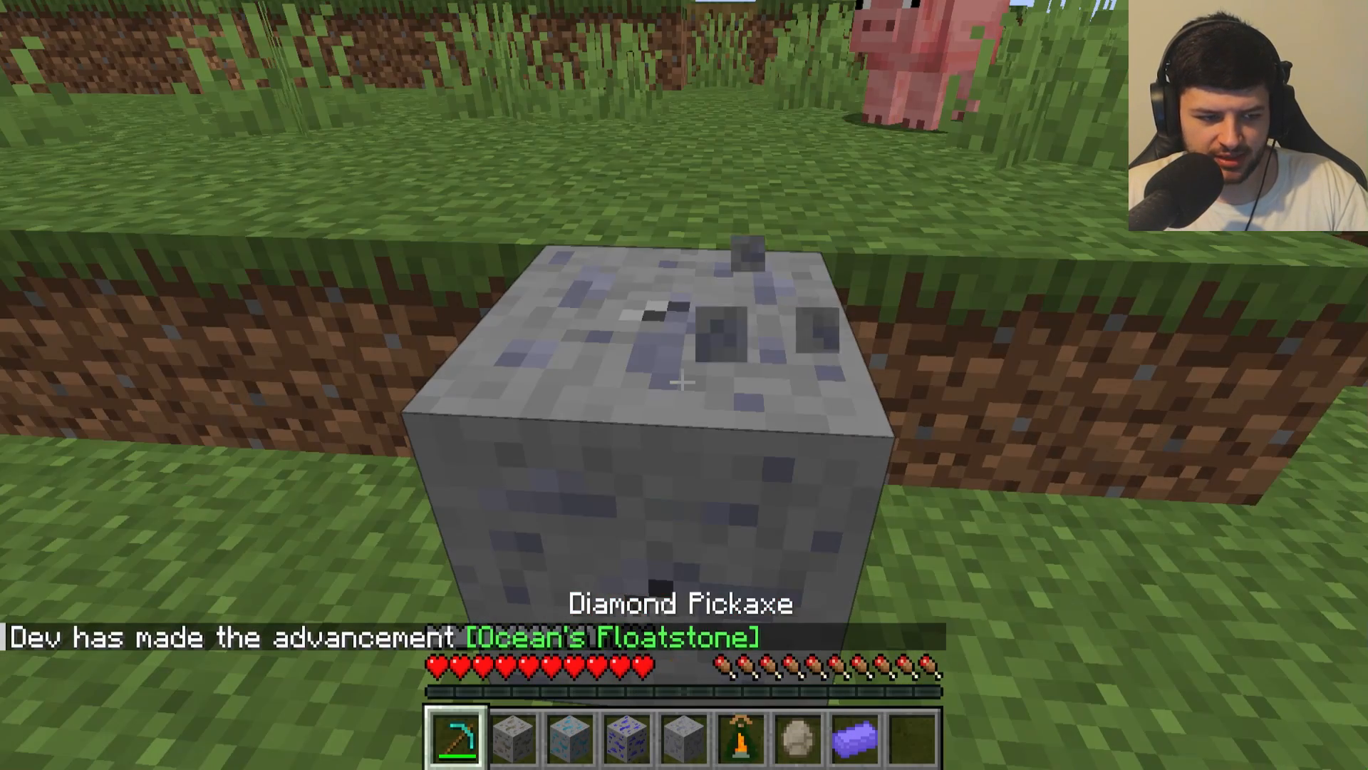
click(684, 382)
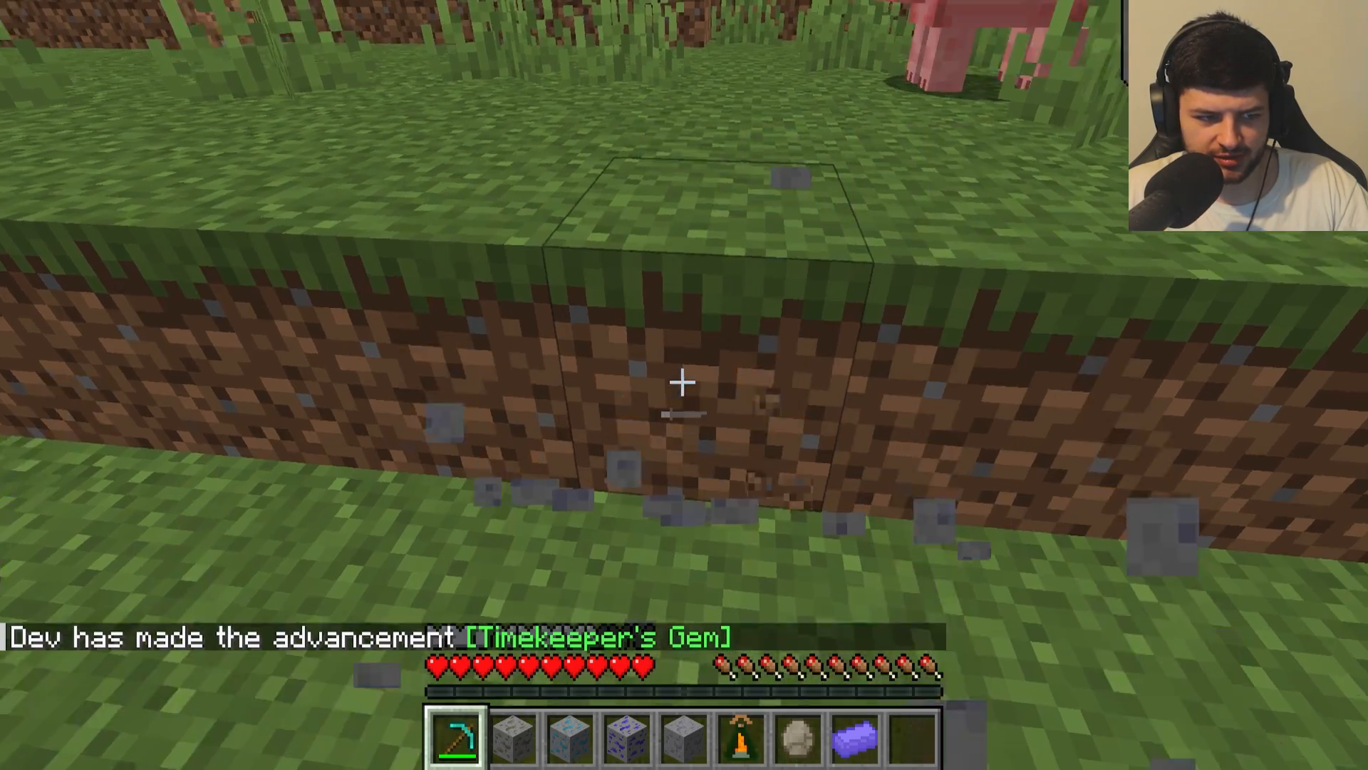
key(e)
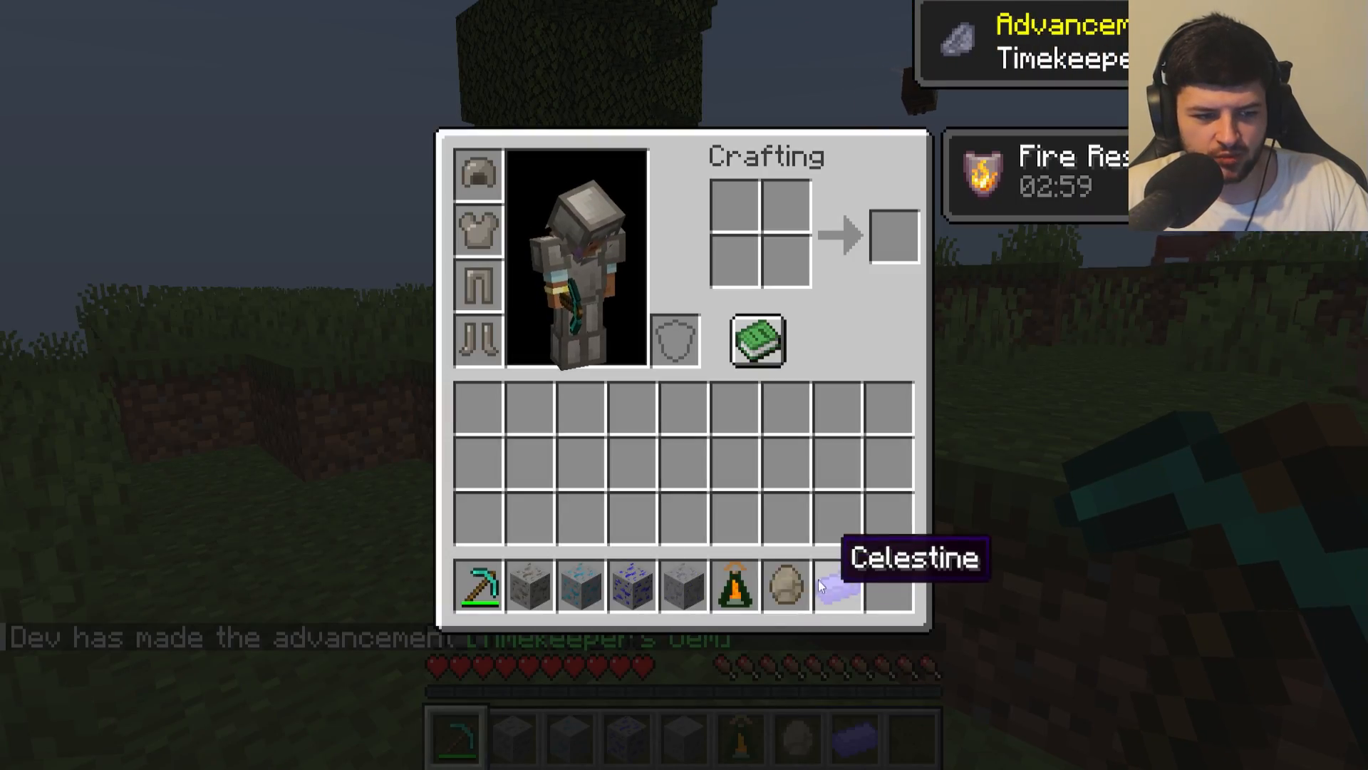
key(Escape)
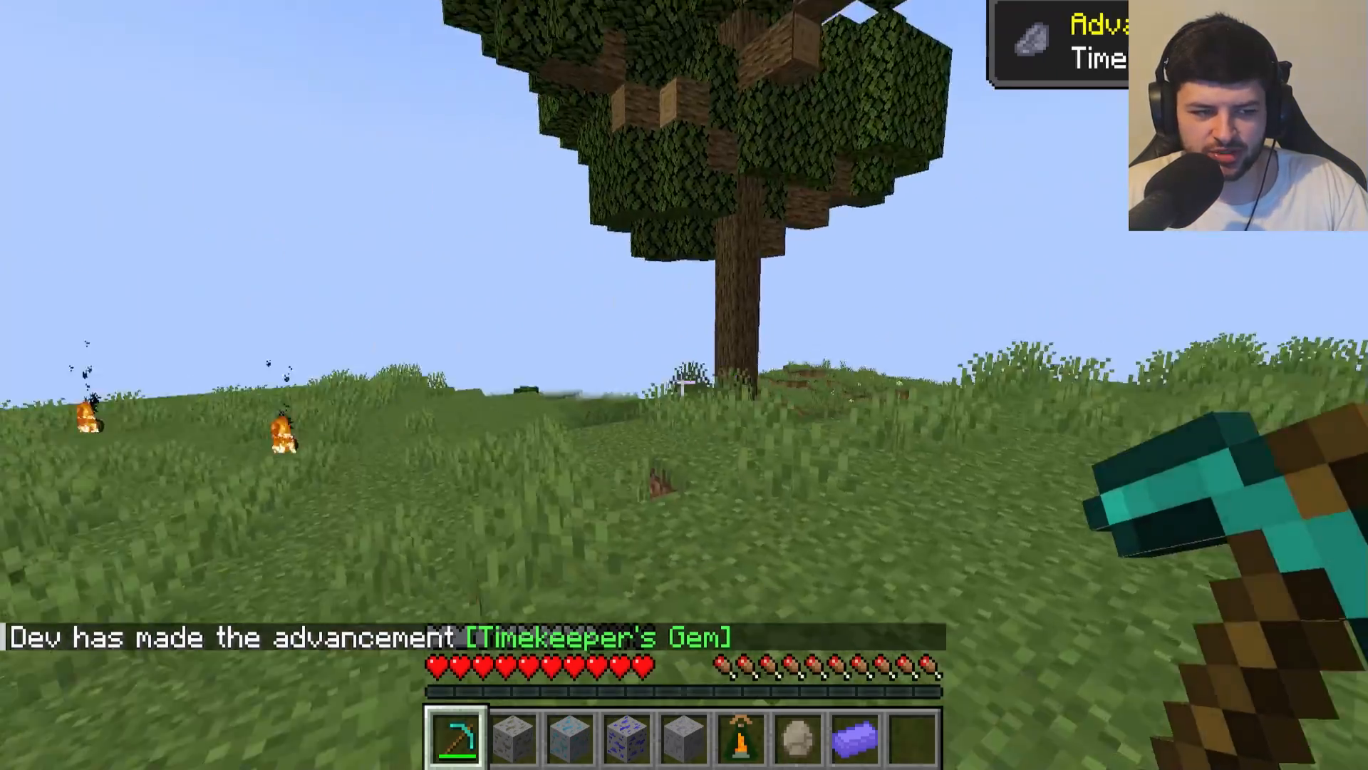
mouse_move(684, 385)
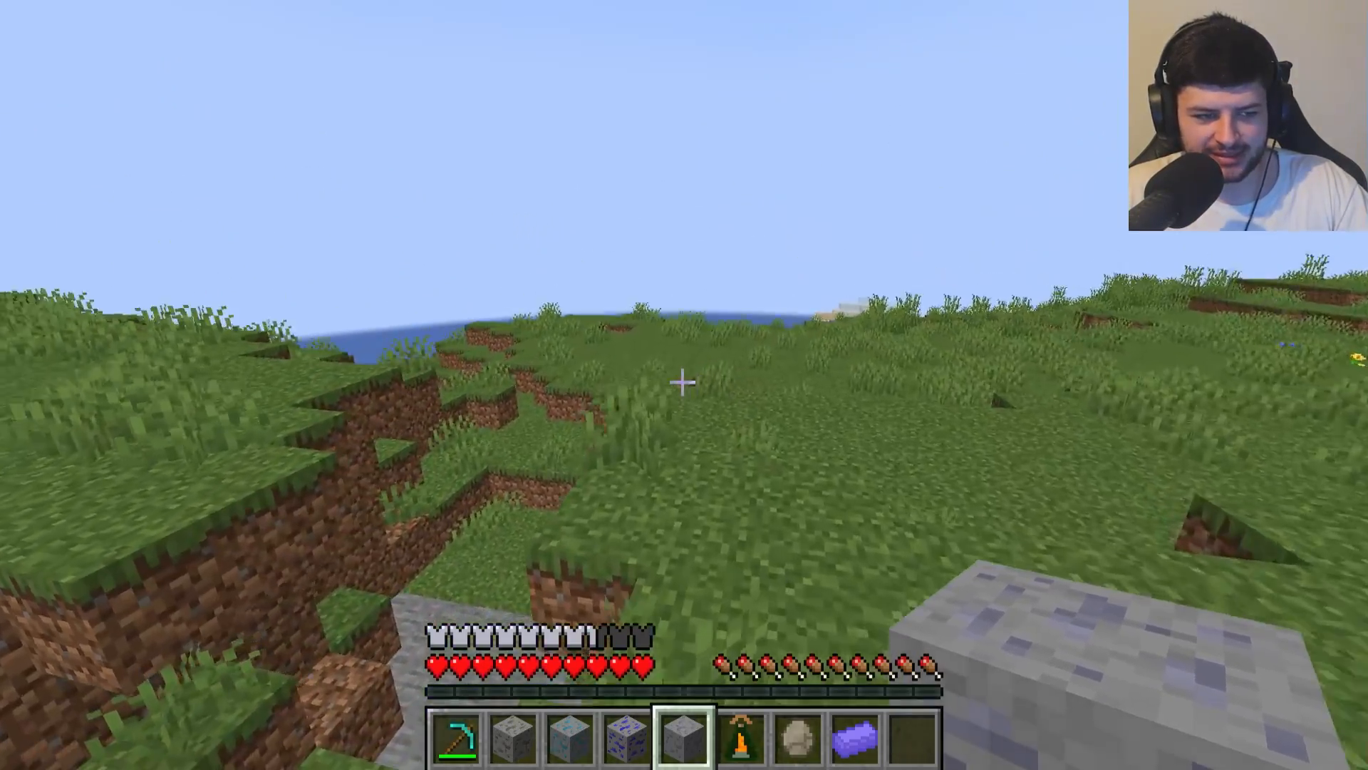
- Inspect the Aurorium Lantern tooltip before swimming underwater with it
key(e)
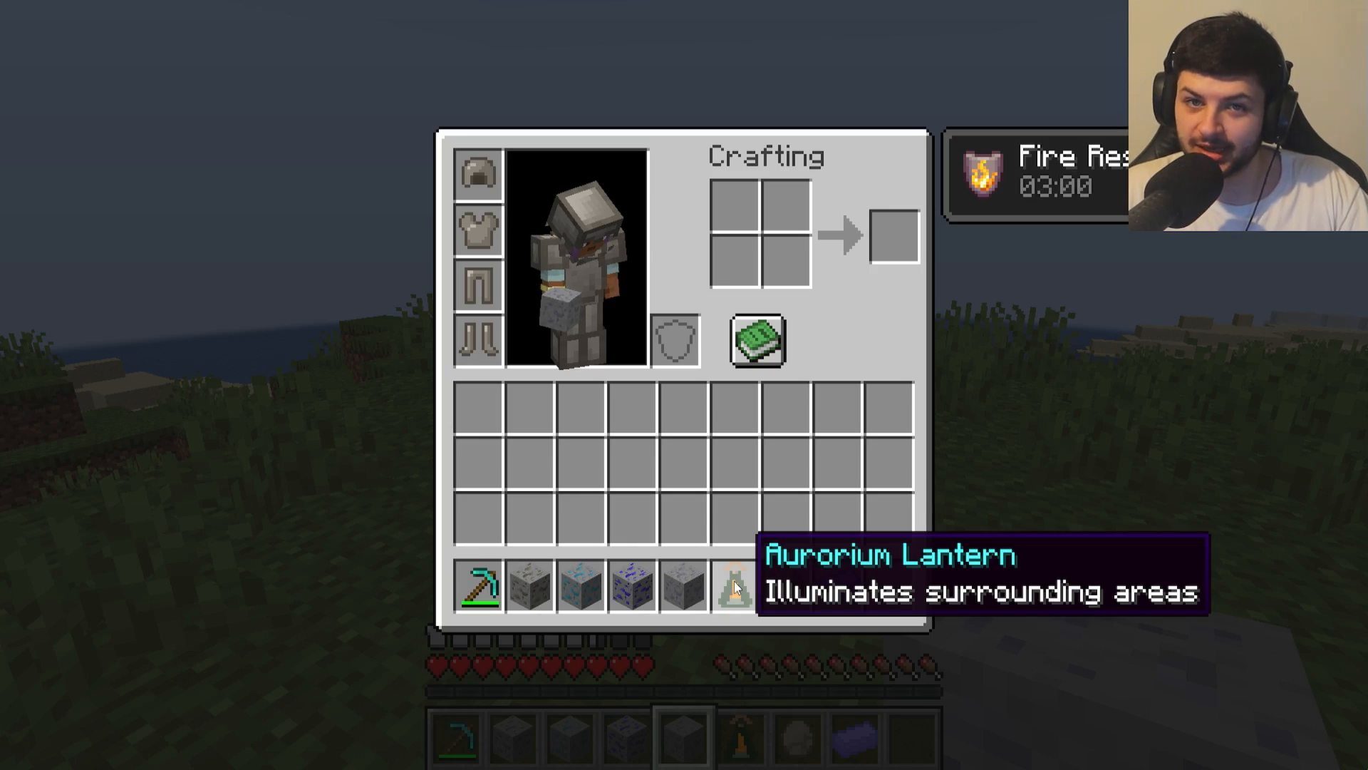
key(Escape)
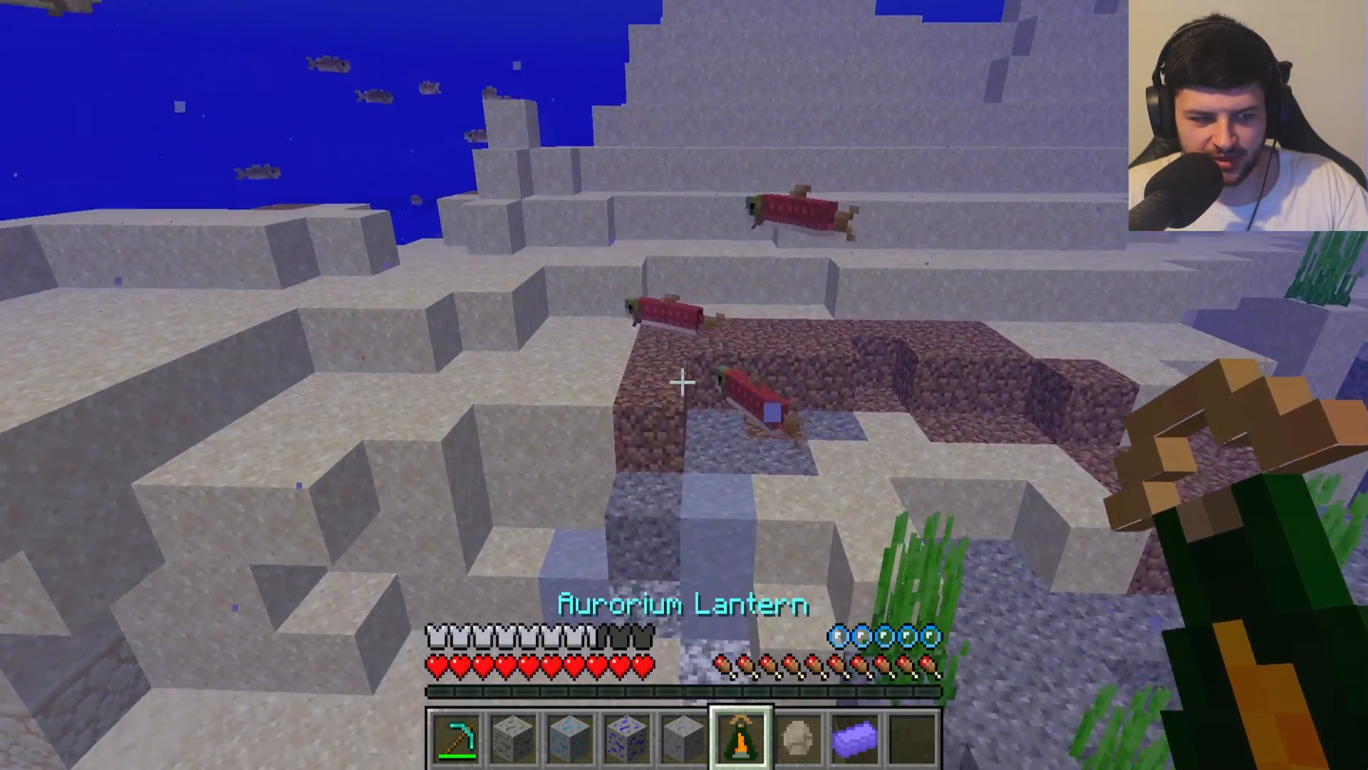
mouse_move(684, 382)
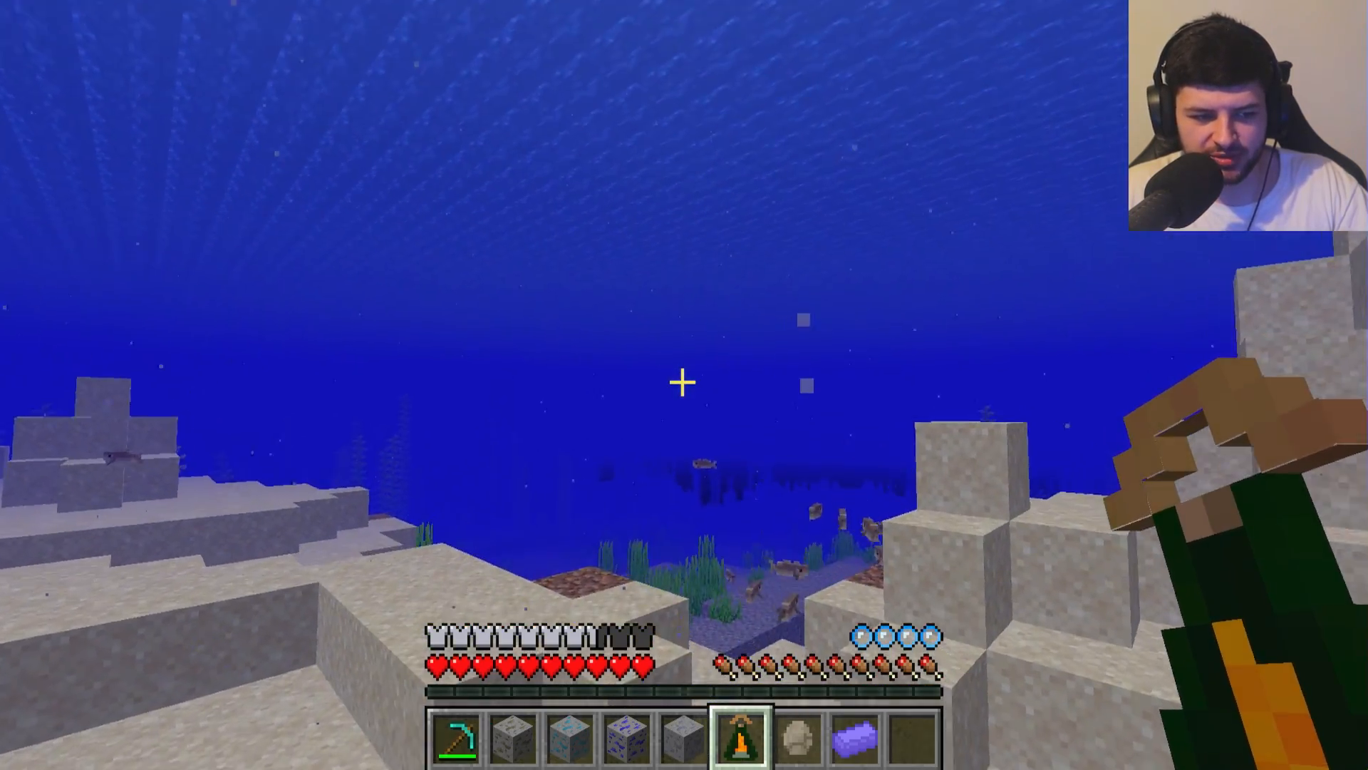